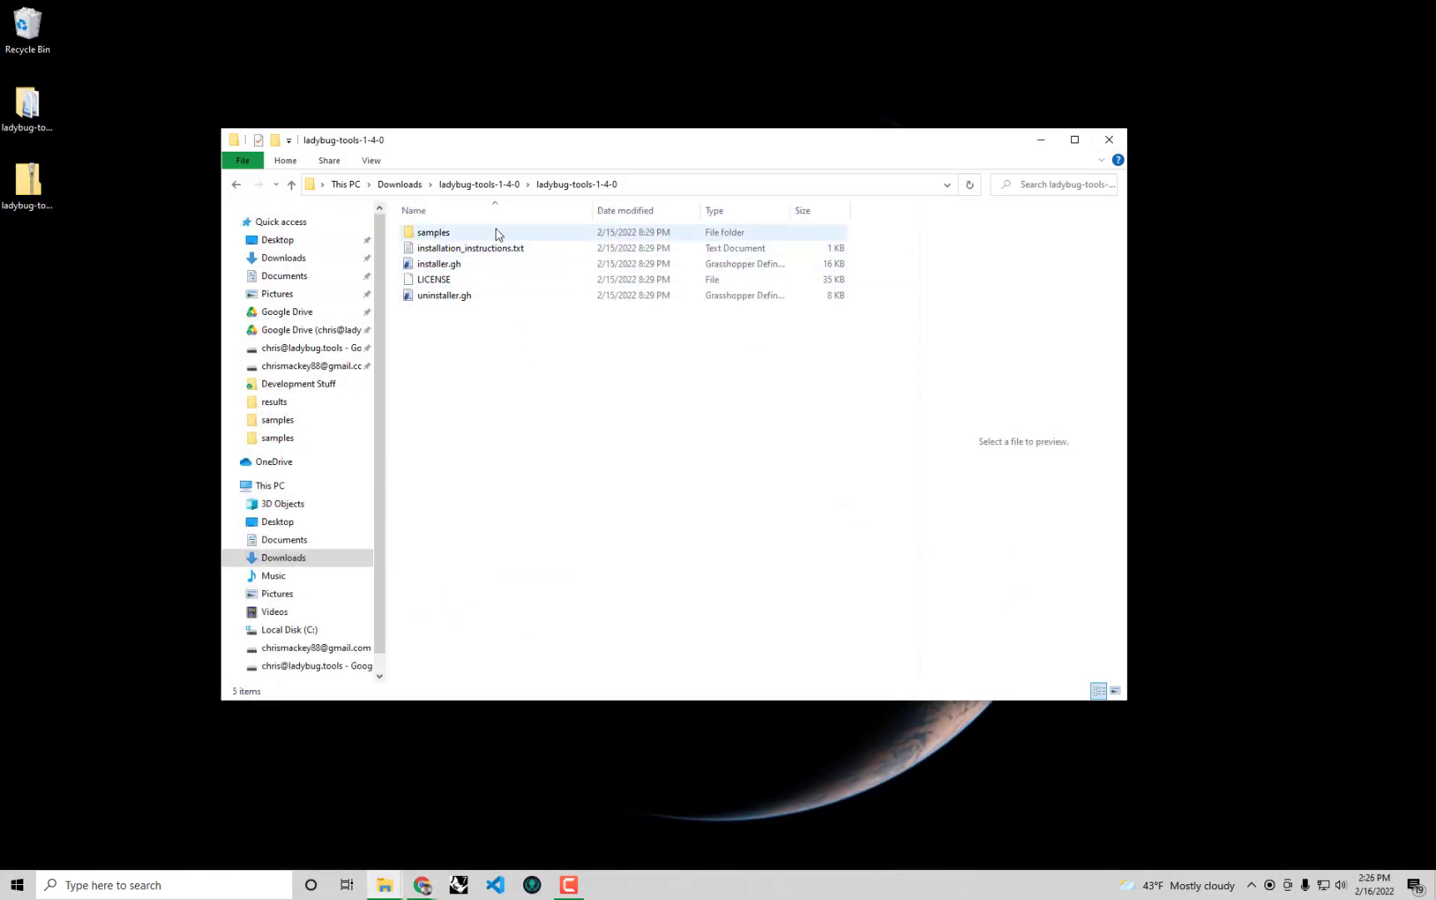
# Navigate through samples and honeybee-energy into the Rhino folder holding single_family.3dm.
pyautogui.doubleClick(434, 232)
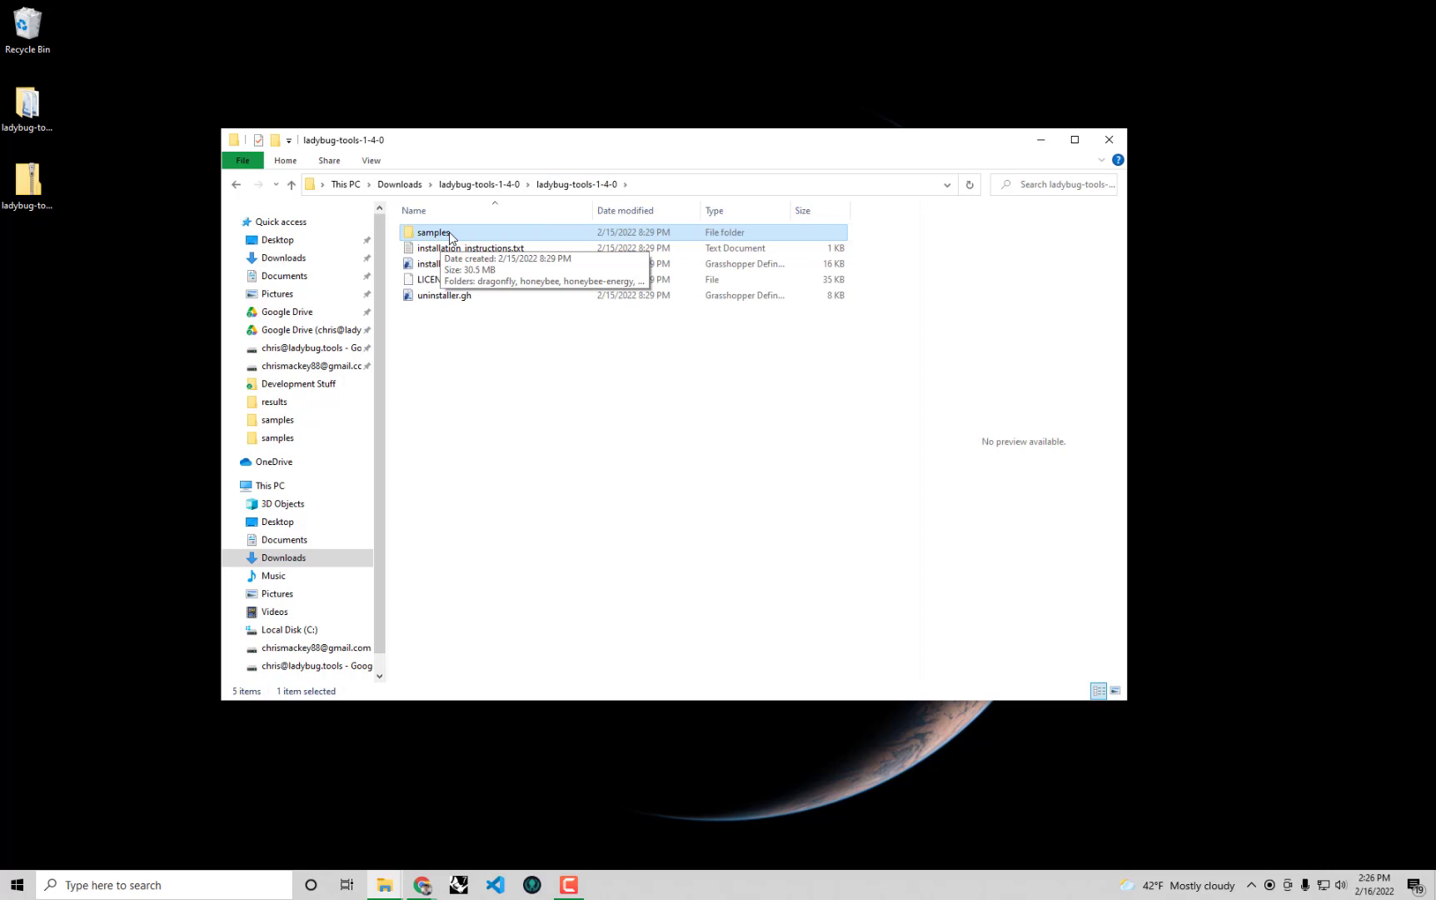
pyautogui.doubleClick(430, 231)
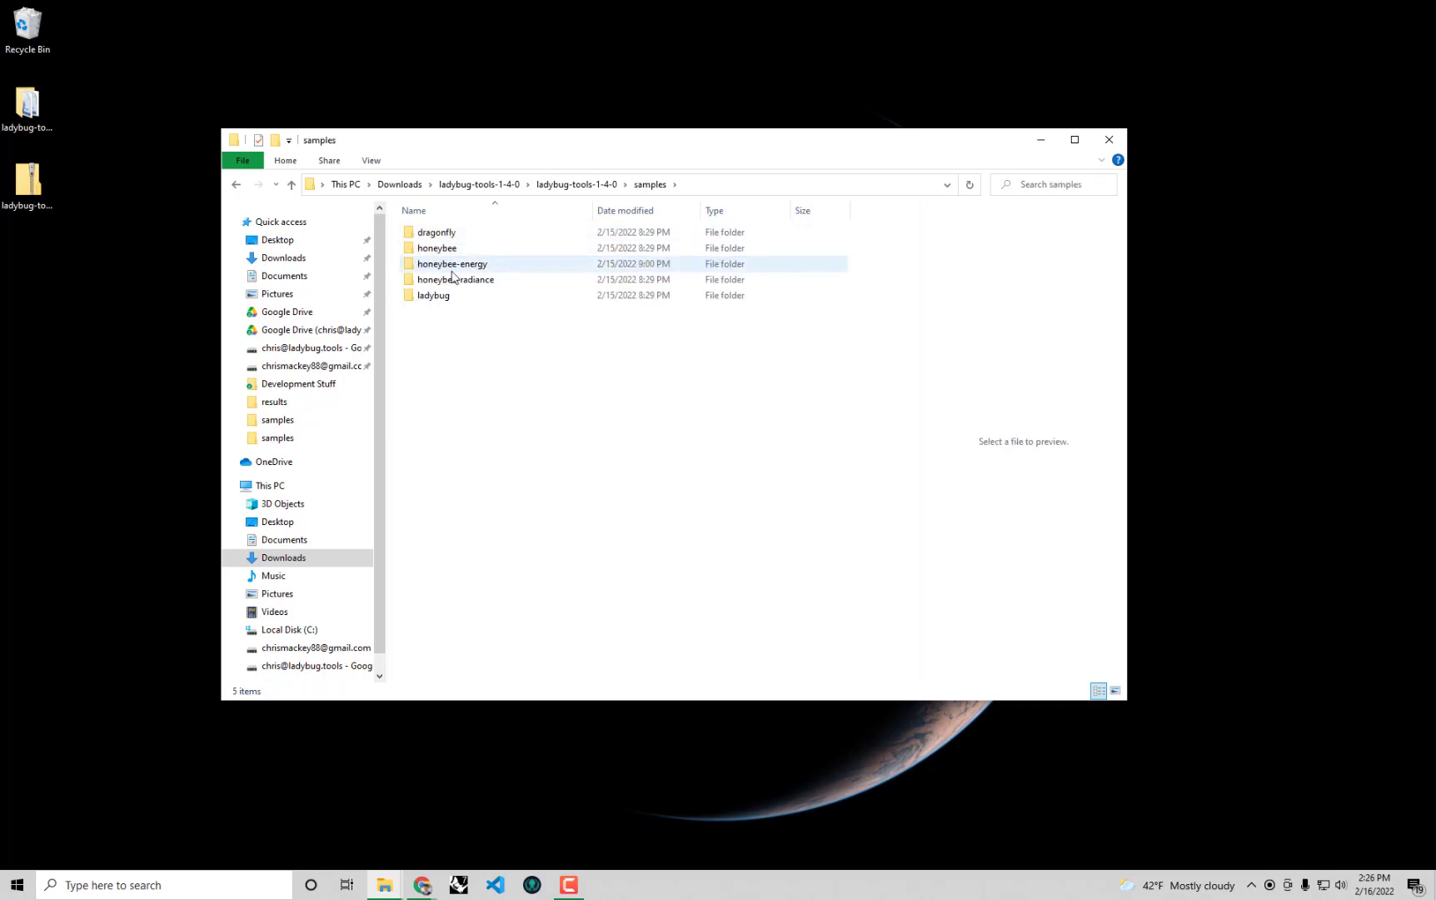
pyautogui.doubleClick(450, 263)
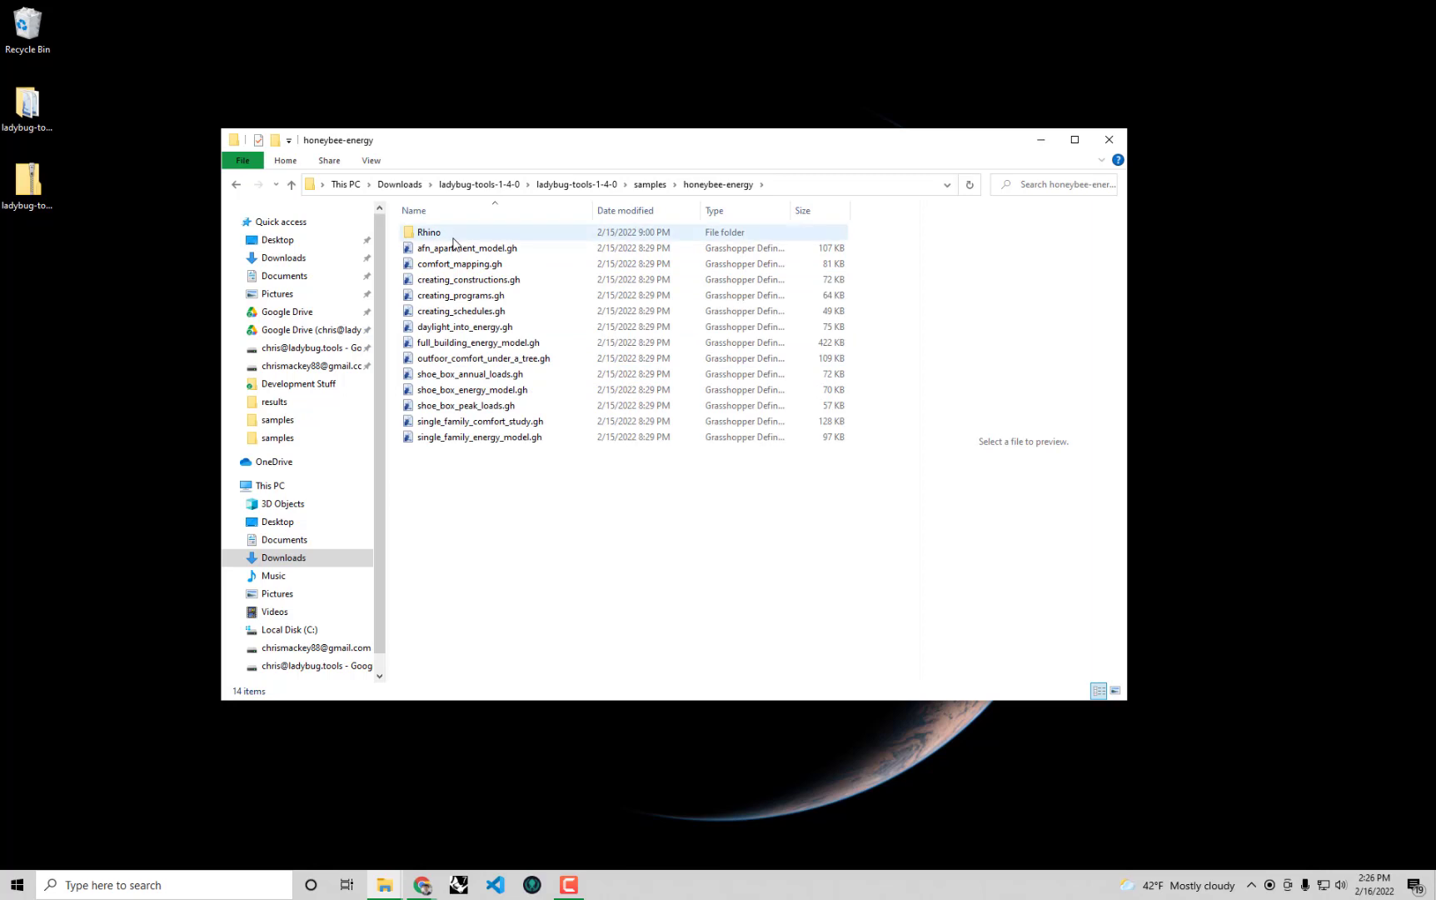
pyautogui.doubleClick(429, 232)
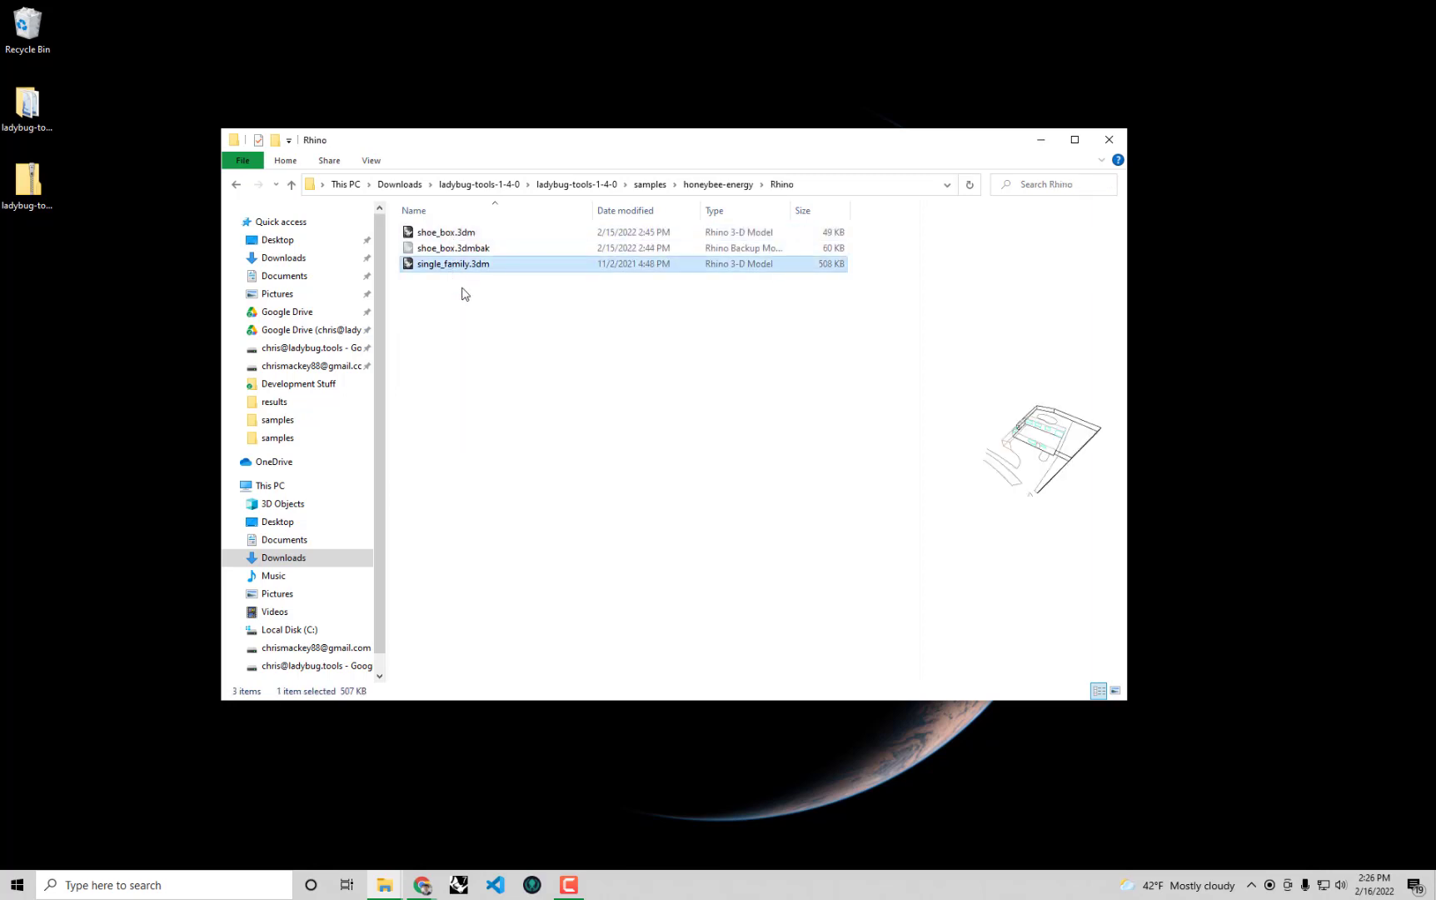
pyautogui.moveTo(479, 271)
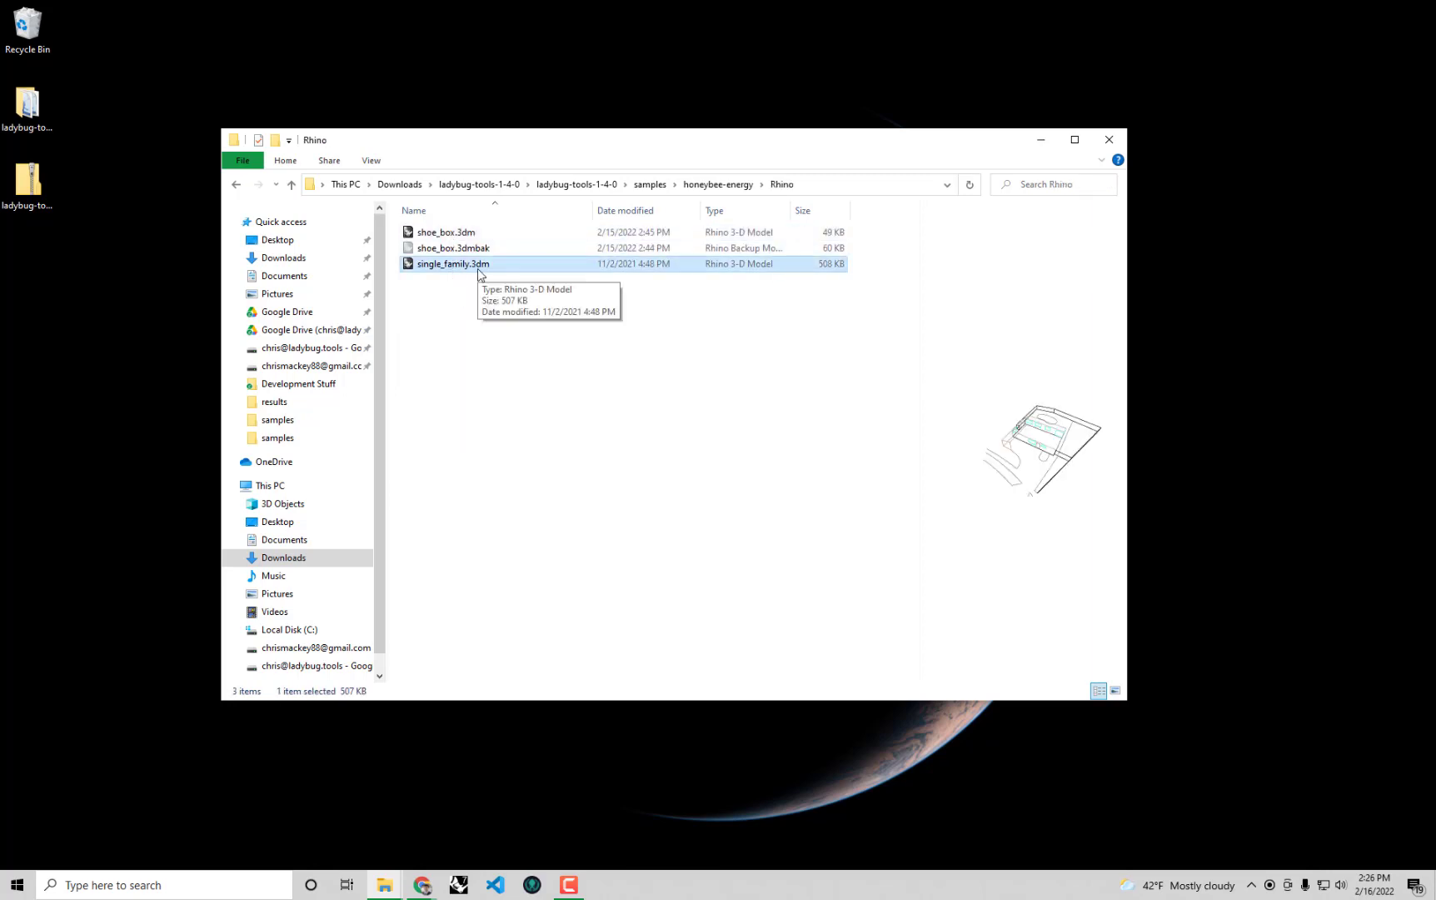
pyautogui.moveTo(783, 499)
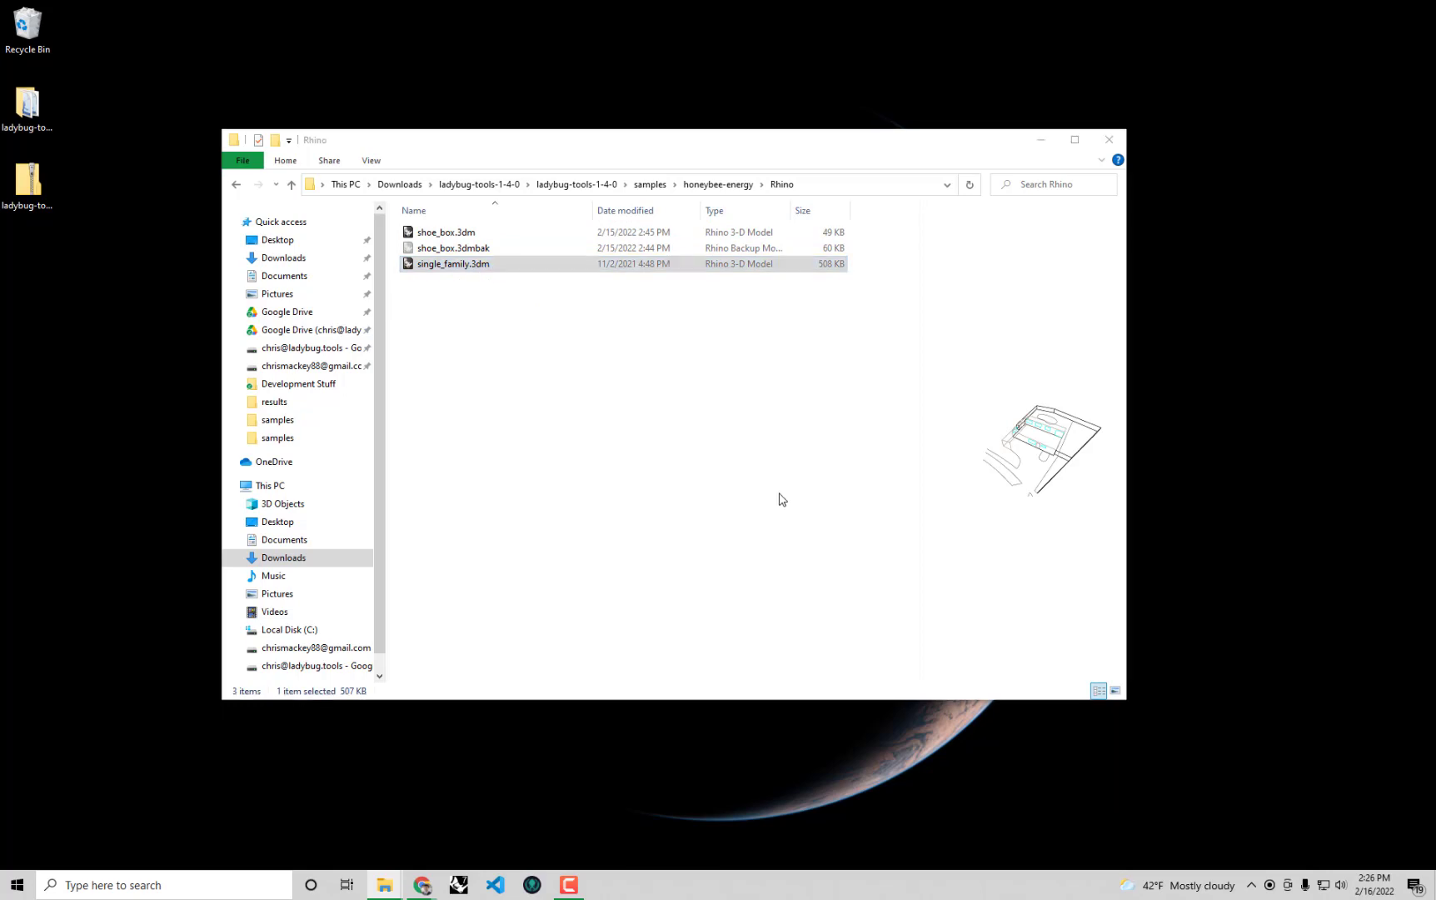
# Open single_family.3dm and set the Perspective viewport to Shaded display.
pyautogui.doubleClick(453, 263)
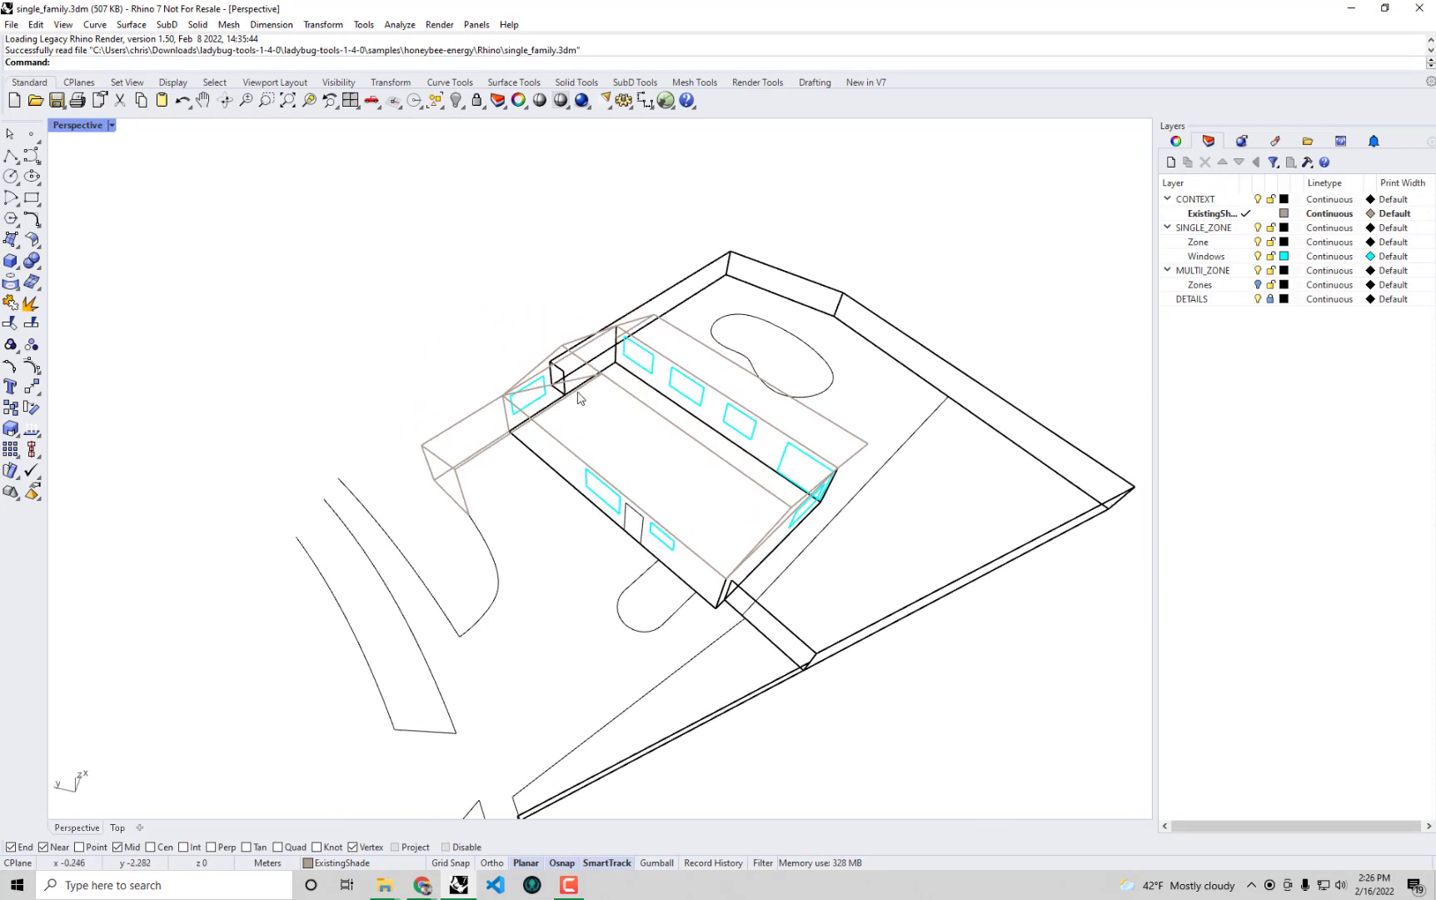
pyautogui.click(100, 125)
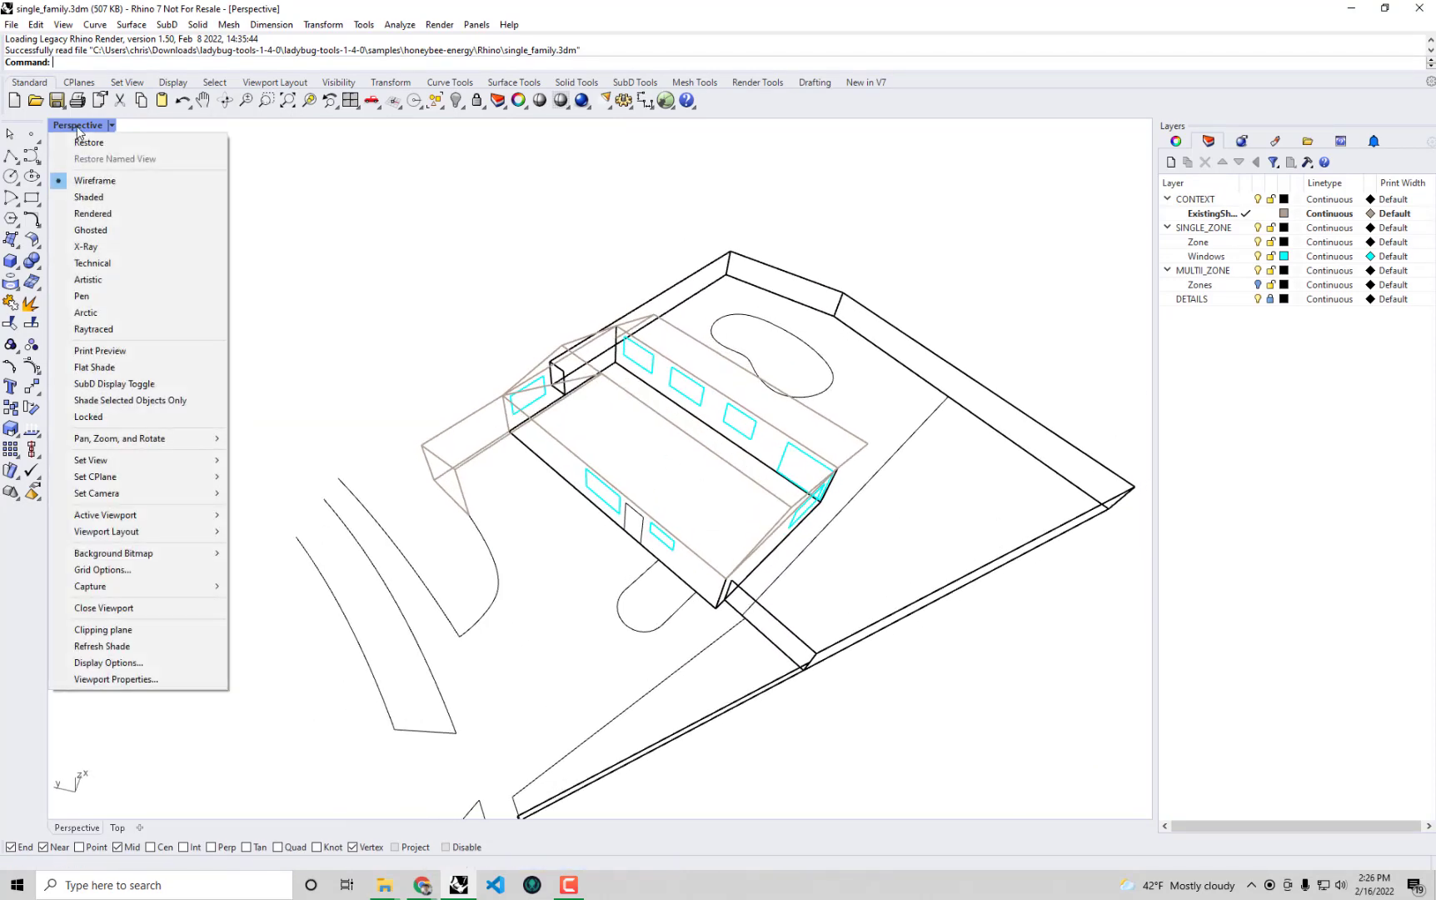
pyautogui.click(88, 197)
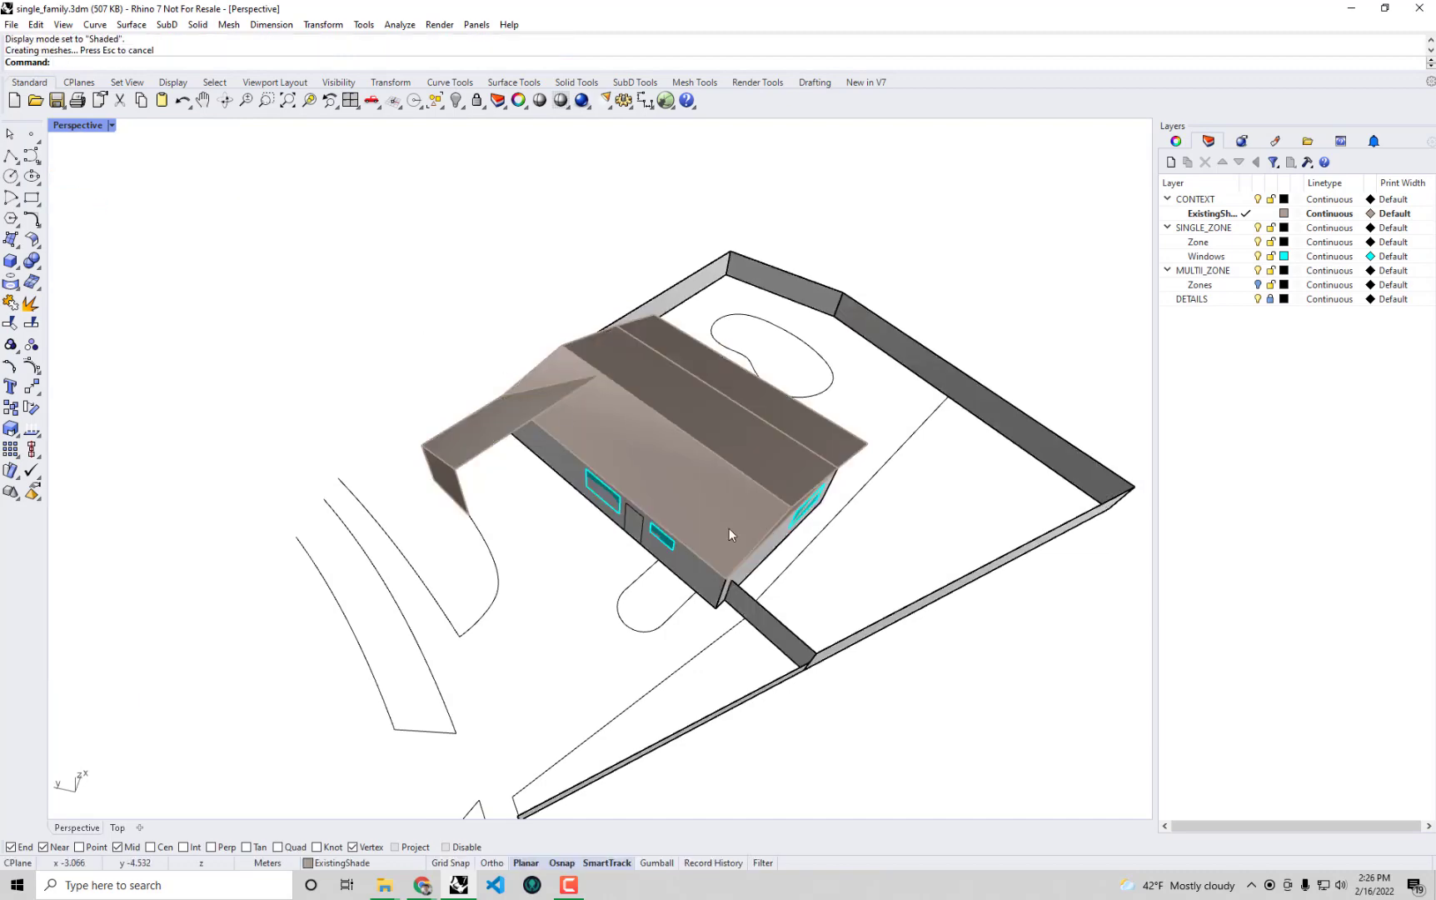
pyautogui.moveTo(733, 534); pyautogui.dragTo(609, 407)
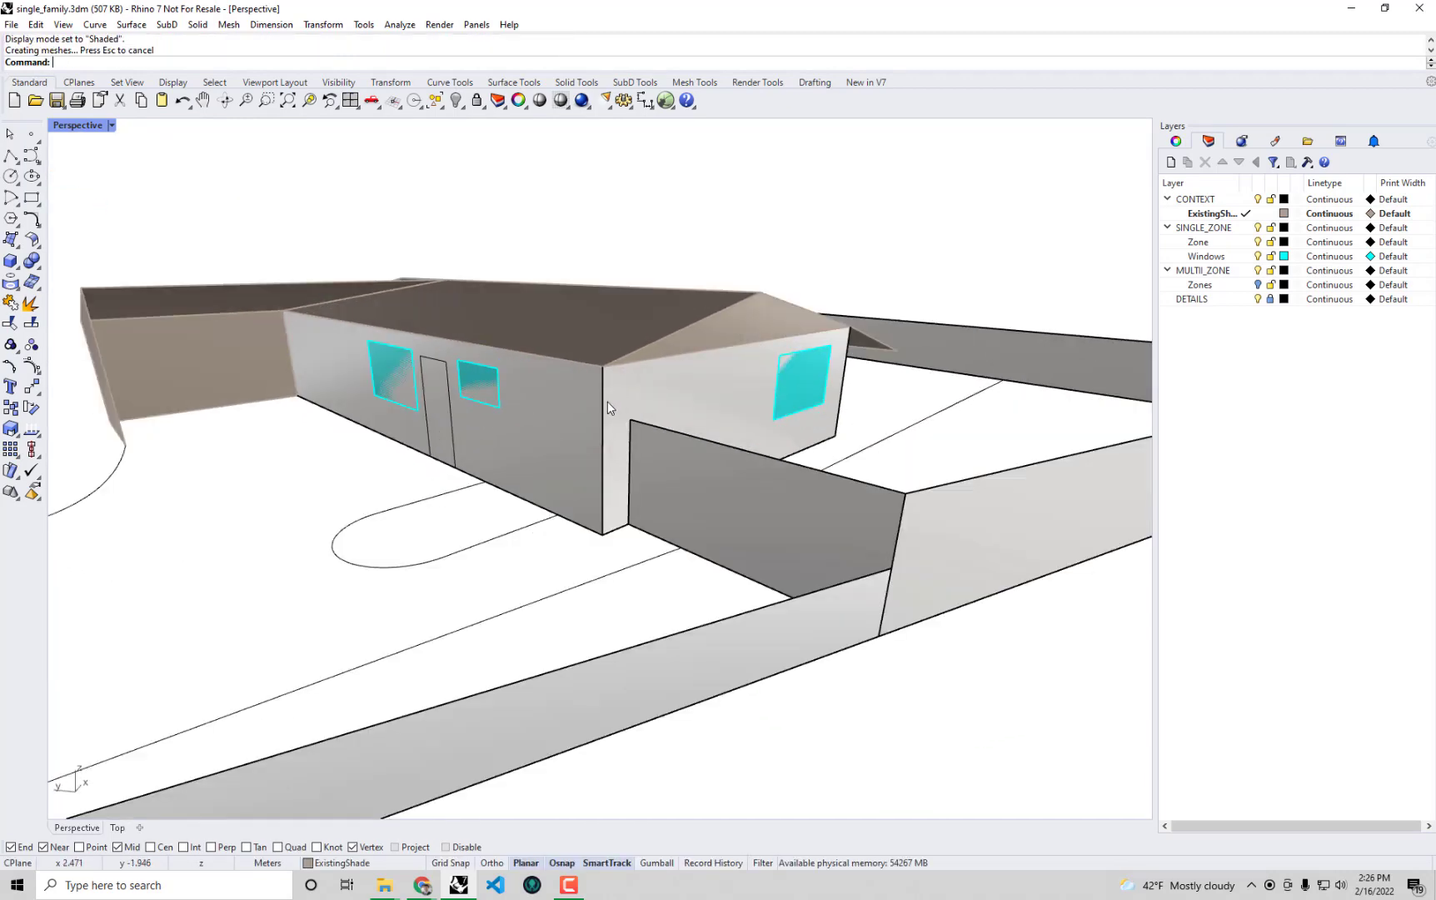
pyautogui.moveTo(605, 407); pyautogui.dragTo(604, 275)
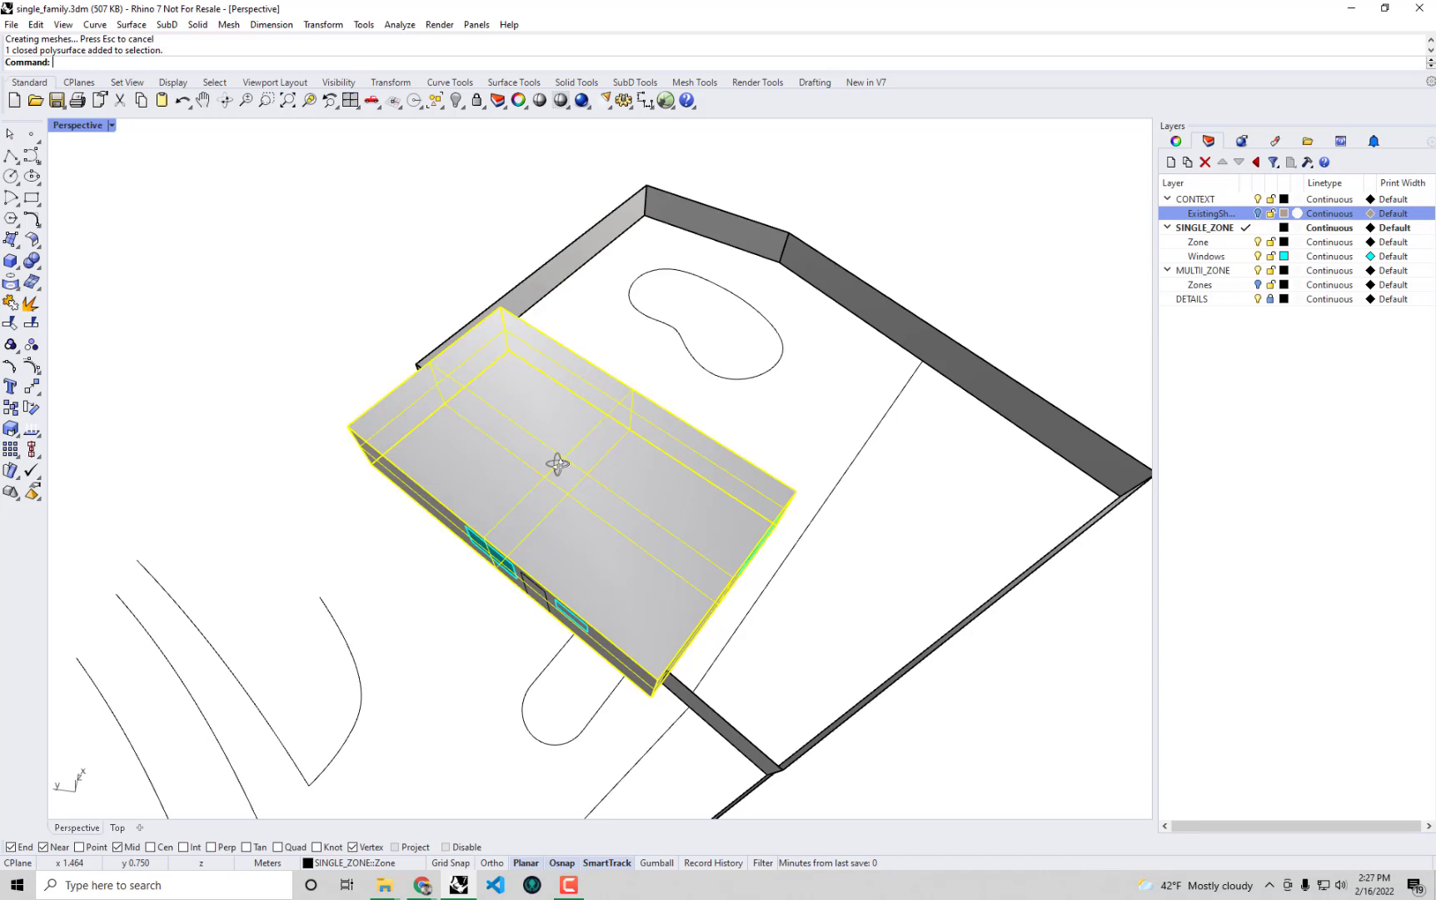
pyautogui.moveTo(733, 577)
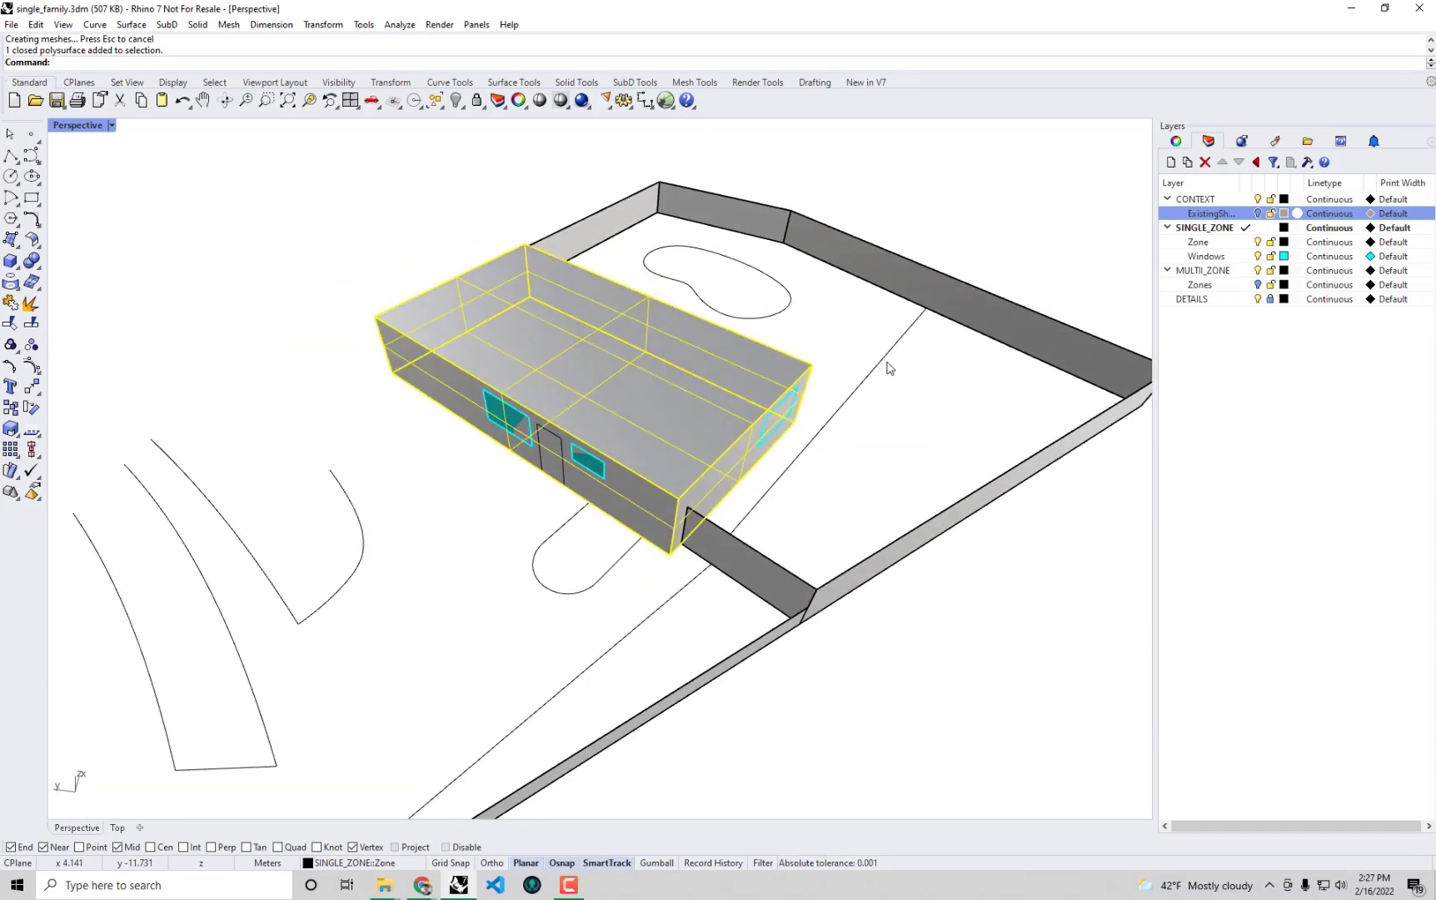
pyautogui.moveTo(1258, 299)
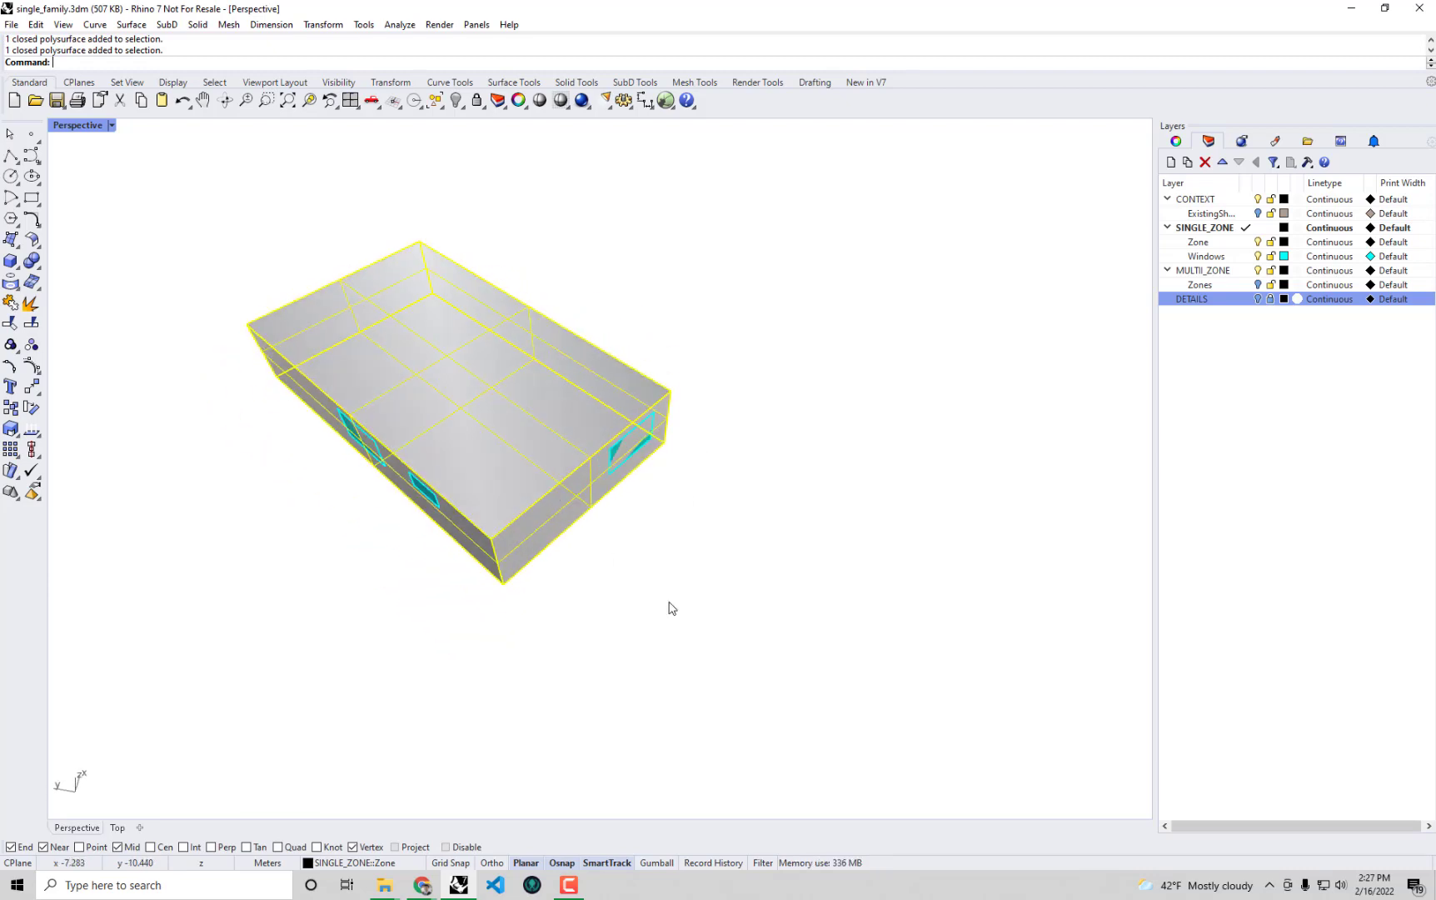
pyautogui.moveTo(672, 580)
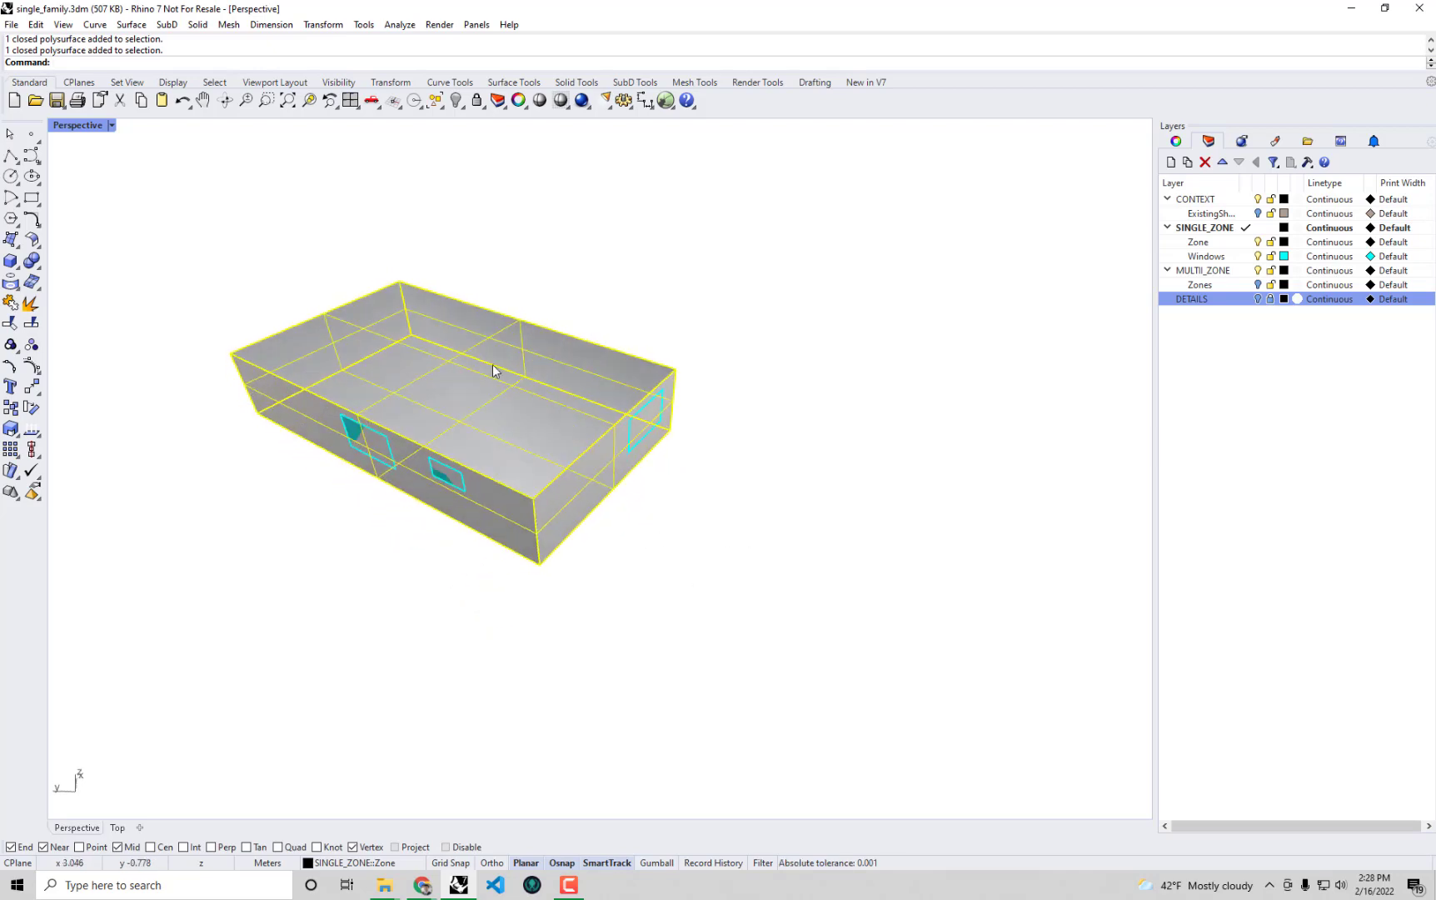
# Hide the CONTEXT and DETAILS layers, leaving only the single-zone house volume.
pyautogui.rightClick(765, 404)
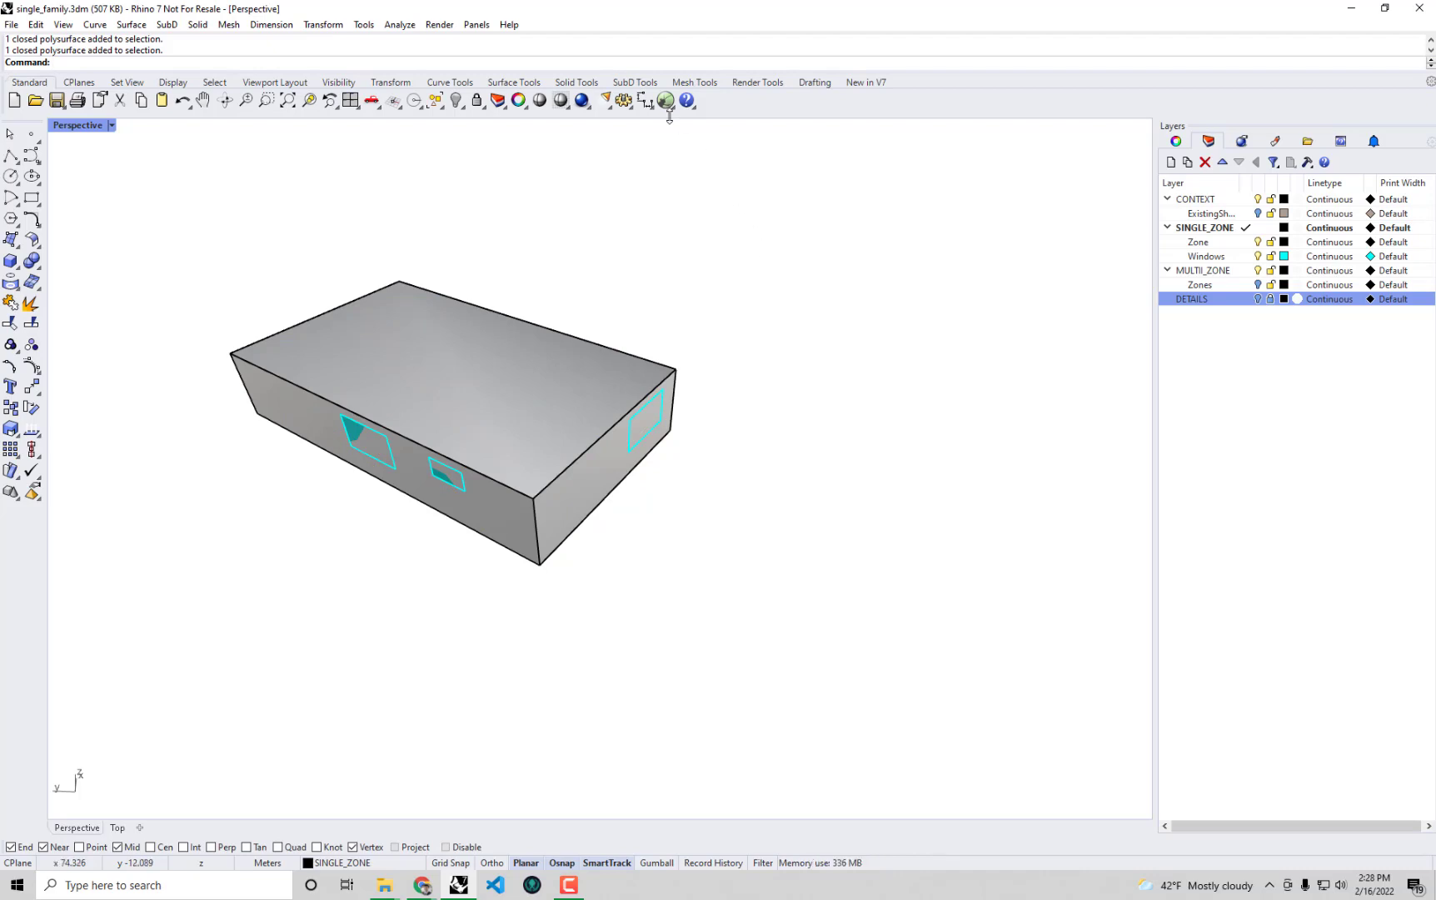
# Launch Grasshopper from the Rhino toolbar button.
pyautogui.click(665, 100)
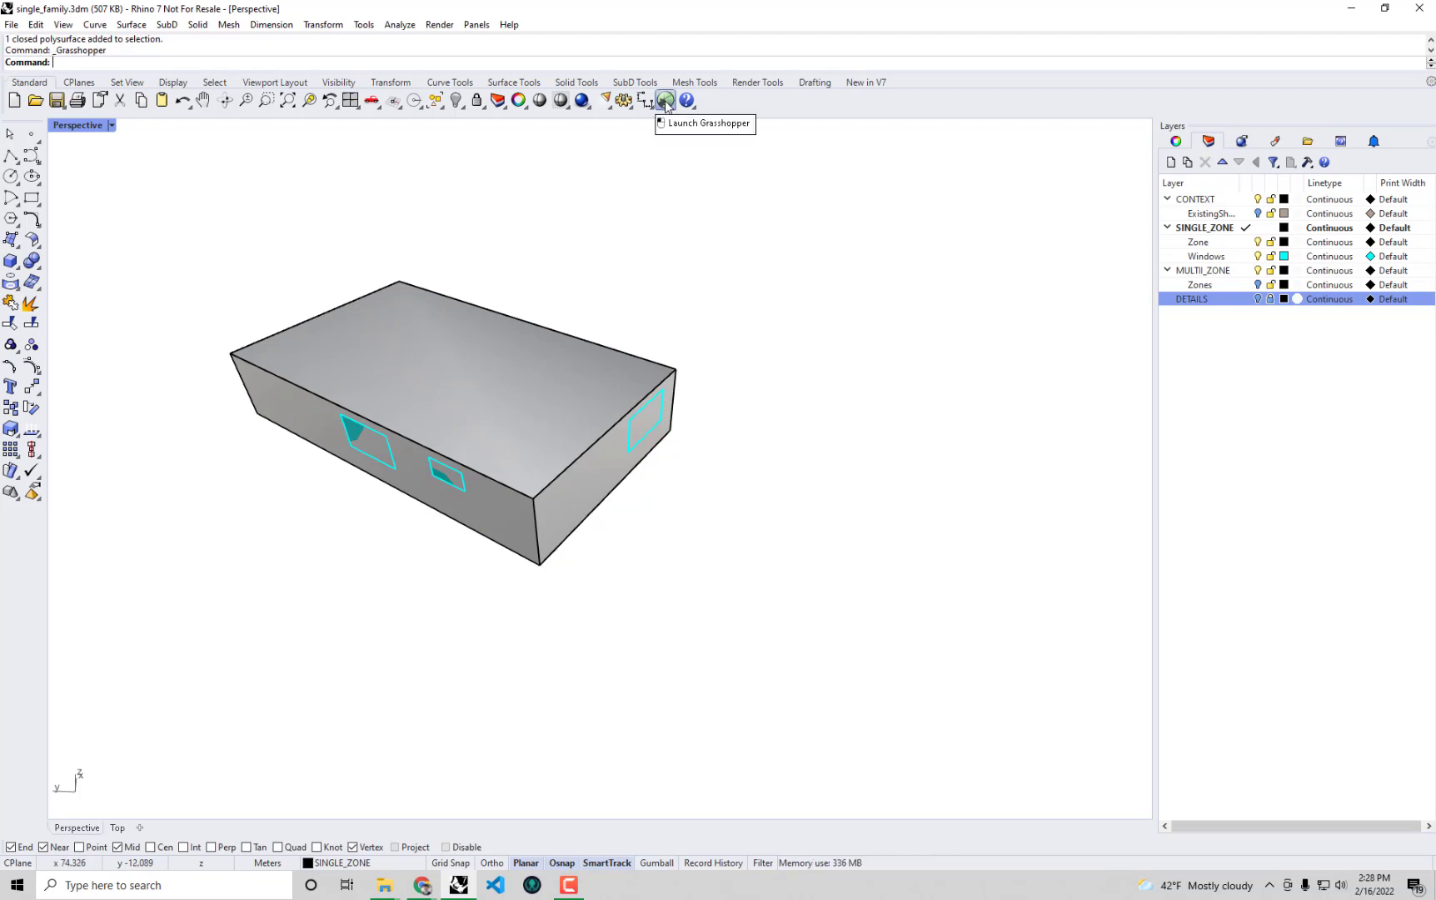
pyautogui.click(665, 100)
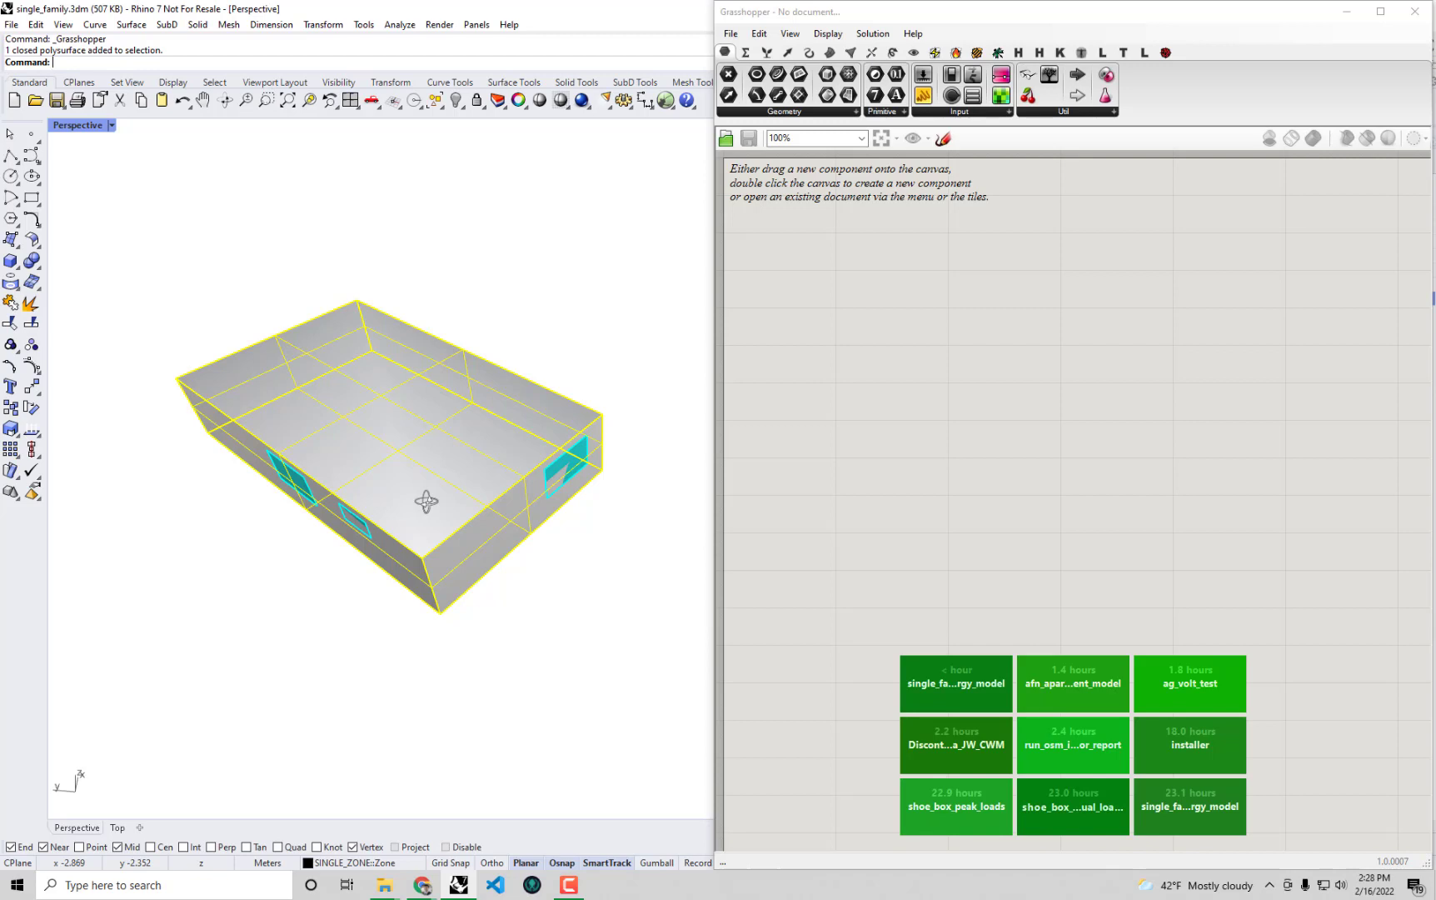
pyautogui.moveTo(375, 418)
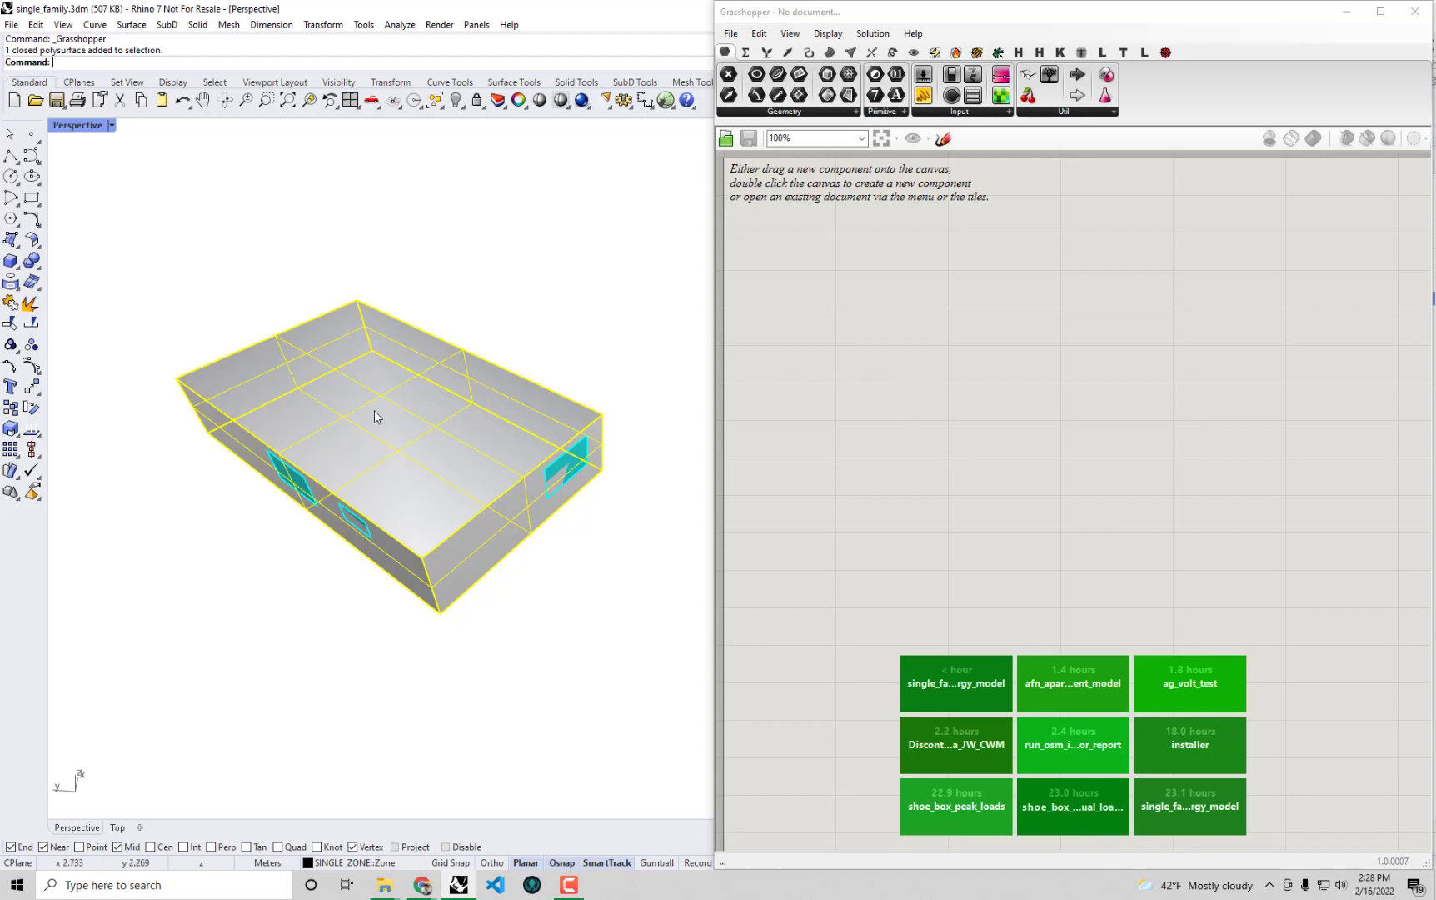
pyautogui.moveTo(853, 373)
pyautogui.write('g')
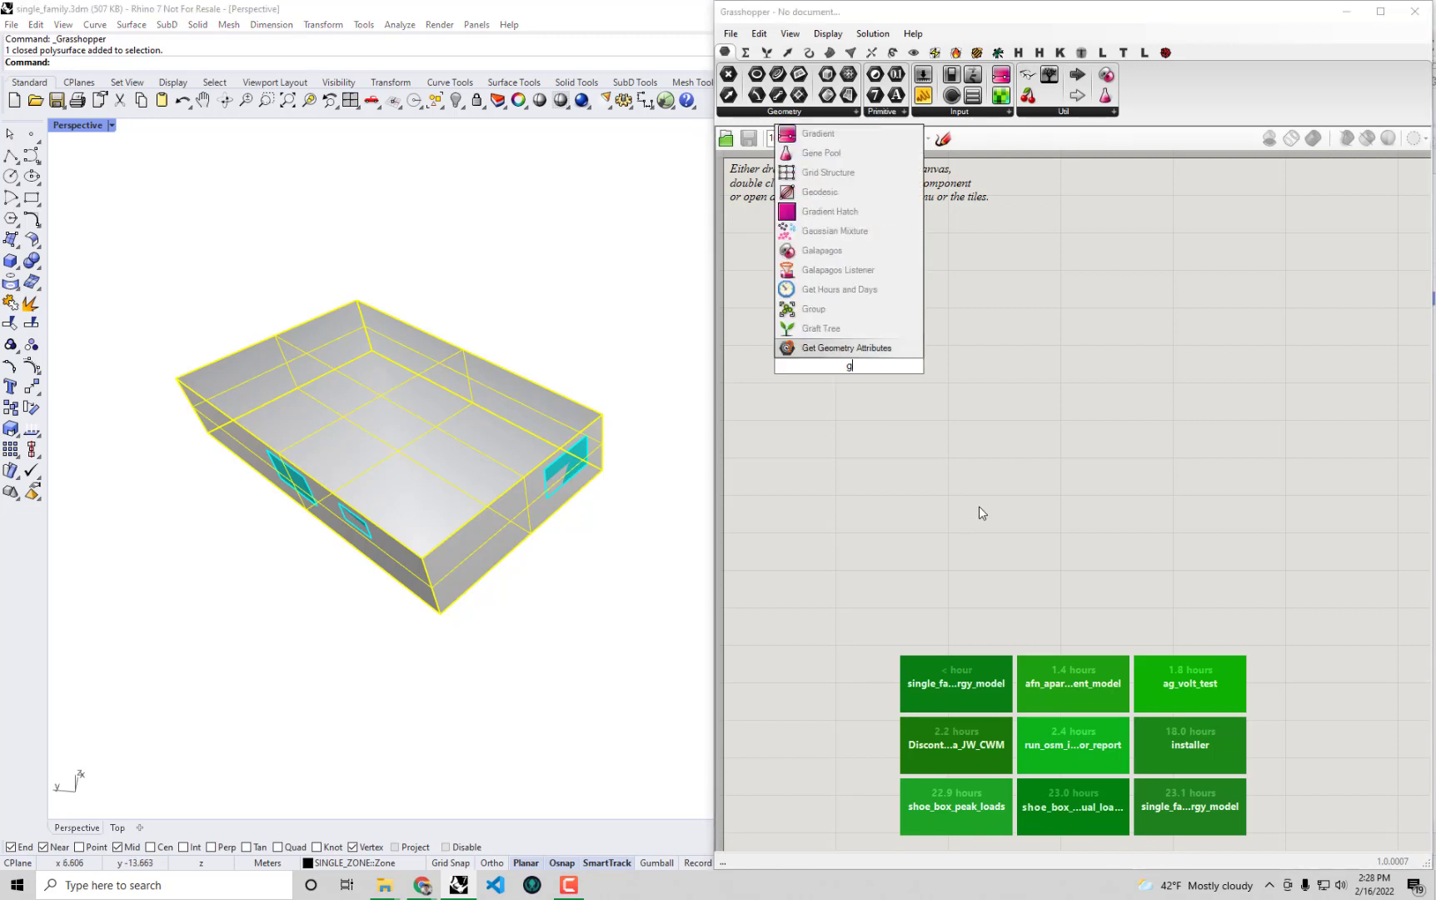
# Place a Geometry parameter and set it to the SINGLE_ZONE house polysurface.
pyautogui.write('eo')
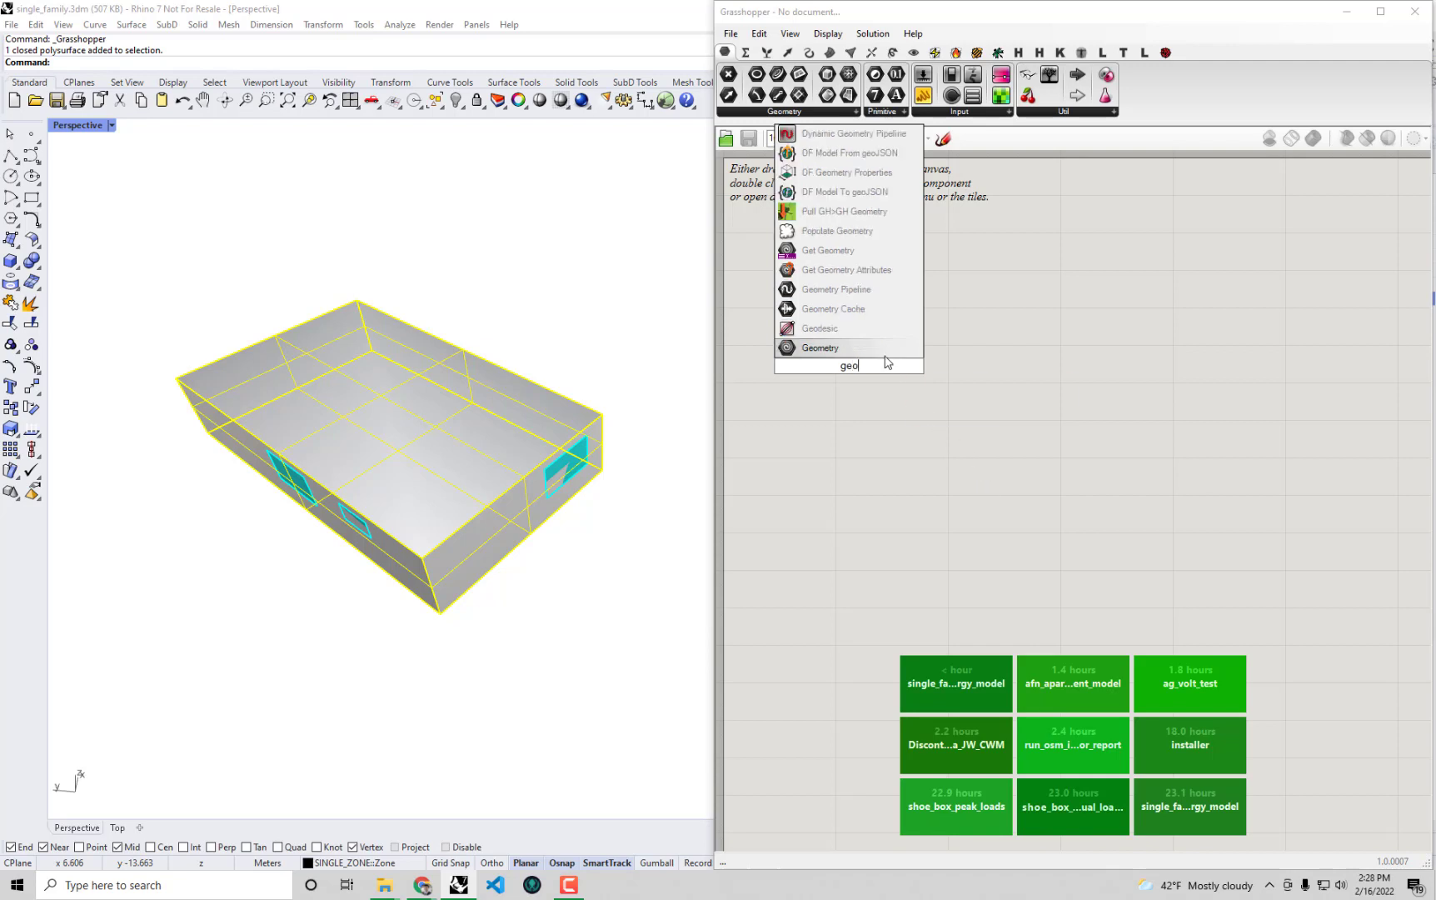
pyautogui.click(819, 348)
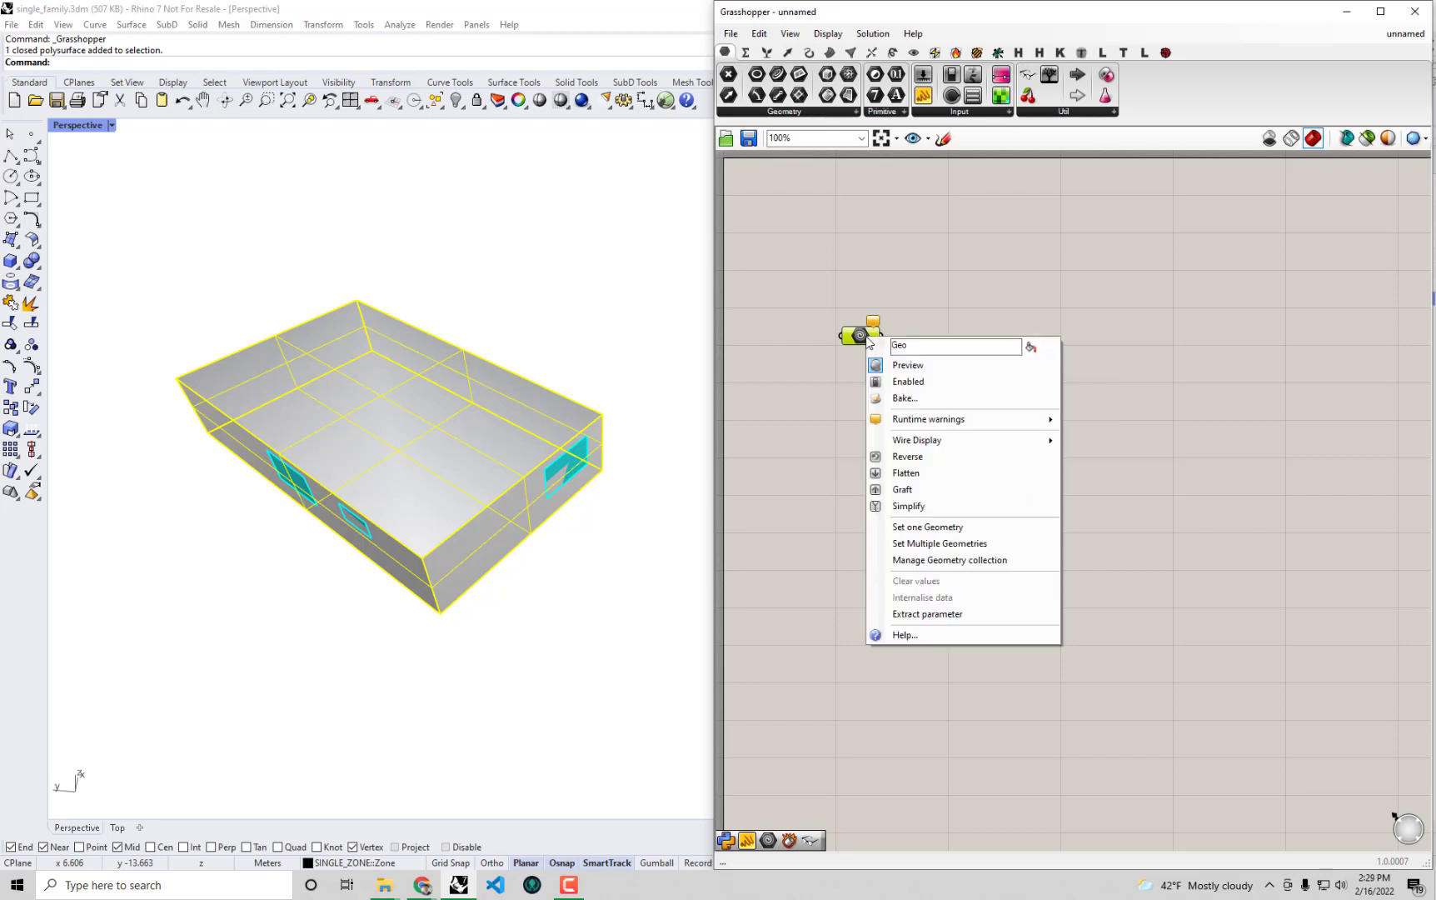
pyautogui.moveTo(927, 526)
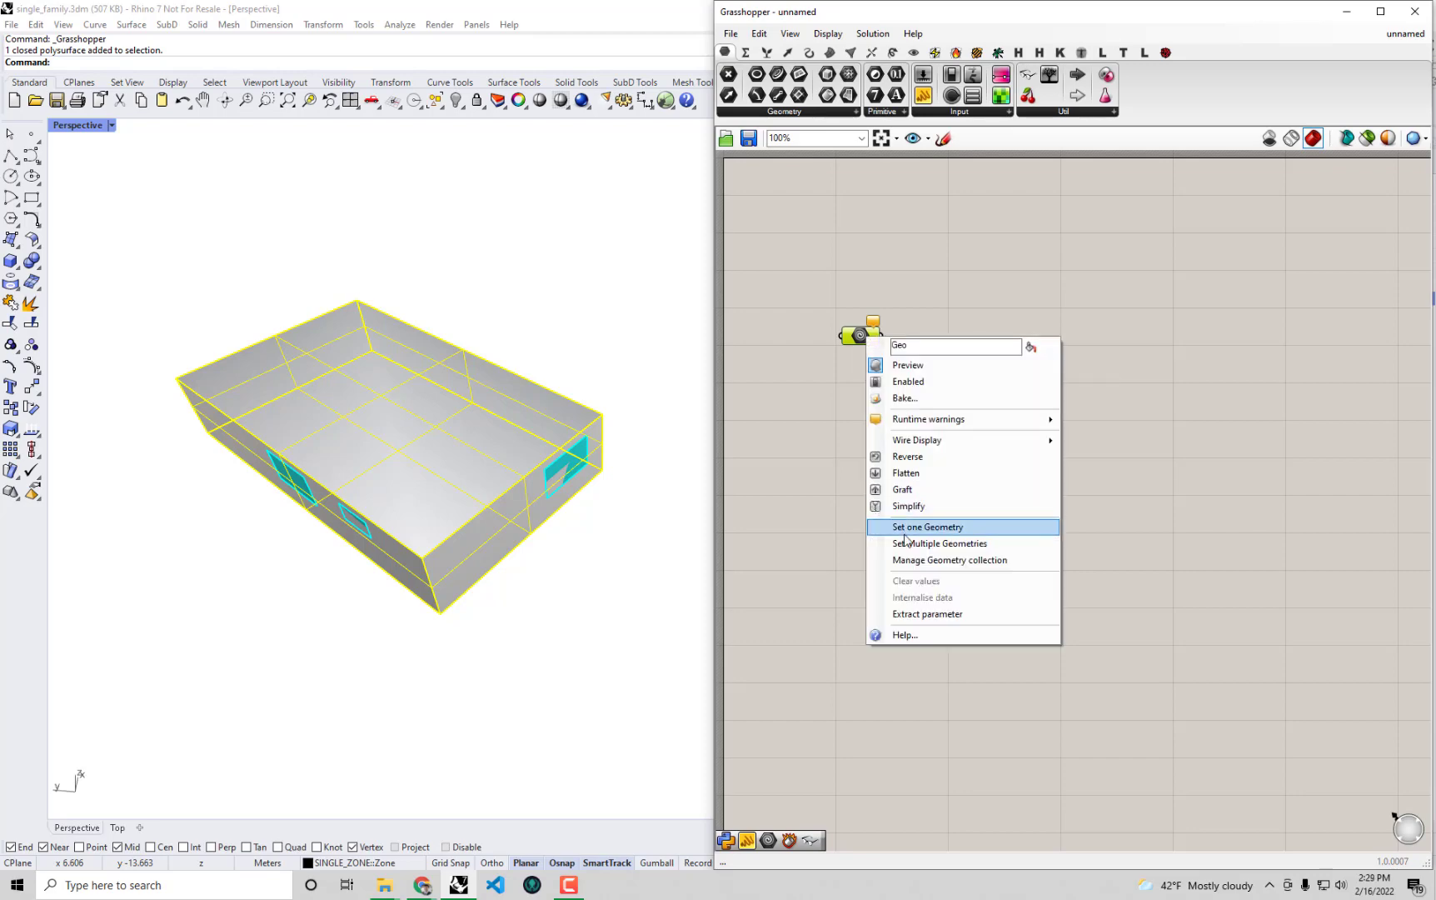
pyautogui.click(927, 526)
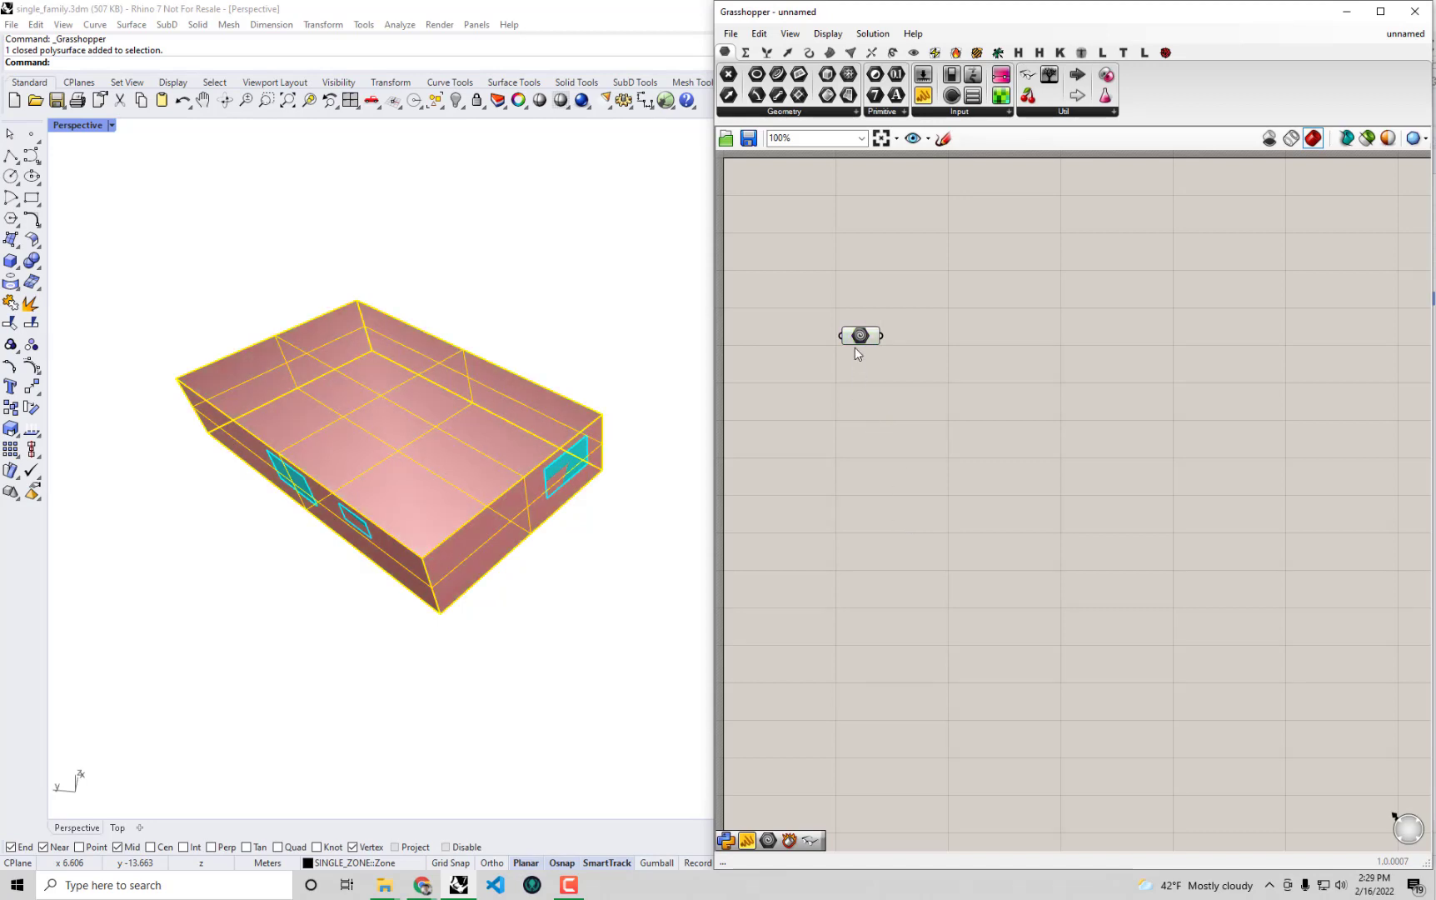
pyautogui.moveTo(858, 337)
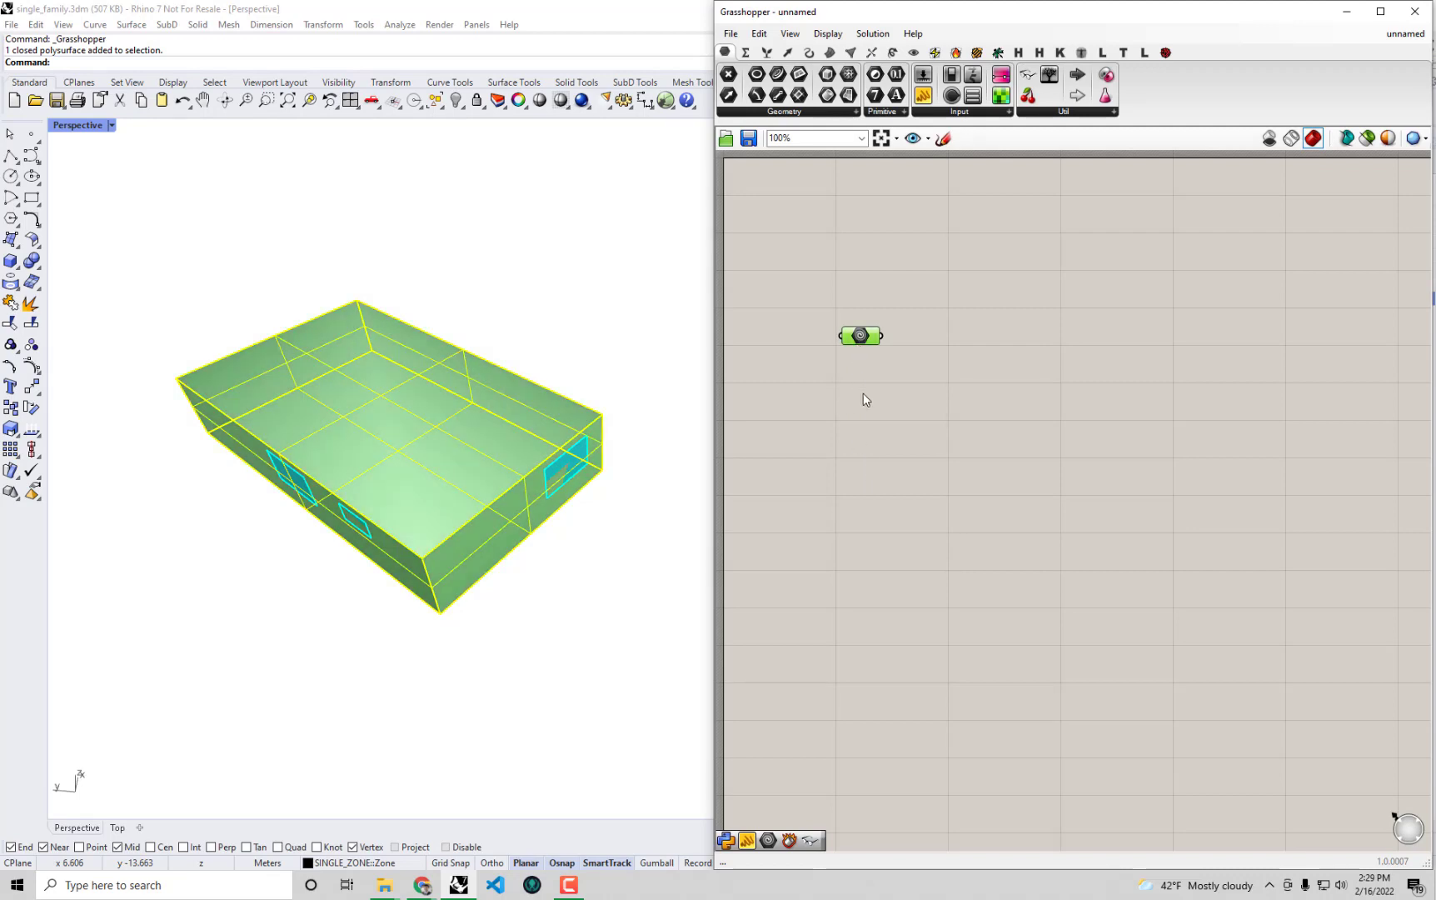
pyautogui.moveTo(906, 502)
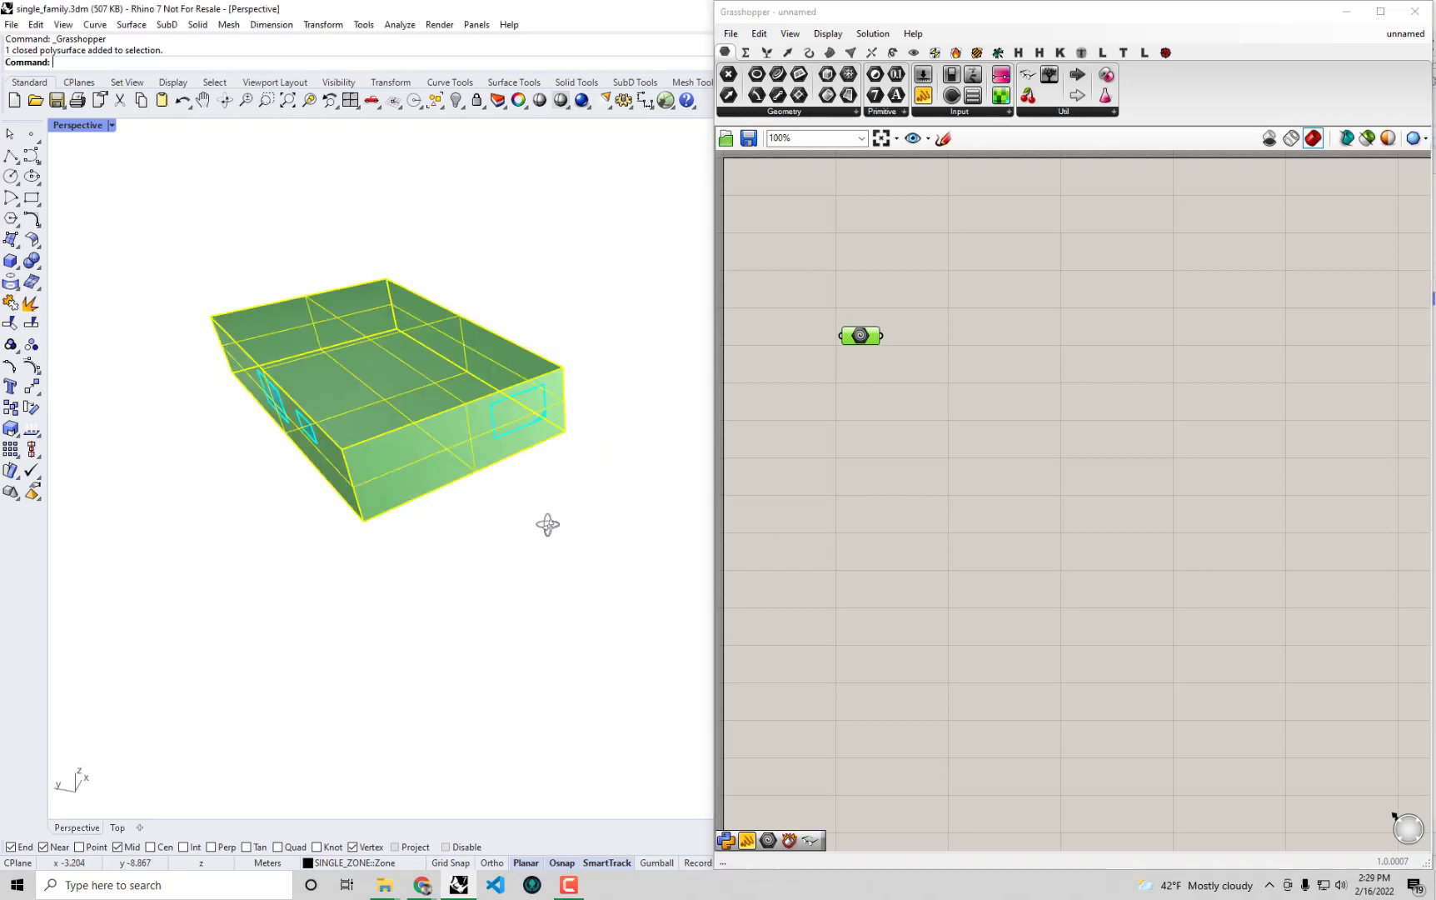
pyautogui.moveTo(547, 524); pyautogui.dragTo(449, 536)
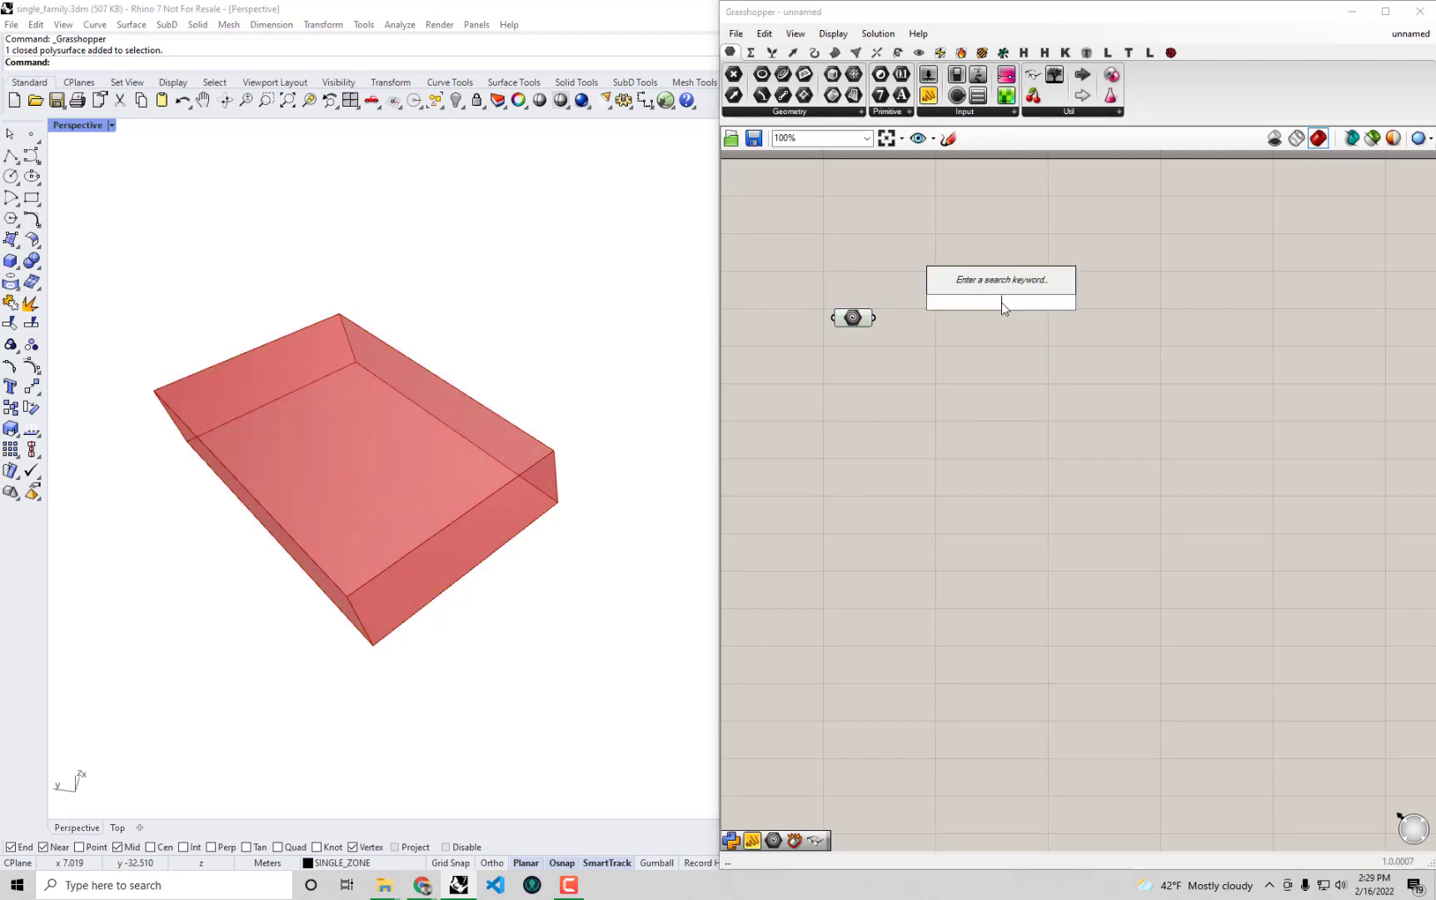
# Add a Panel on the Geometry output reading 'Referenced Brep', then maximize Grasshopper.
pyautogui.write('pan')
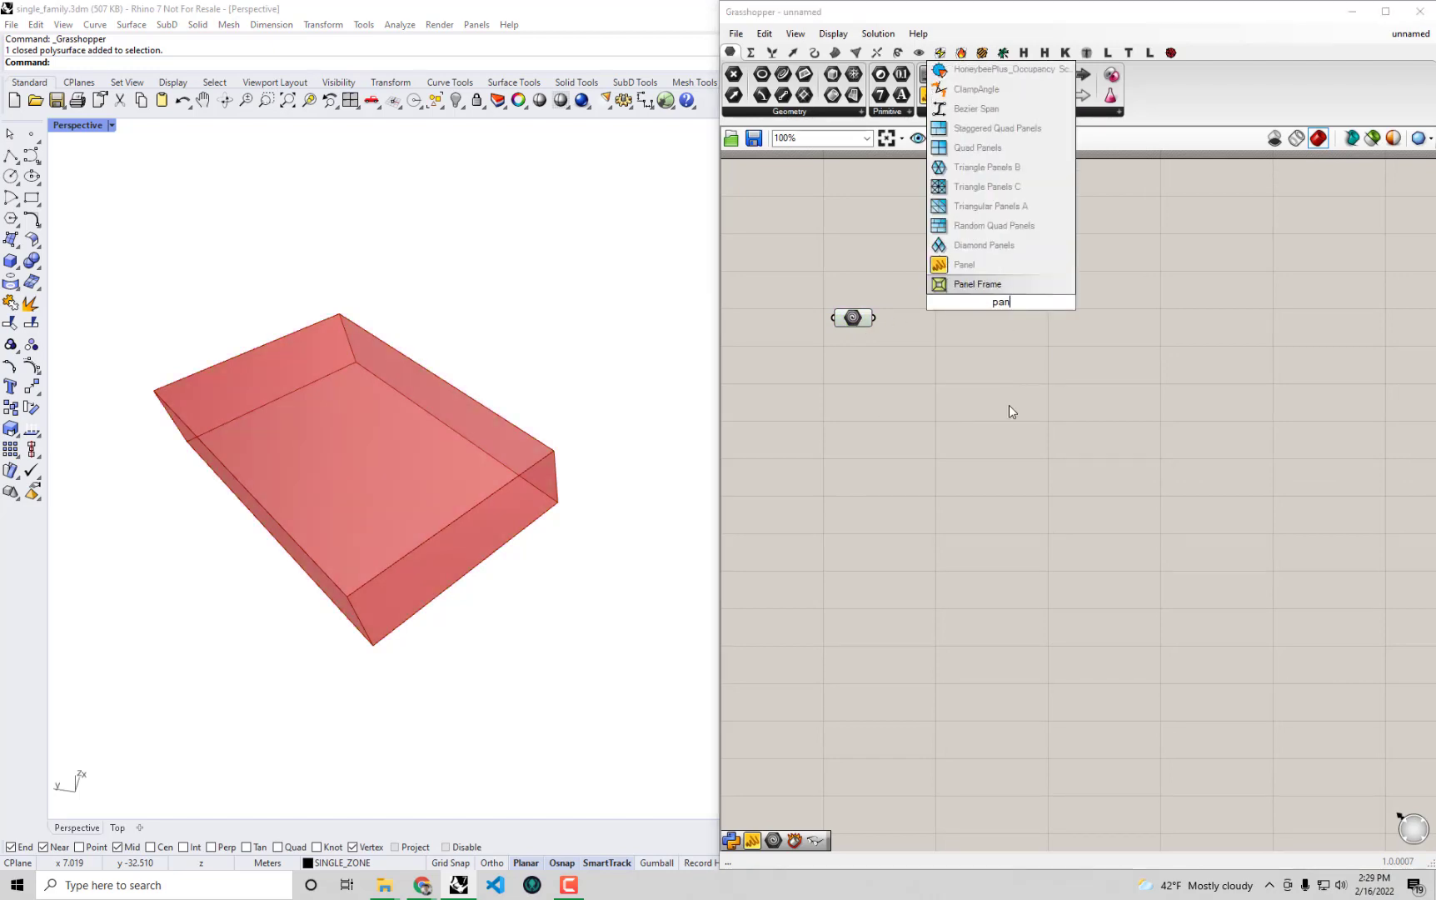
pyautogui.click(964, 264)
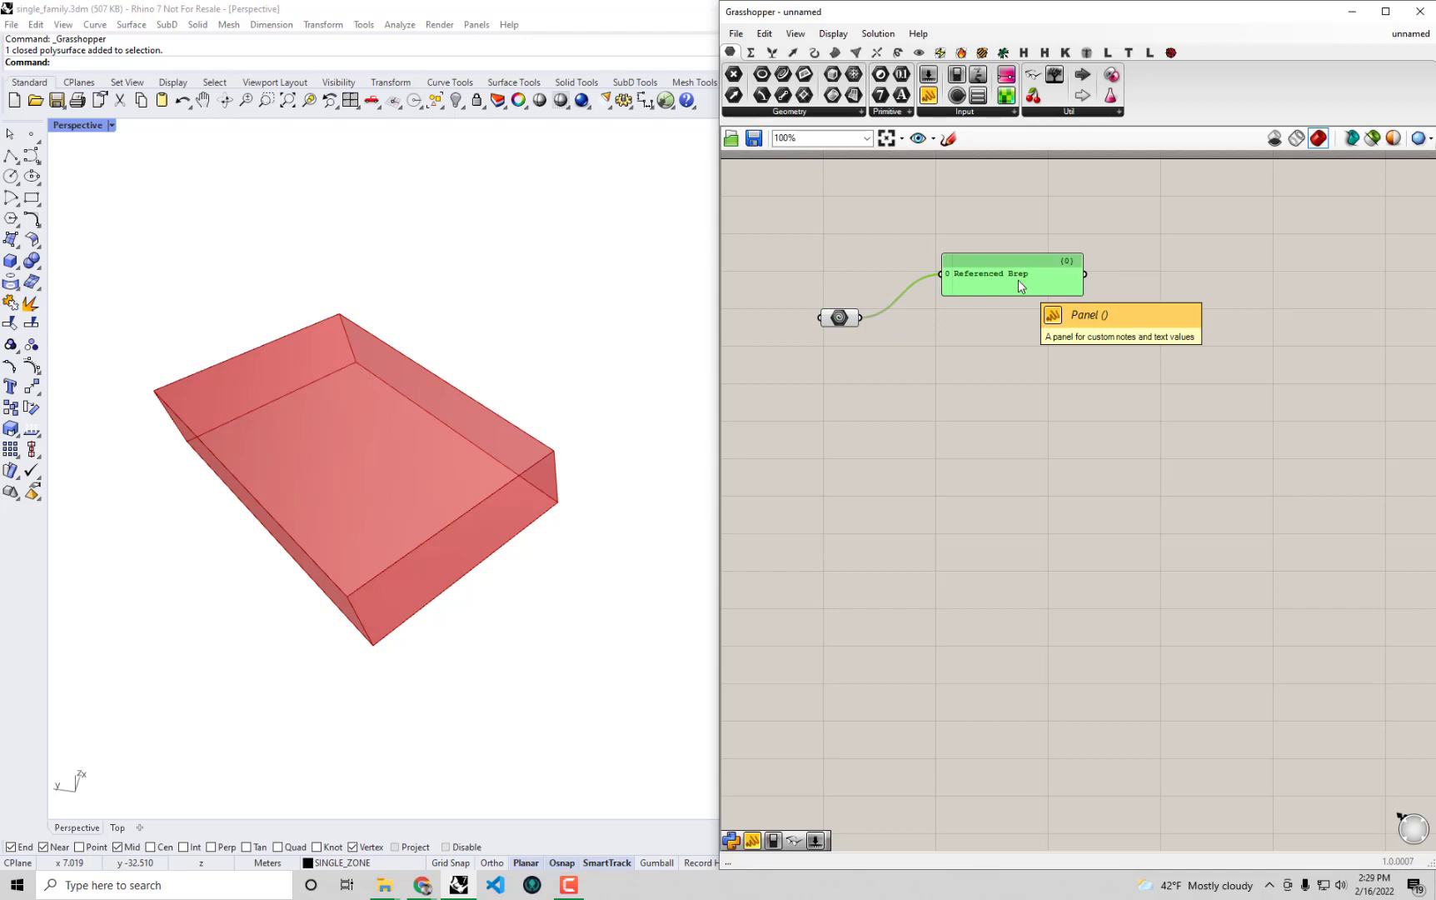
pyautogui.click(982, 51)
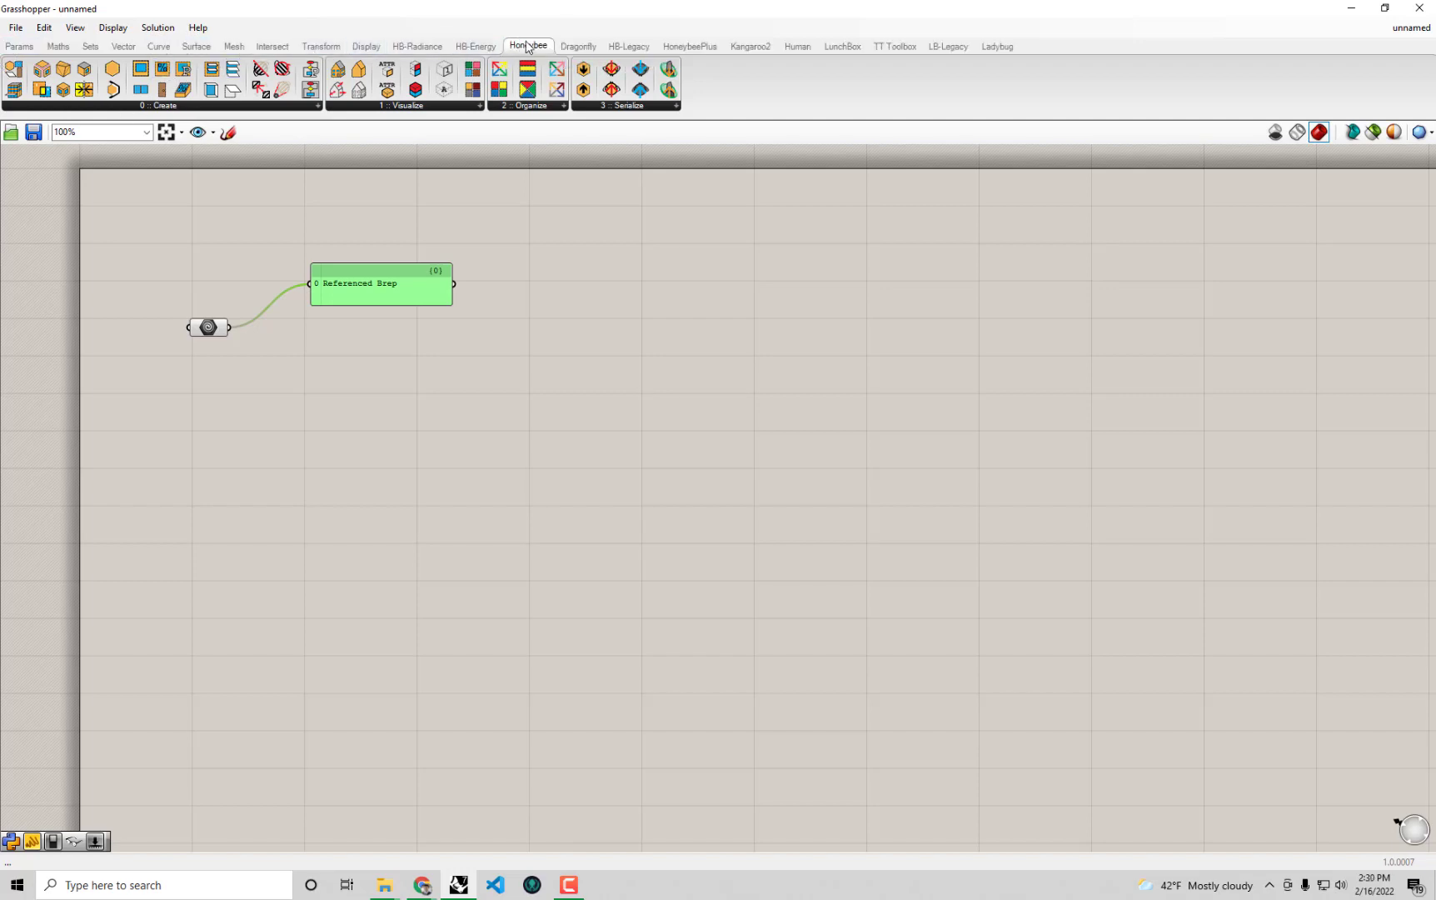
pyautogui.moveTo(1128, 53)
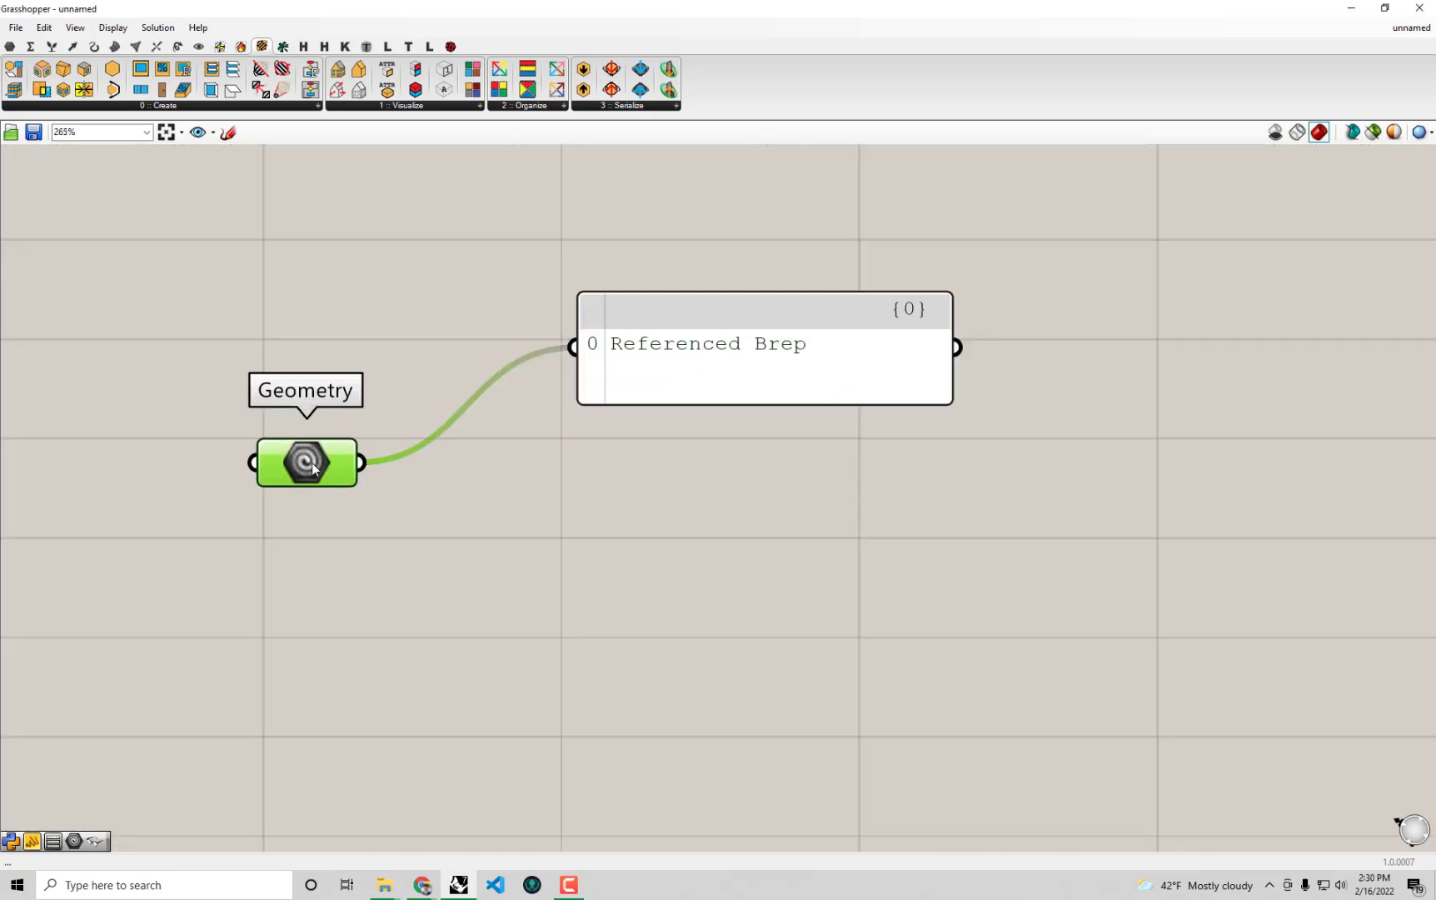
# Zoom the Grasshopper canvas with the mouse wheel to frame the definition.
pyautogui.scroll(-3)
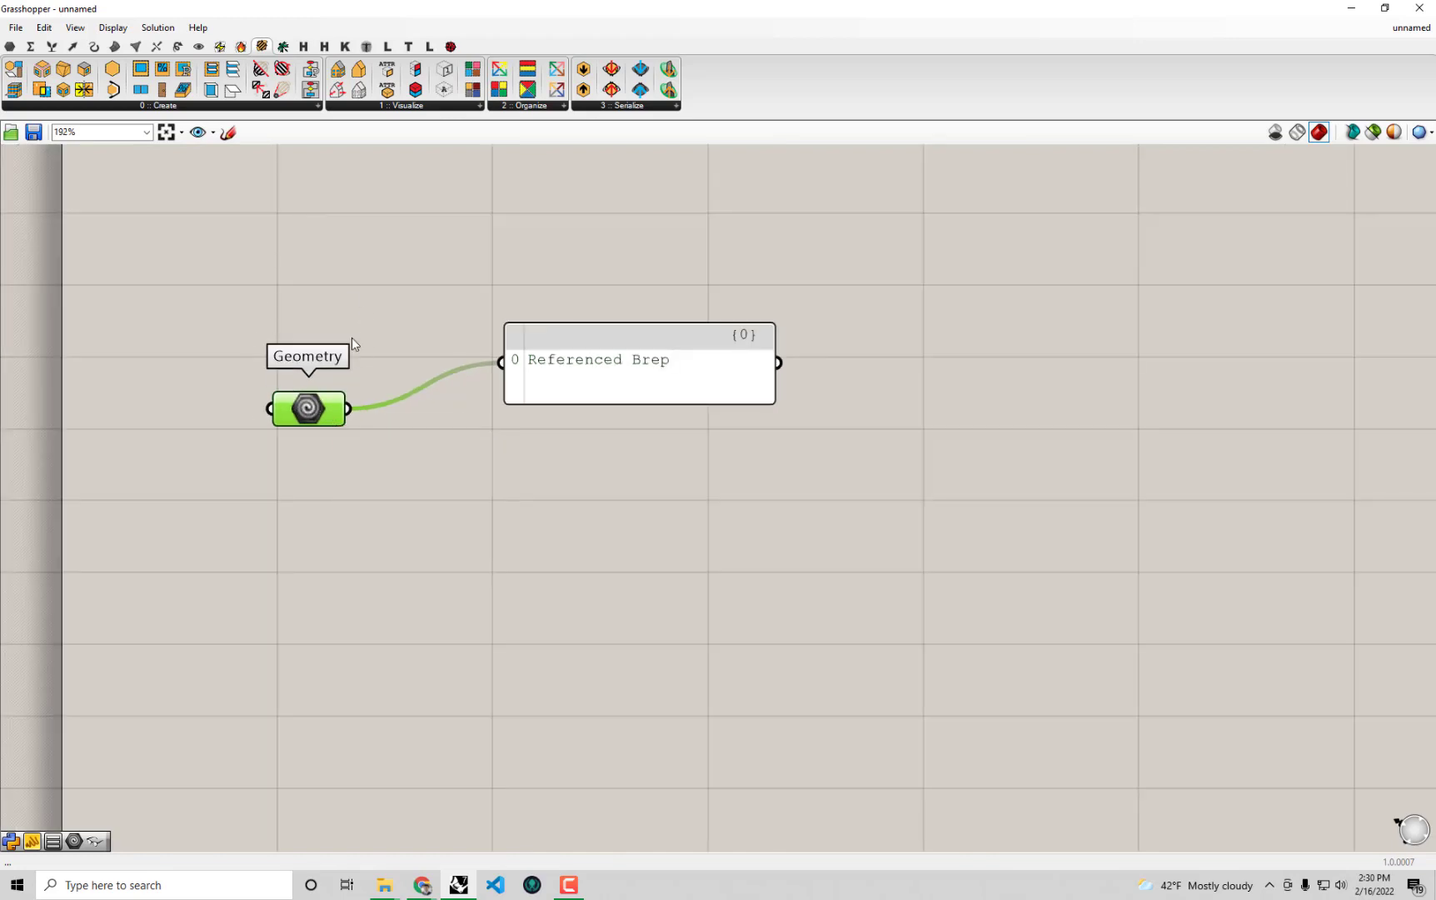
pyautogui.scroll(-3)
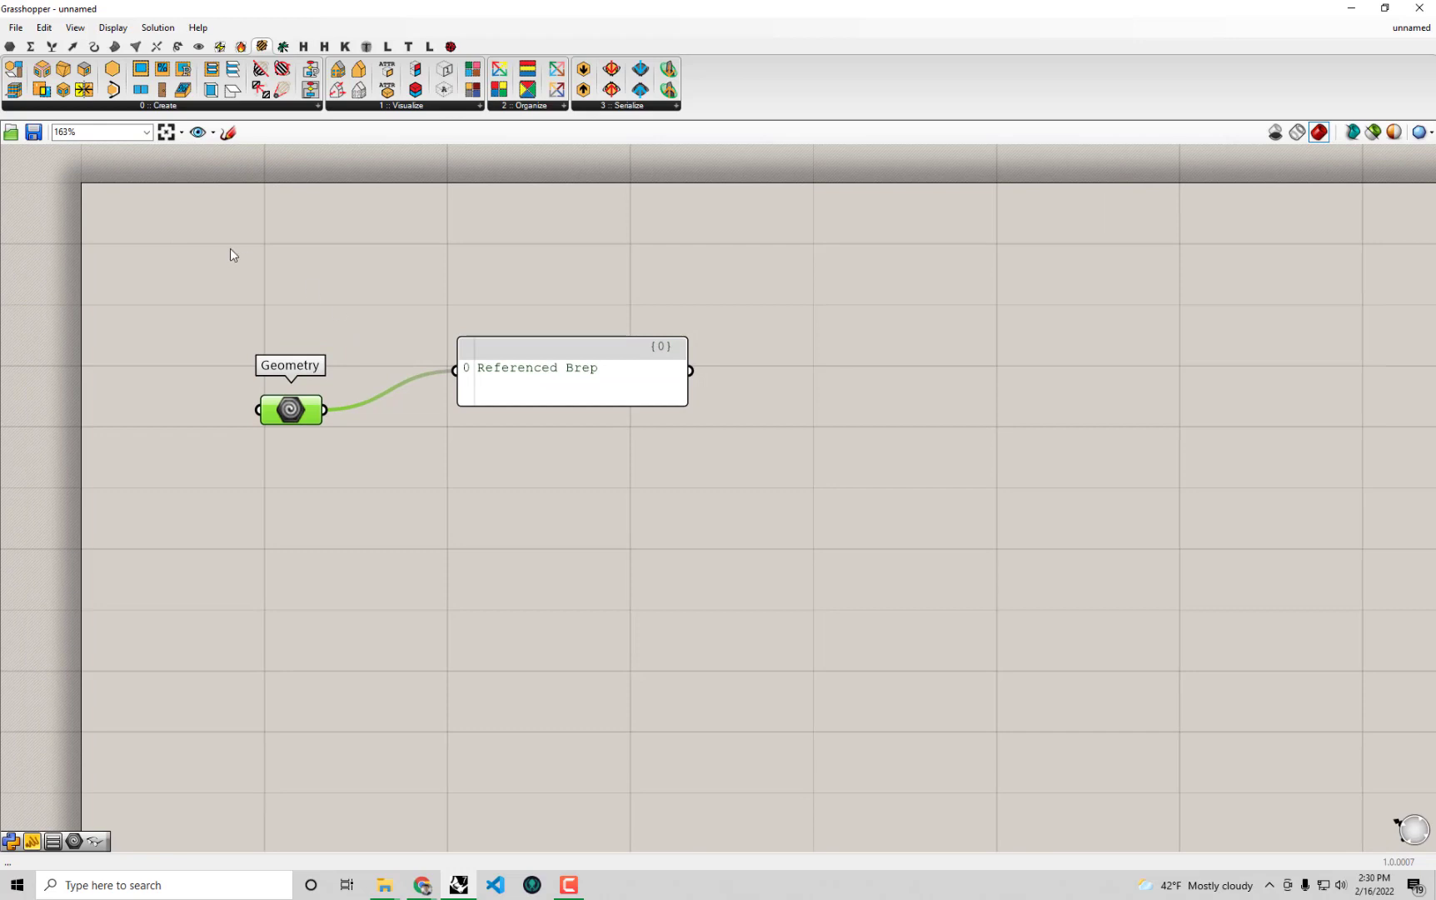
pyautogui.moveTo(81, 68)
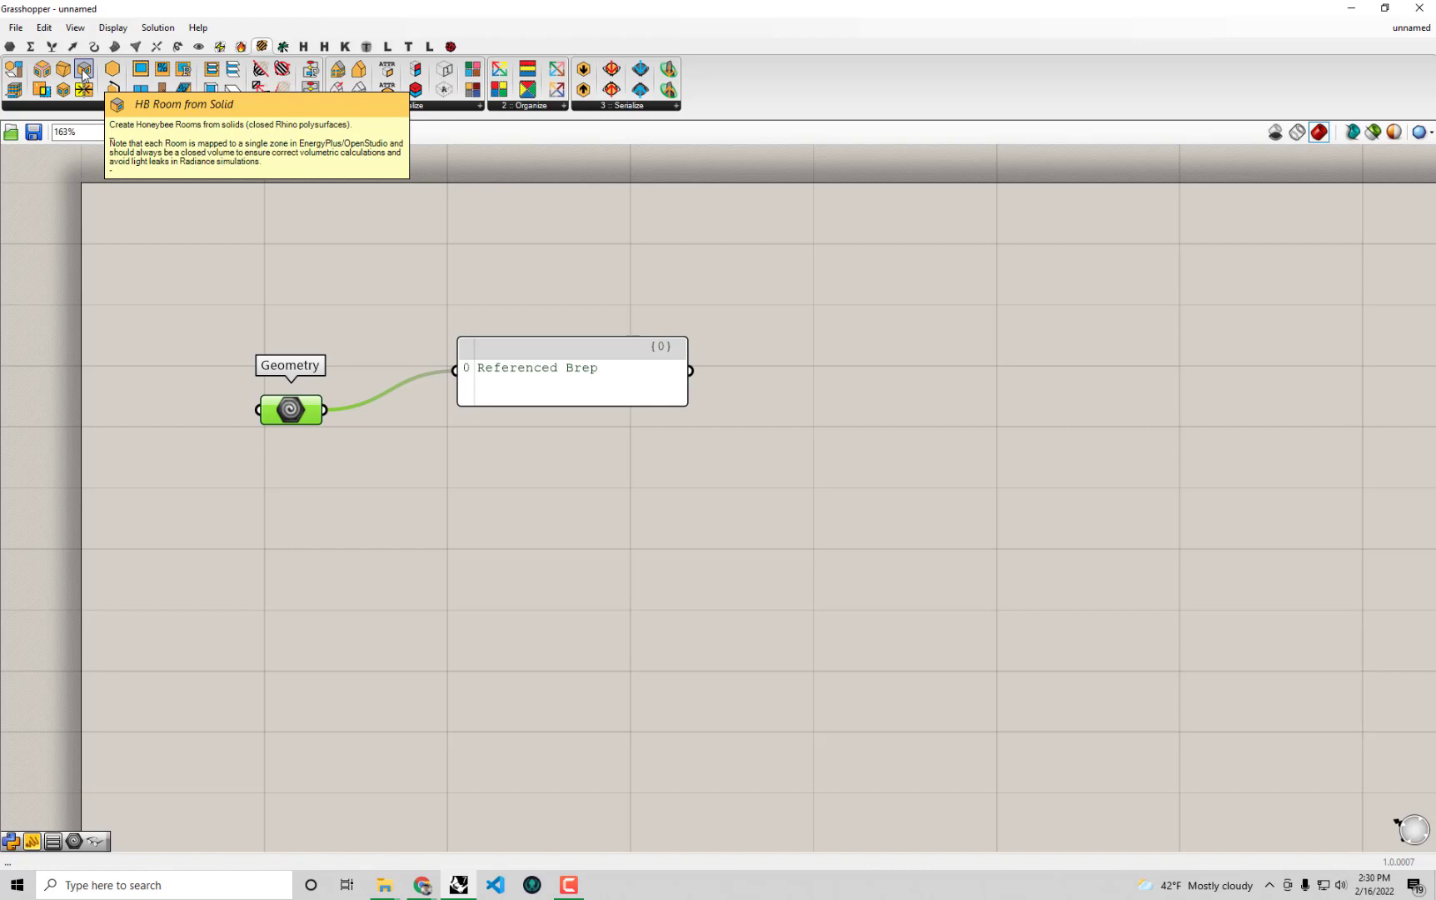
pyautogui.moveTo(610, 621)
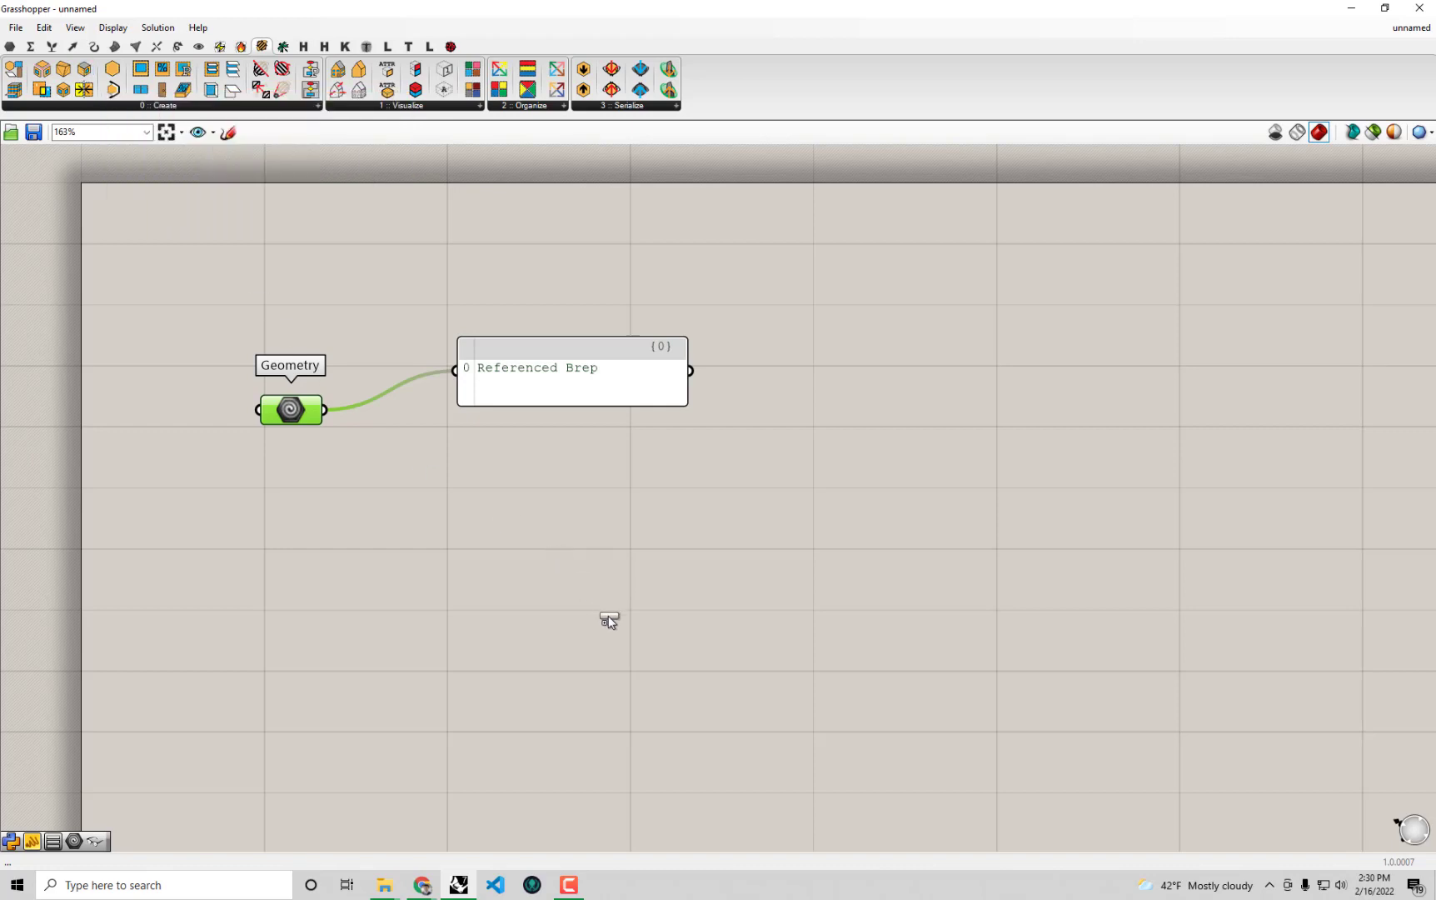
pyautogui.moveTo(622, 630)
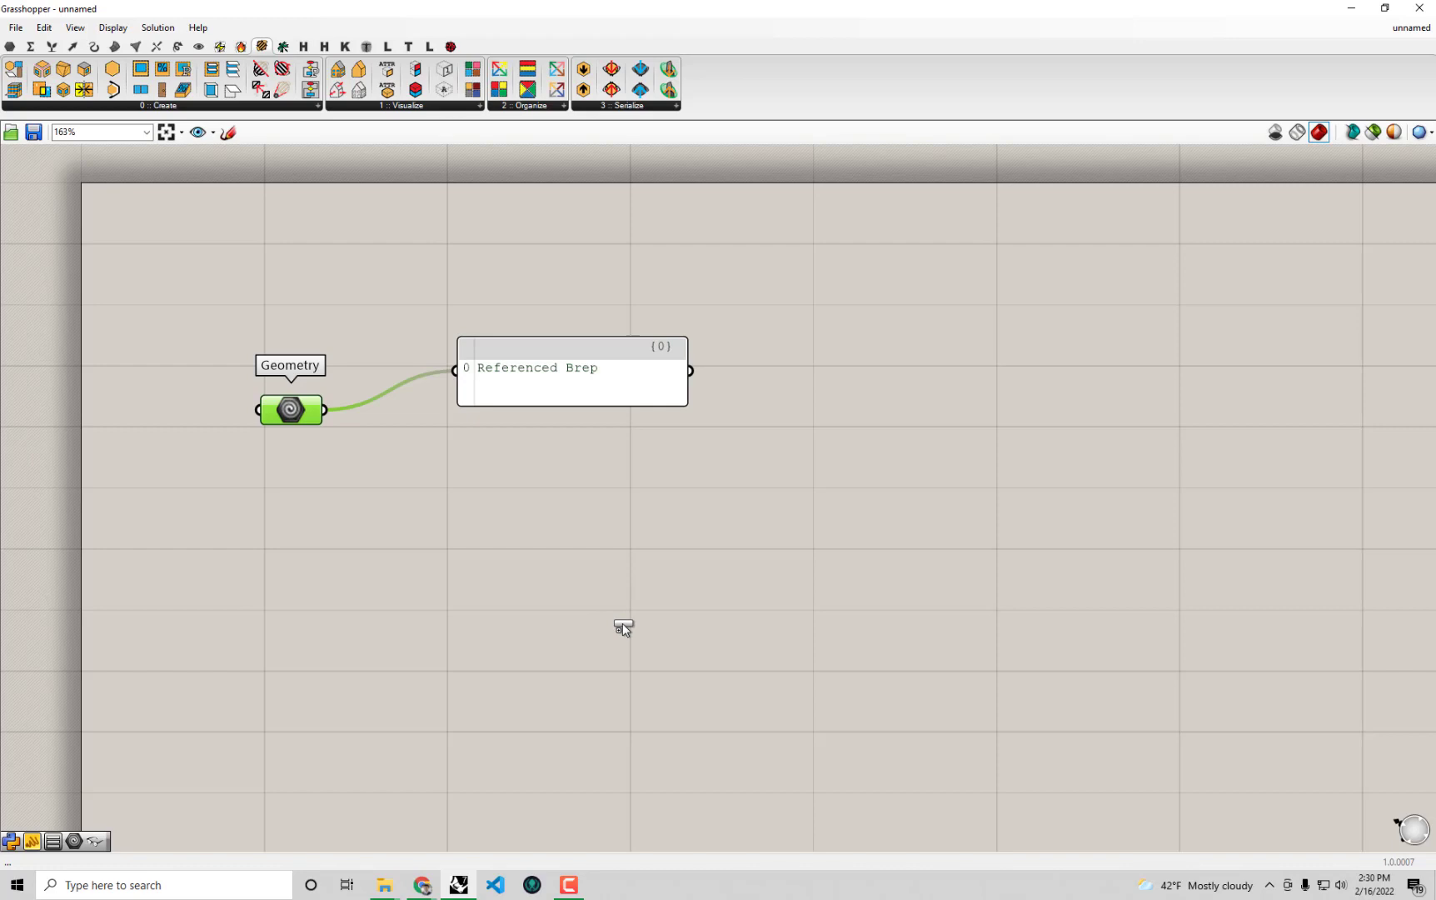
# Place an HB Room from Solid component below the panel, found via the 'from' search.
pyautogui.click(623, 628)
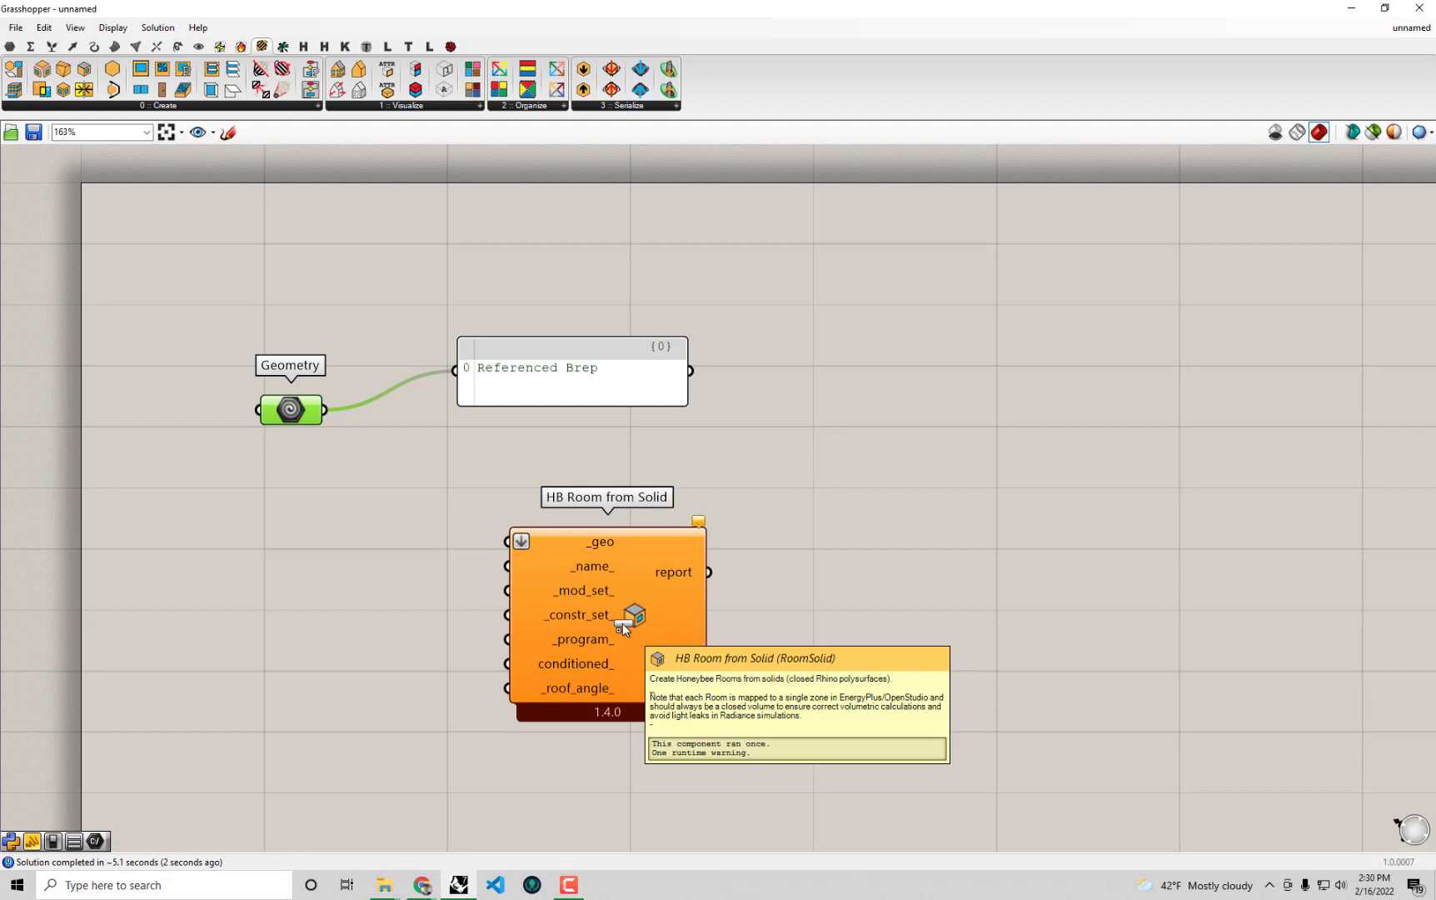
pyautogui.moveTo(675, 670)
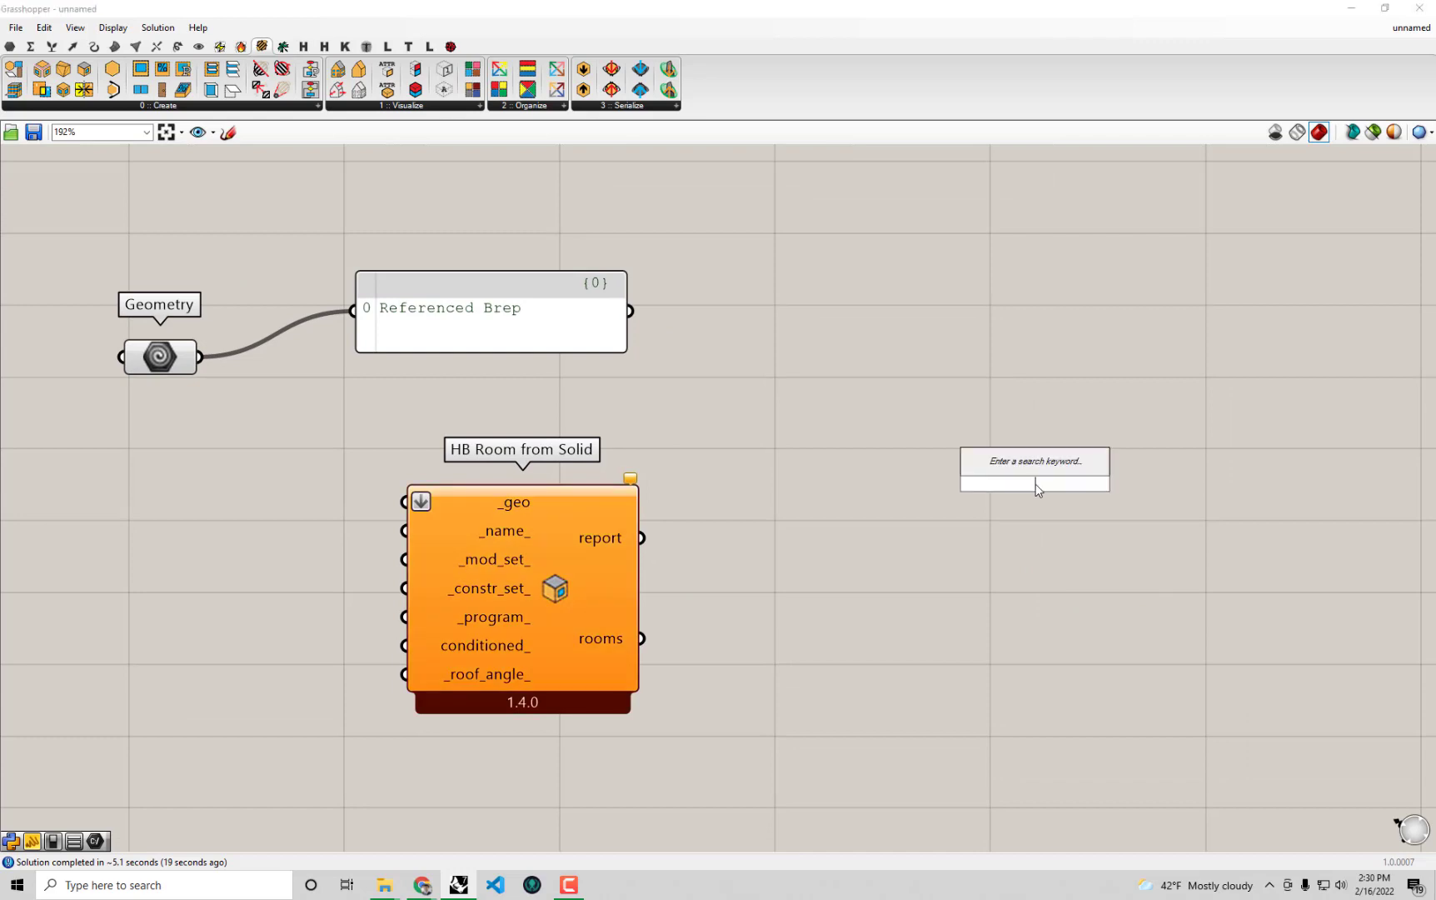
pyautogui.moveTo(1092, 625)
pyautogui.write('HB Room for')
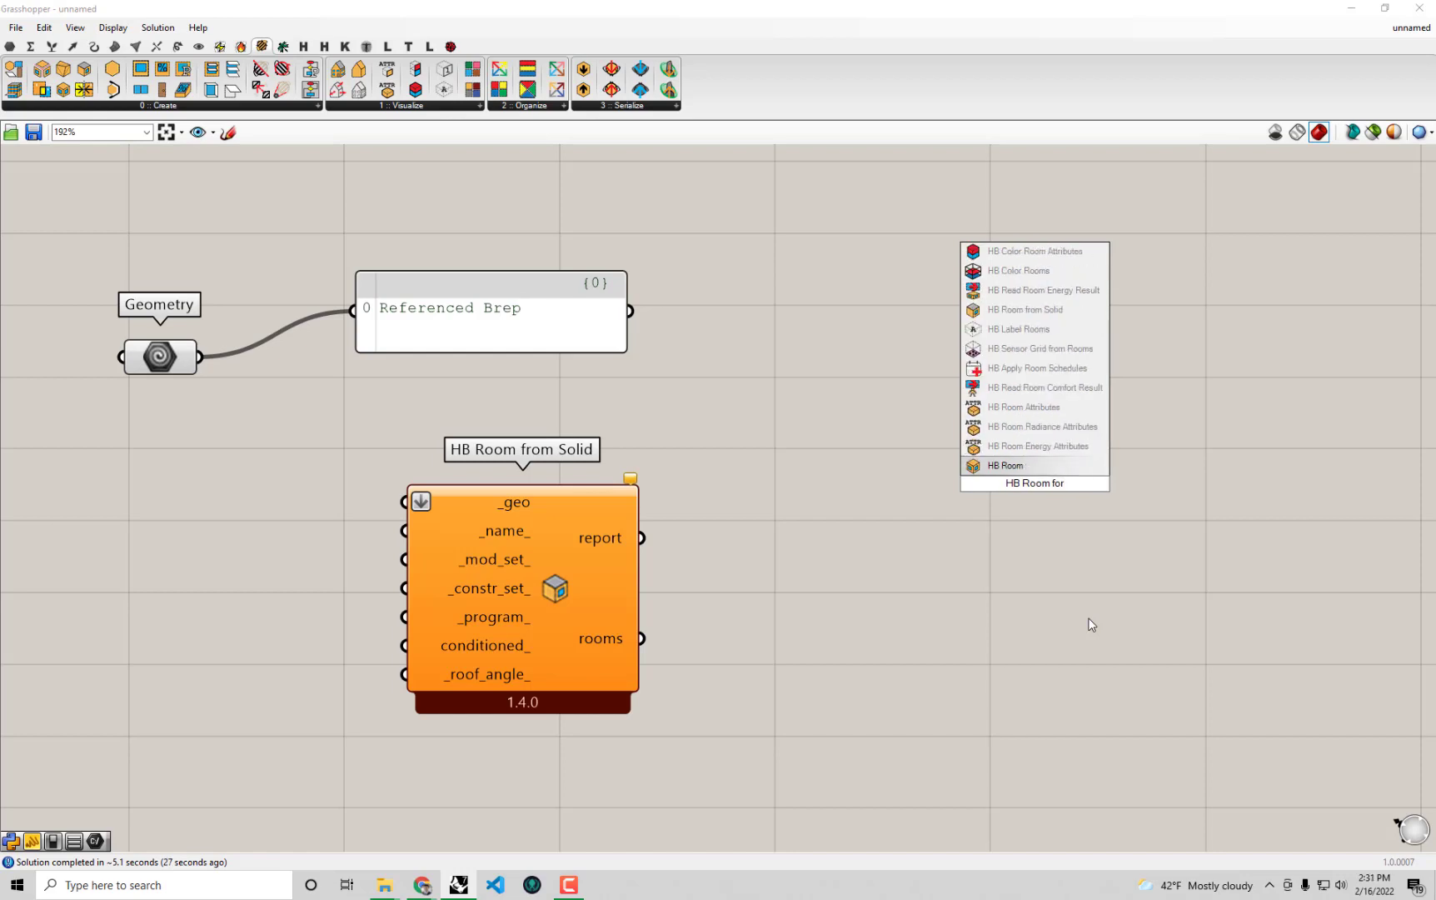
pyautogui.write('from')
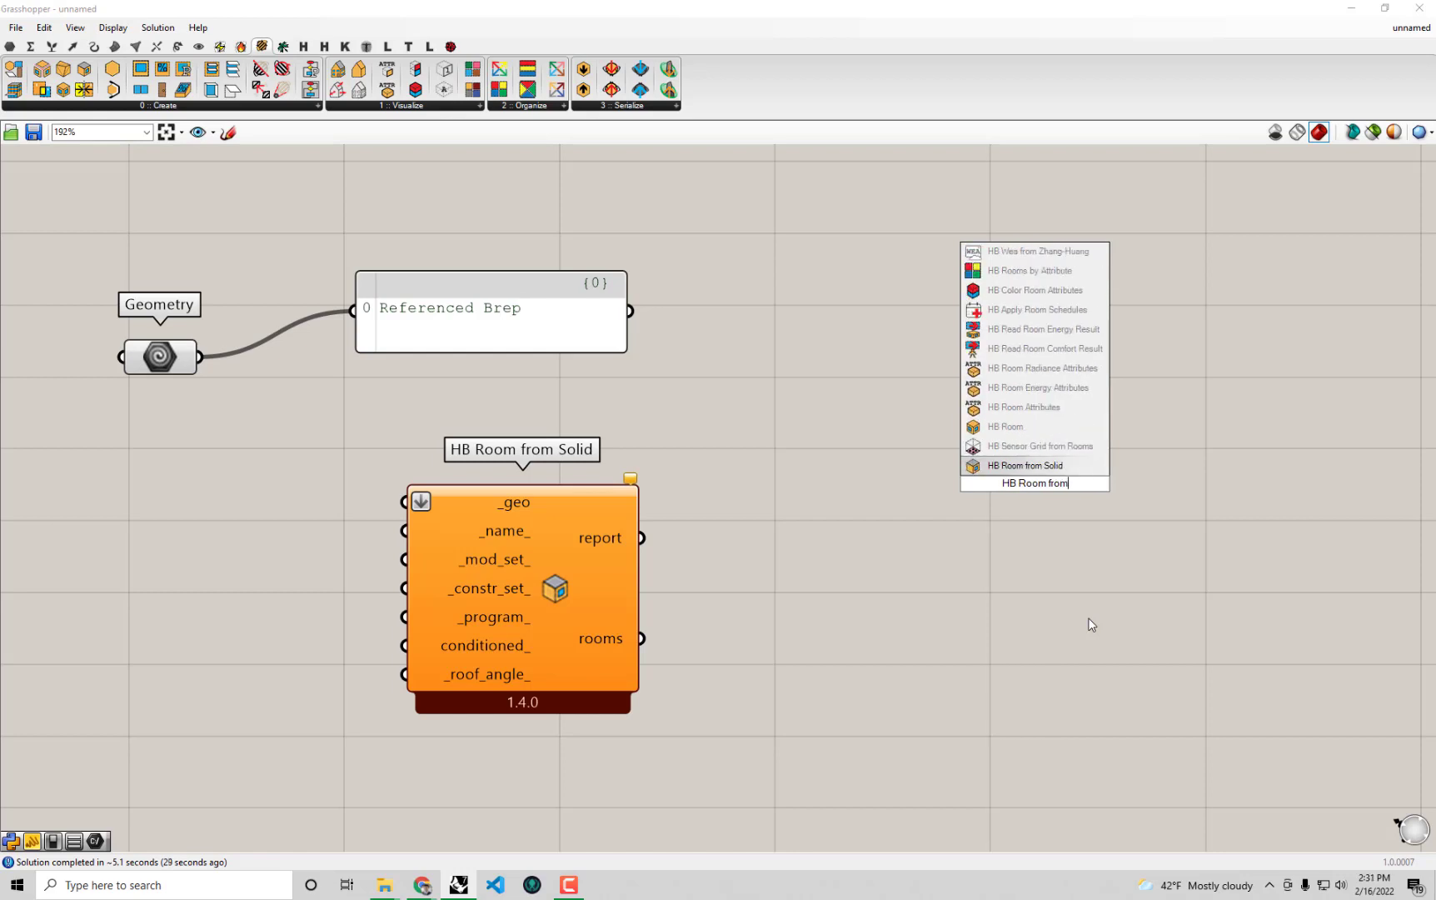
pyautogui.moveTo(1024, 465)
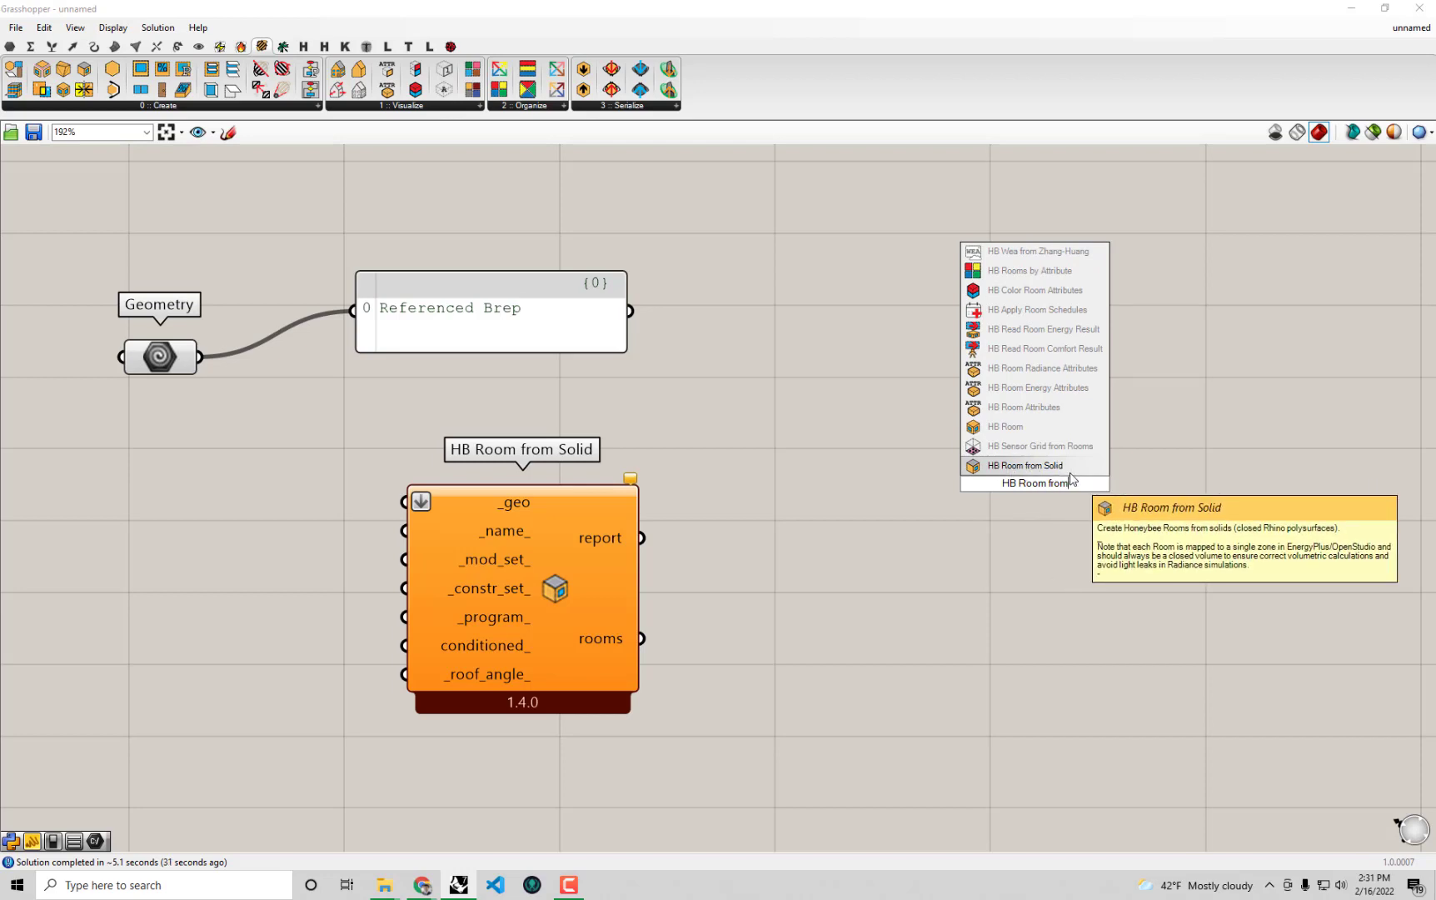
pyautogui.click(1025, 464)
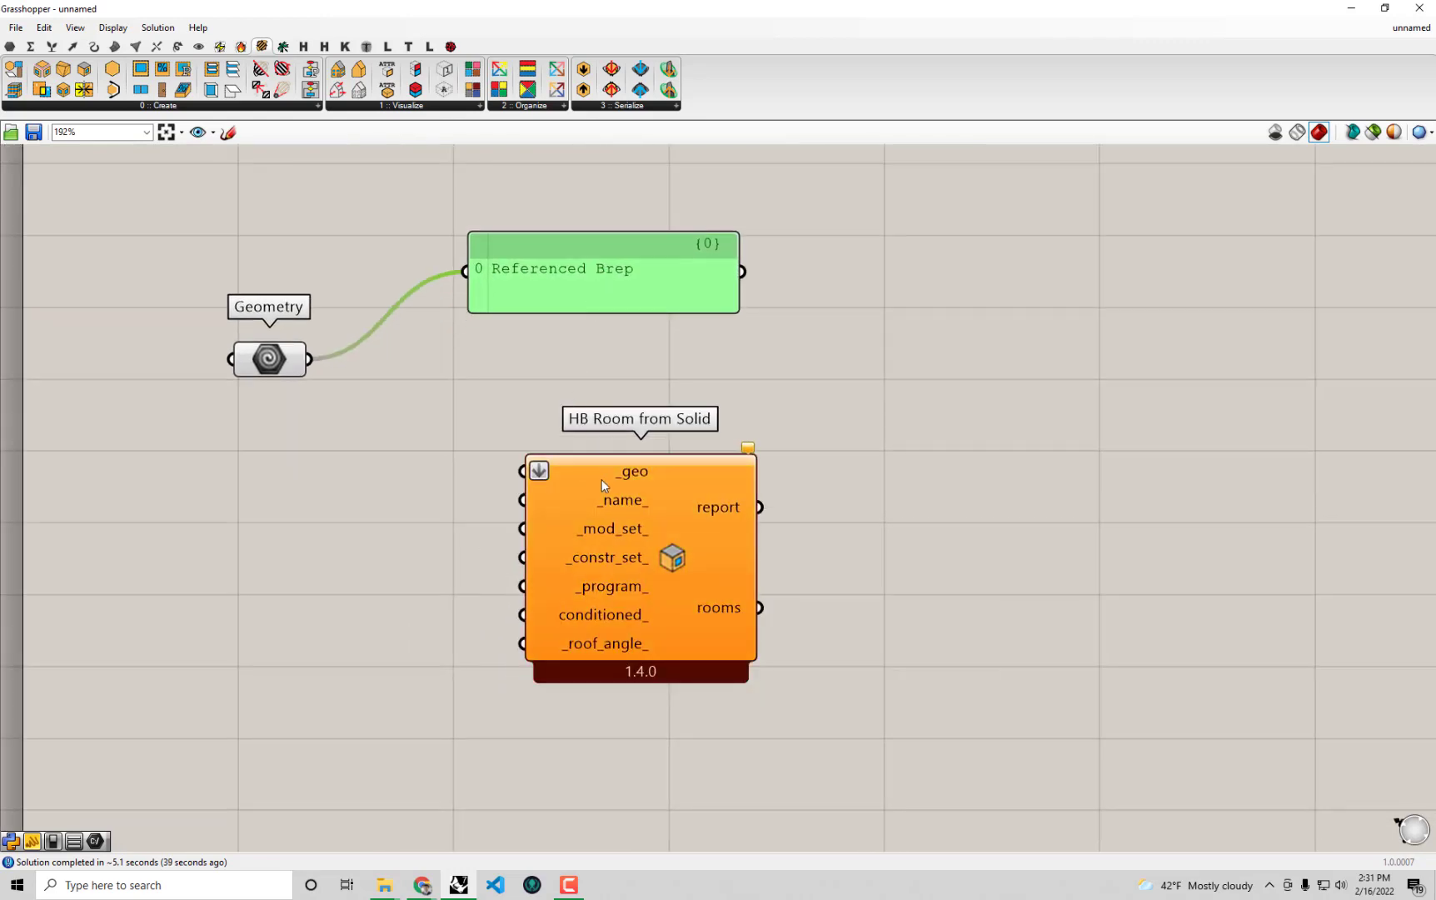
pyautogui.moveTo(637, 671)
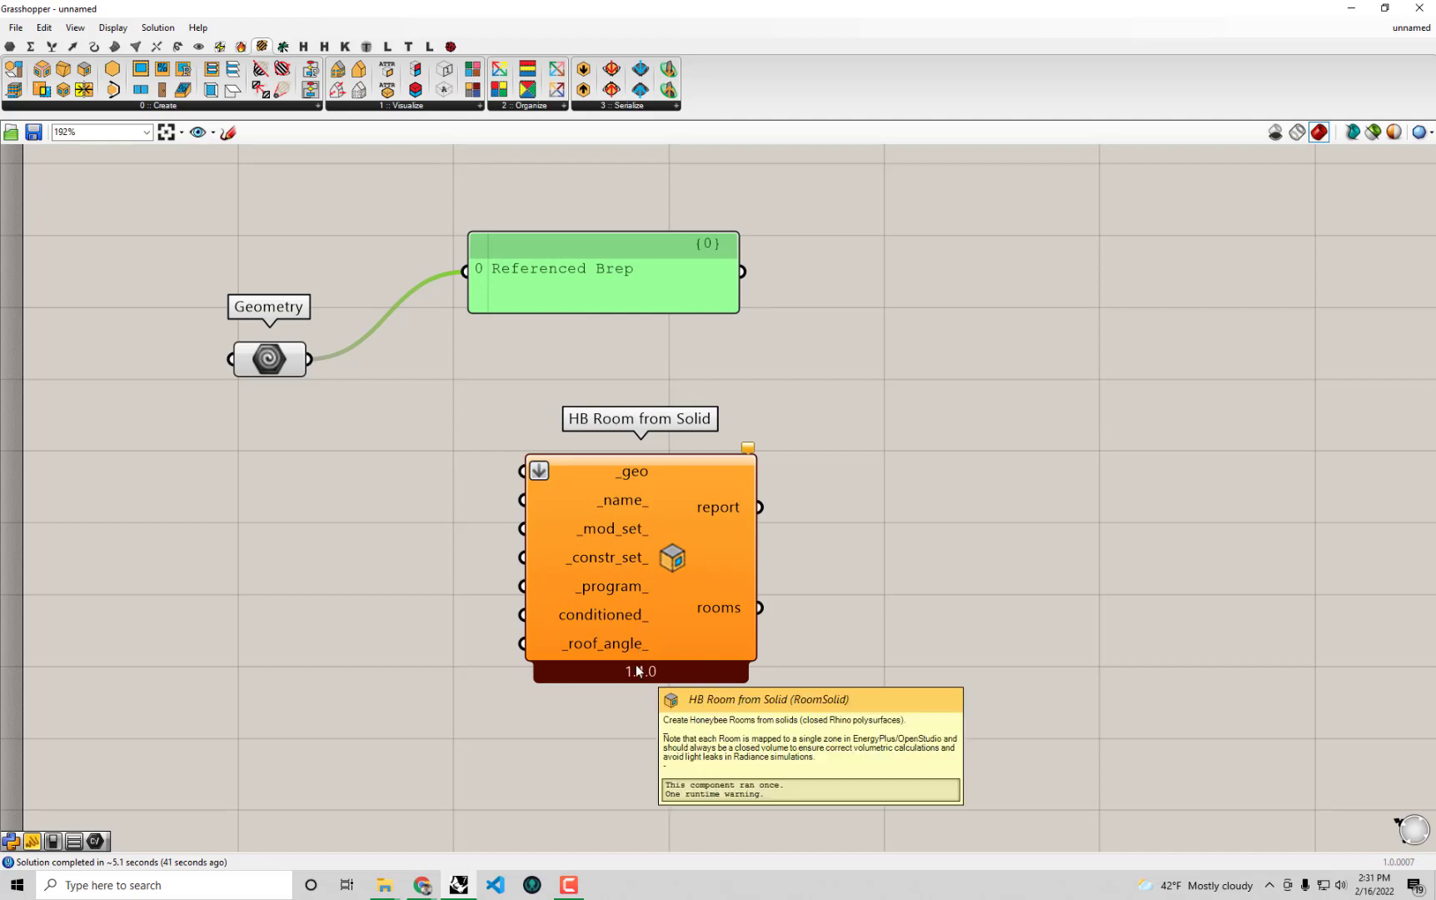
pyautogui.moveTo(722, 620)
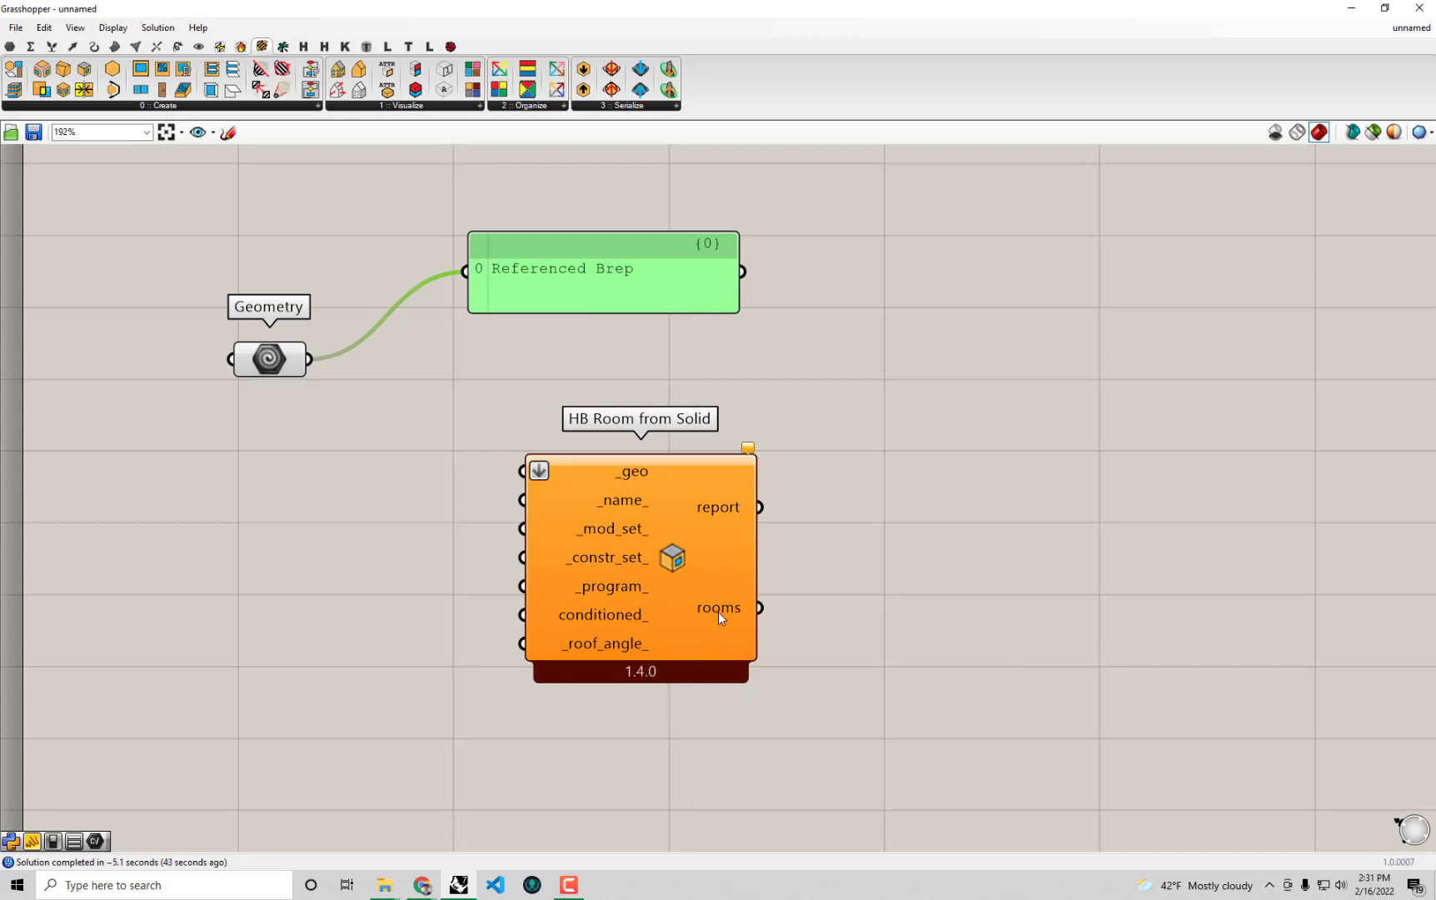
pyautogui.moveTo(722, 619)
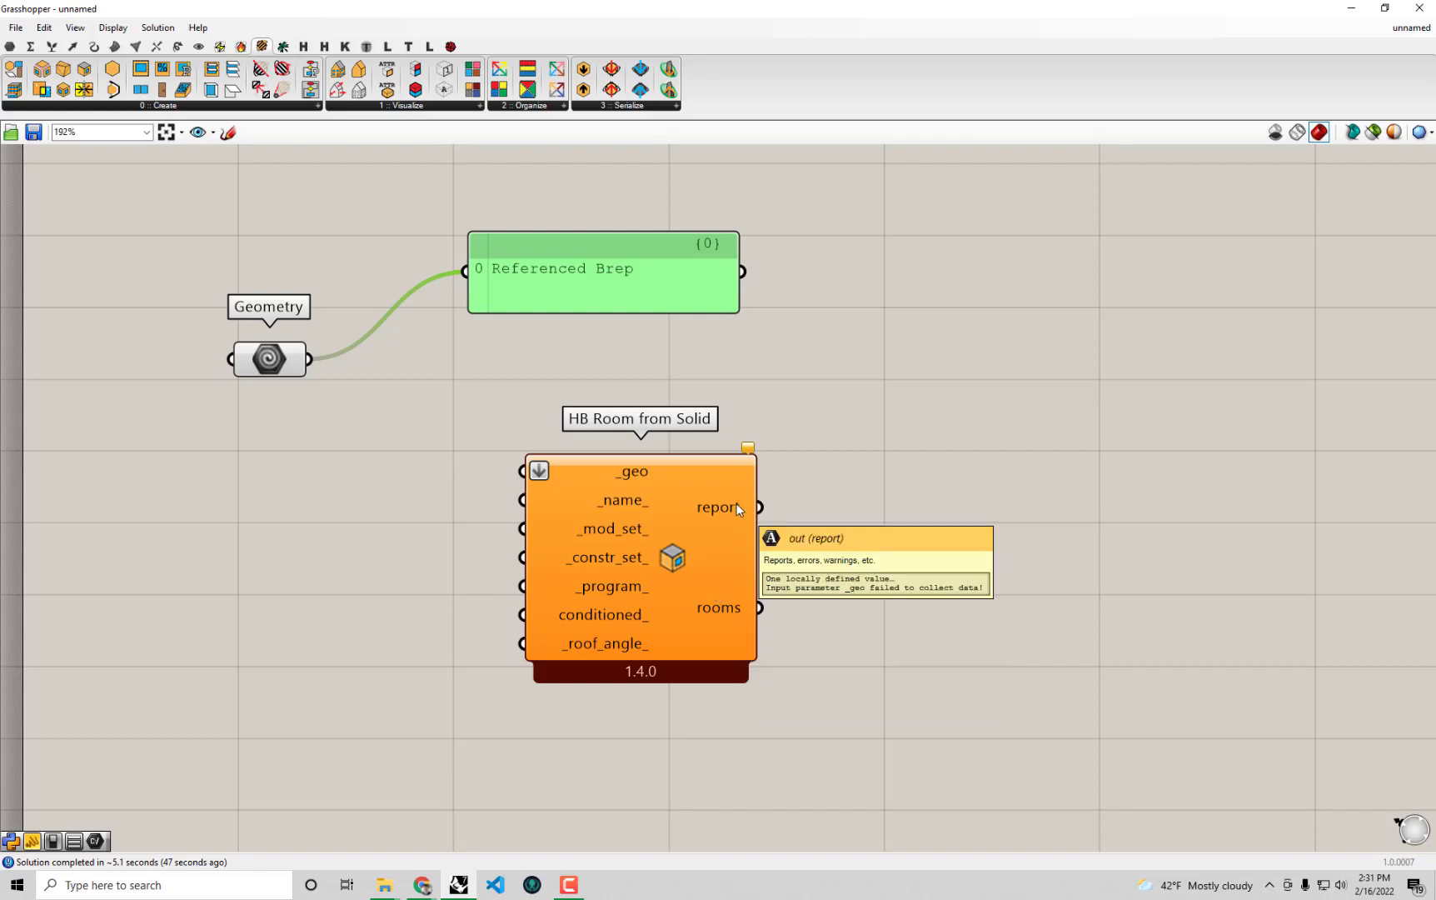
pyautogui.moveTo(657, 558)
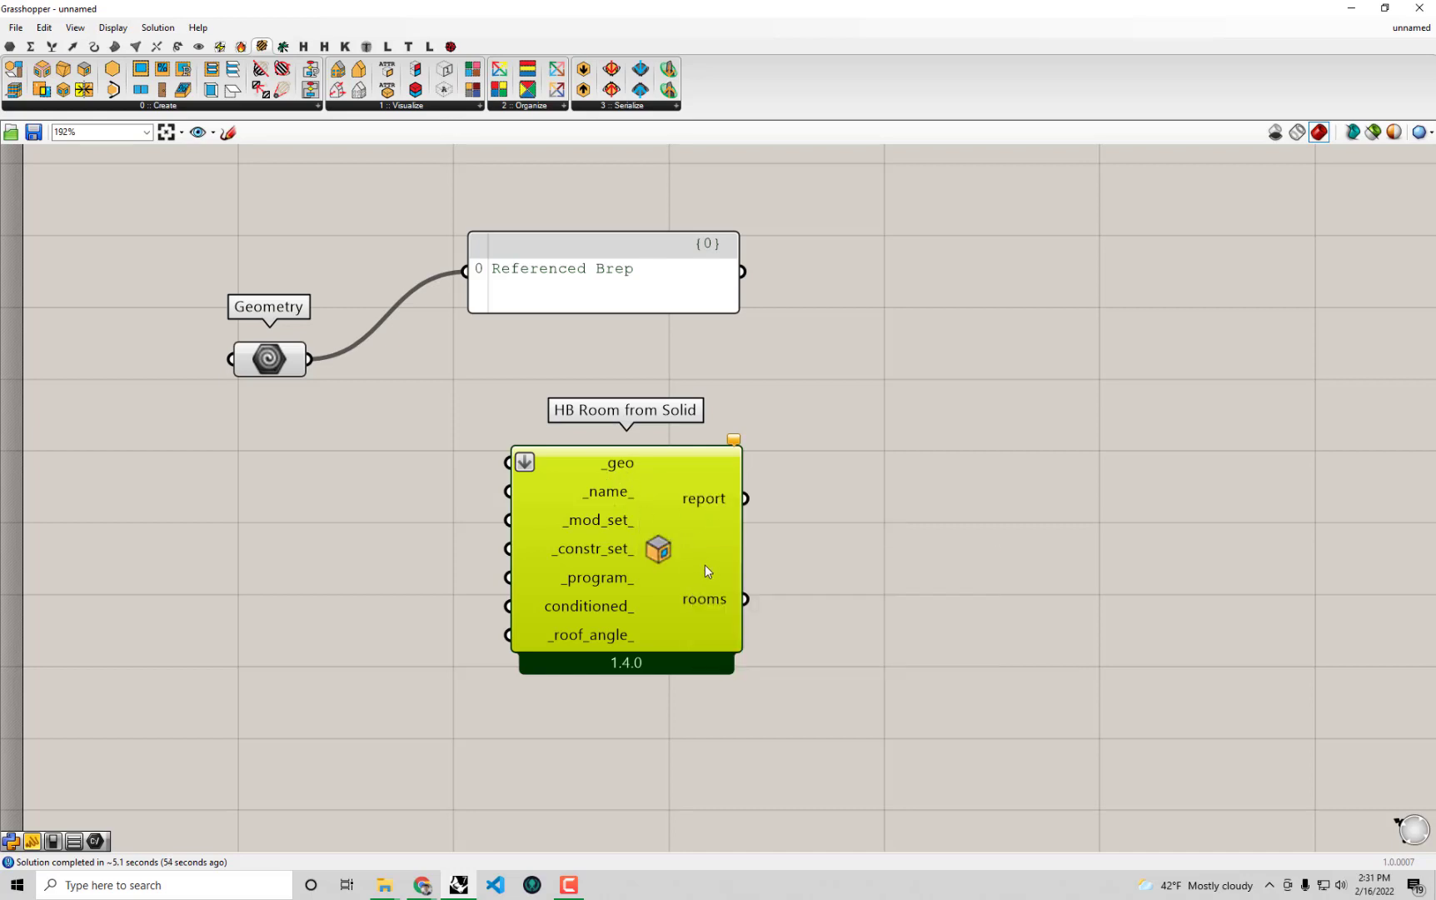
pyautogui.moveTo(614, 479)
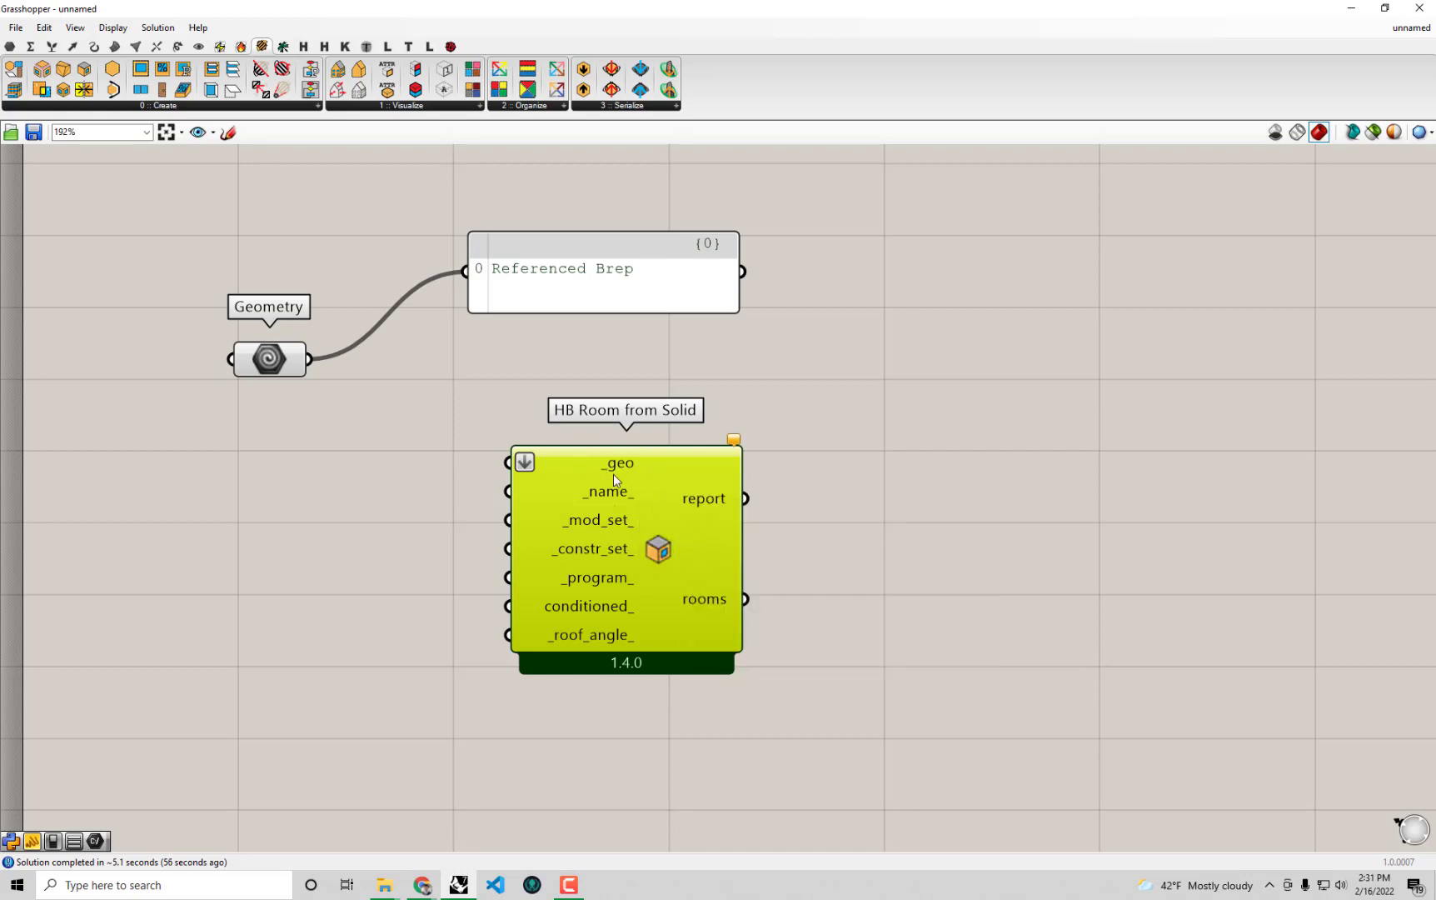
pyautogui.moveTo(609, 476)
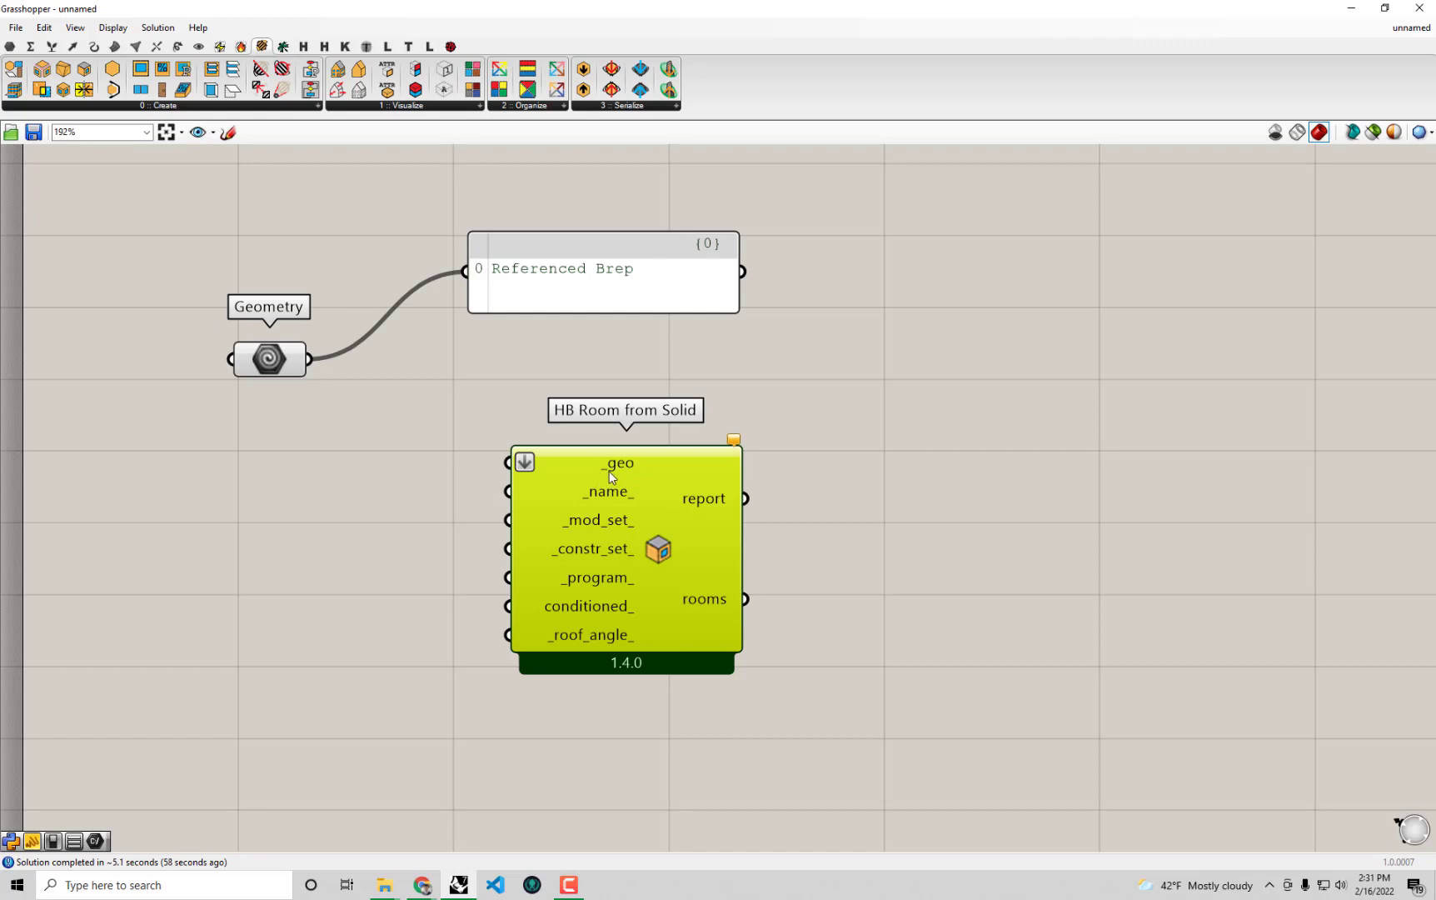
pyautogui.moveTo(619, 474)
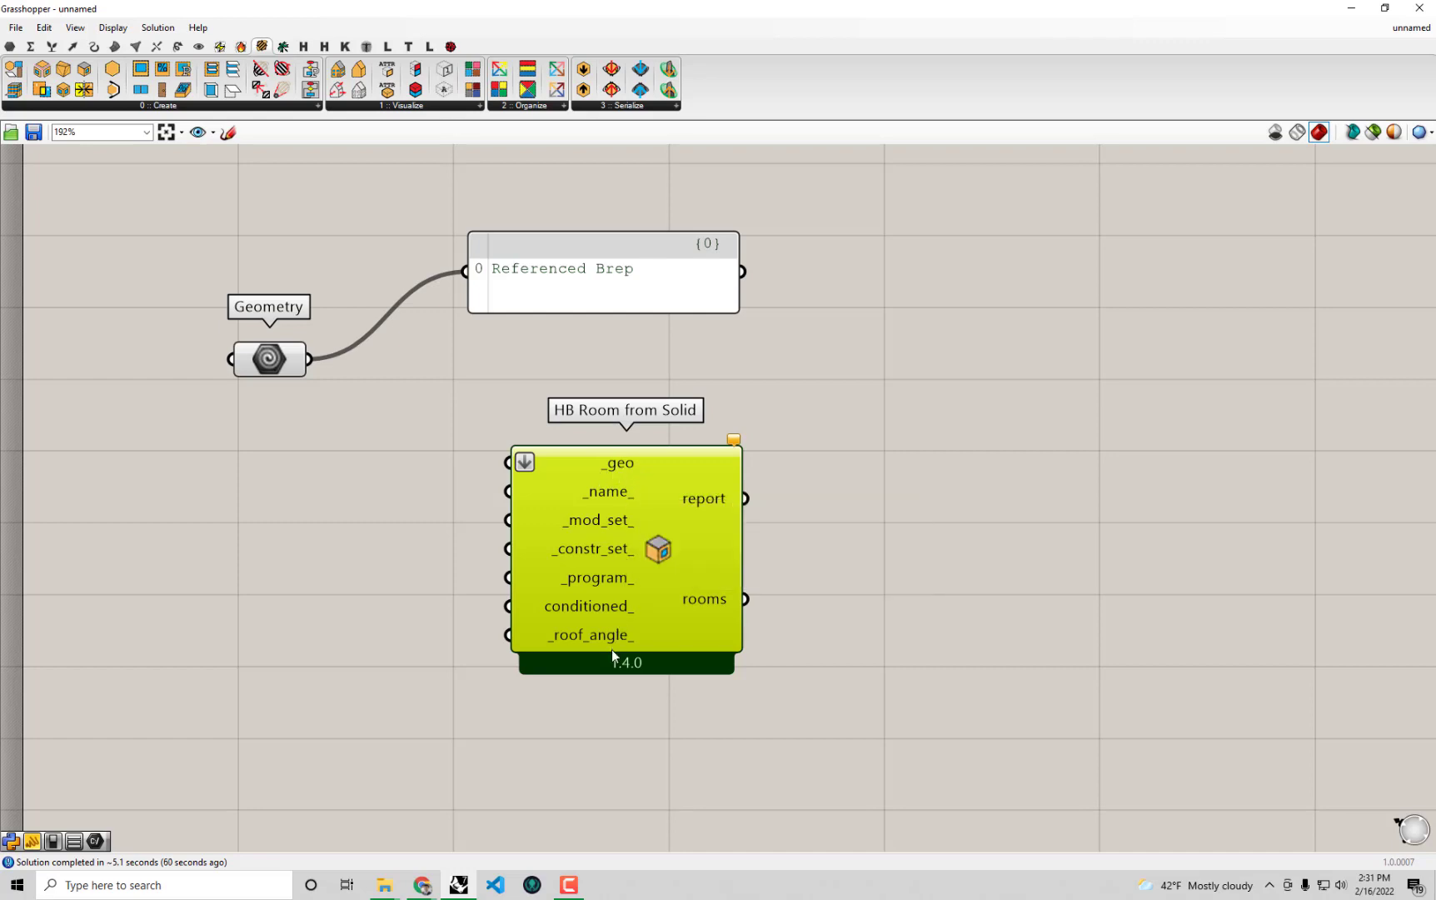
pyautogui.moveTo(736, 449)
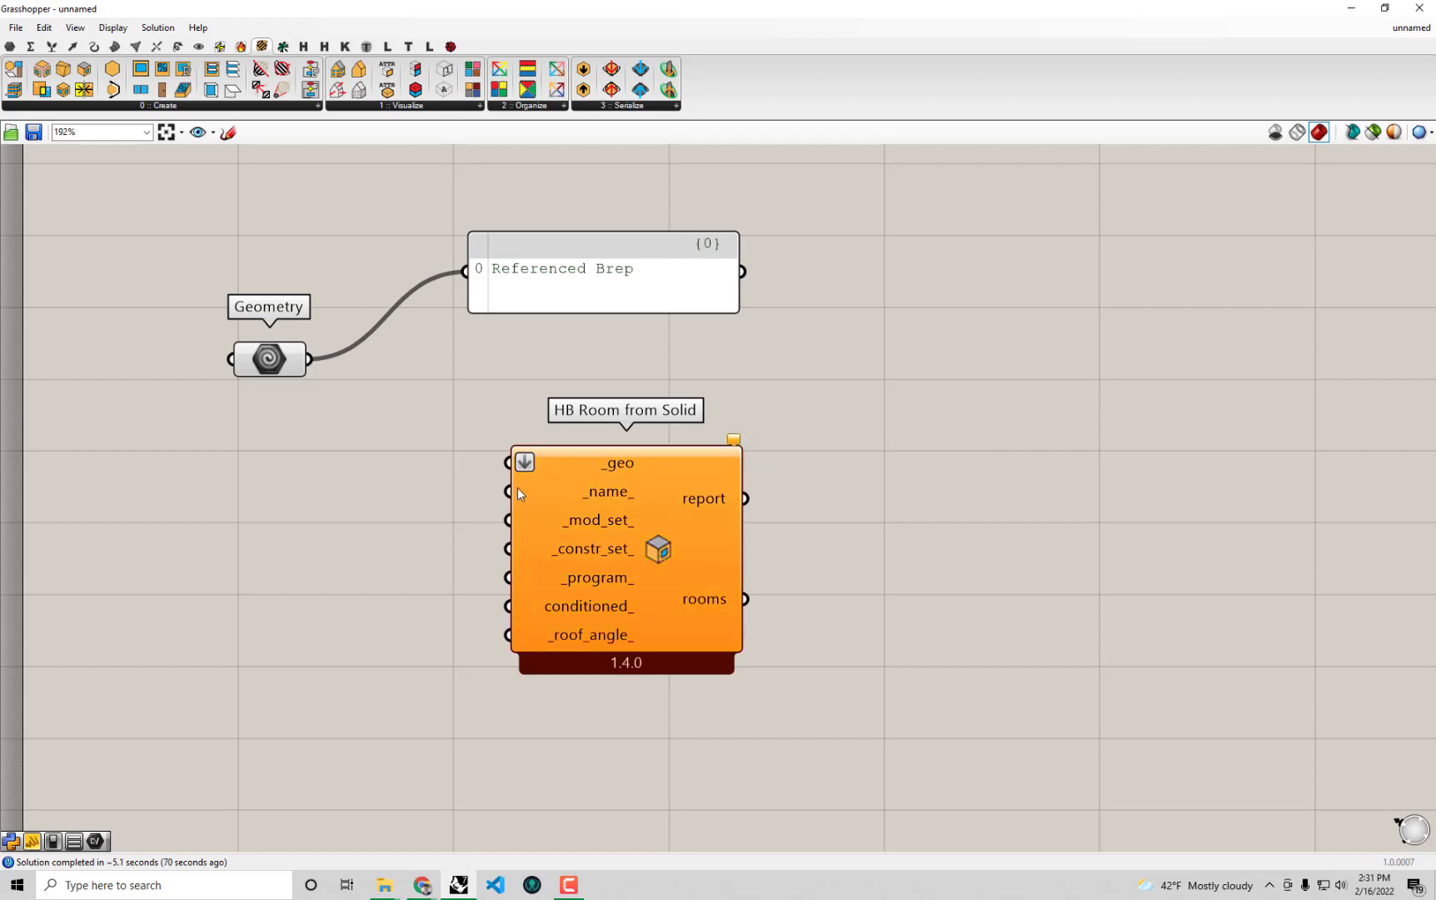
pyautogui.moveTo(607, 466)
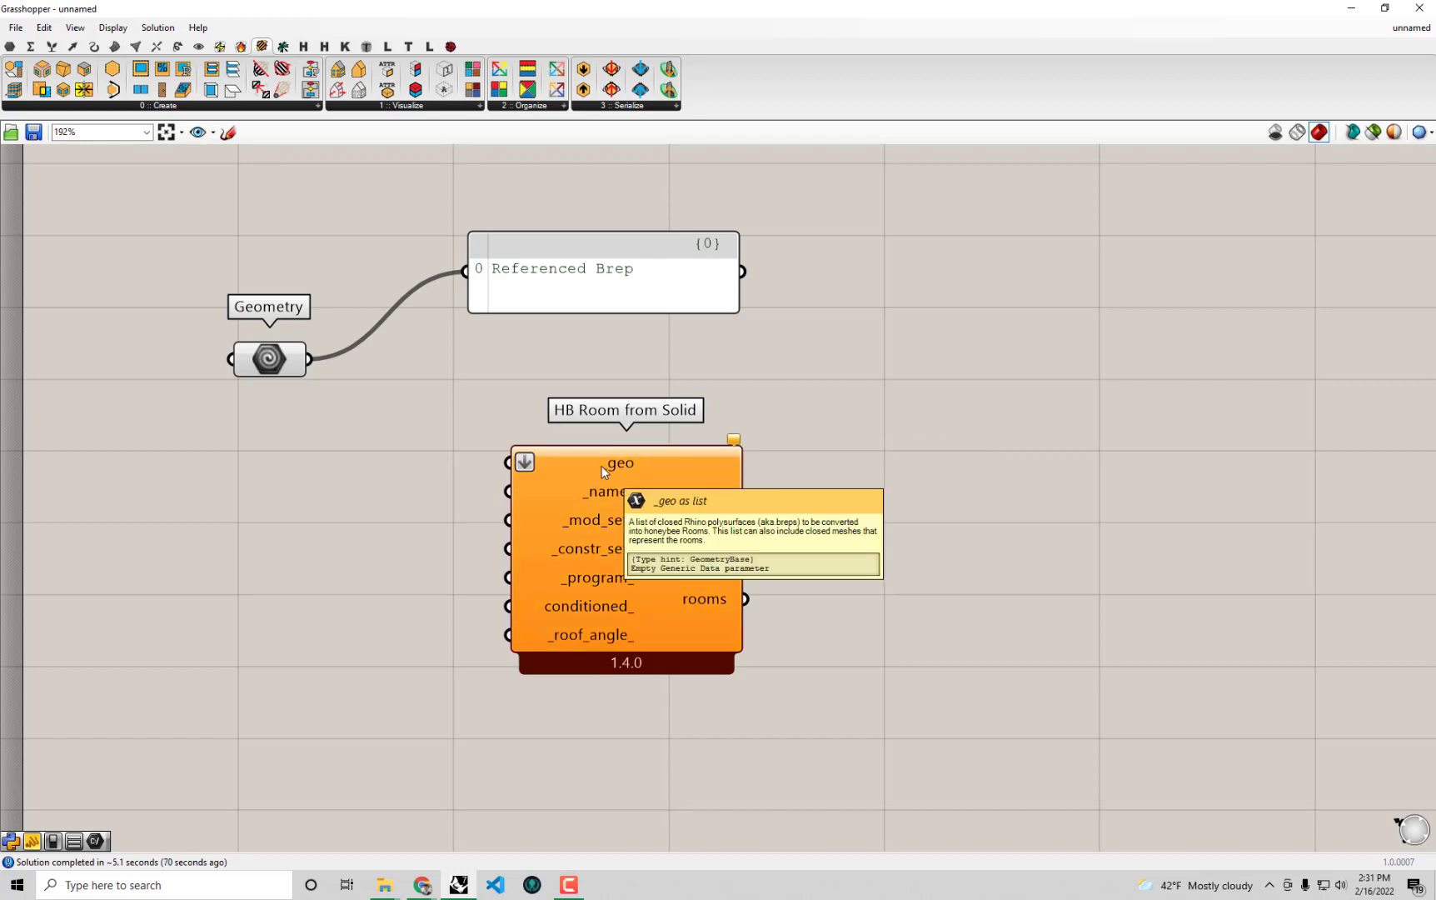
pyautogui.moveTo(423, 422)
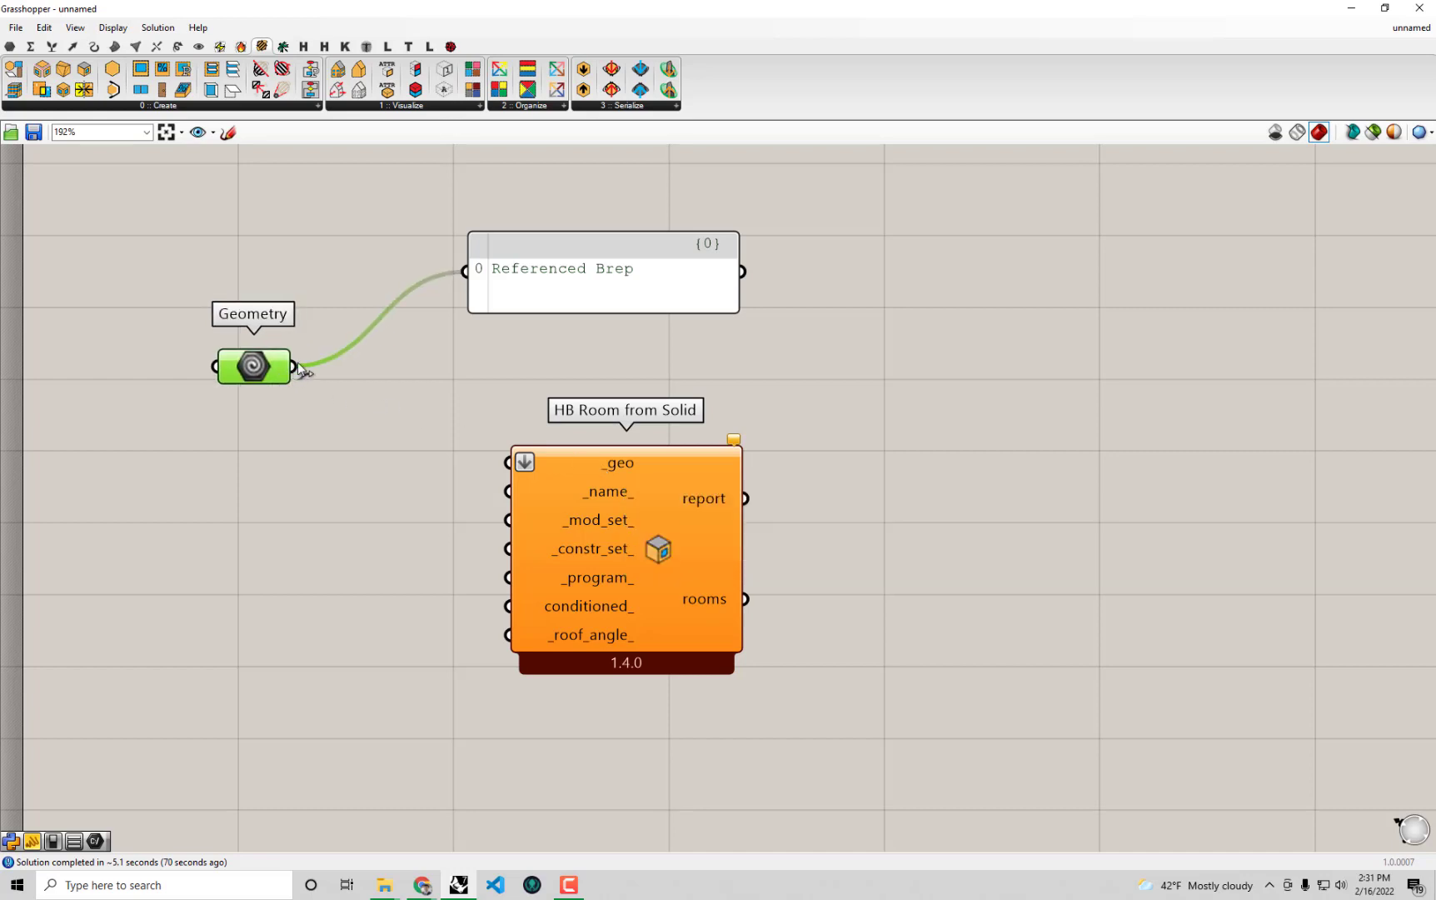
# Wire the Geometry output into the HB Room from Solid _geo input.
pyautogui.moveTo(292, 367); pyautogui.dragTo(508, 462)
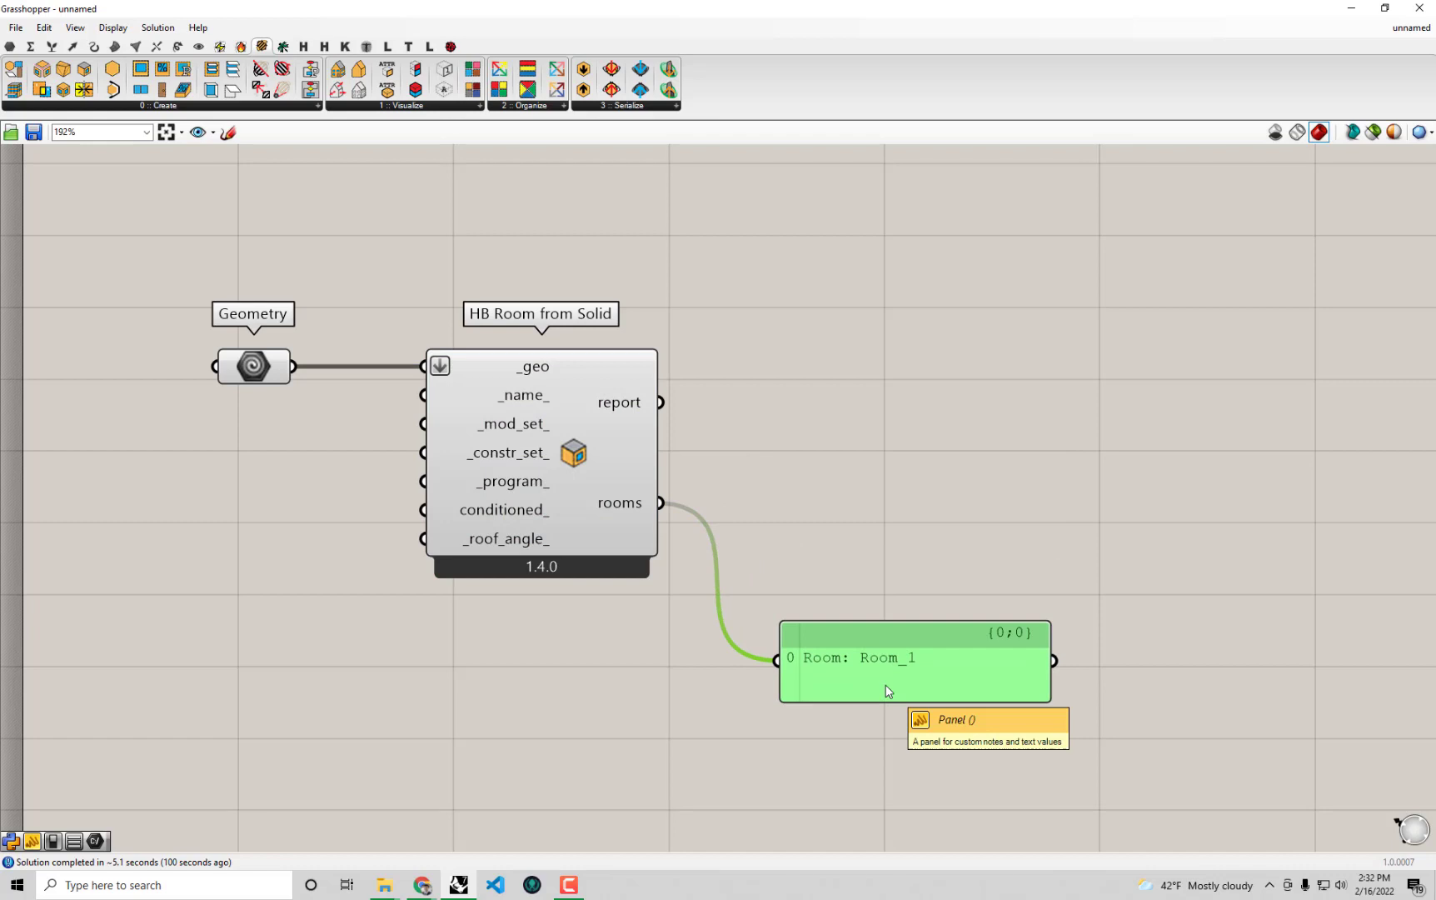
pyautogui.moveTo(771, 600)
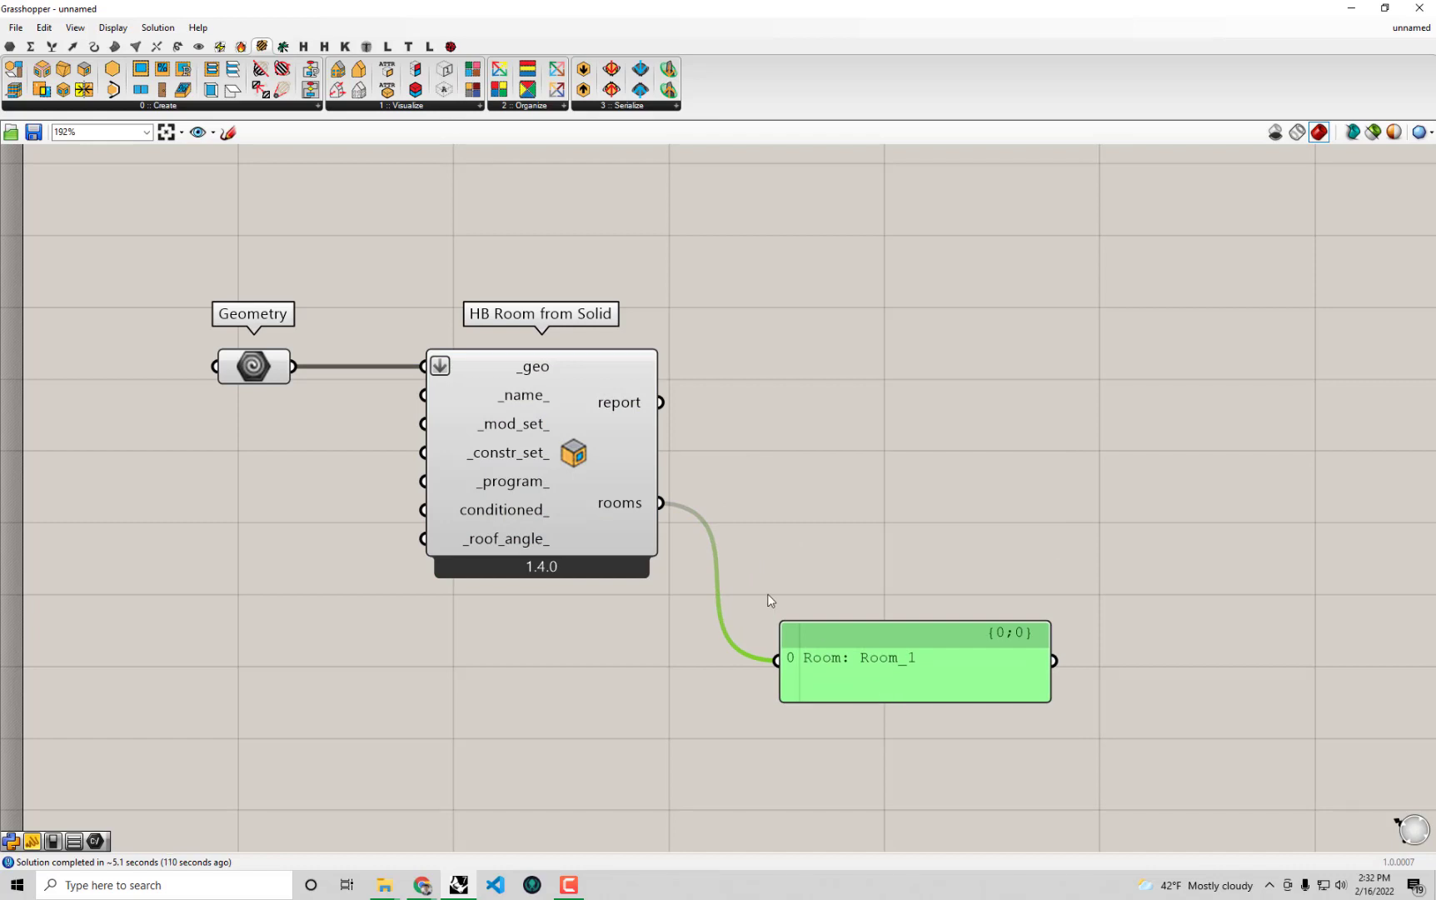
pyautogui.moveTo(271, 385)
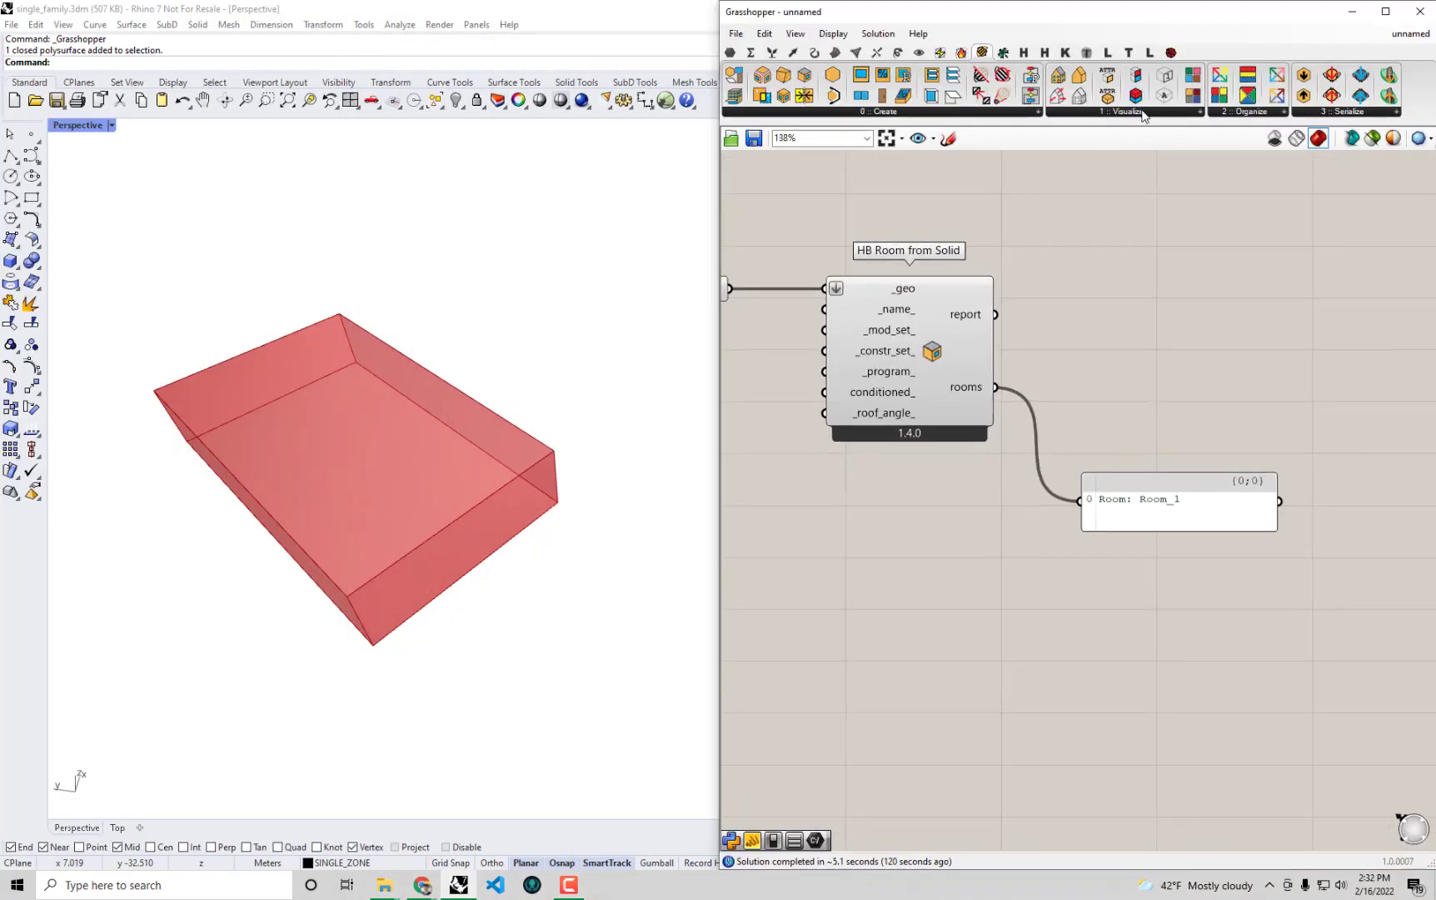
pyautogui.moveTo(1160, 121)
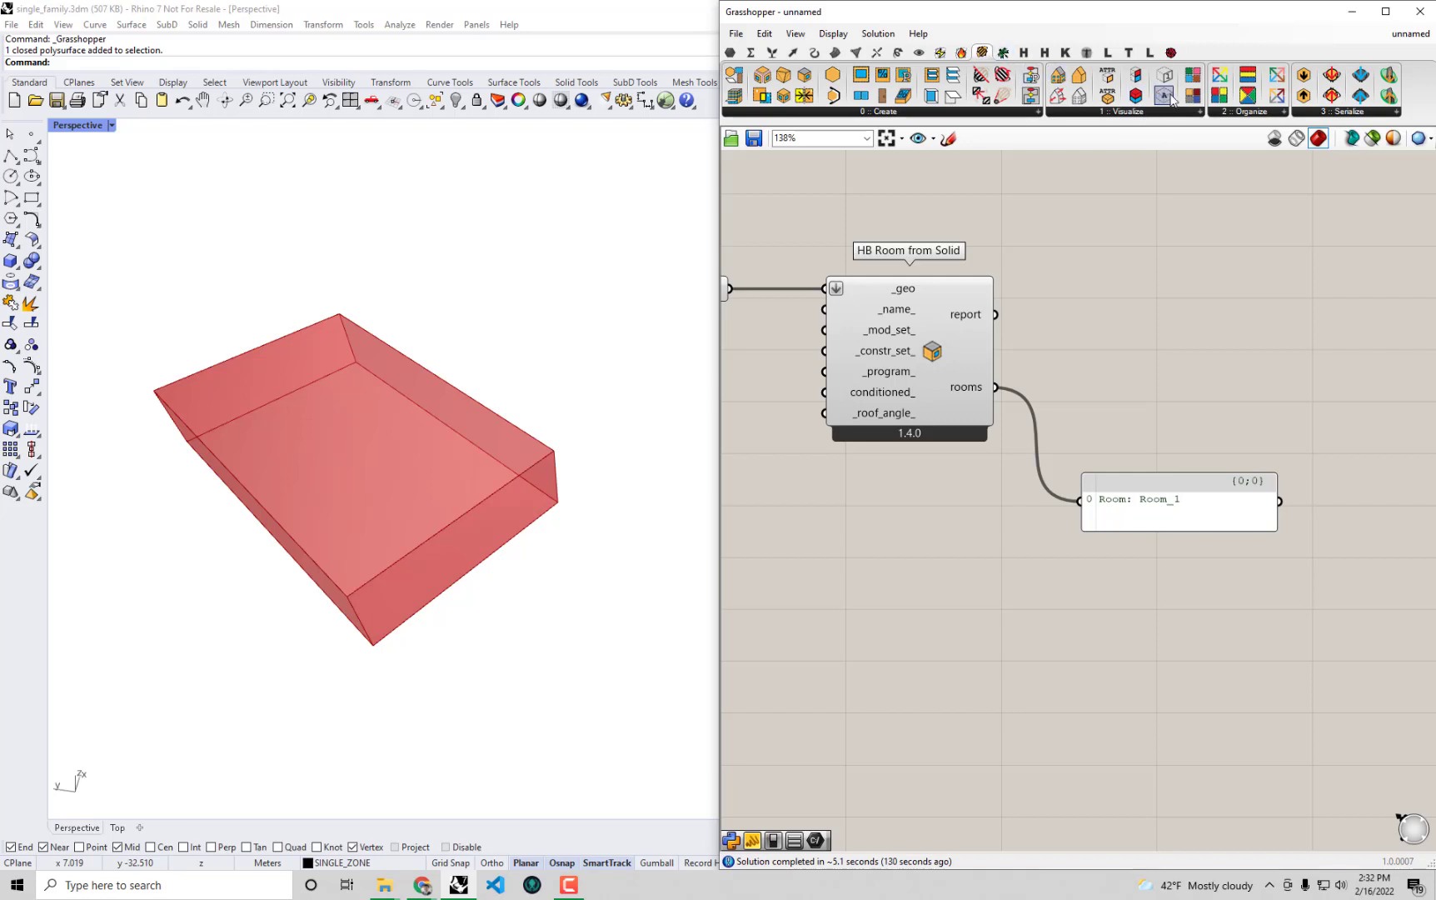
pyautogui.moveTo(1189, 90)
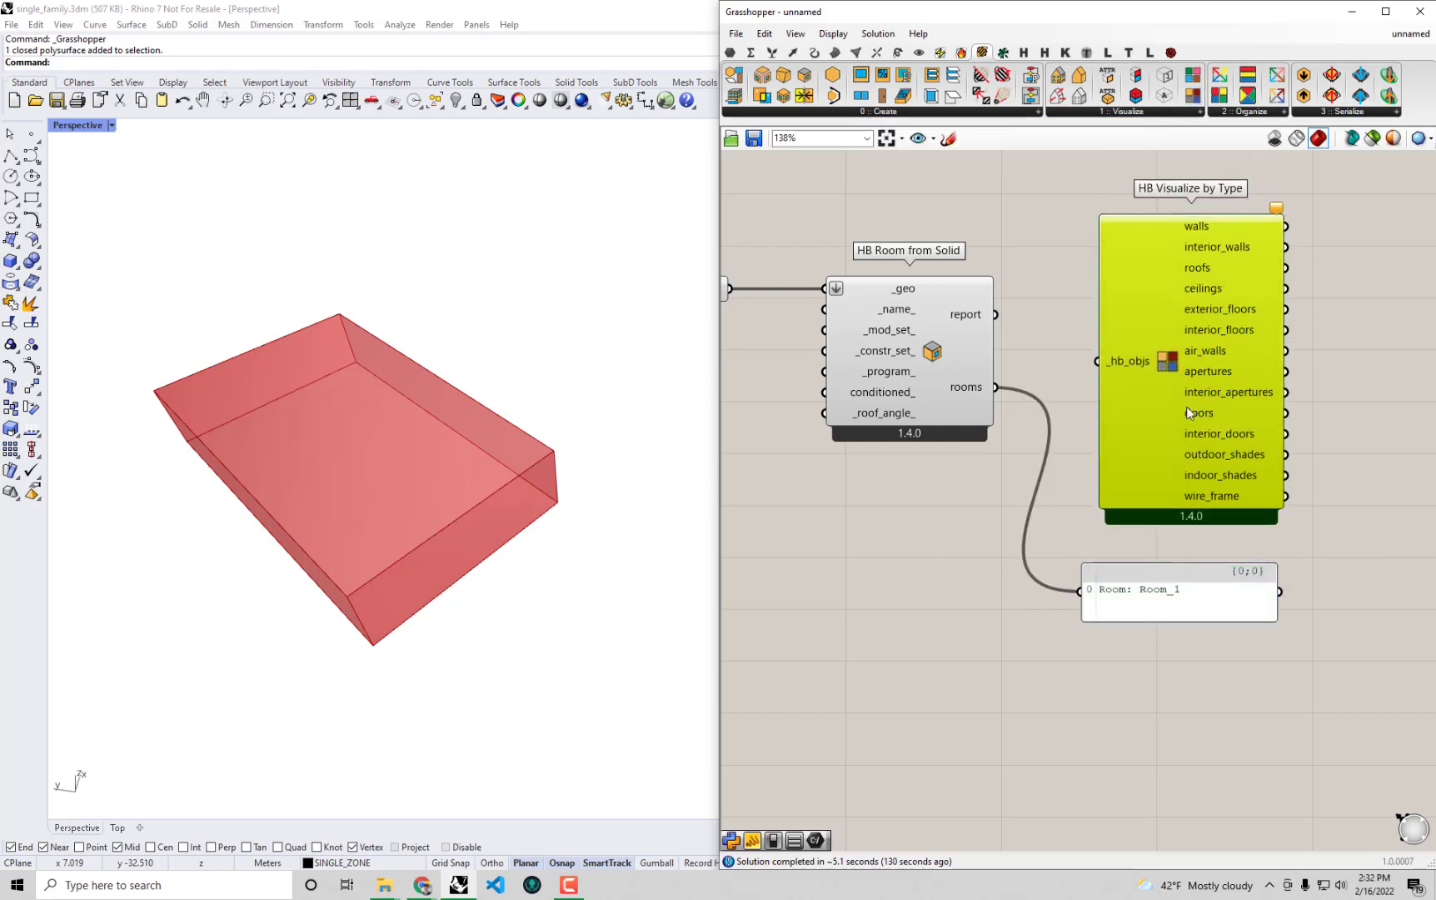
pyautogui.moveTo(1129, 367)
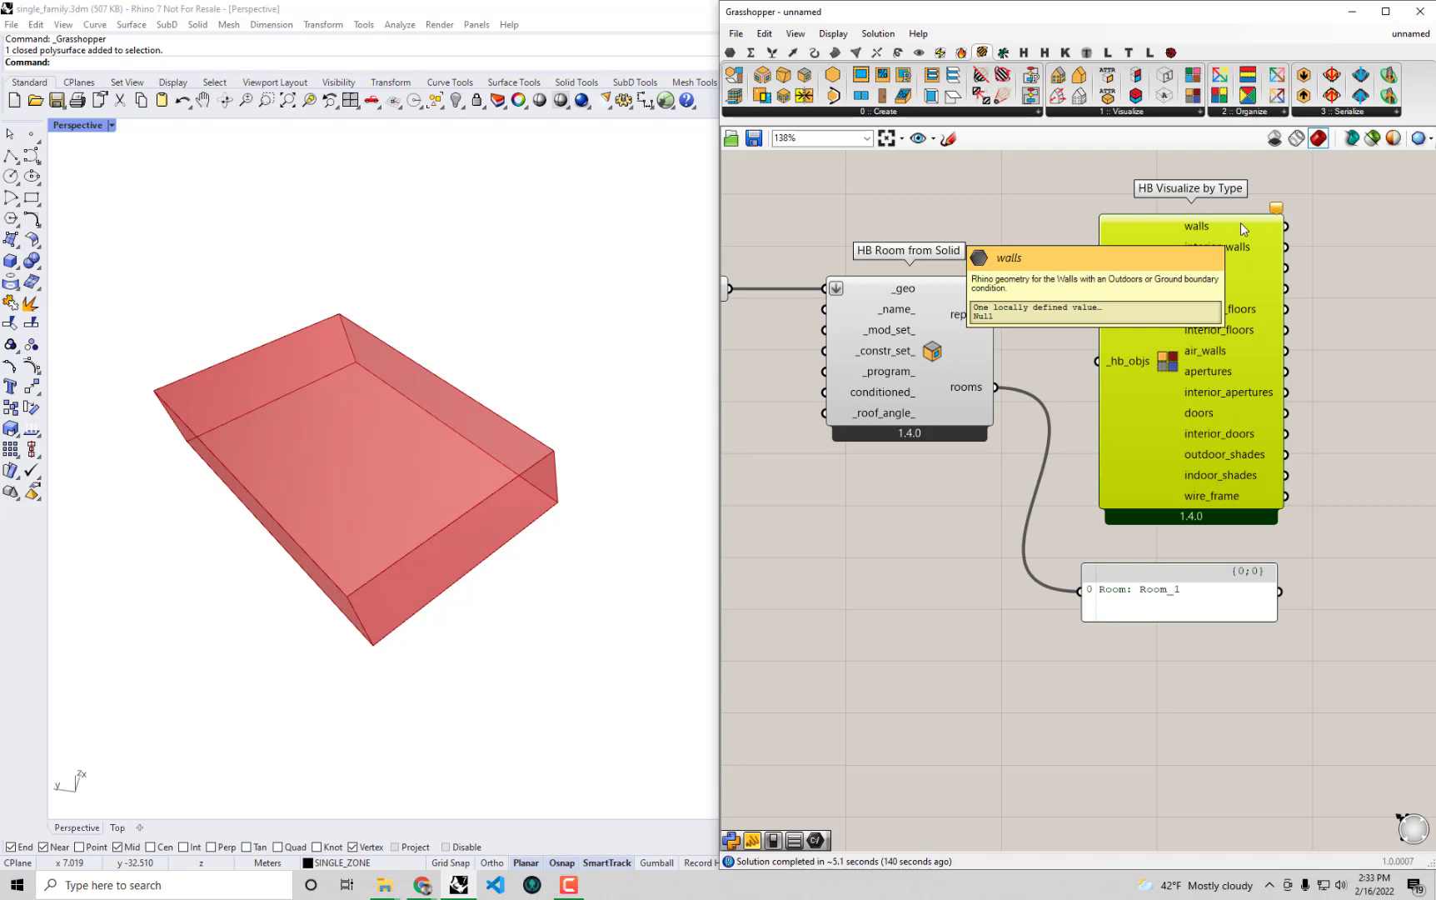
pyautogui.moveTo(1141, 384)
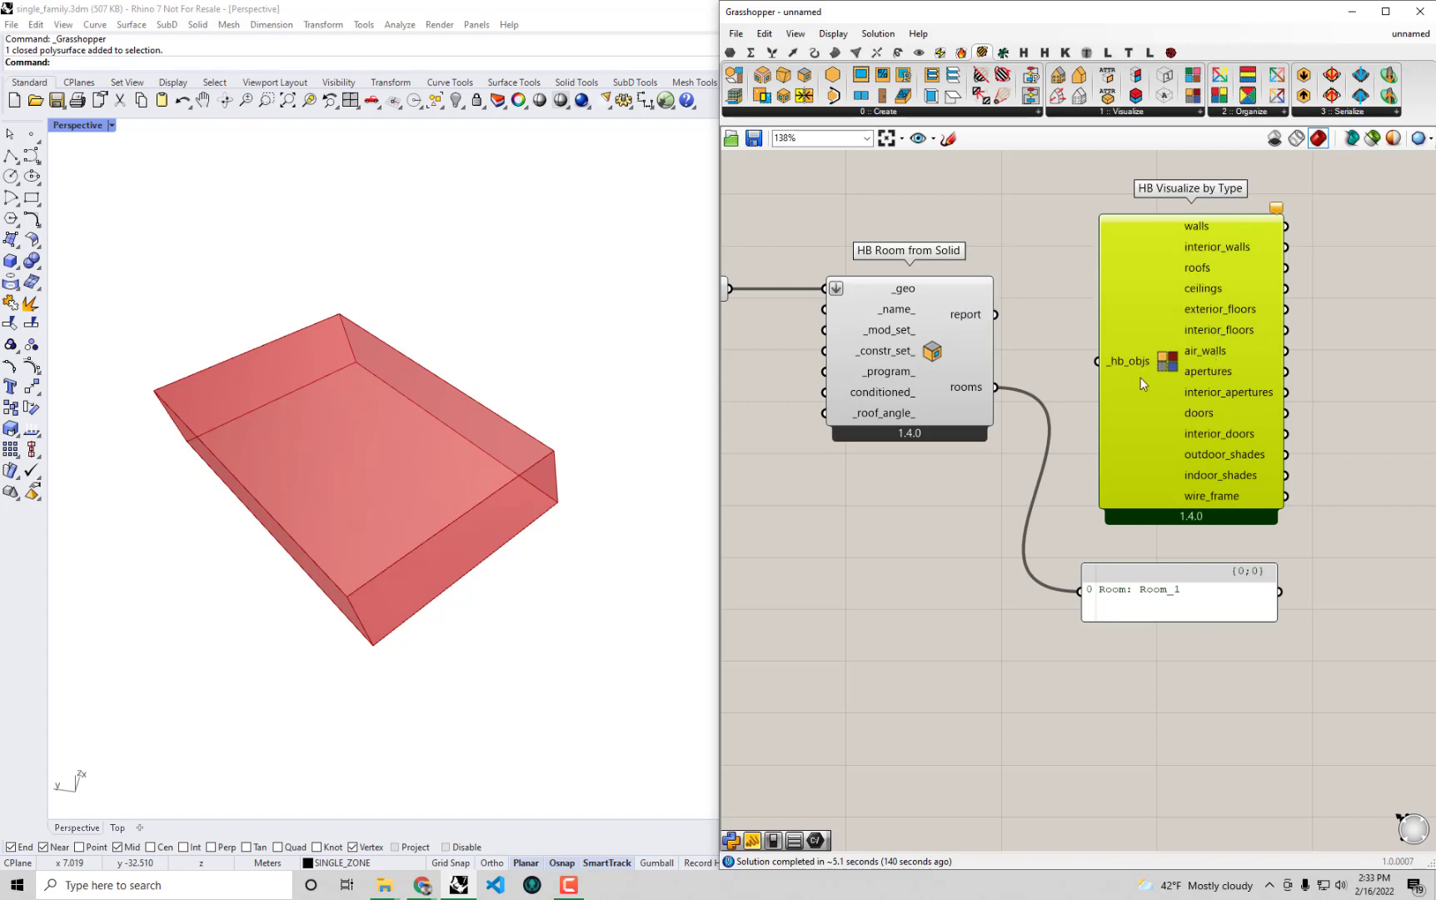
pyautogui.moveTo(1162, 386)
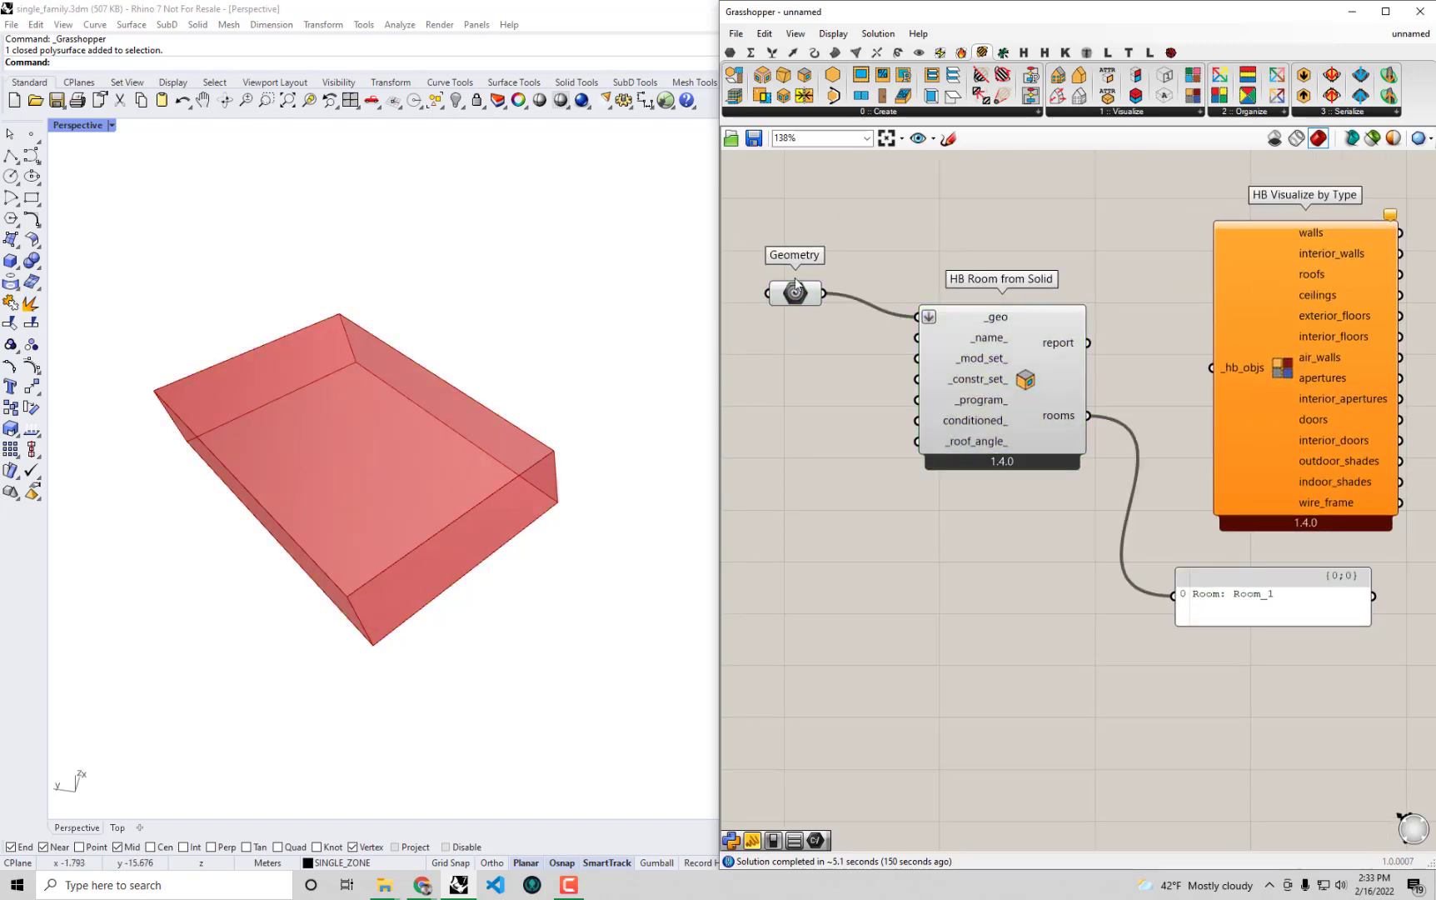
pyautogui.moveTo(848, 258)
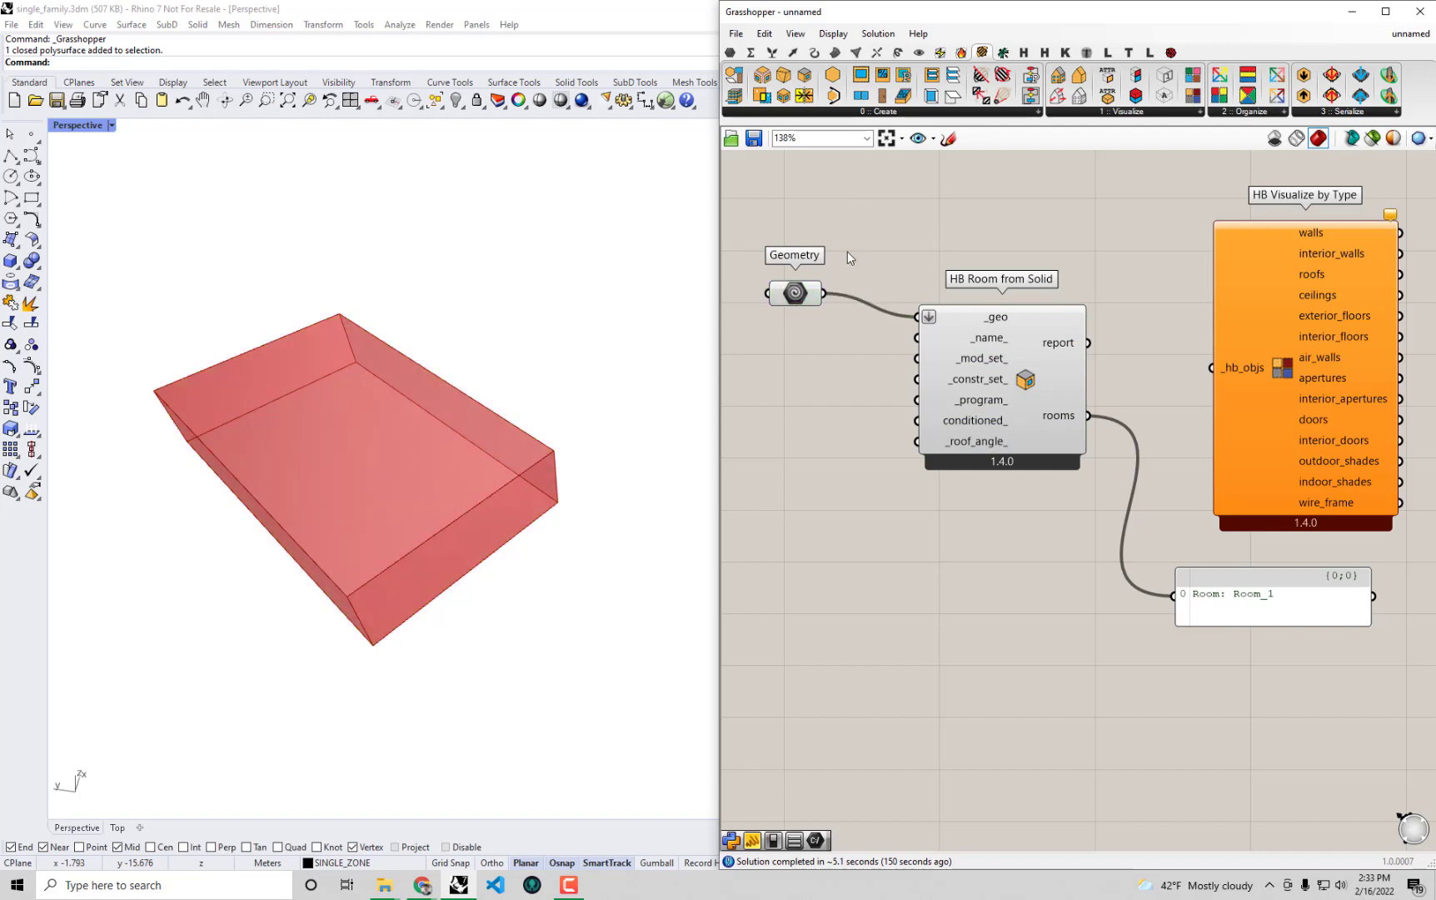
# Turn off Preview on the Geometry parameter to hide the red house volume.
pyautogui.click(794, 292)
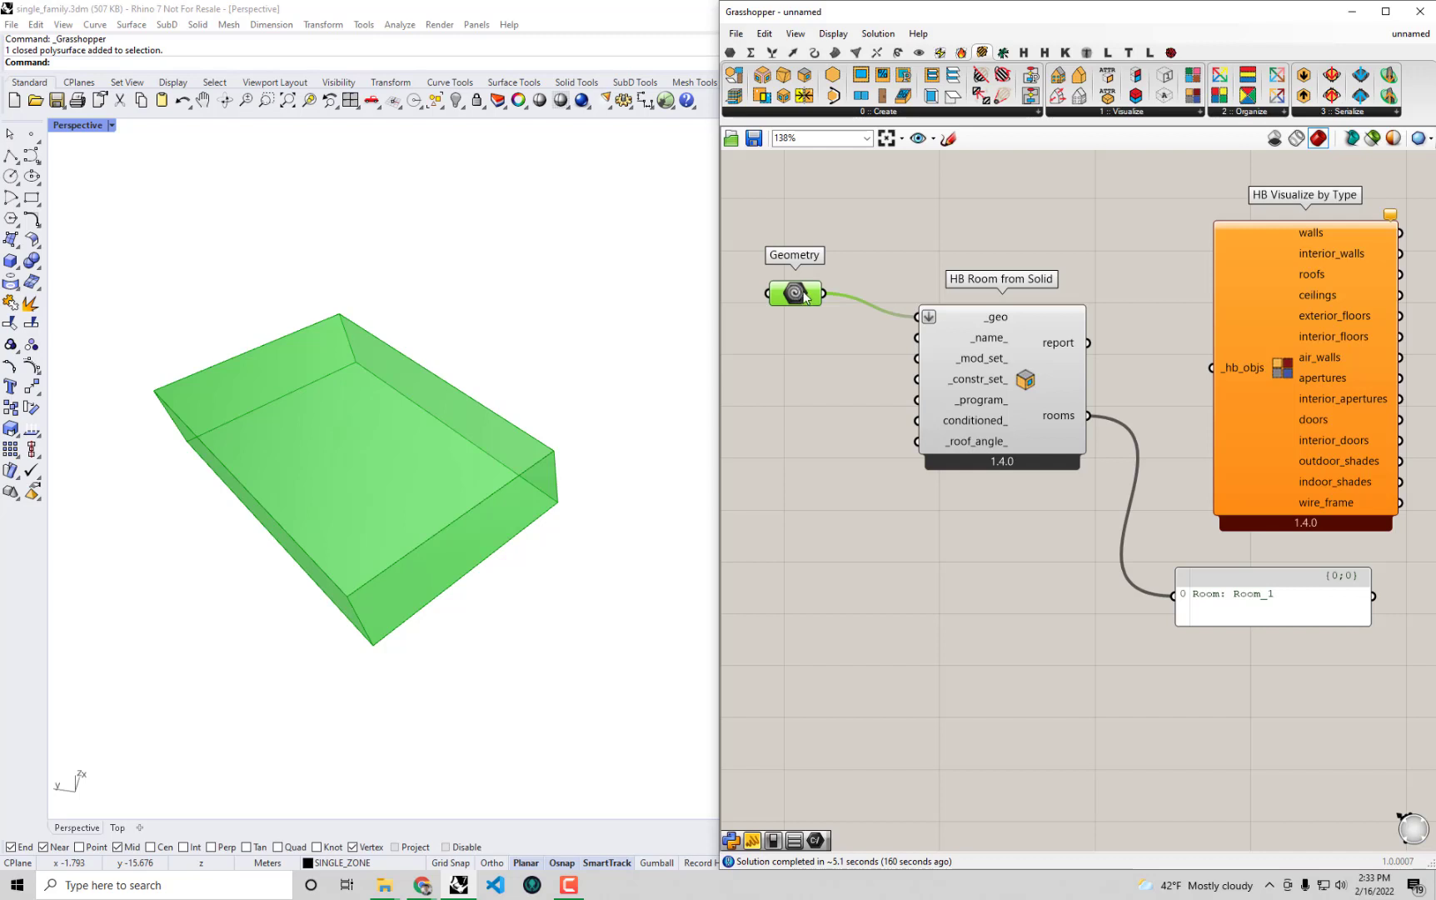
pyautogui.rightClick(794, 293)
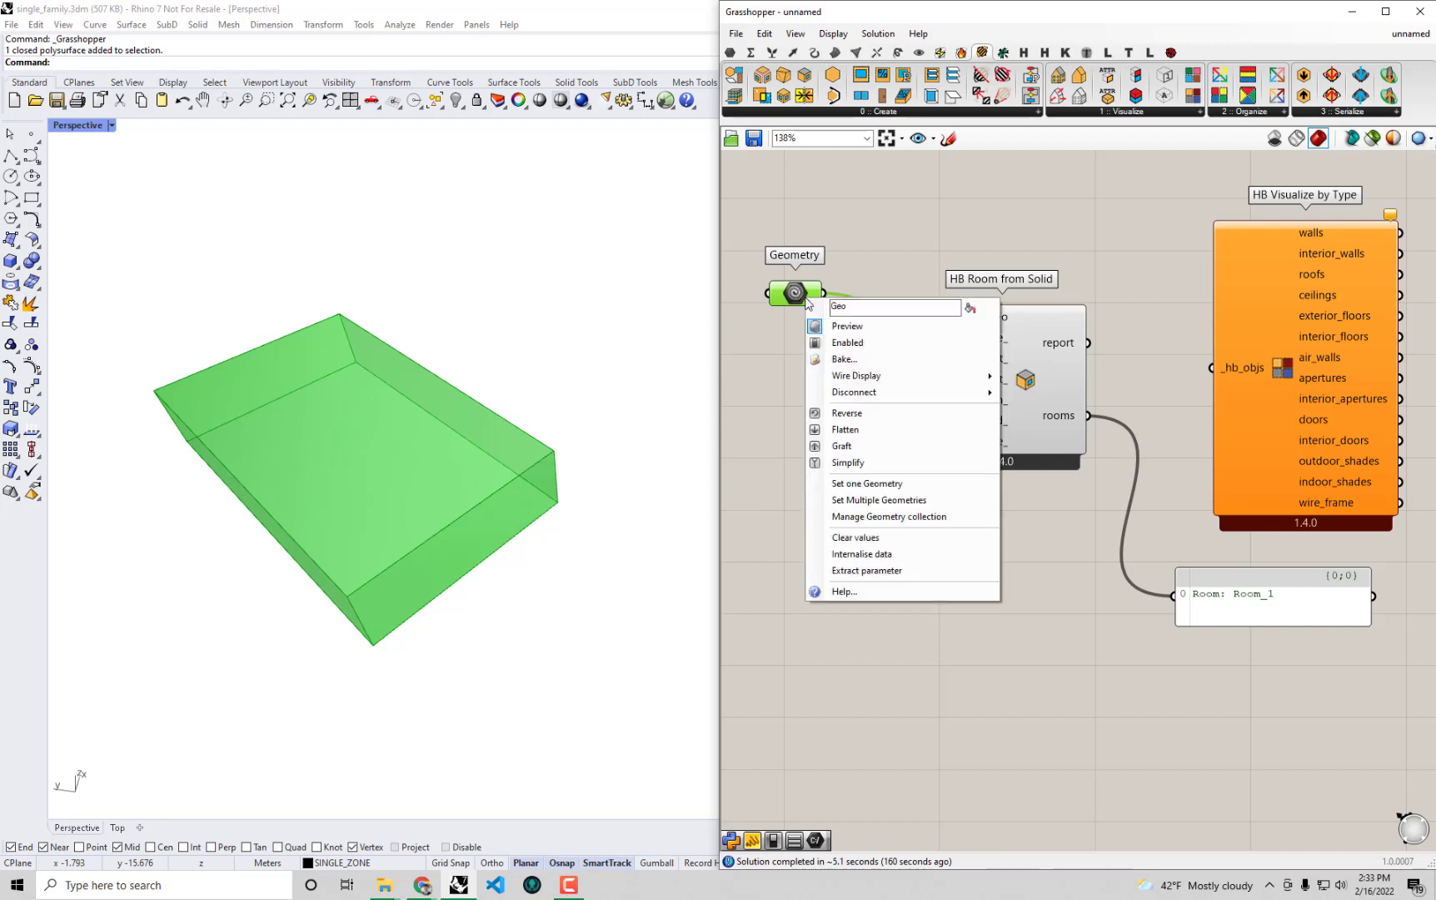
pyautogui.moveTo(866, 329)
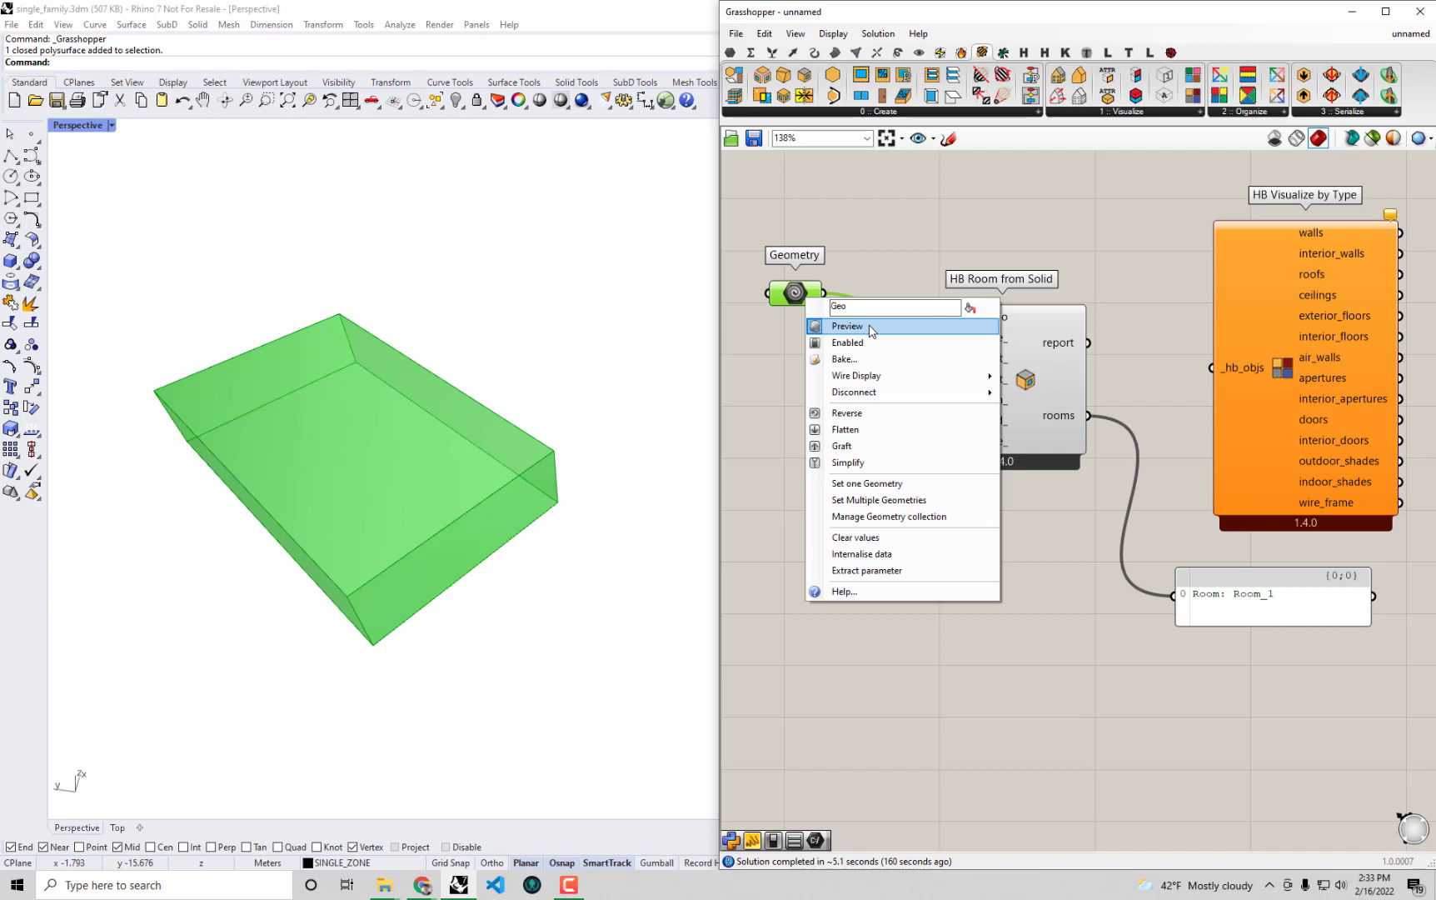
pyautogui.click(847, 326)
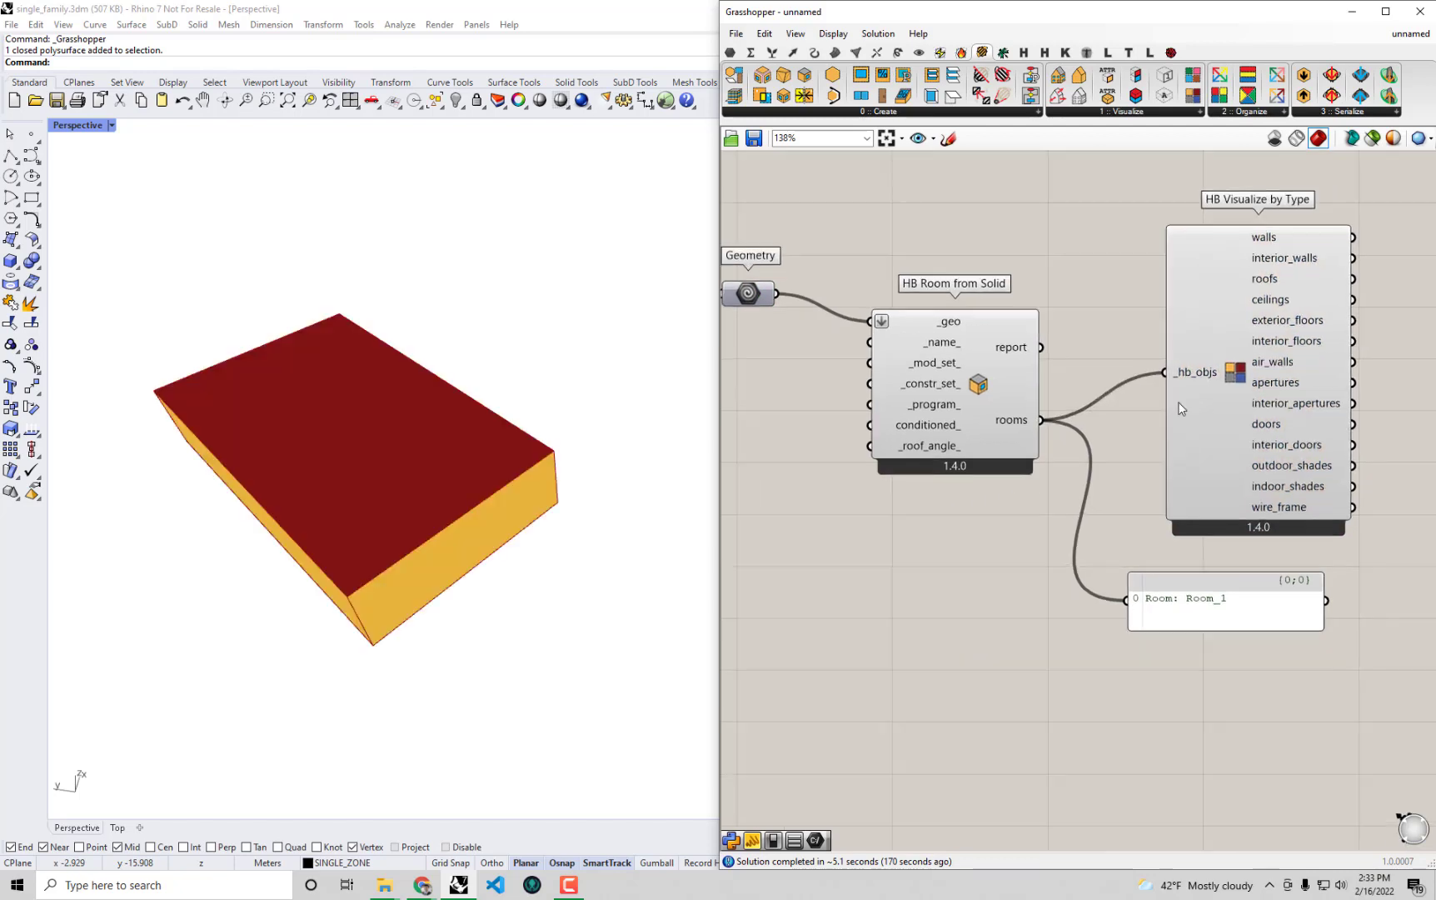
pyautogui.moveTo(1273, 233)
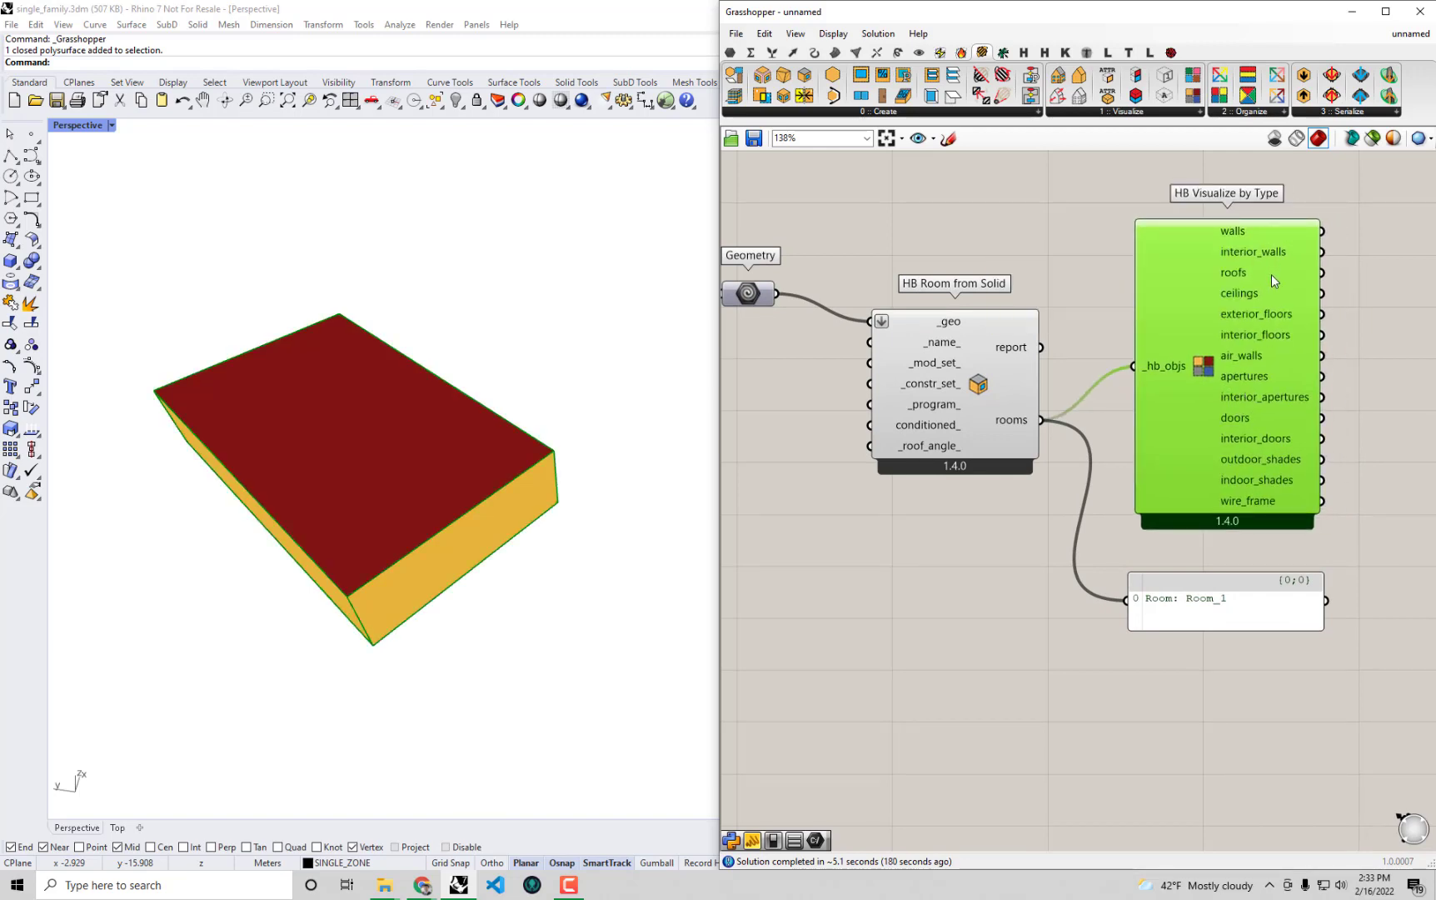
pyautogui.moveTo(1259, 357)
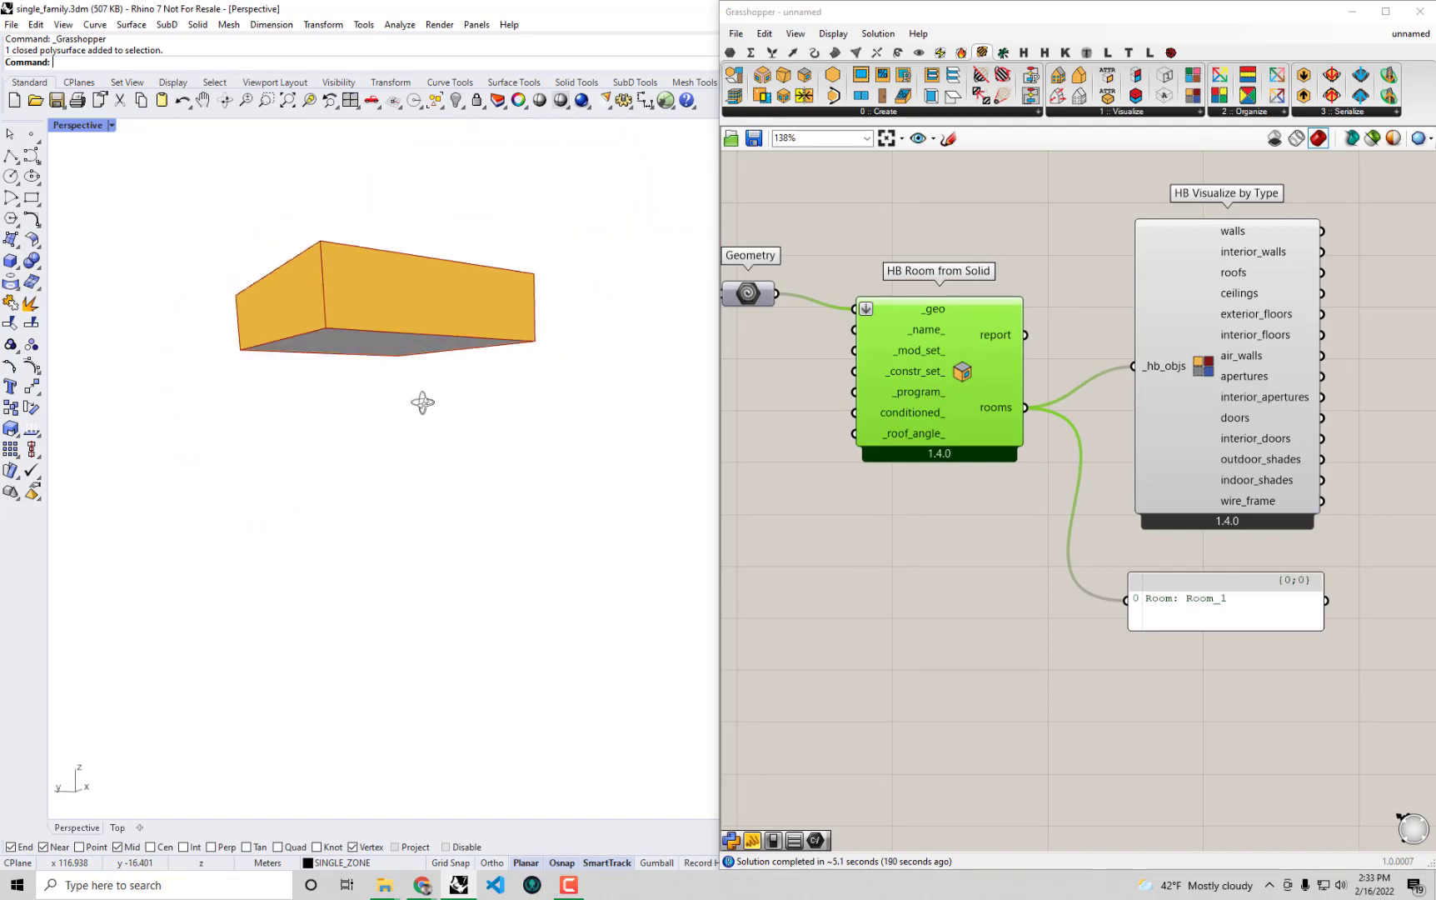
# Orbit the Perspective view to check the colour-coded roof, walls and floor from above and below.
pyautogui.moveTo(422, 402); pyautogui.dragTo(514, 440)
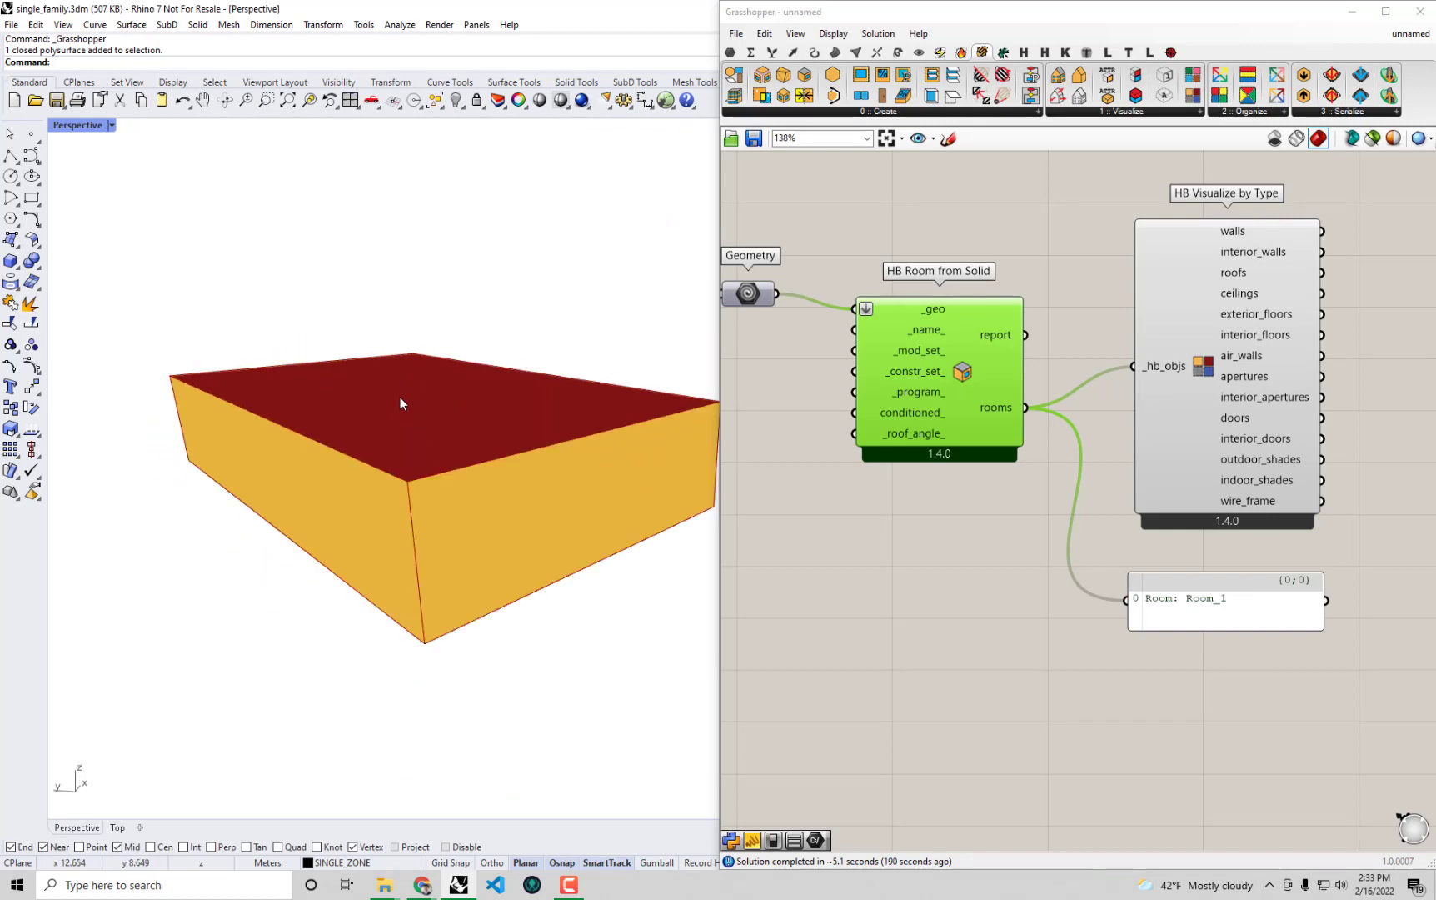
pyautogui.moveTo(399, 404); pyautogui.dragTo(356, 380)
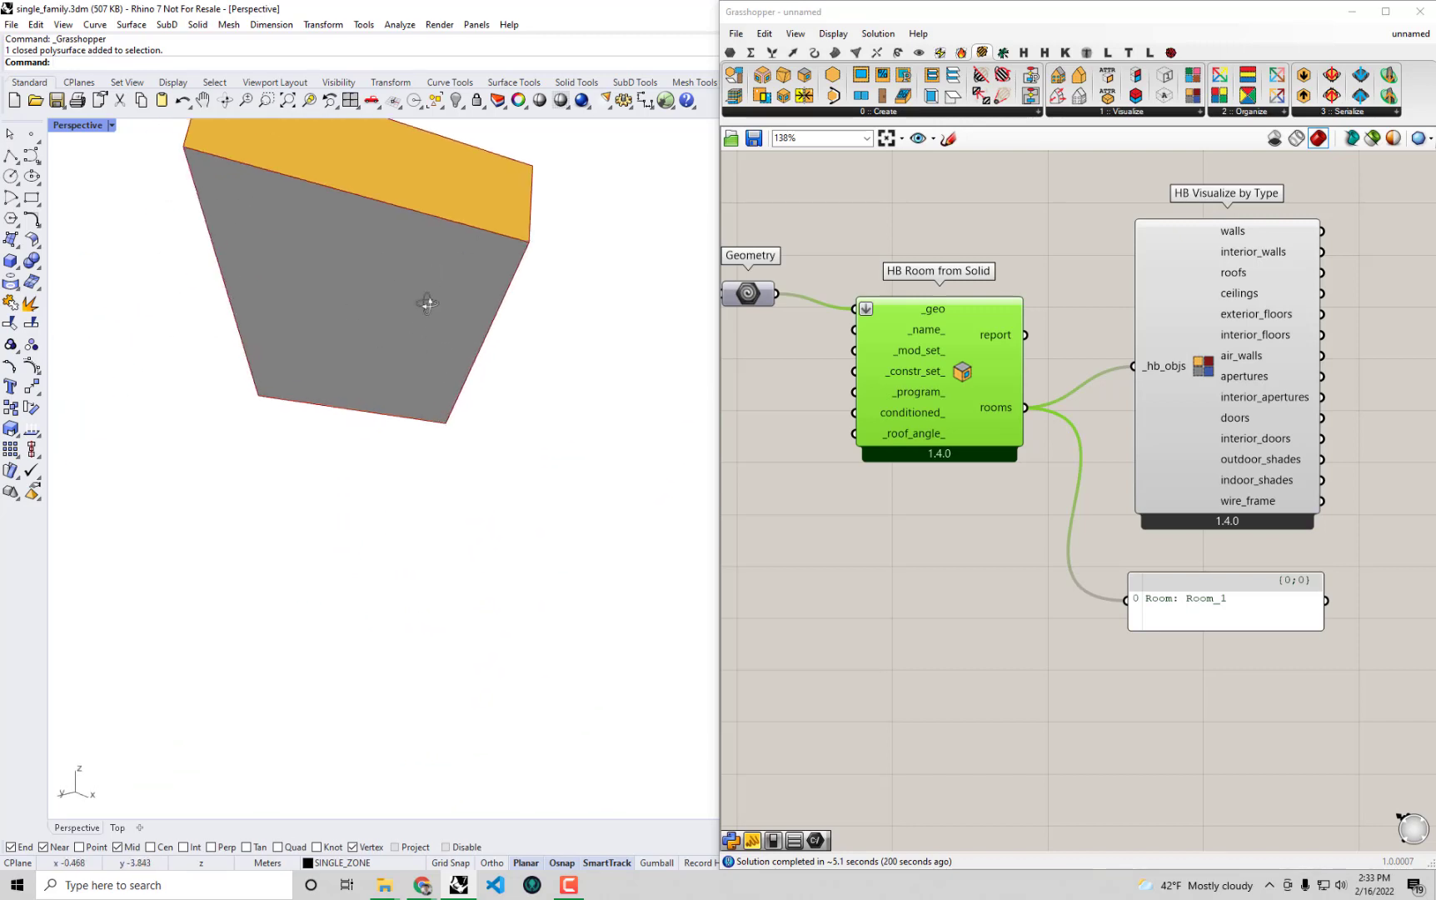
pyautogui.moveTo(425, 303); pyautogui.dragTo(490, 331)
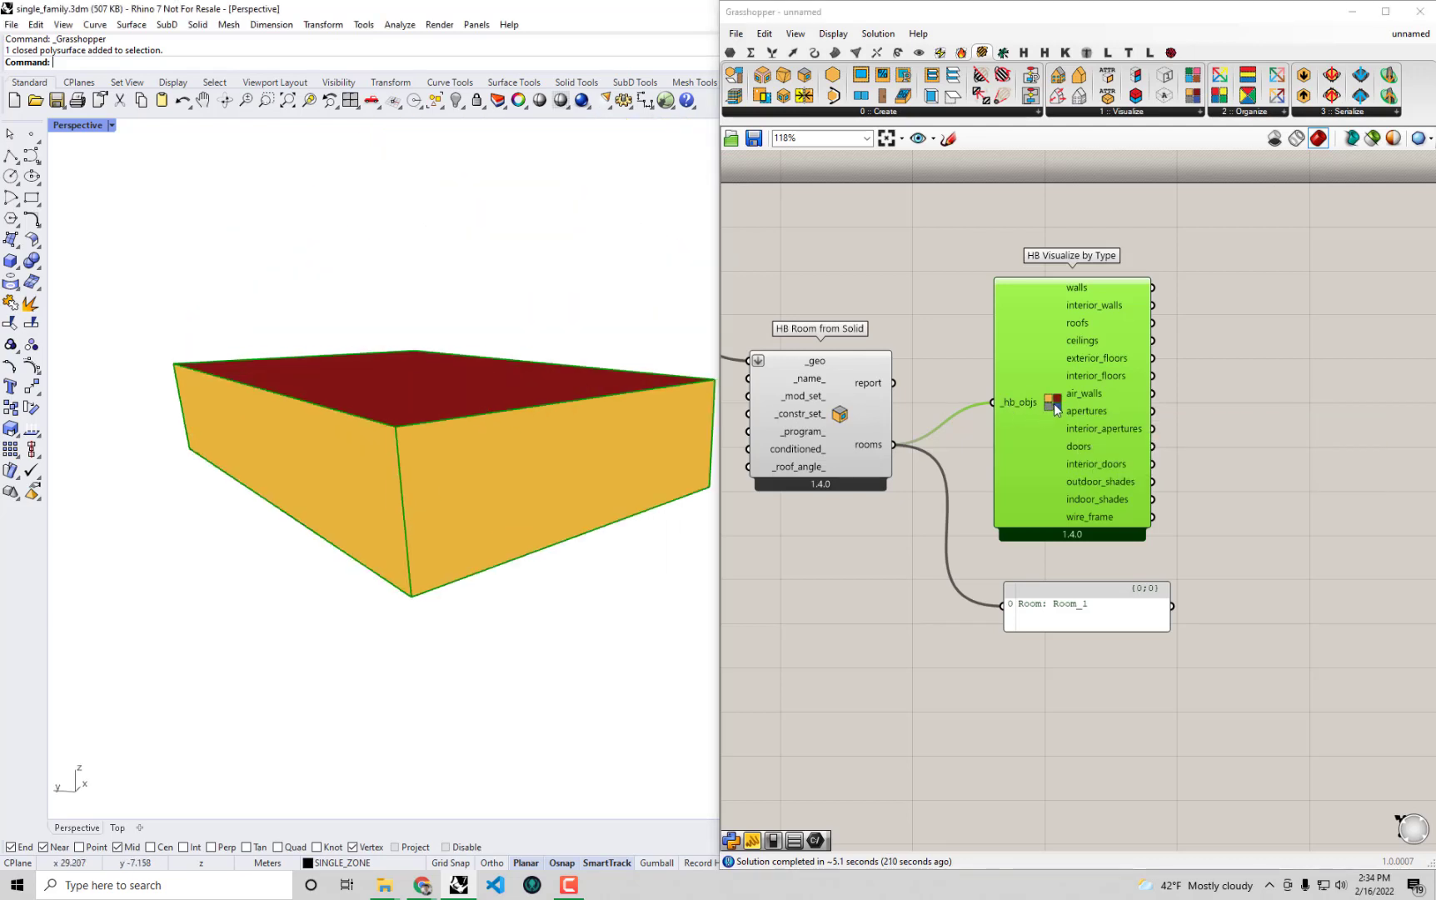
# Turn off the HB Visualize by Type preview and add a Geometry parameter.
pyautogui.rightClick(1052, 403)
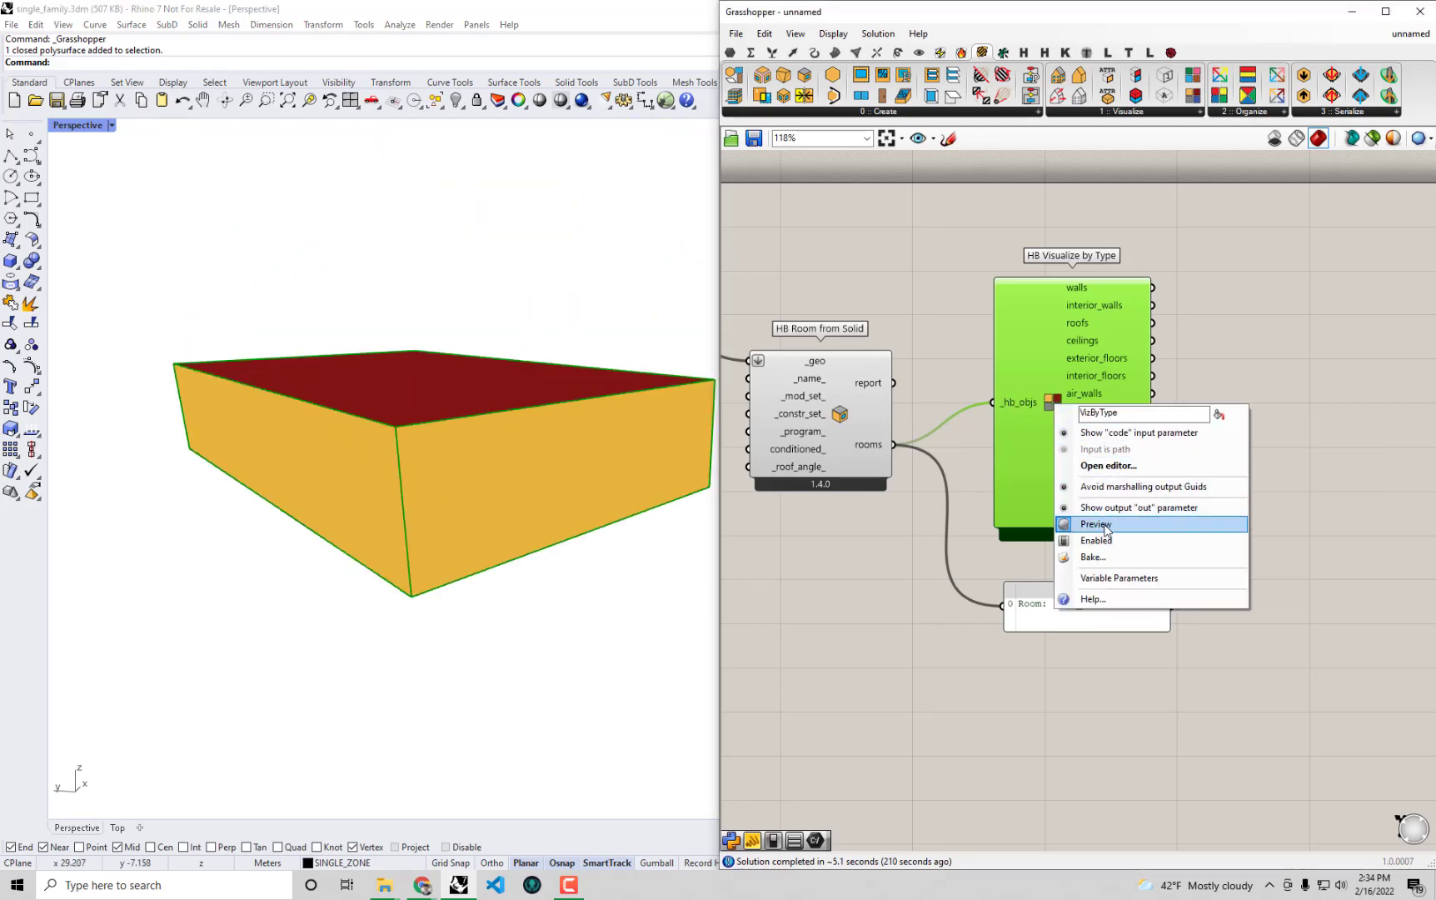
pyautogui.click(1097, 523)
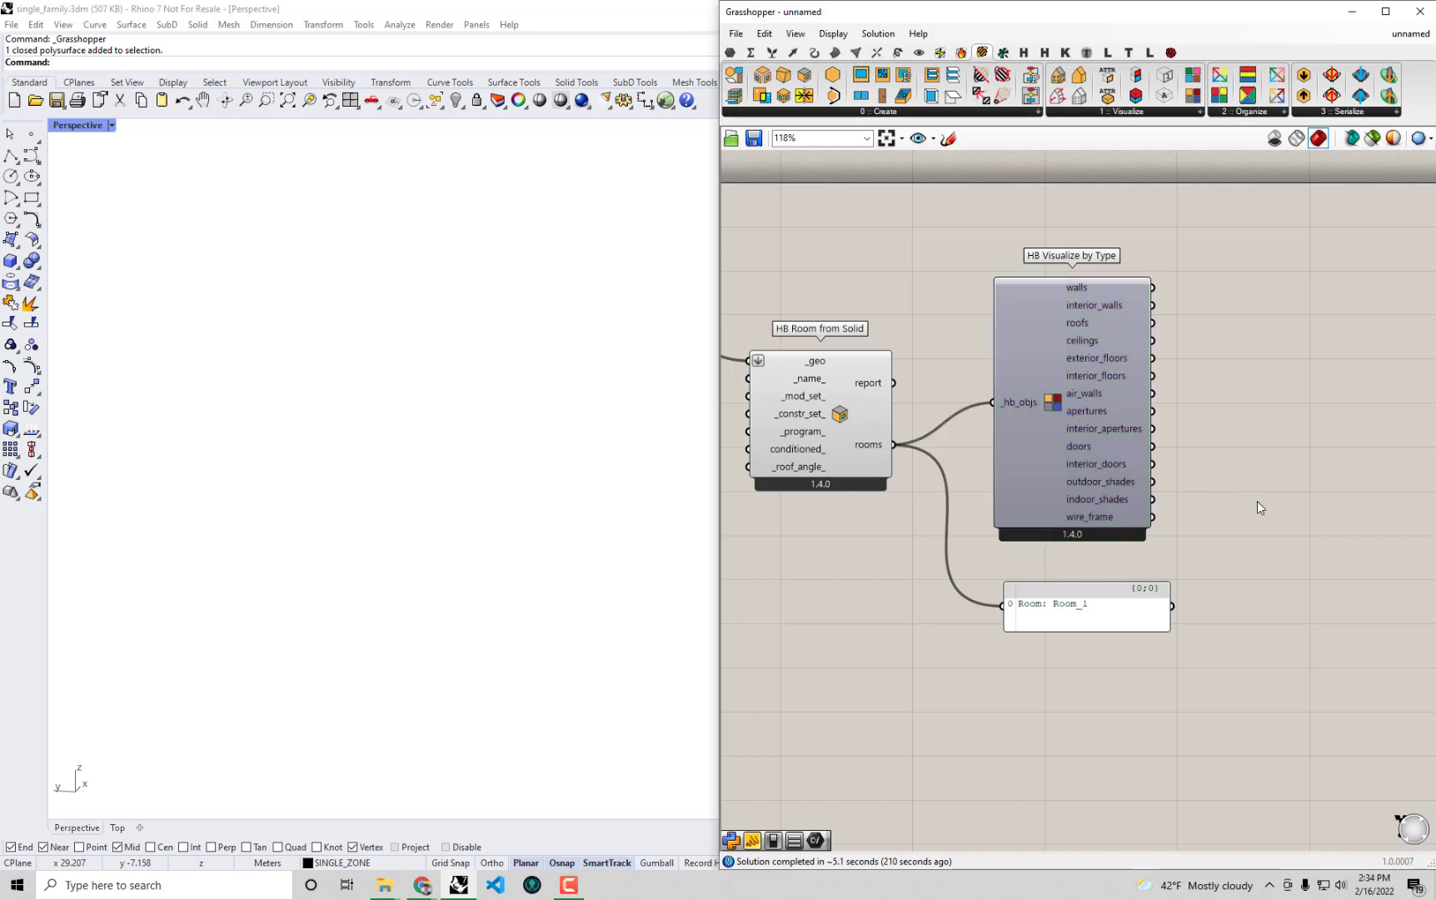
pyautogui.write('g')
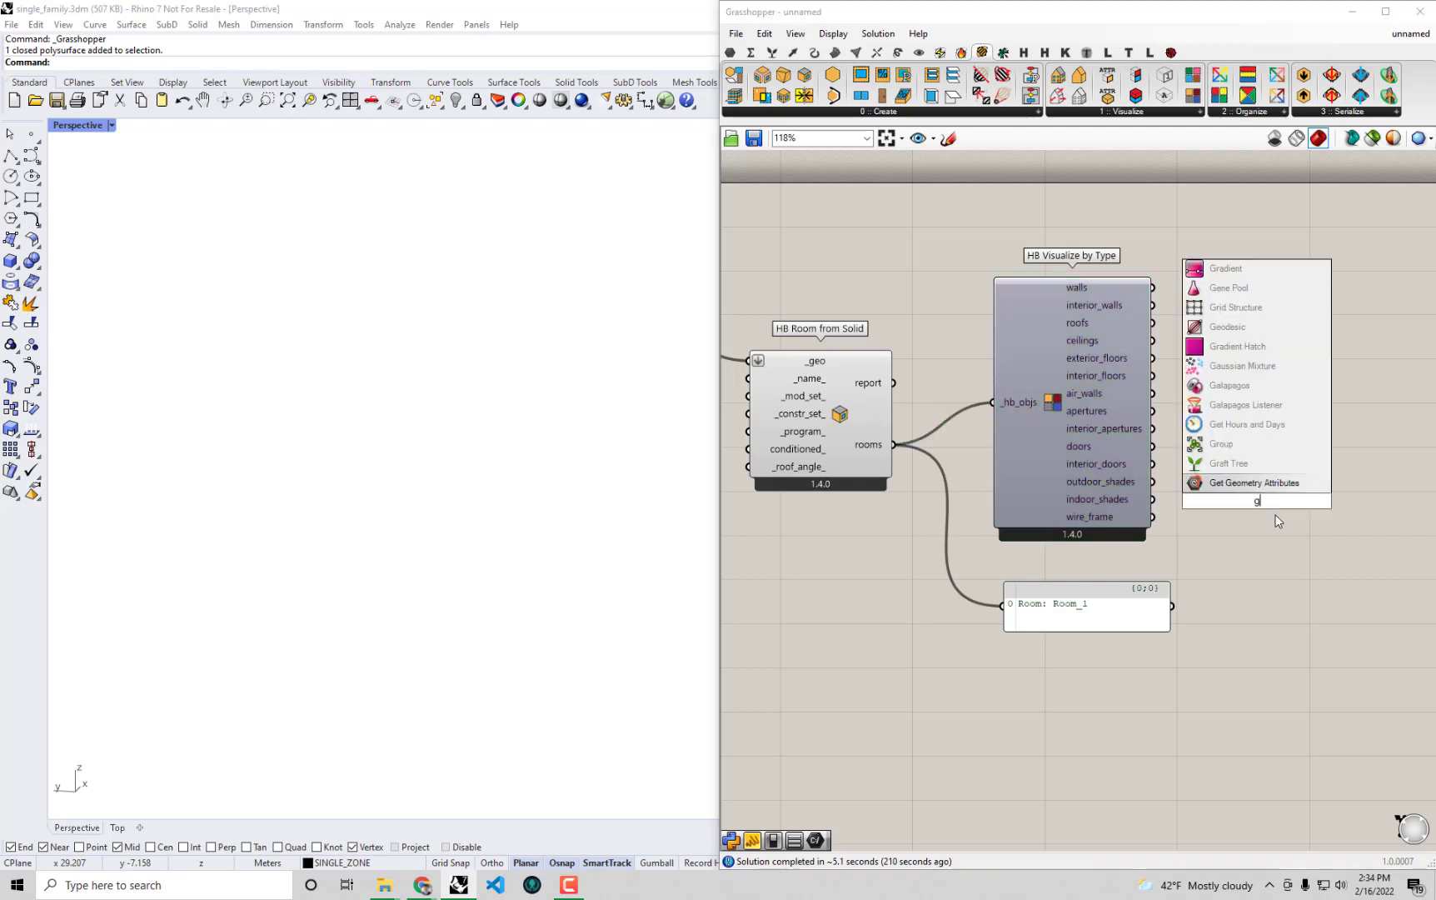
pyautogui.write('eom')
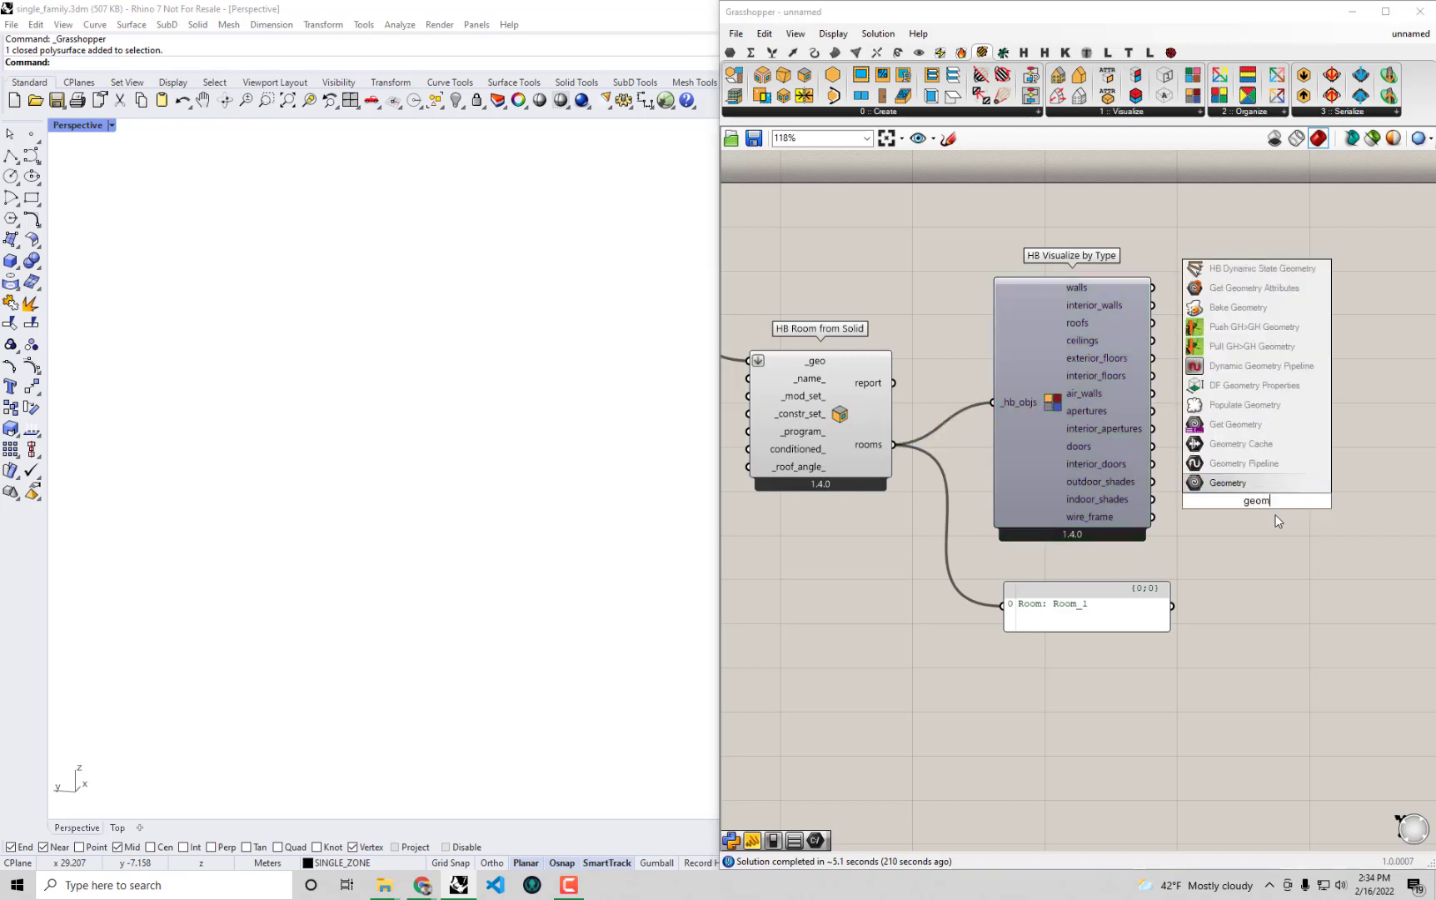
pyautogui.write('etr')
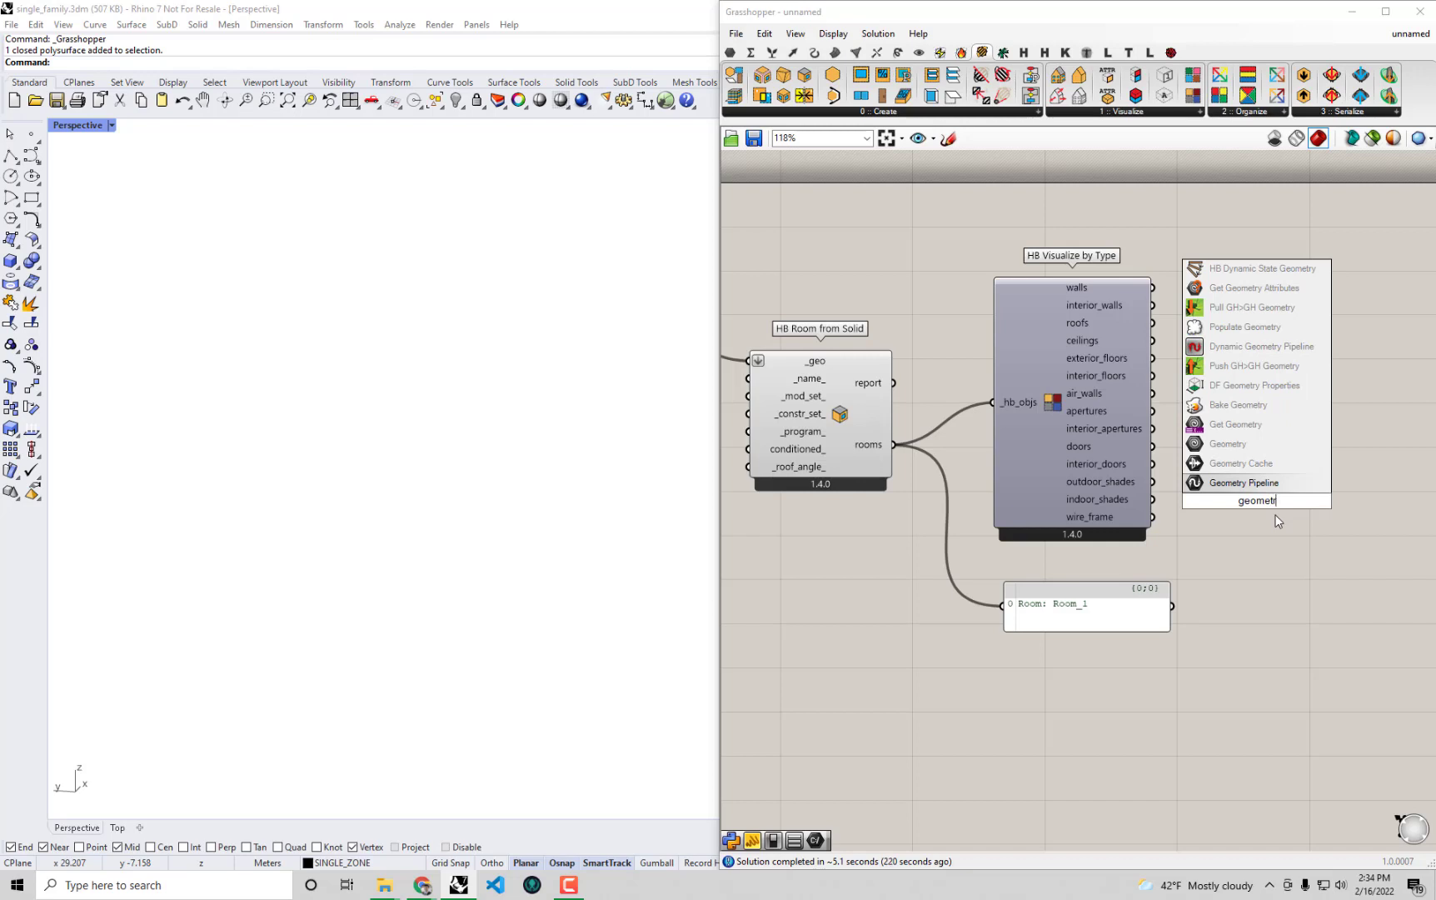
pyautogui.click(1227, 443)
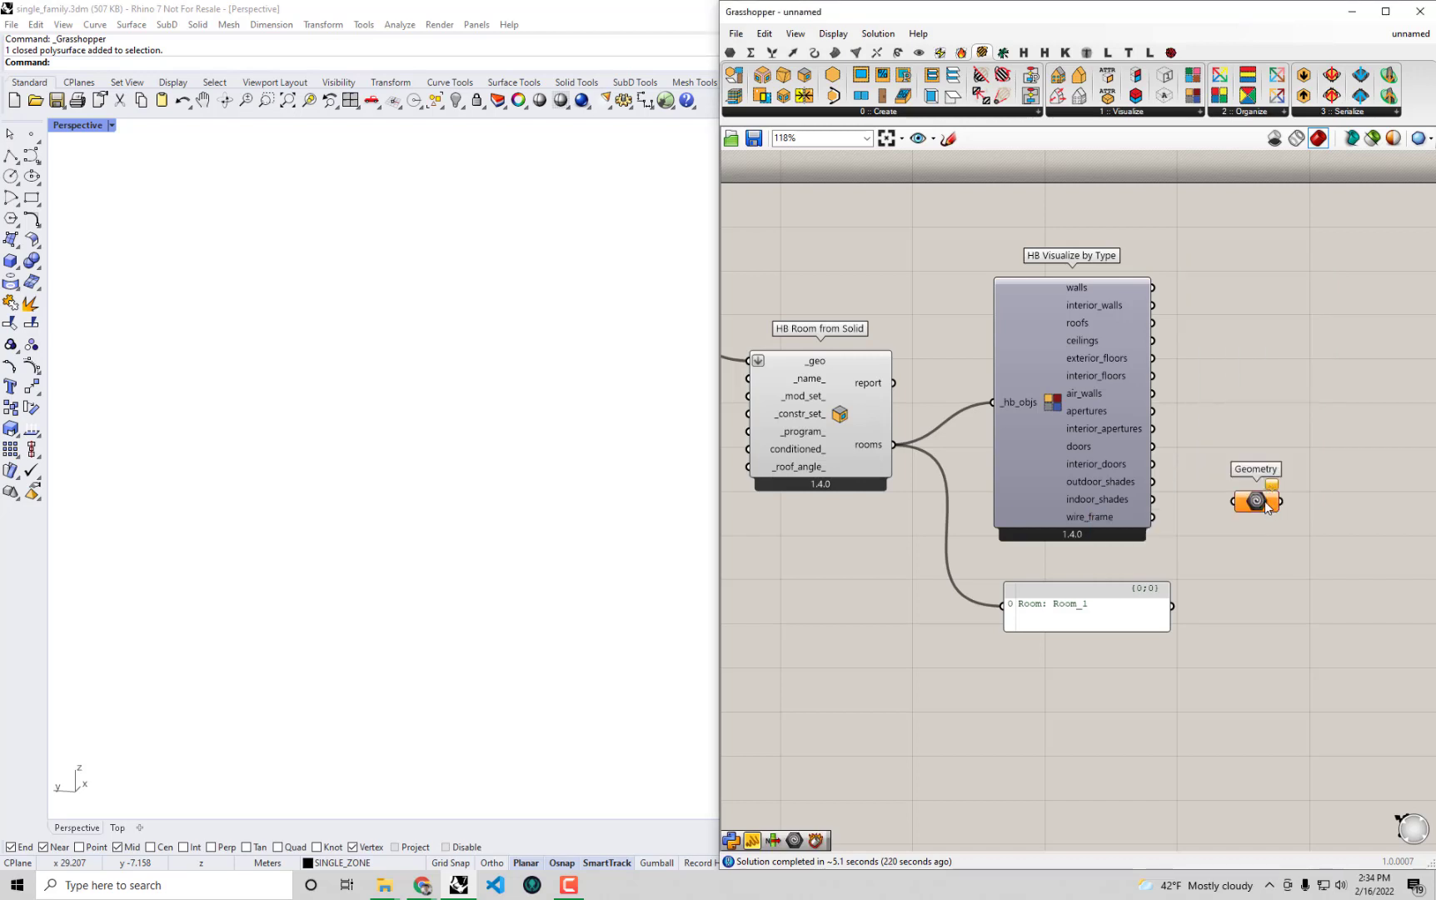
# Preview walls and floors separately through the Geometry parameter, then select it for removal.
pyautogui.moveTo(1255, 500); pyautogui.dragTo(1262, 282)
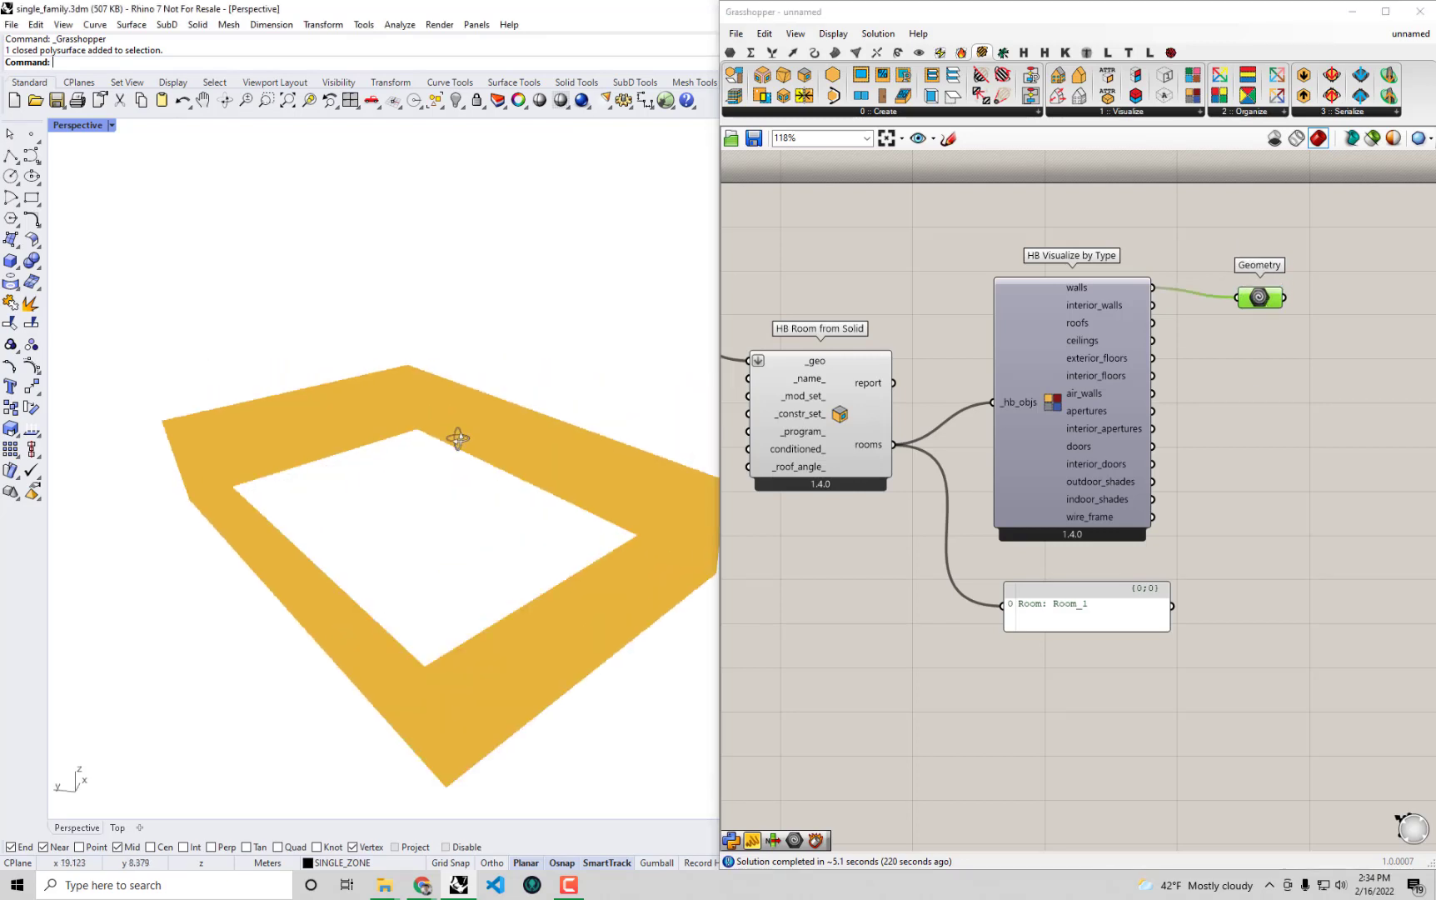
pyautogui.moveTo(458, 440); pyautogui.dragTo(449, 401)
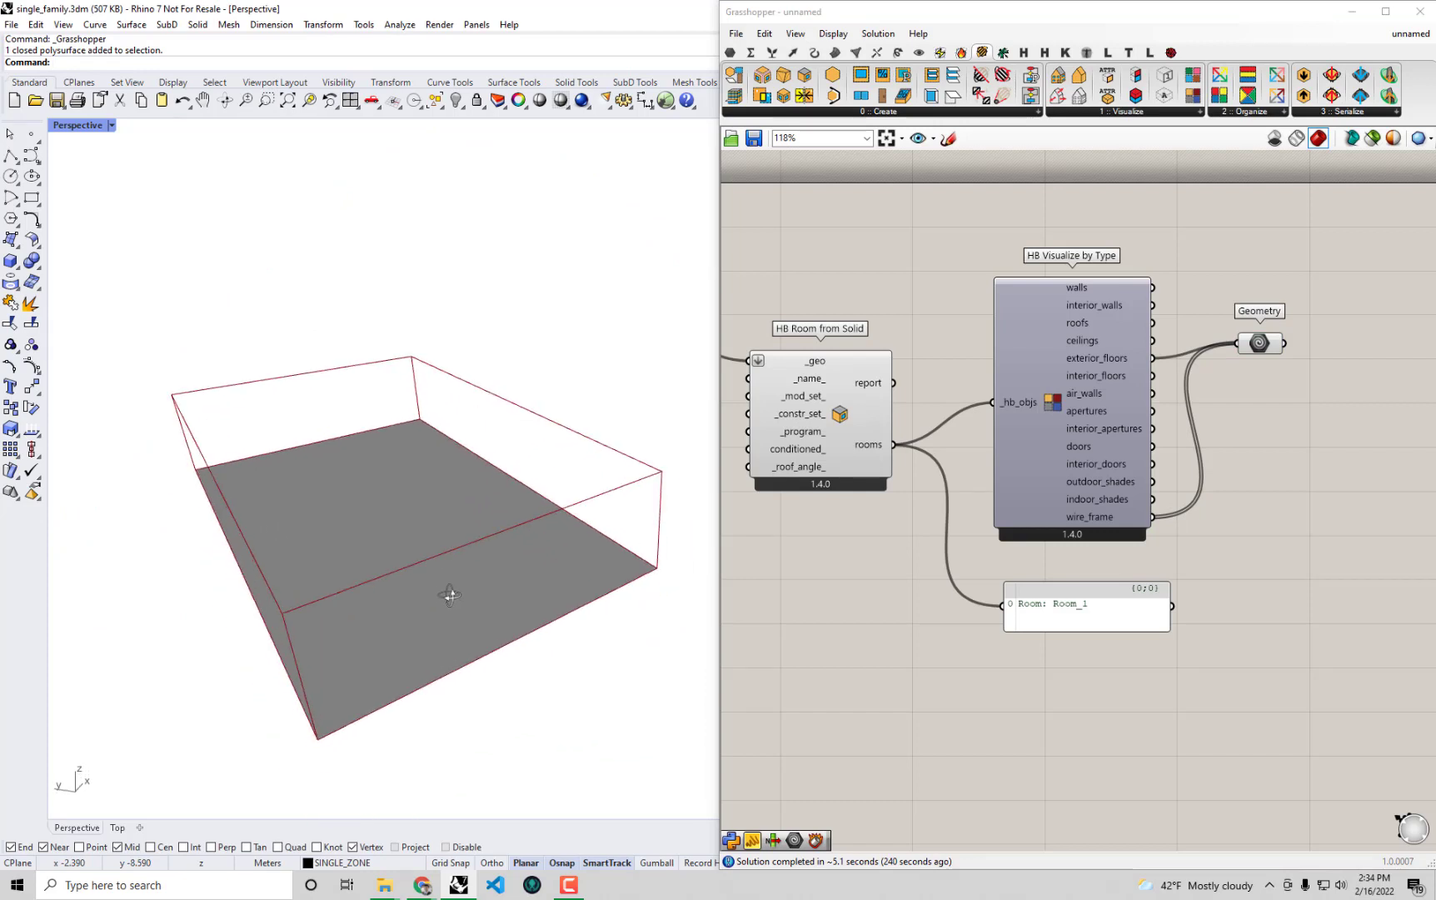
pyautogui.moveTo(449, 596); pyautogui.dragTo(440, 607)
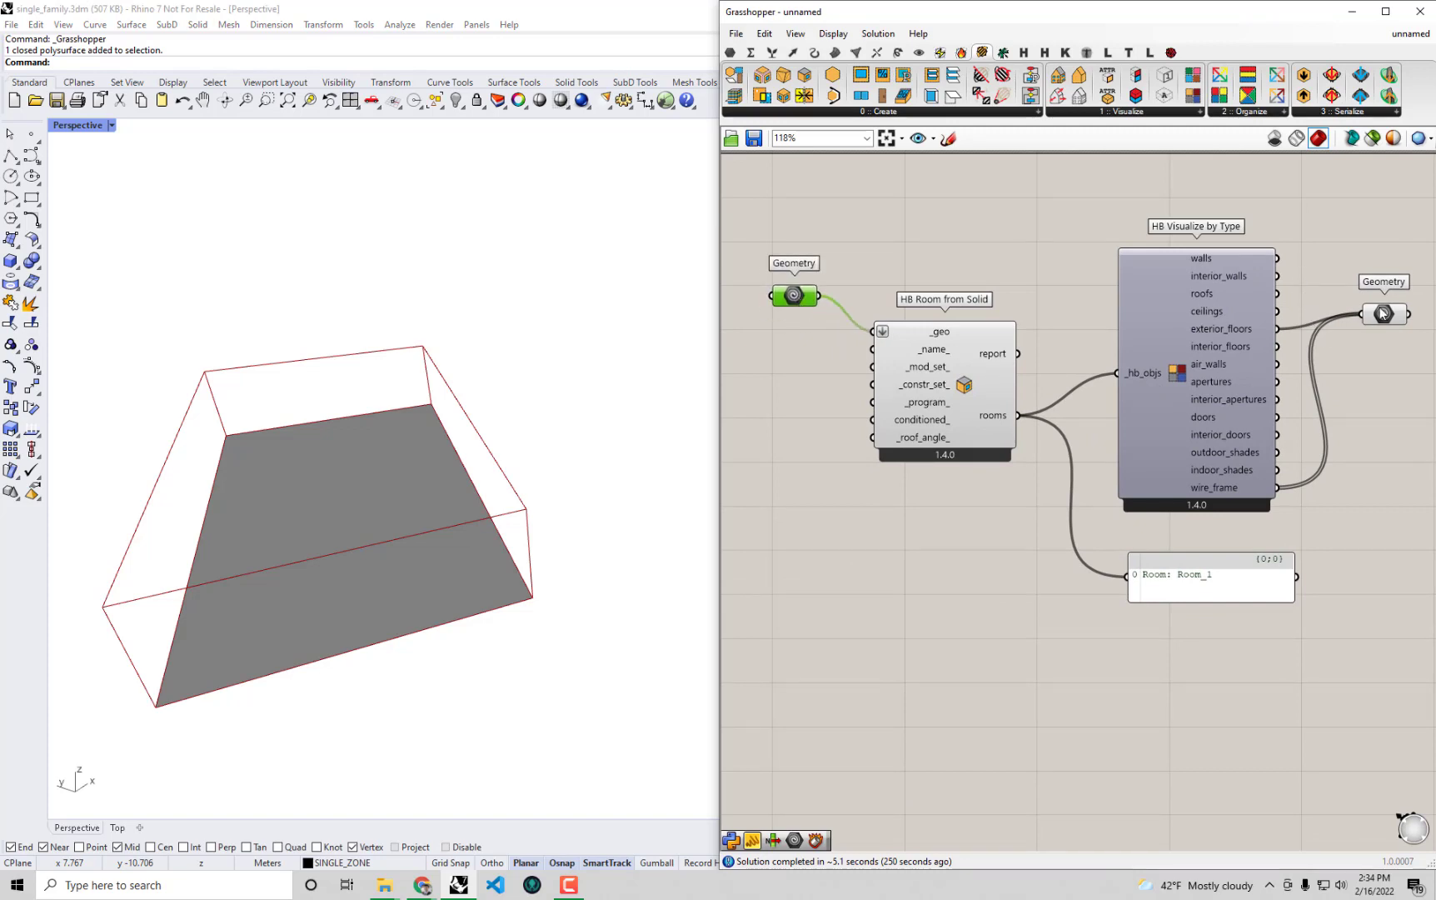
pyautogui.click(1378, 317)
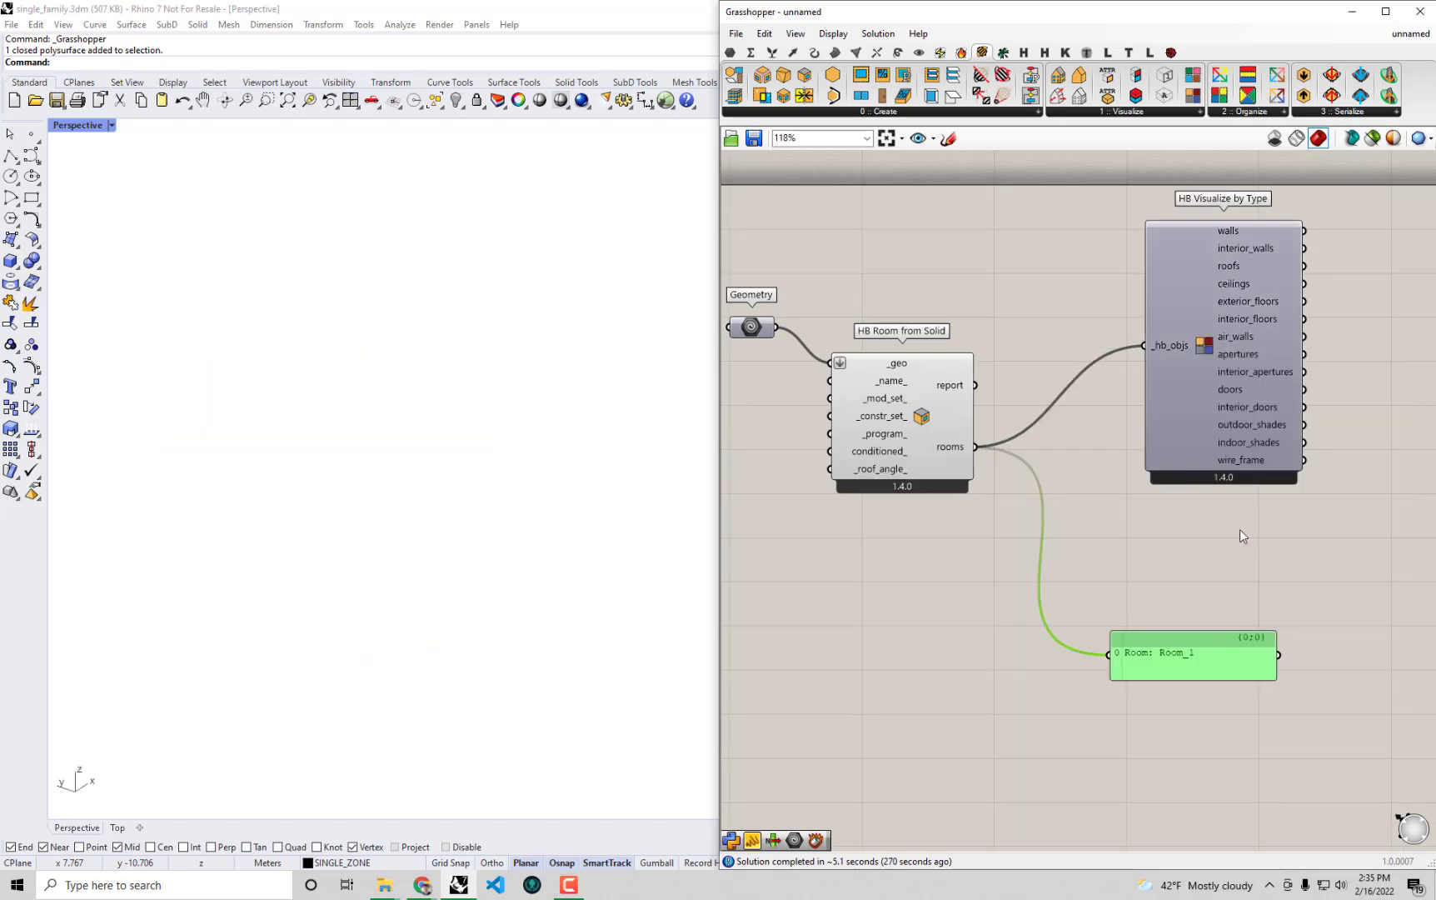
pyautogui.click(1203, 584)
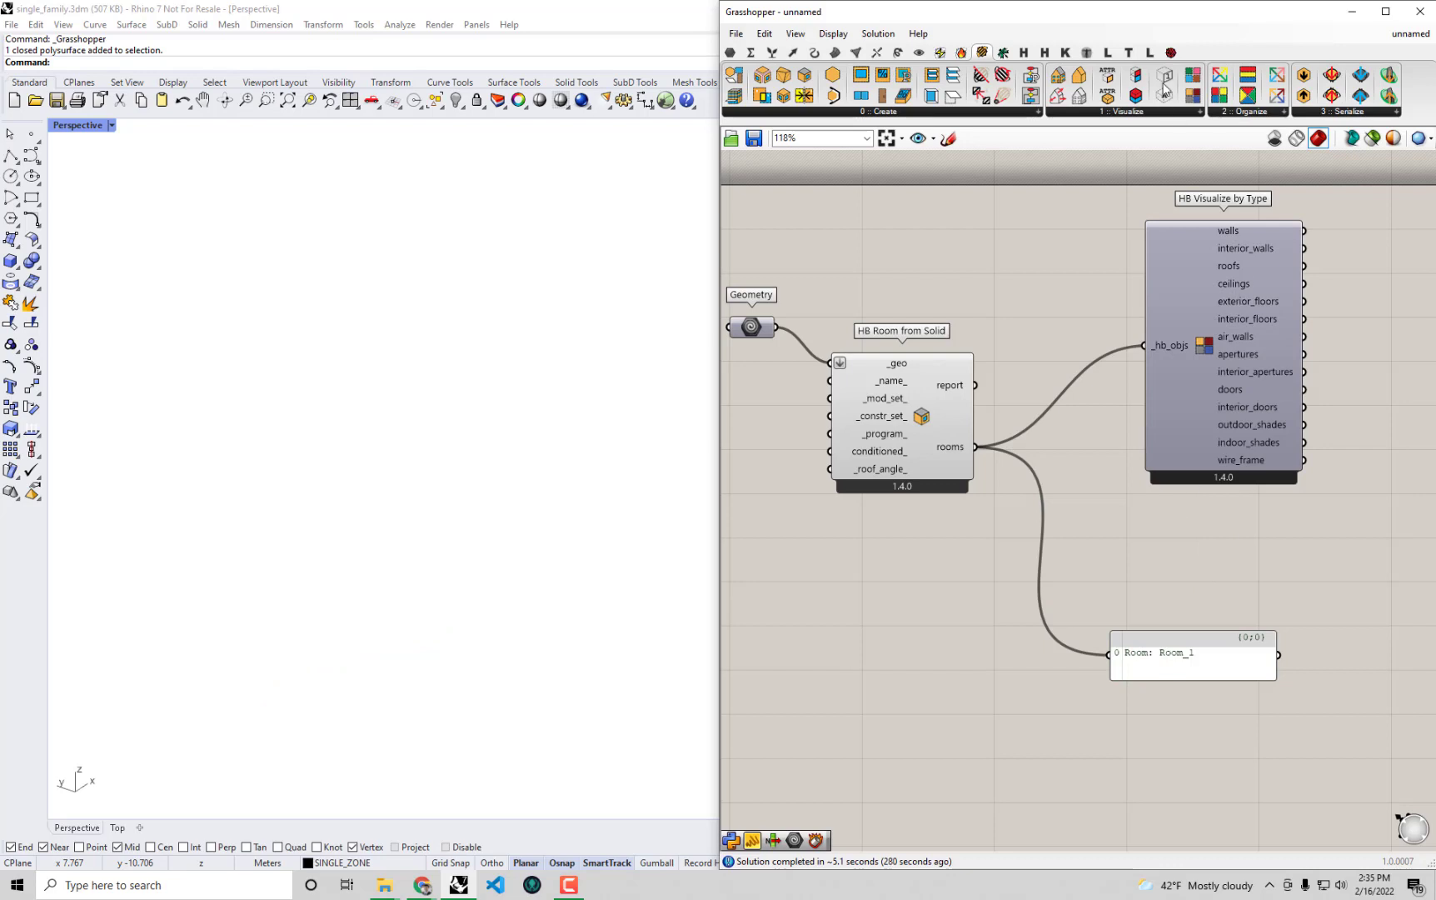
pyautogui.moveTo(1194, 75)
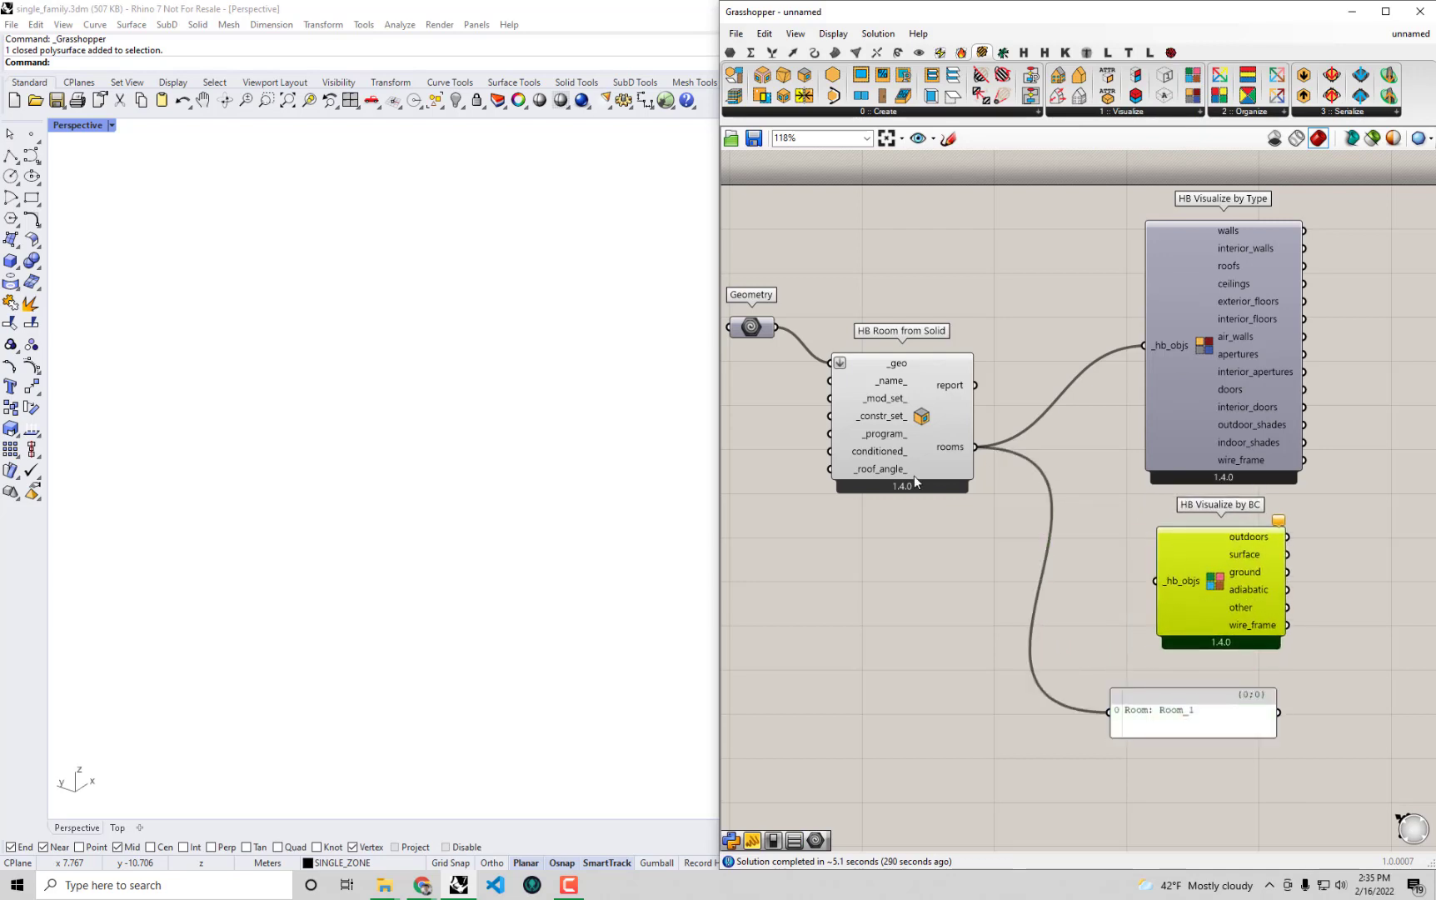
pyautogui.moveTo(1210, 327)
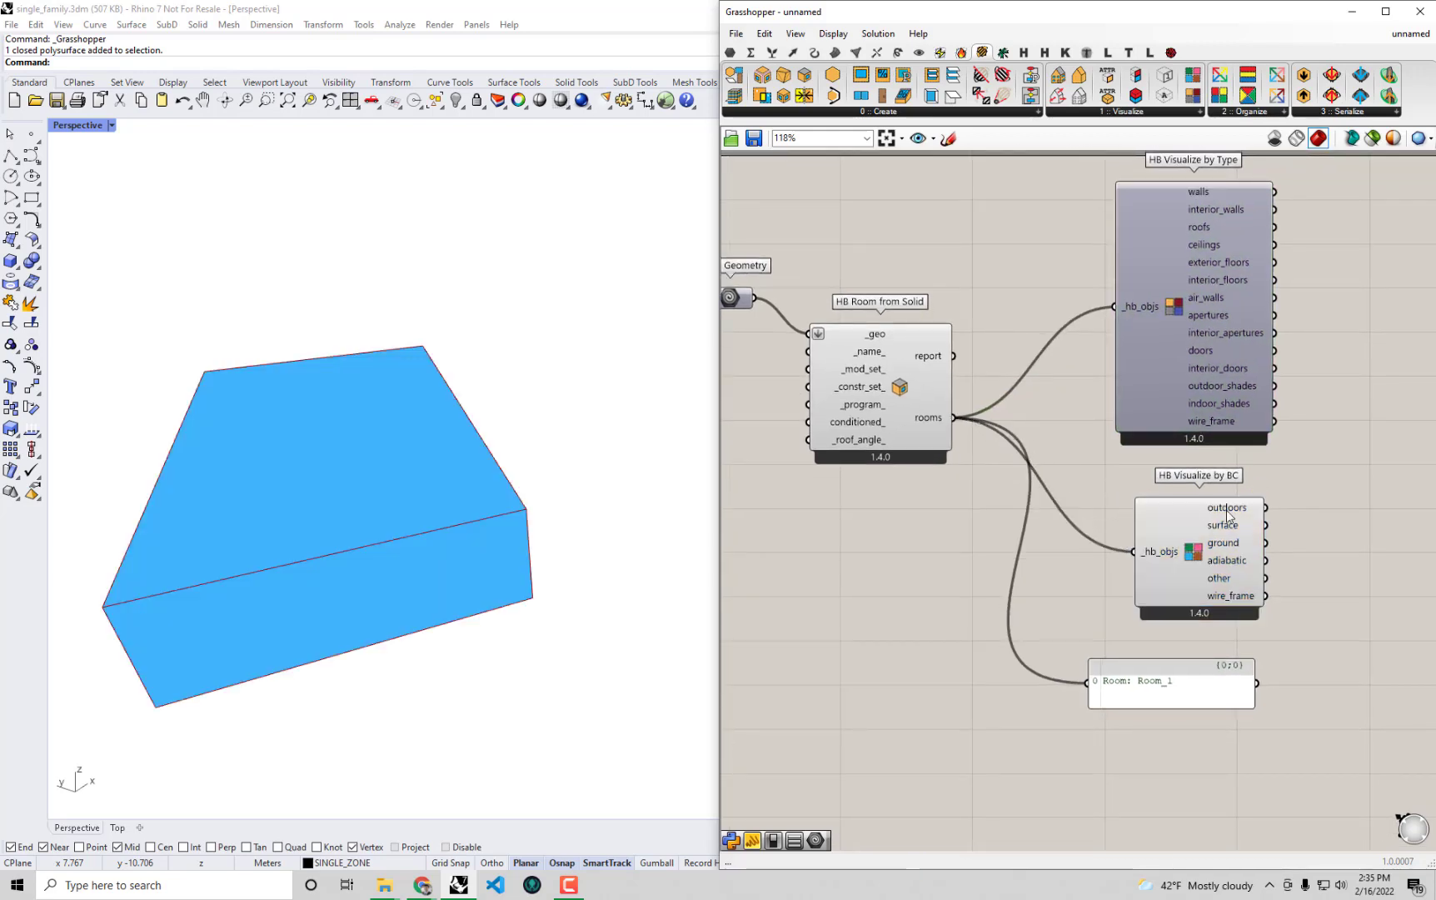
pyautogui.moveTo(613, 543)
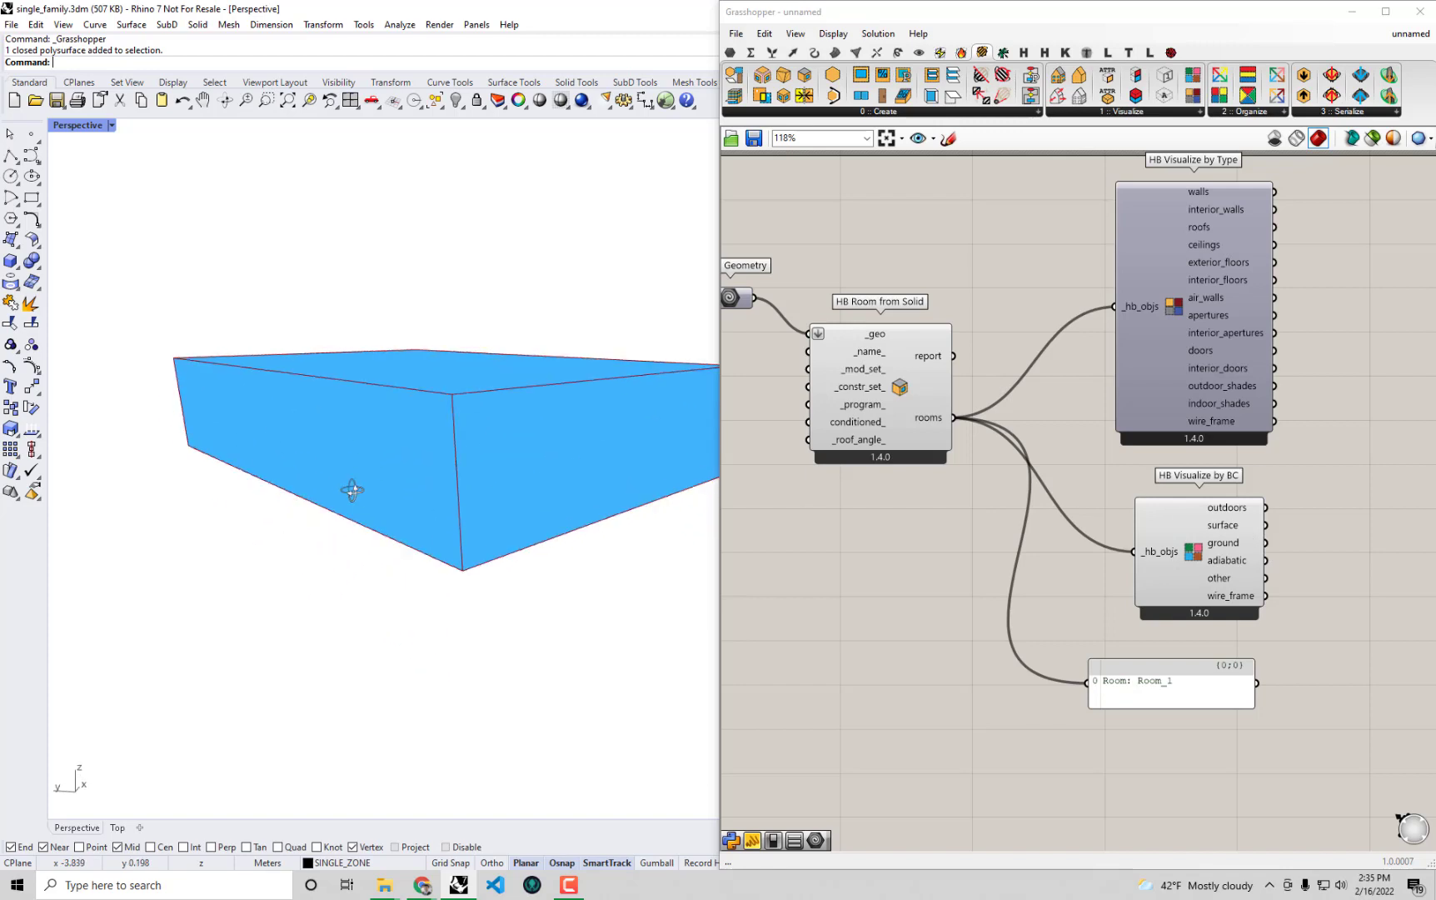
pyautogui.moveTo(1135, 529)
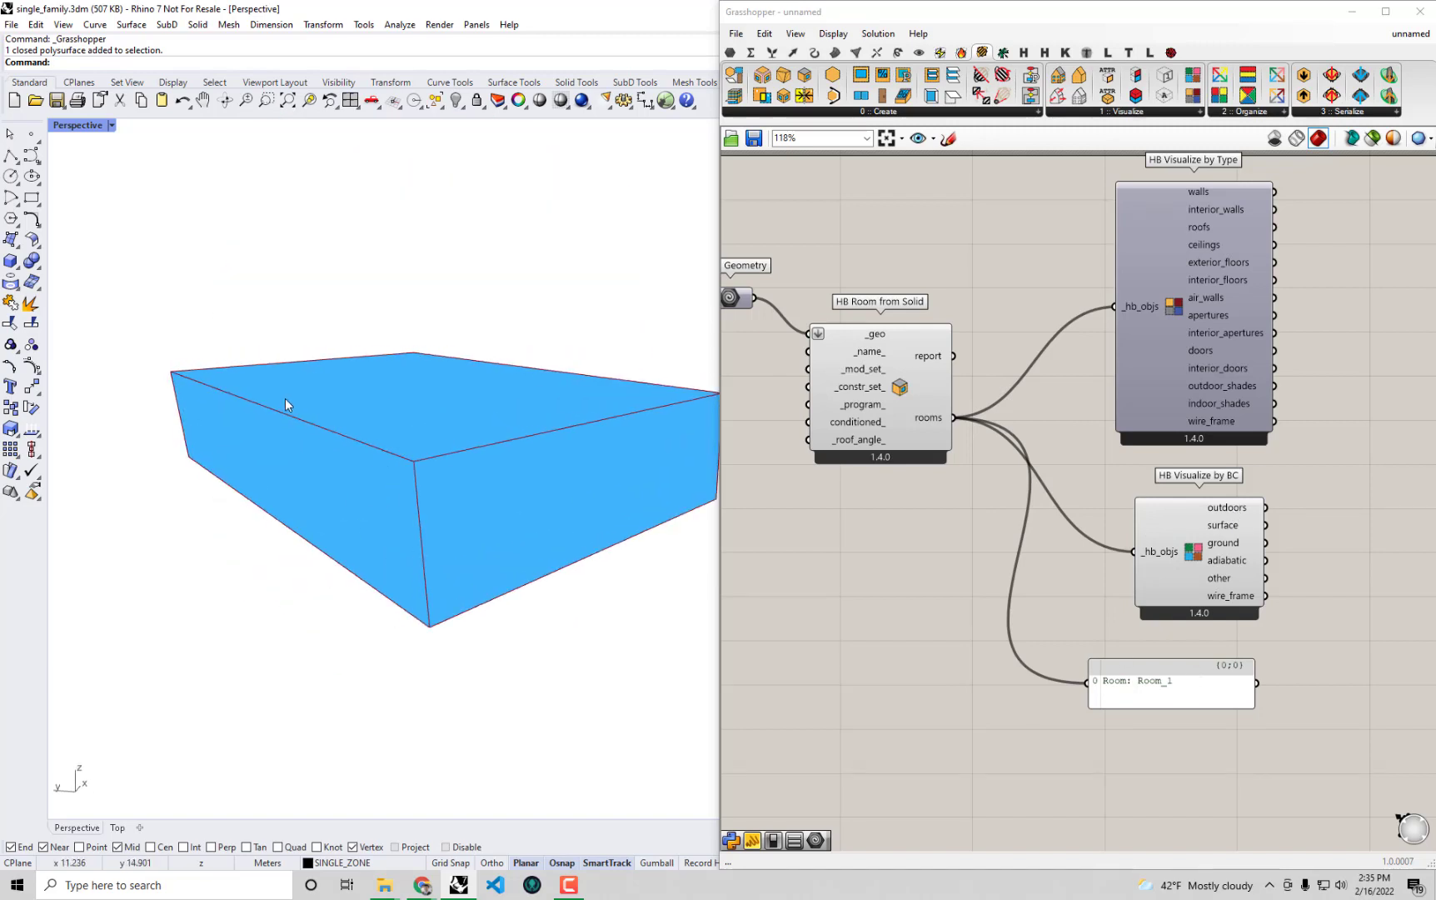
pyautogui.moveTo(361, 496)
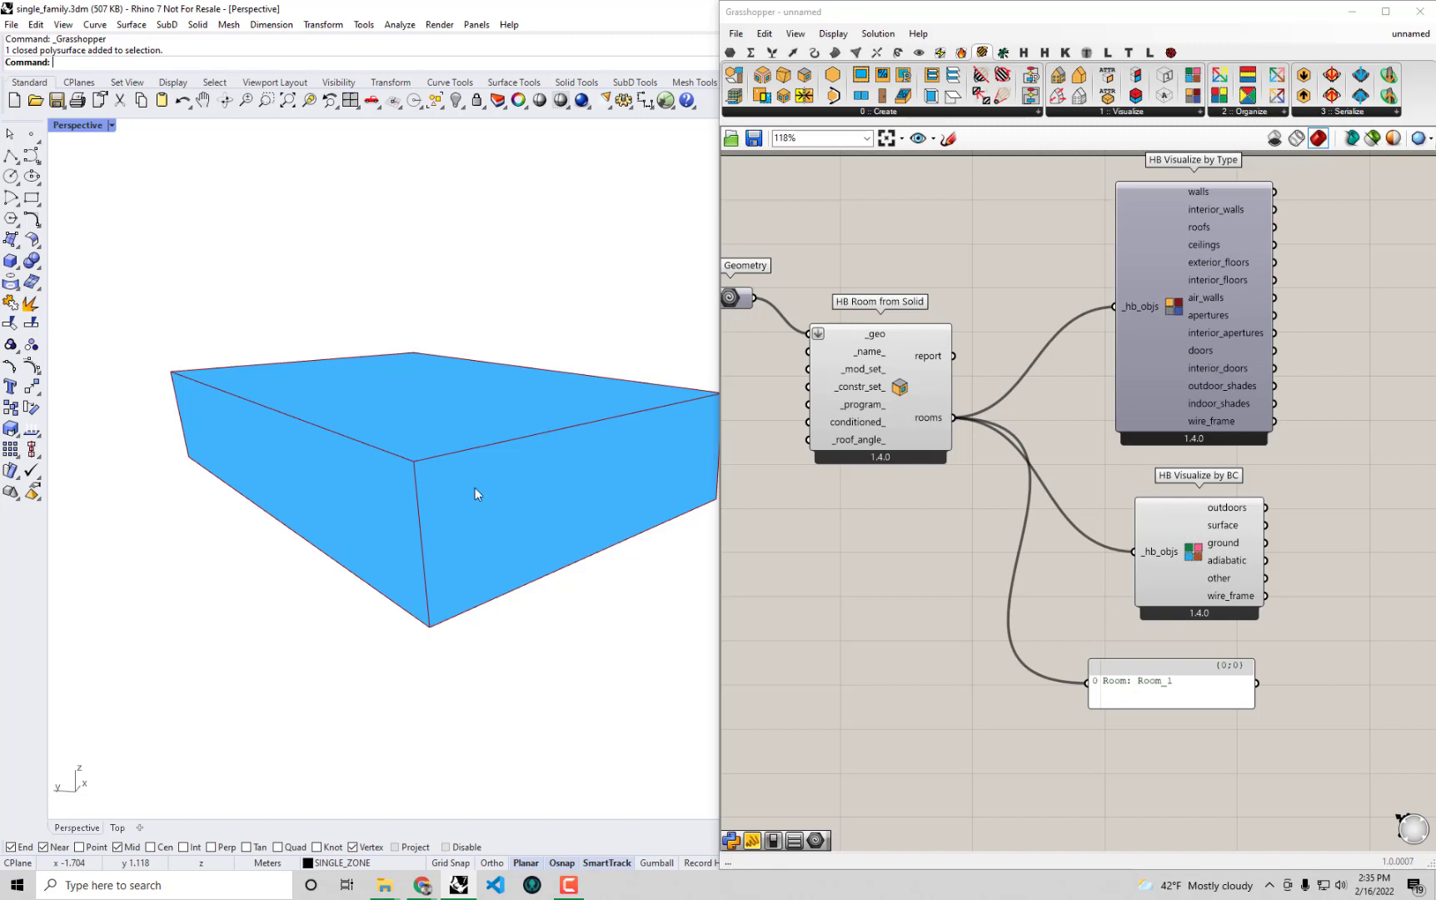
pyautogui.moveTo(1223, 527)
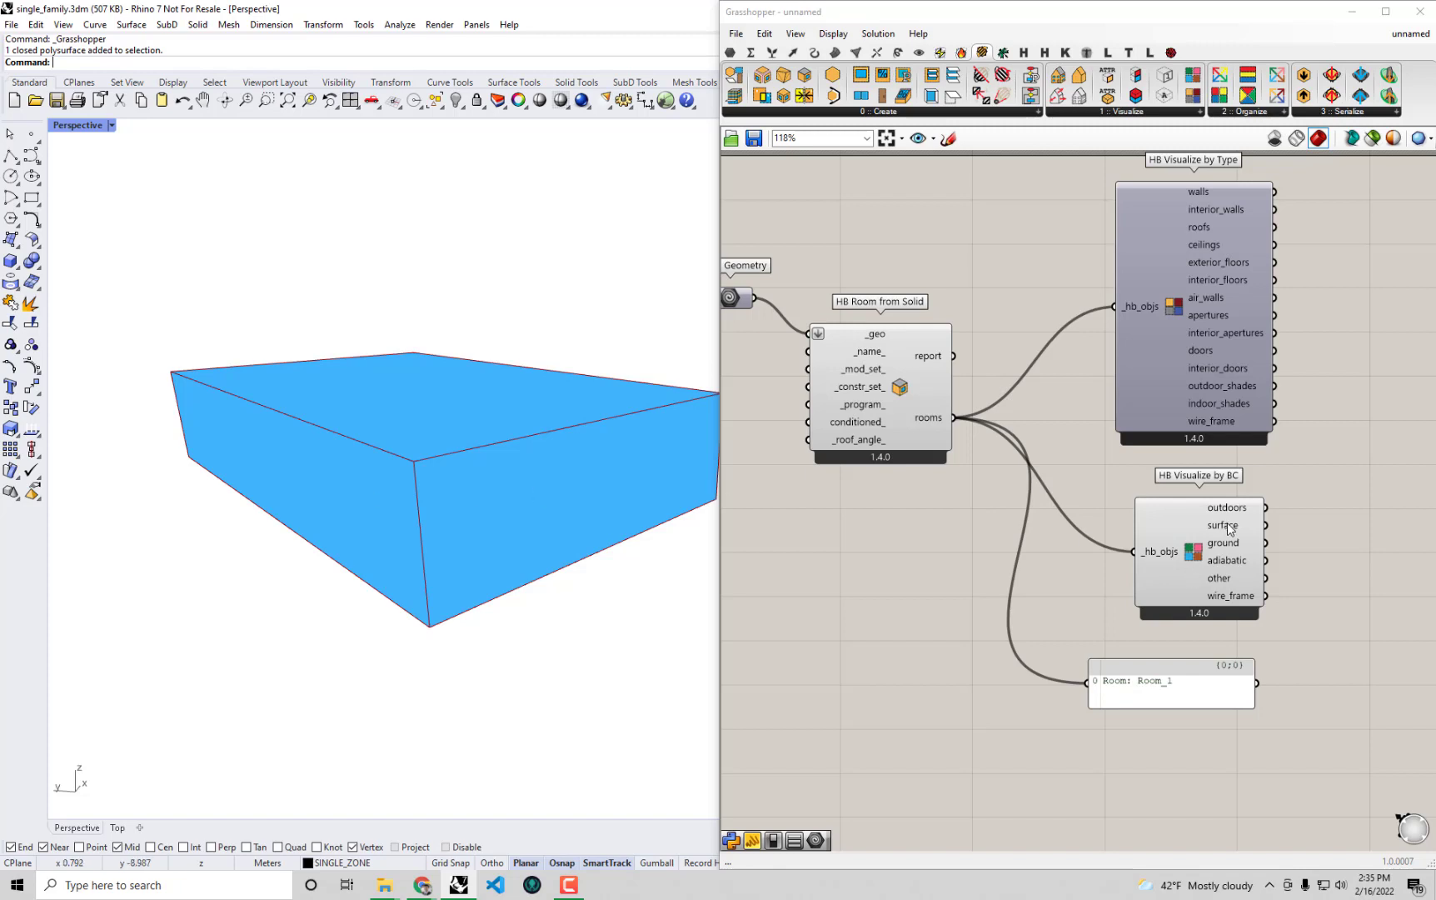
pyautogui.moveTo(1226, 527)
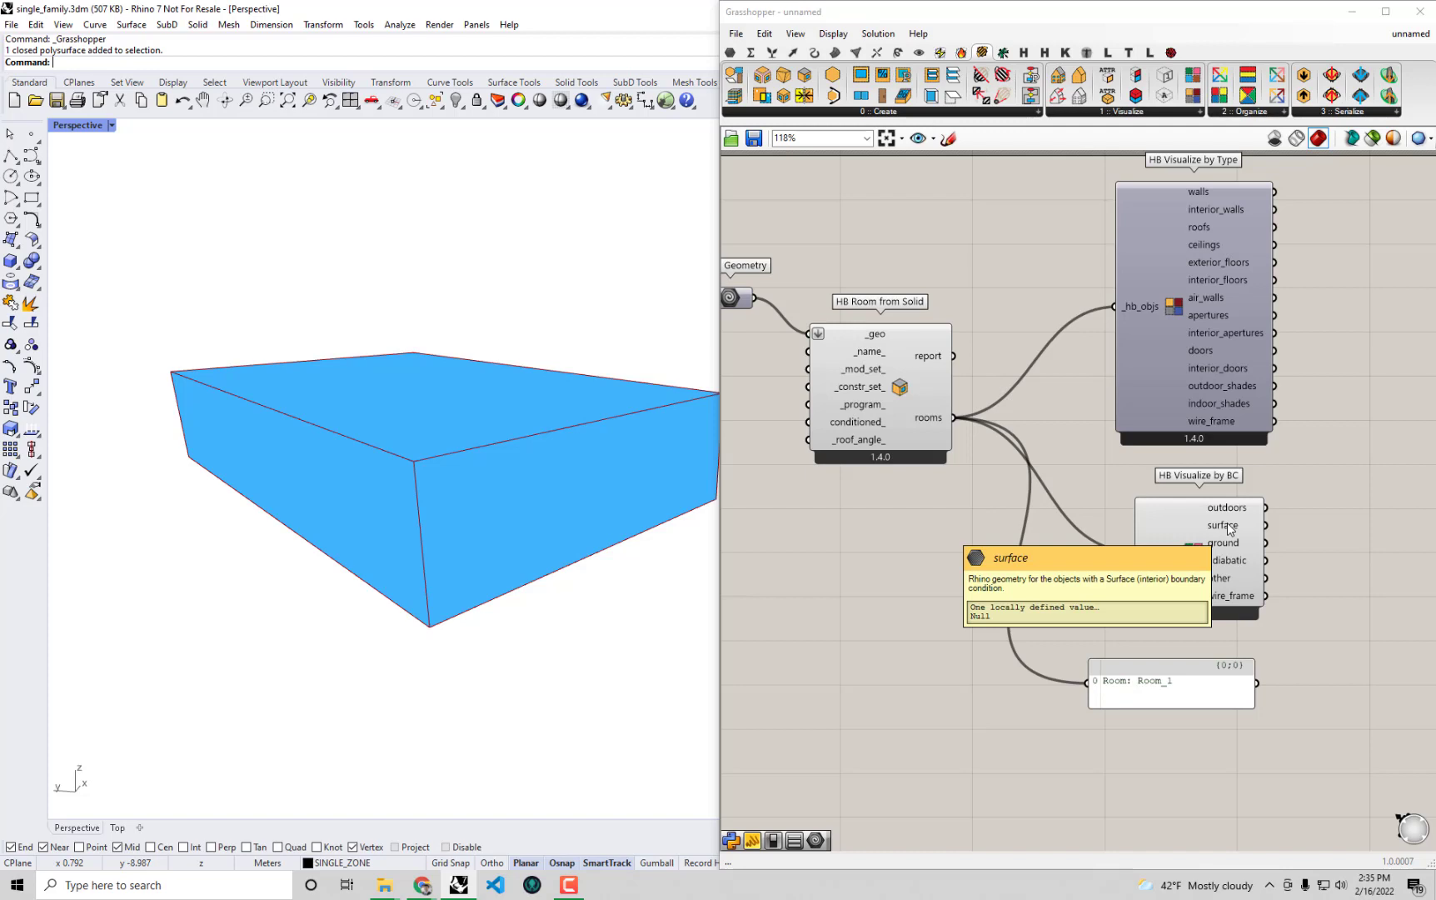
pyautogui.moveTo(1252, 556)
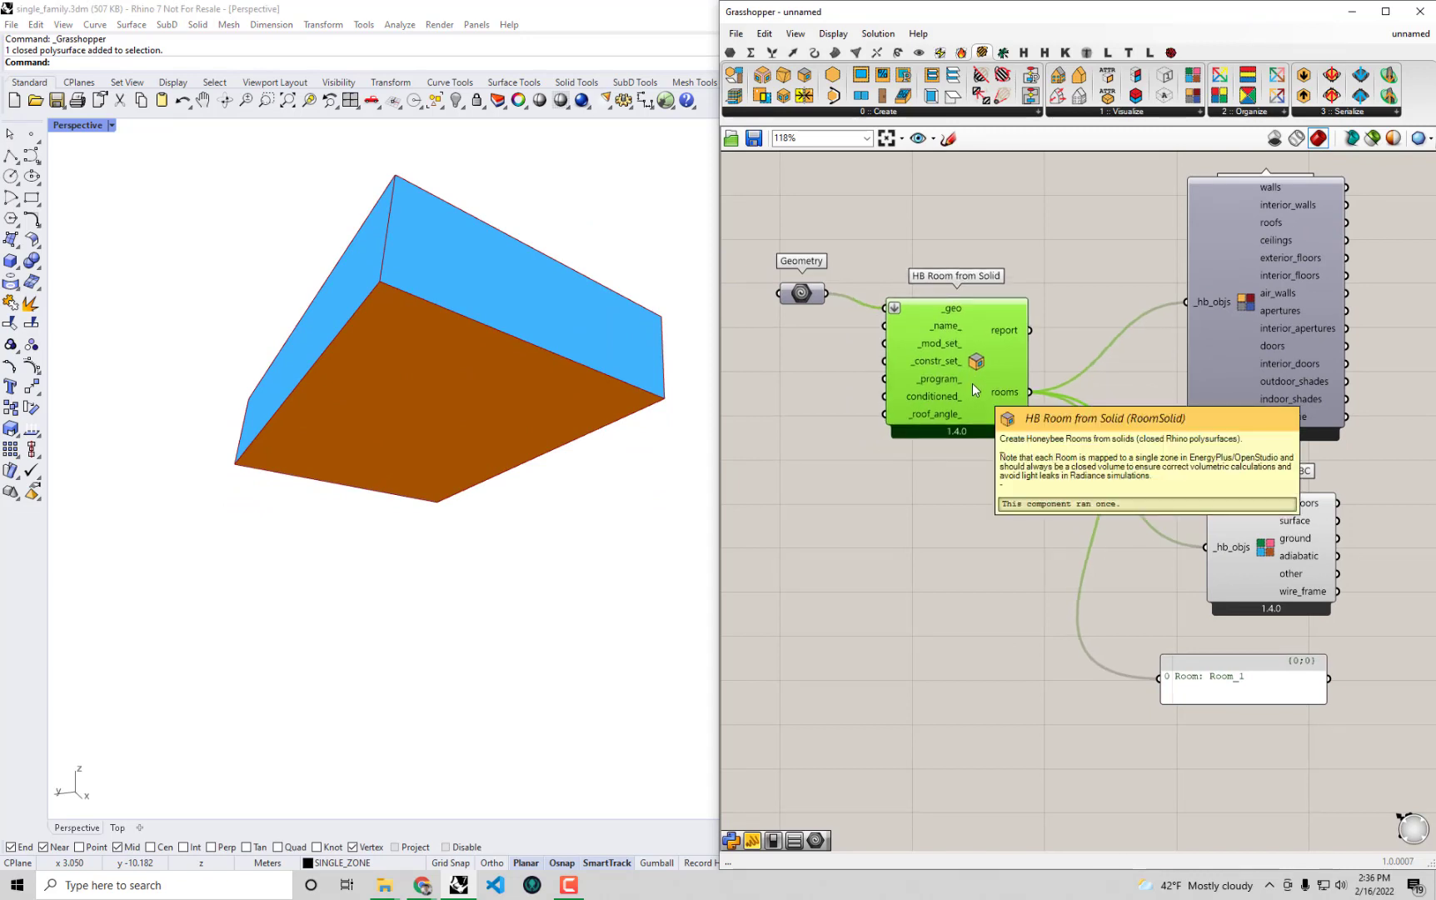
pyautogui.moveTo(601, 439)
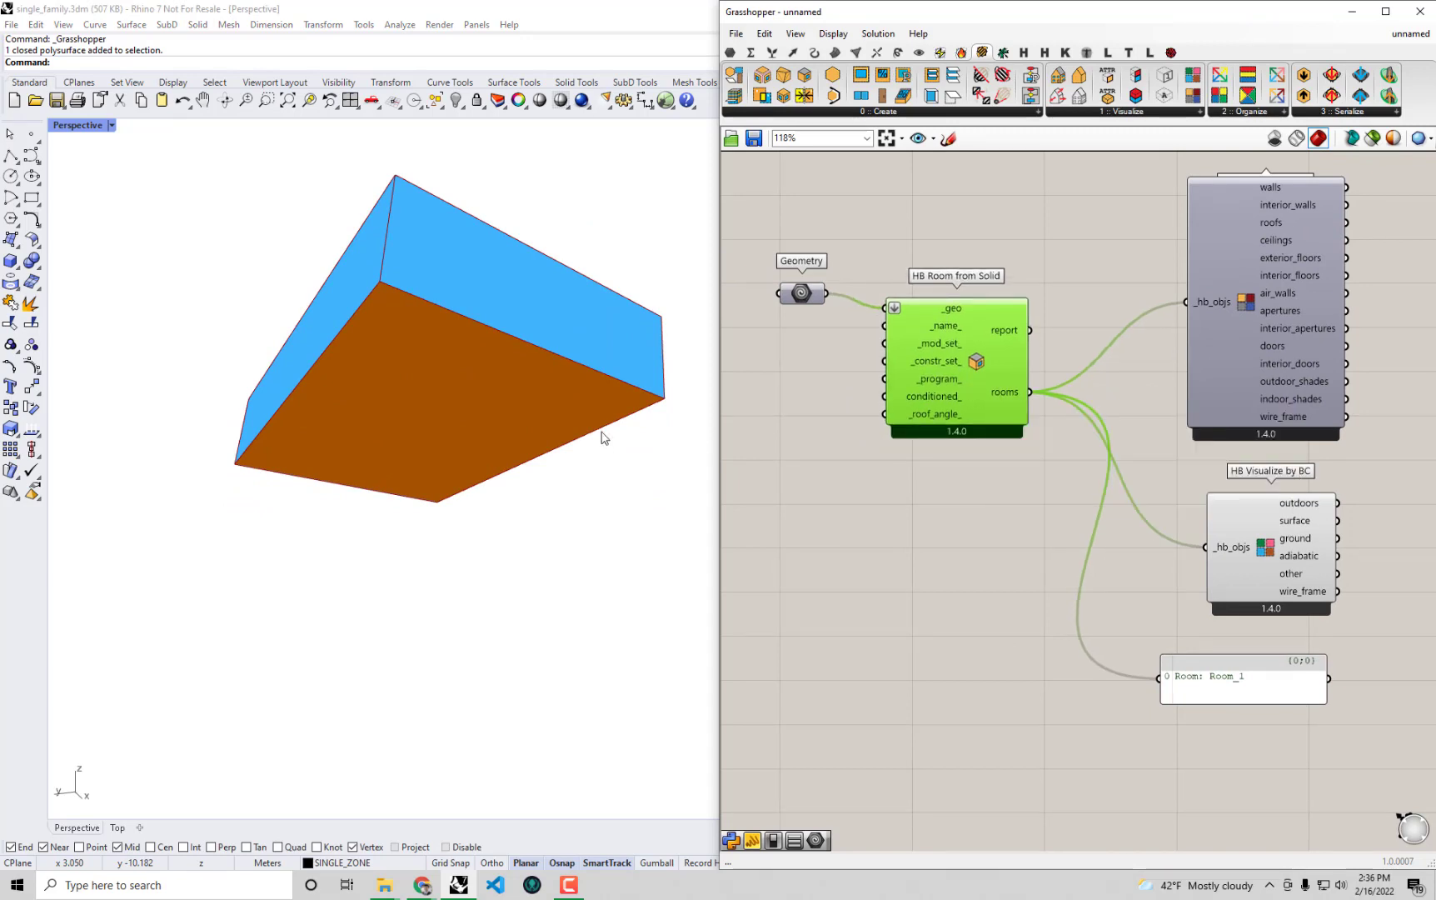
pyautogui.moveTo(451, 408)
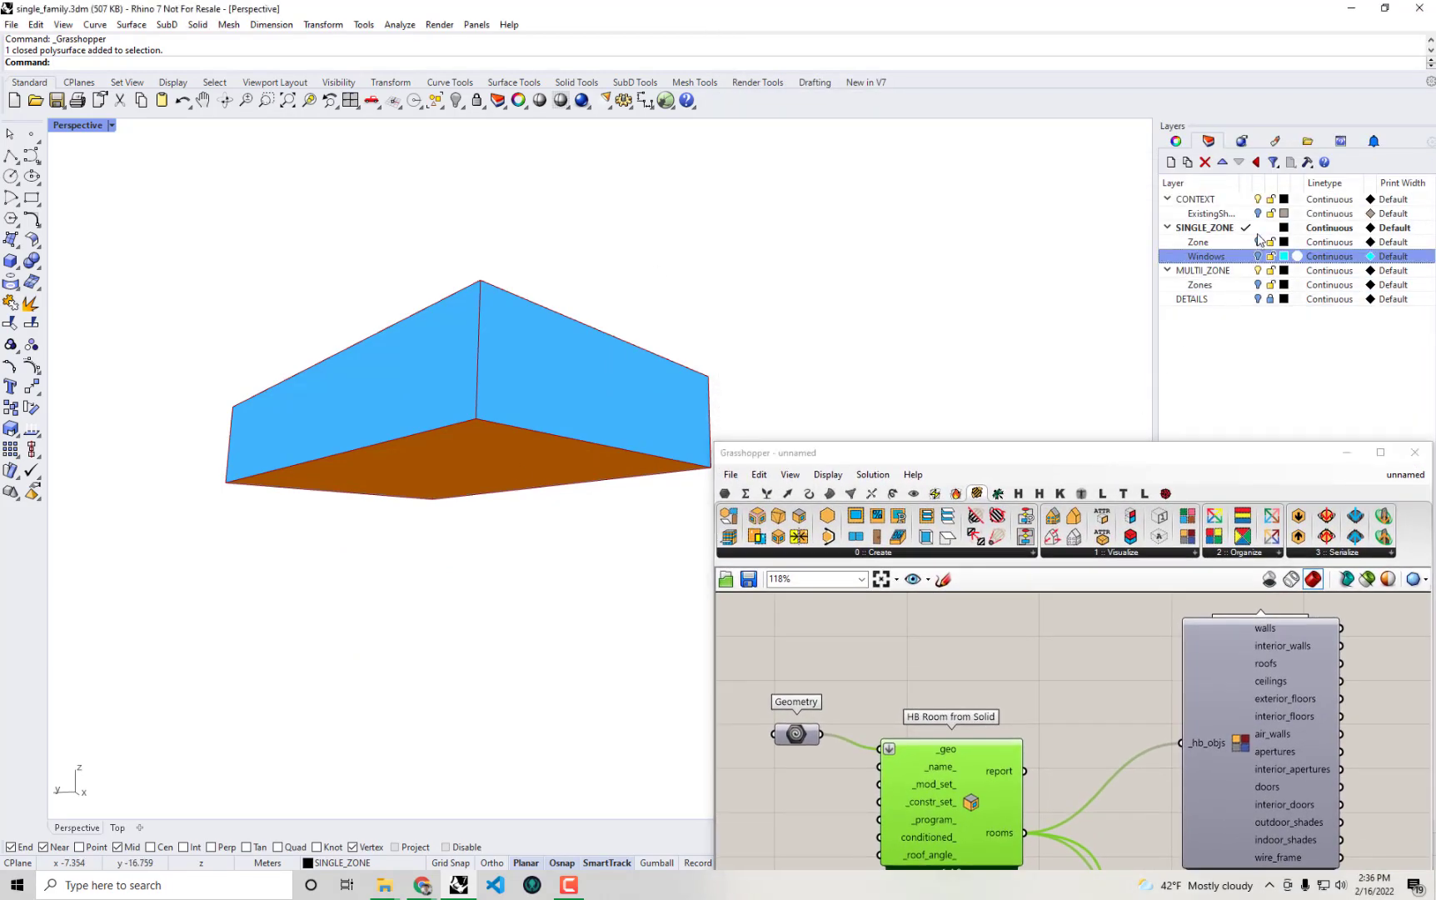
# Select the Zone layer with the house volume and undo its move.
pyautogui.click(1197, 242)
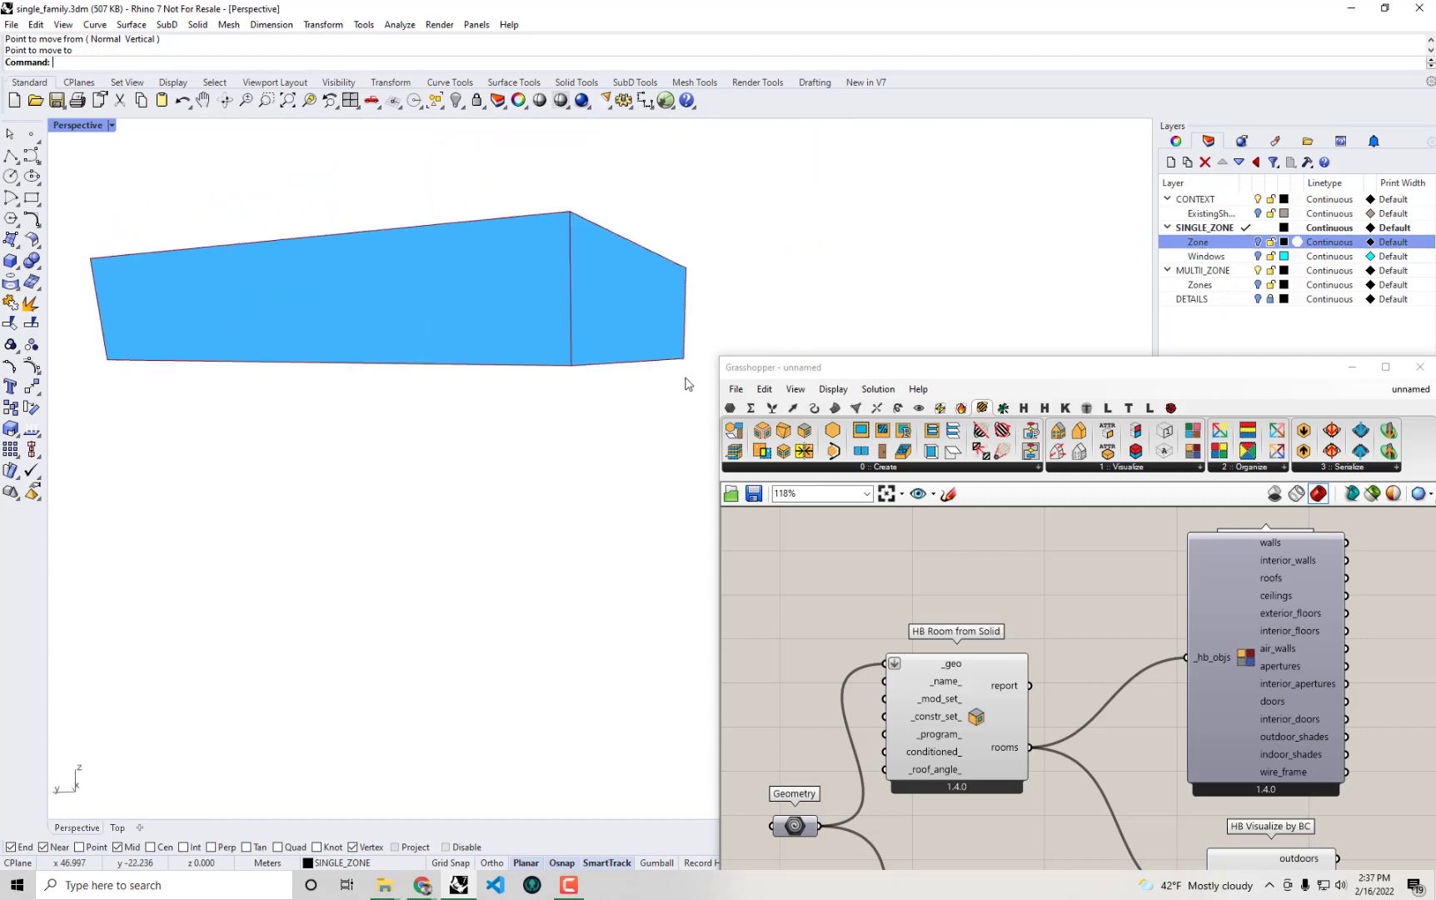
pyautogui.press('Ctrl+z')
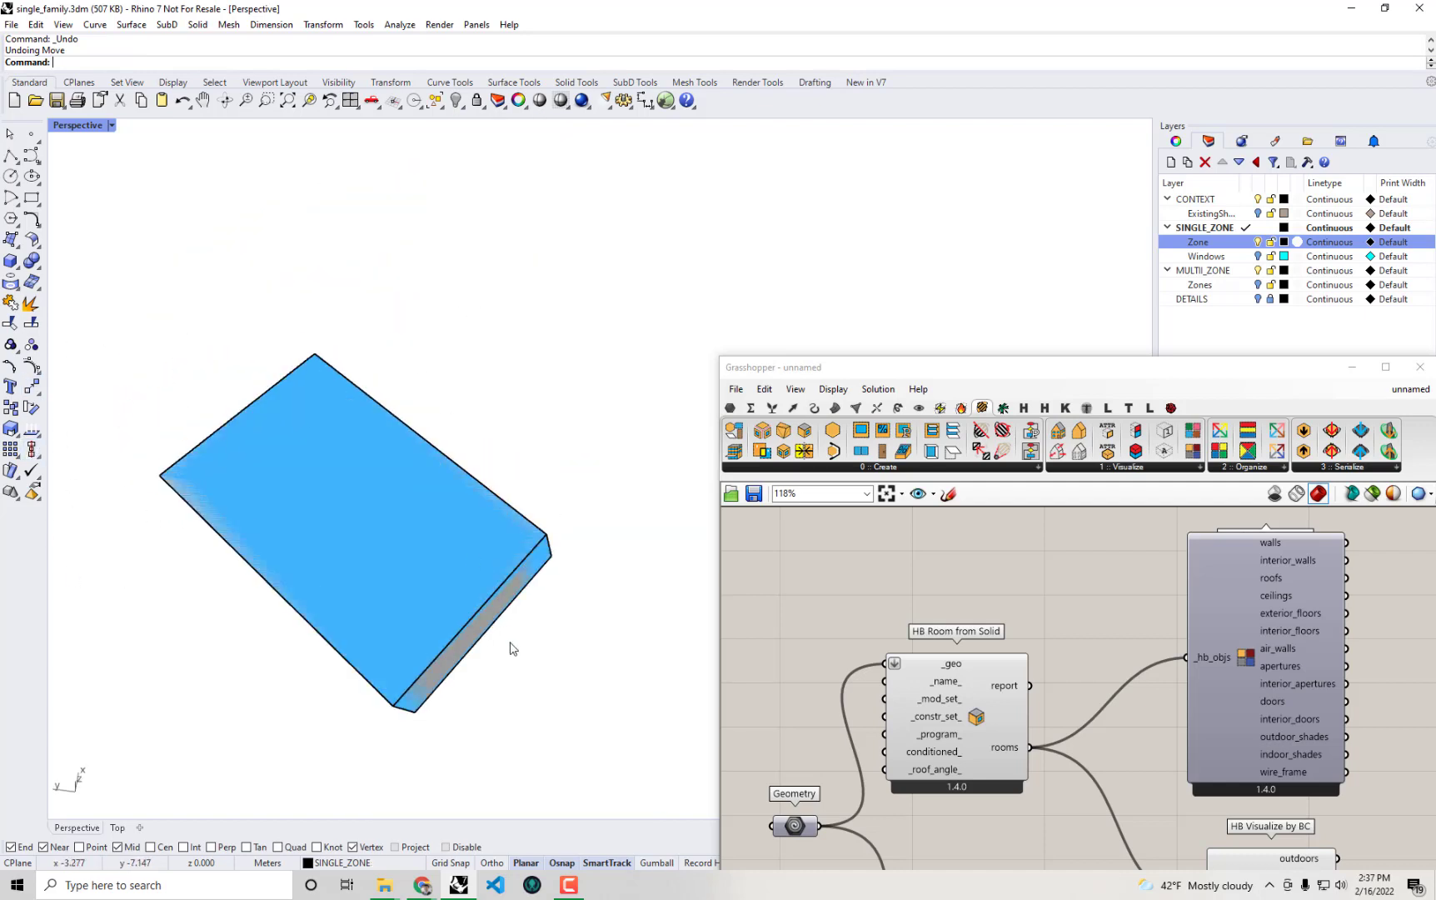
pyautogui.moveTo(591, 610)
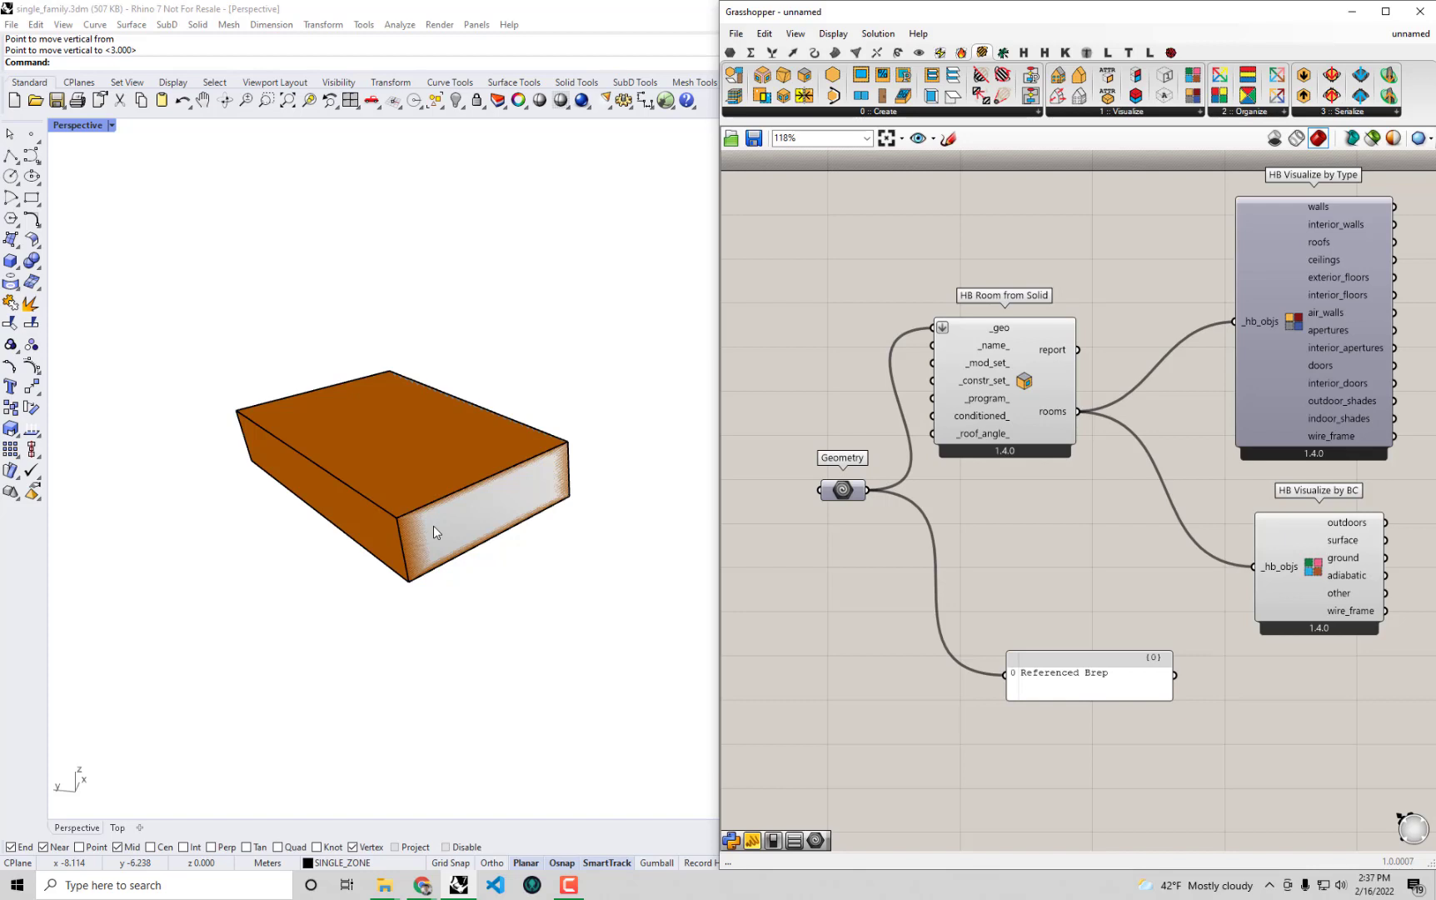
pyautogui.moveTo(484, 651)
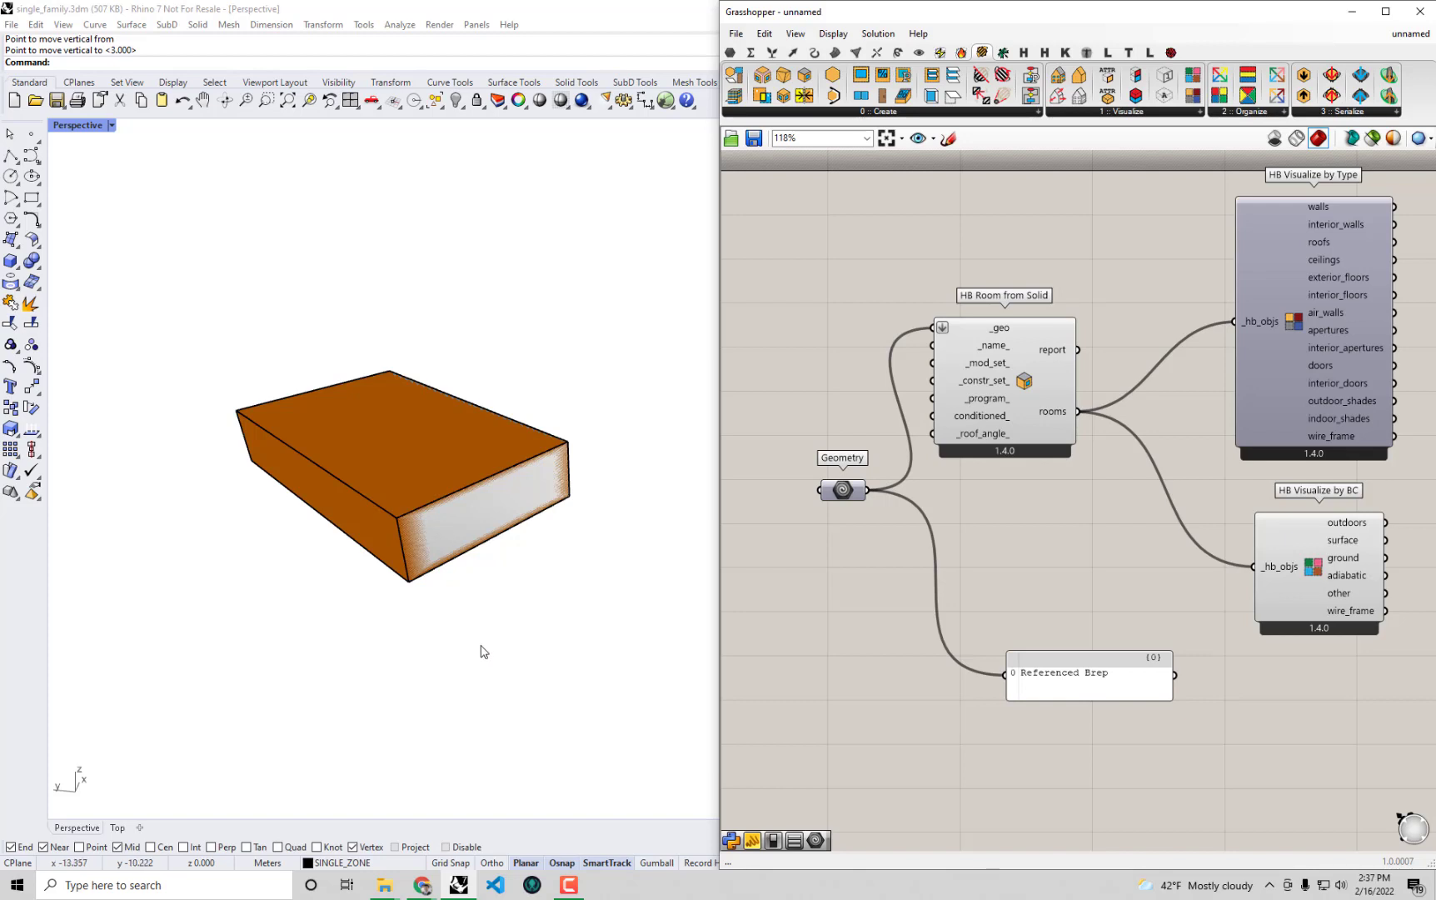
# Undo the vertical move, select HB Room from Solid, and add an HB Custom Ground component.
pyautogui.press('Ctrl+z')
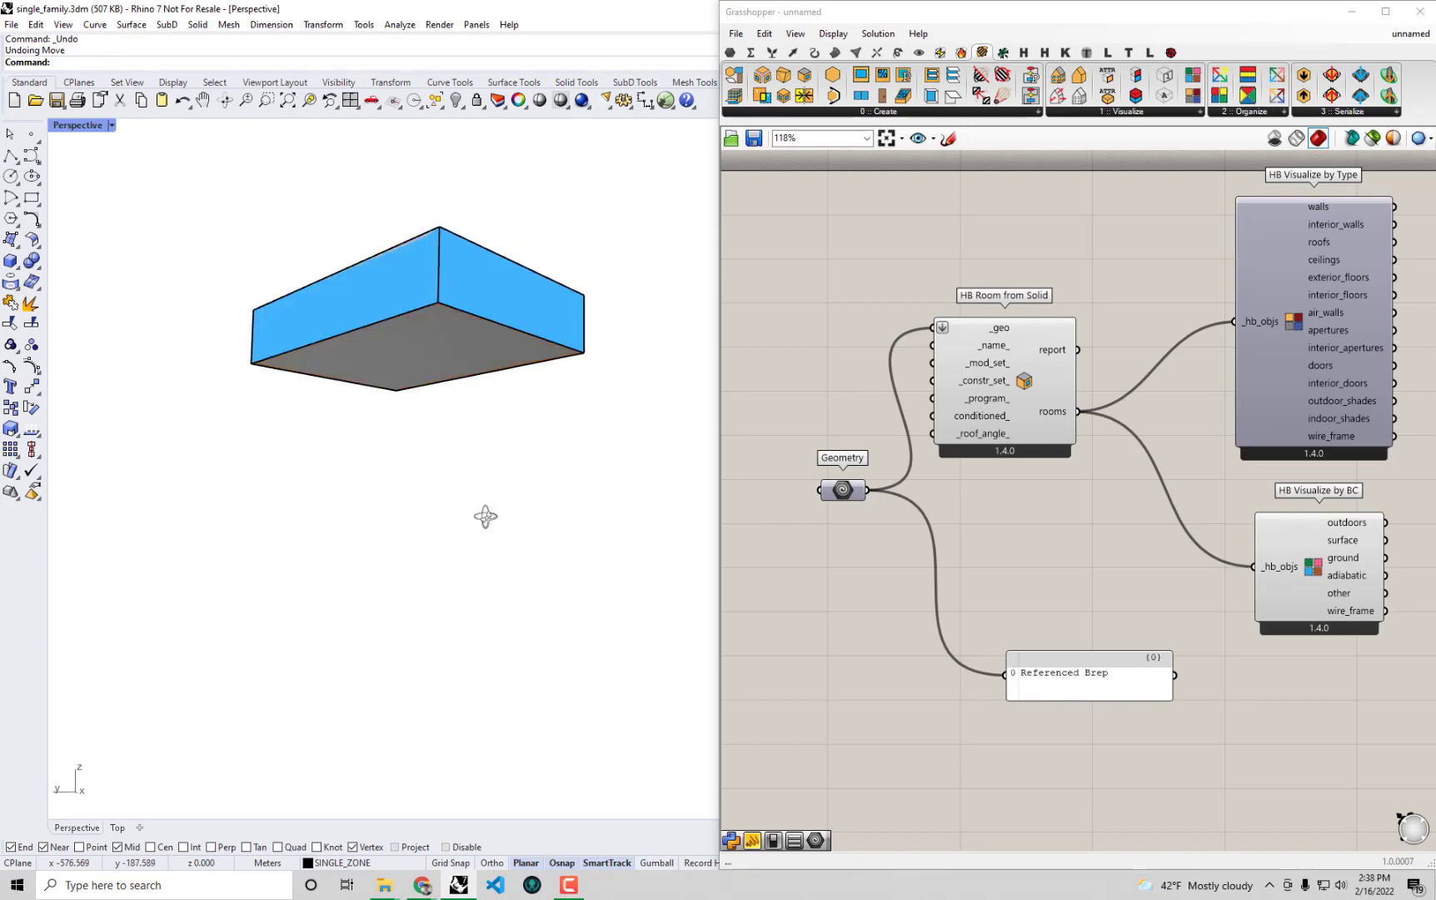
pyautogui.moveTo(1097, 206)
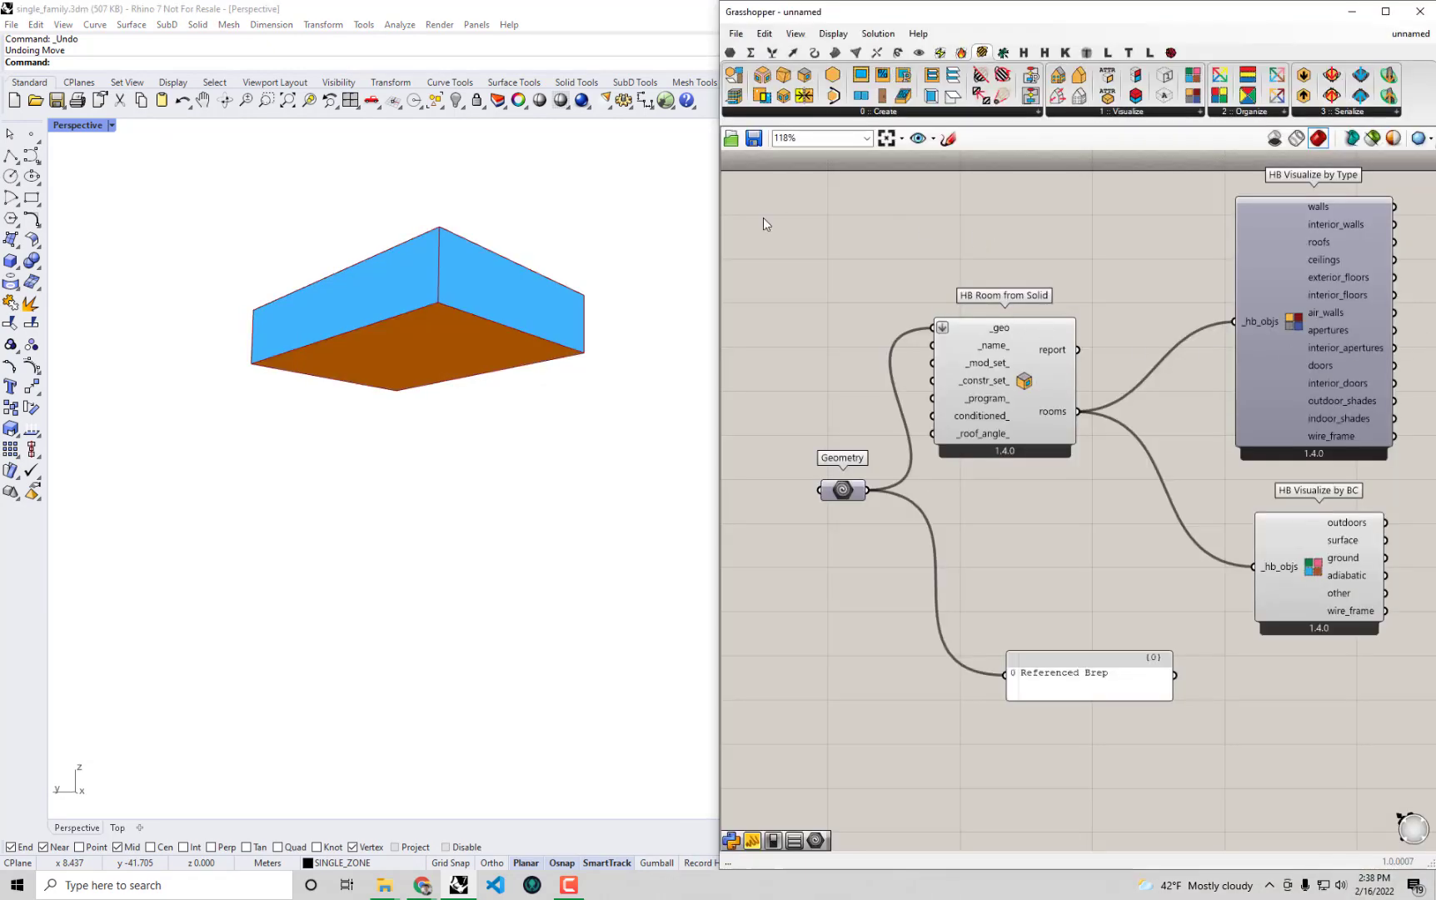
pyautogui.moveTo(883, 200)
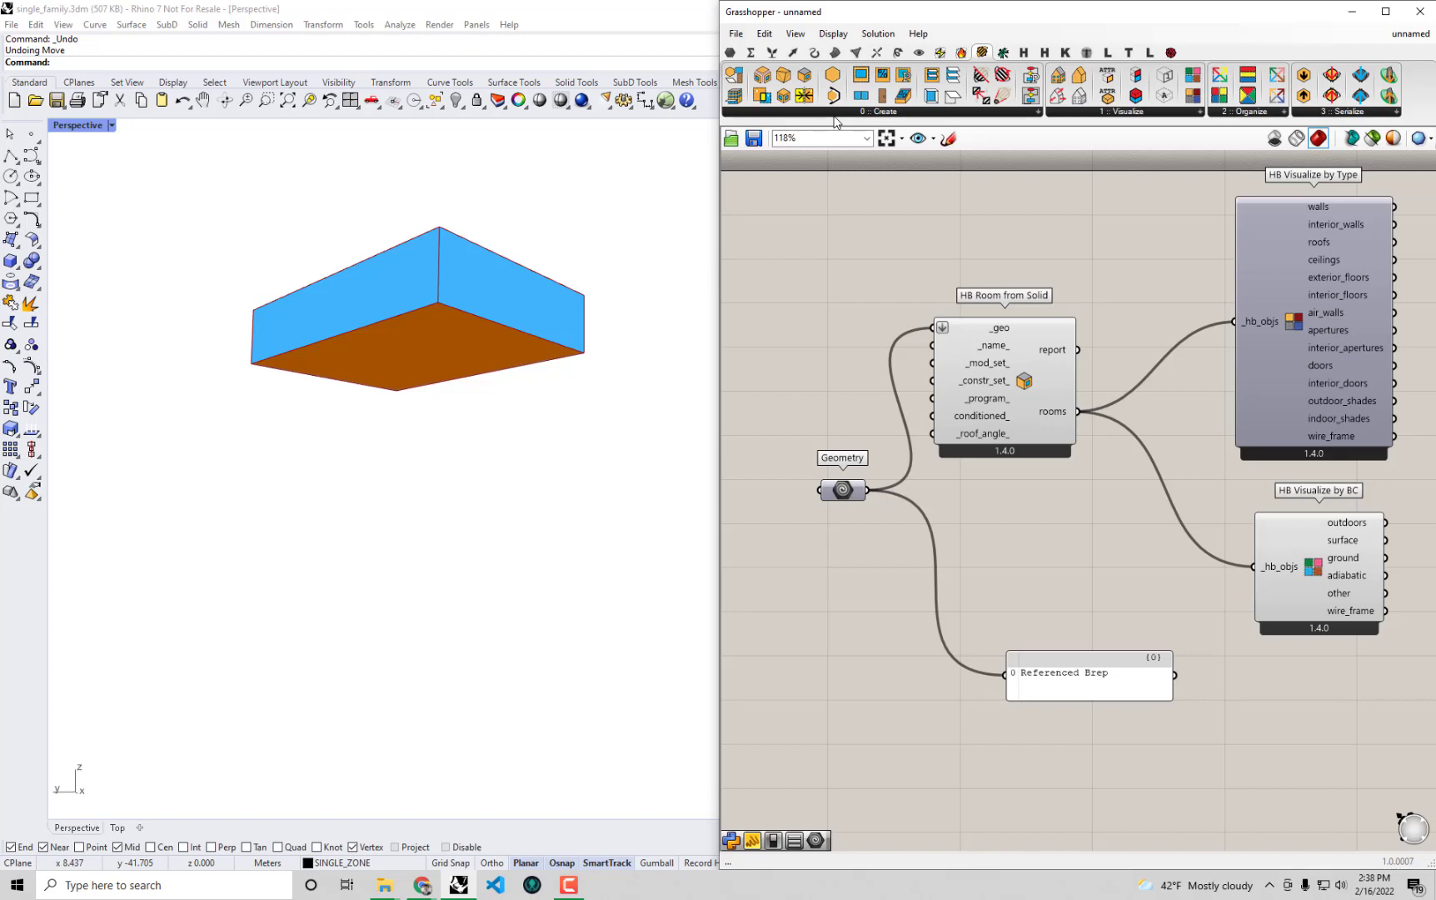
pyautogui.moveTo(997, 355)
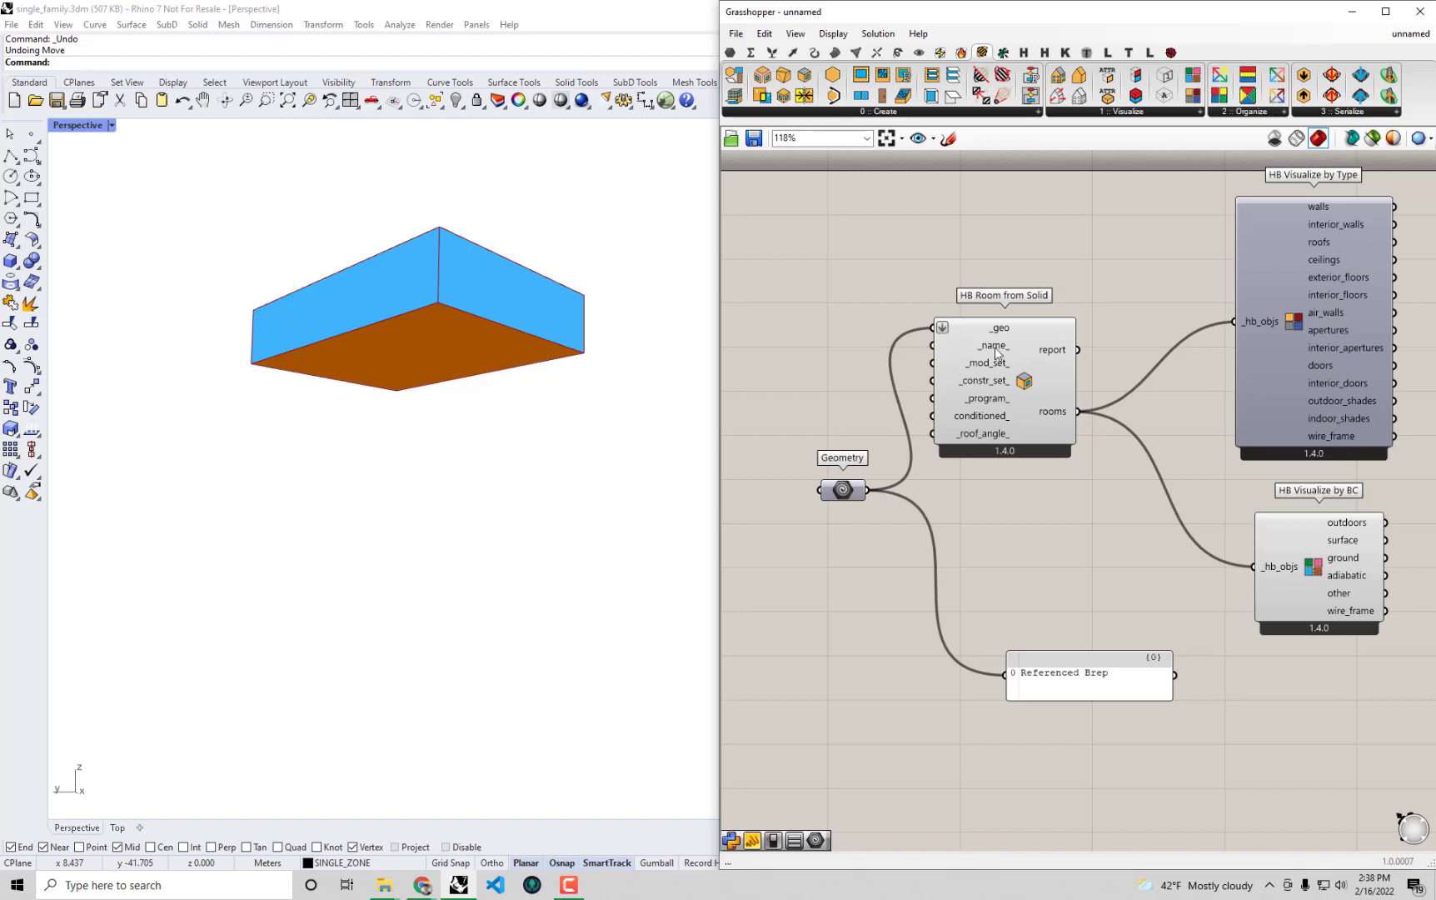
pyautogui.click(1003, 388)
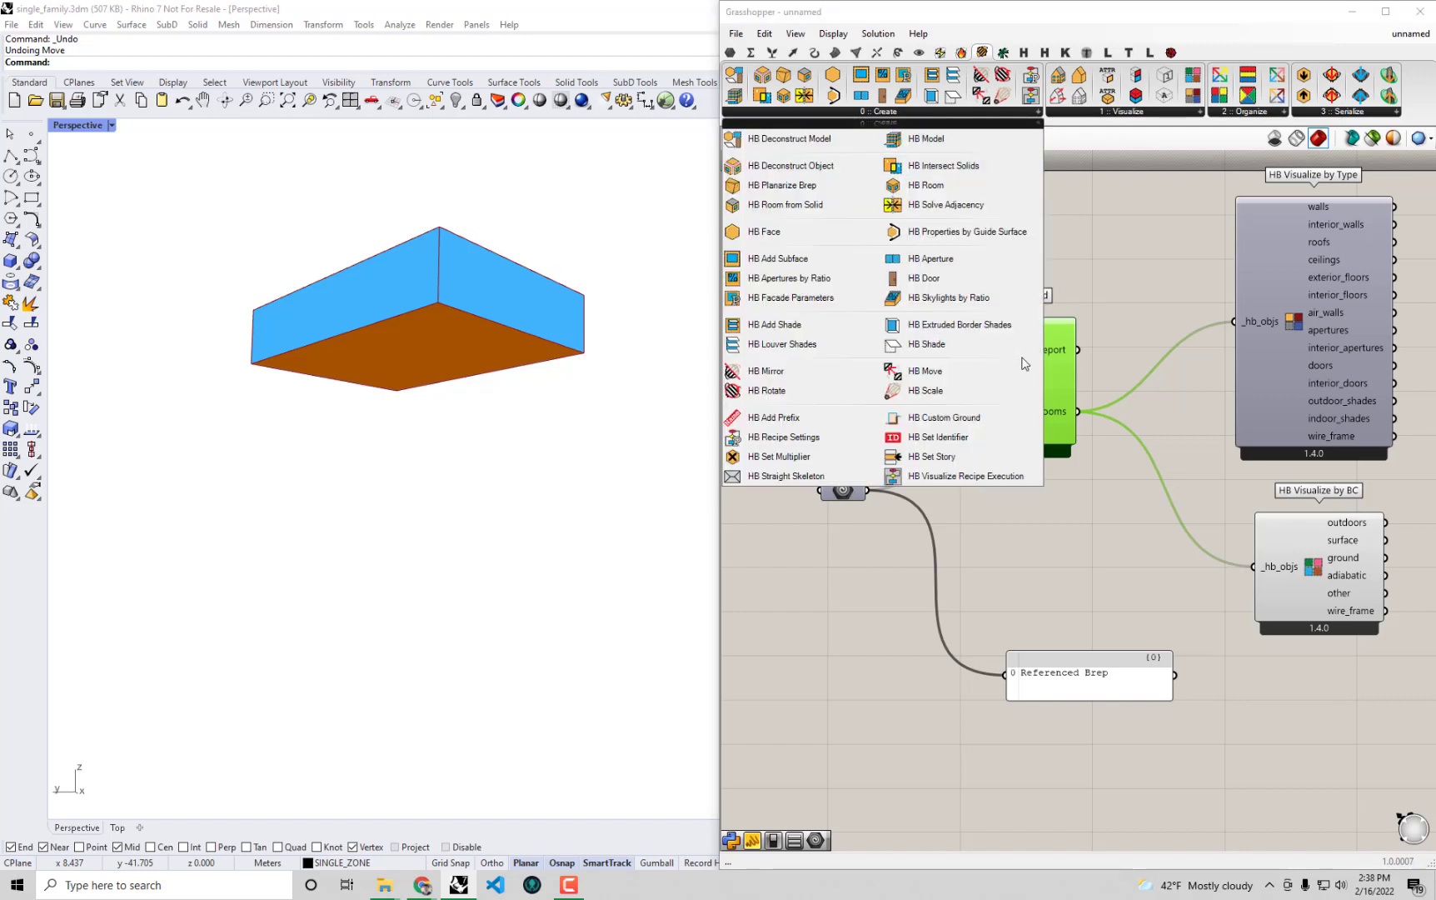
pyautogui.moveTo(943, 418)
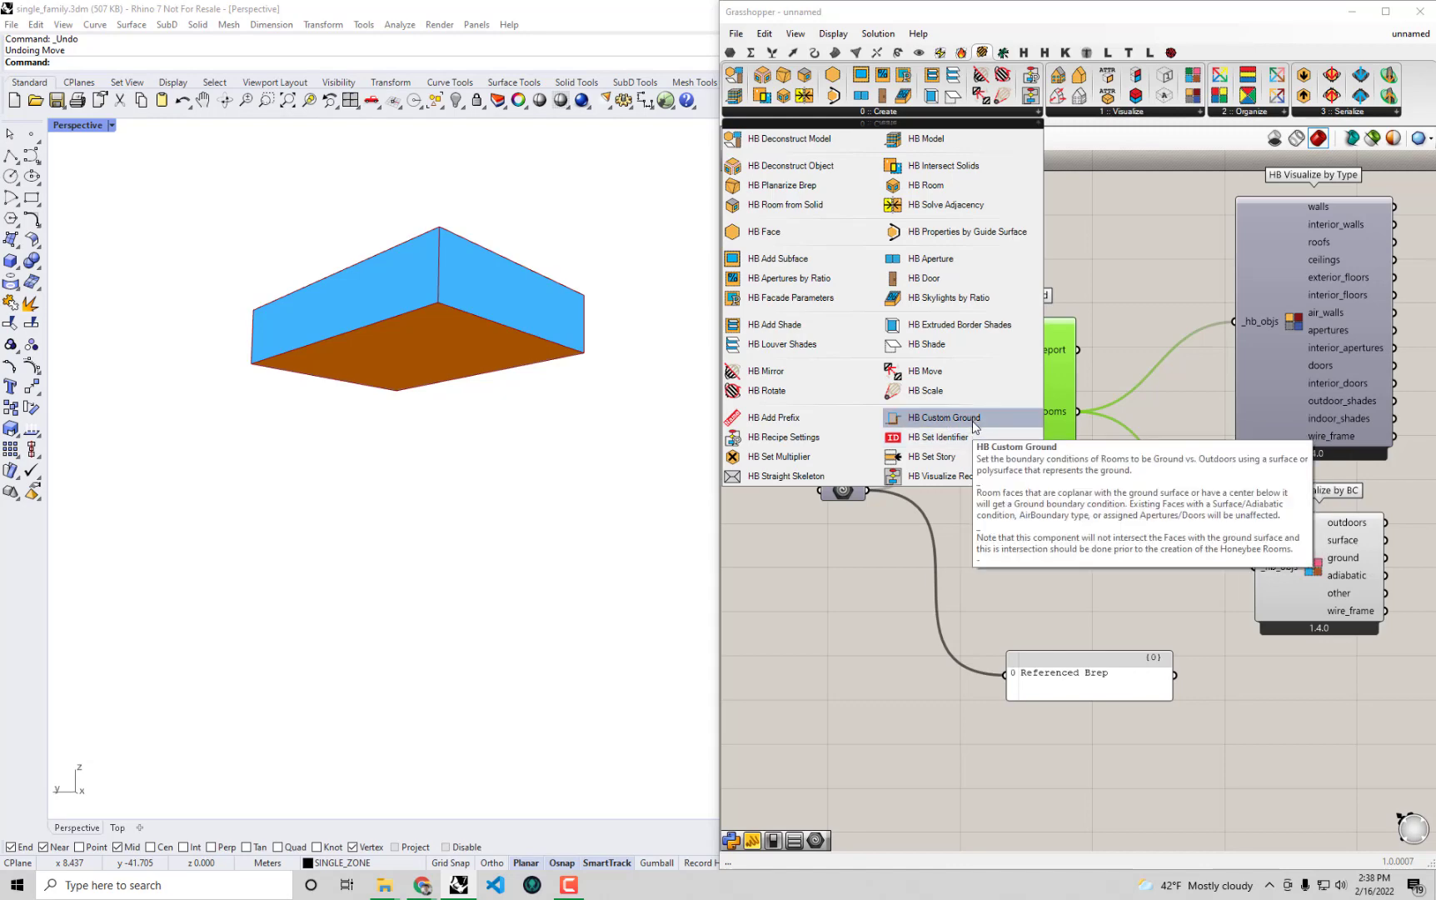
pyautogui.click(943, 417)
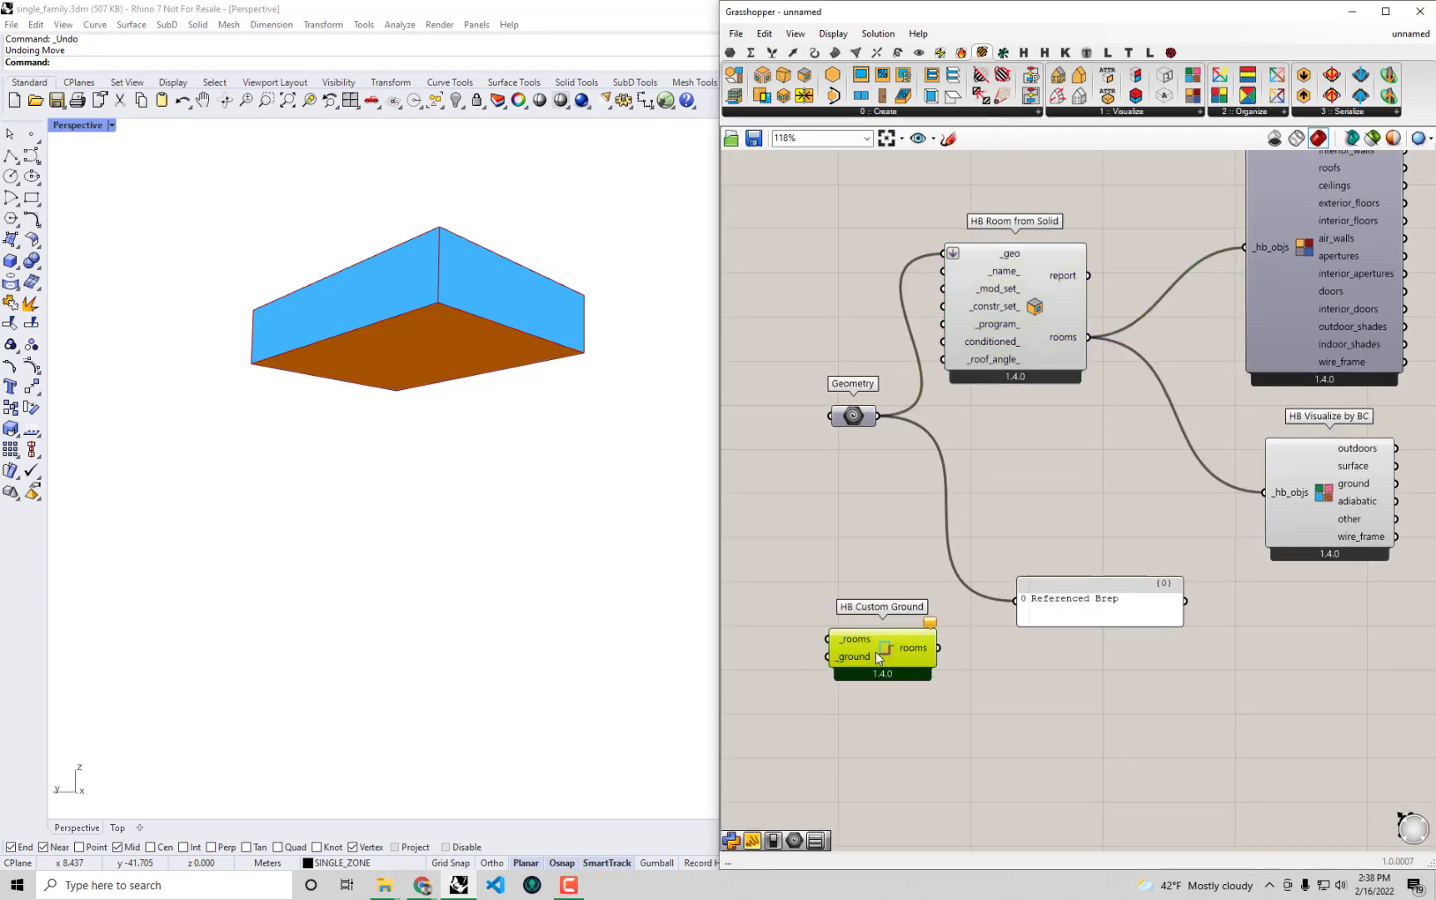
pyautogui.moveTo(876, 657)
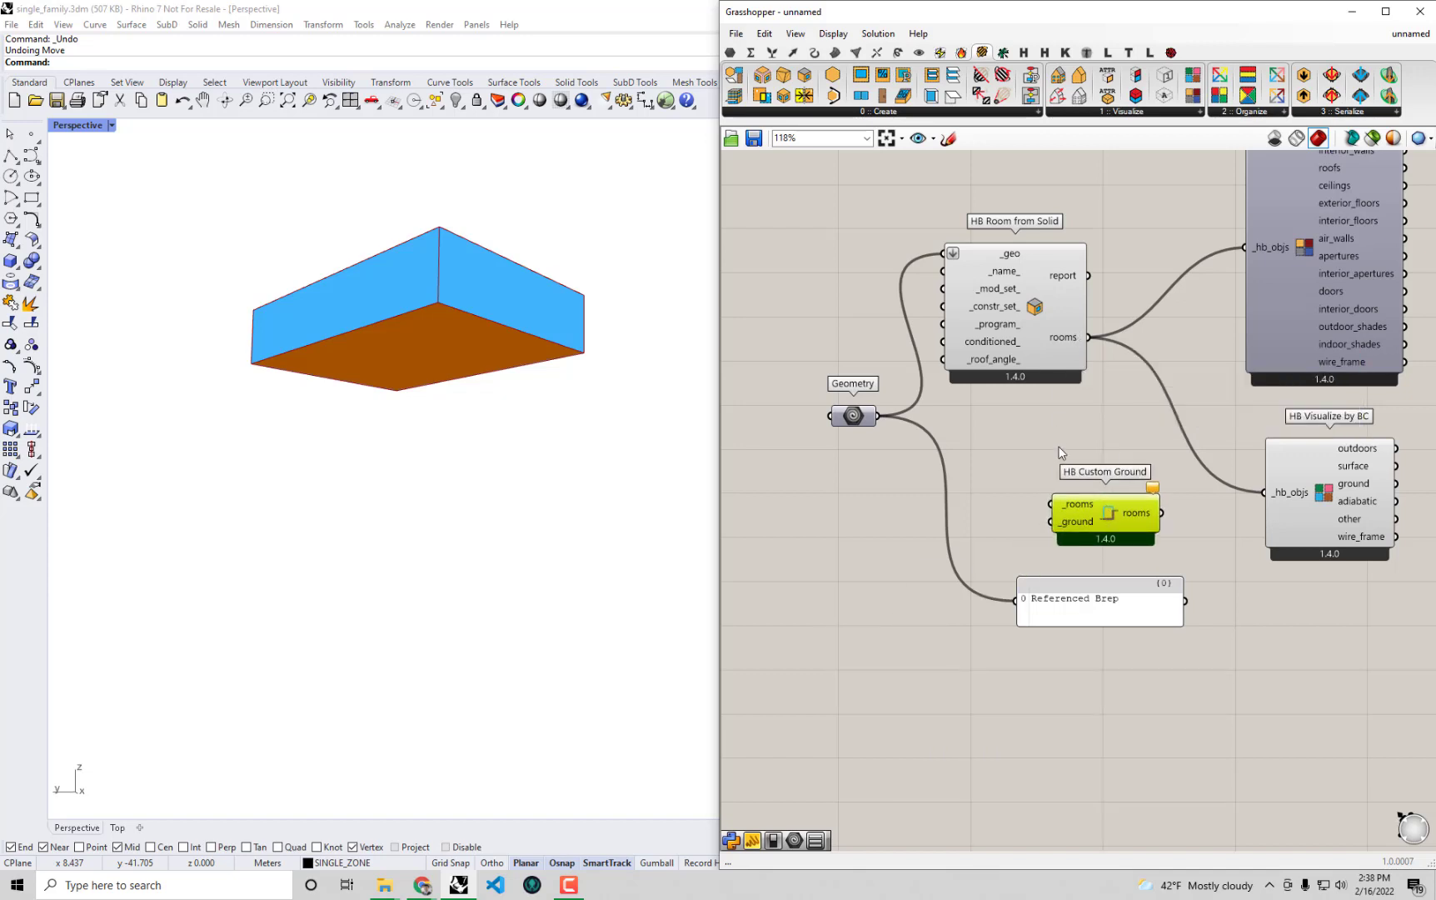
pyautogui.moveTo(1080, 540)
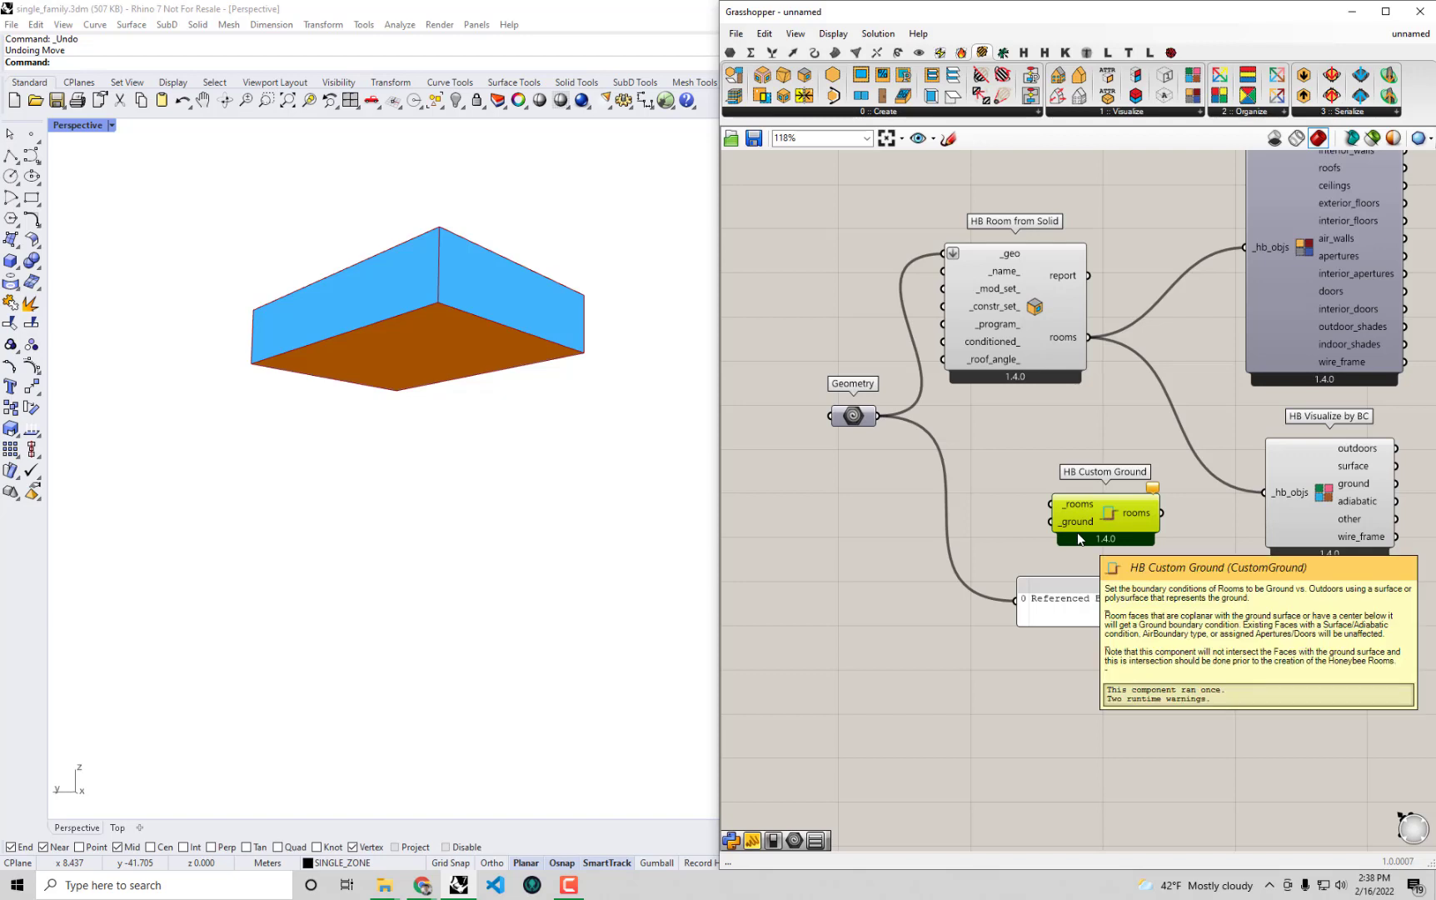
pyautogui.moveTo(1082, 522)
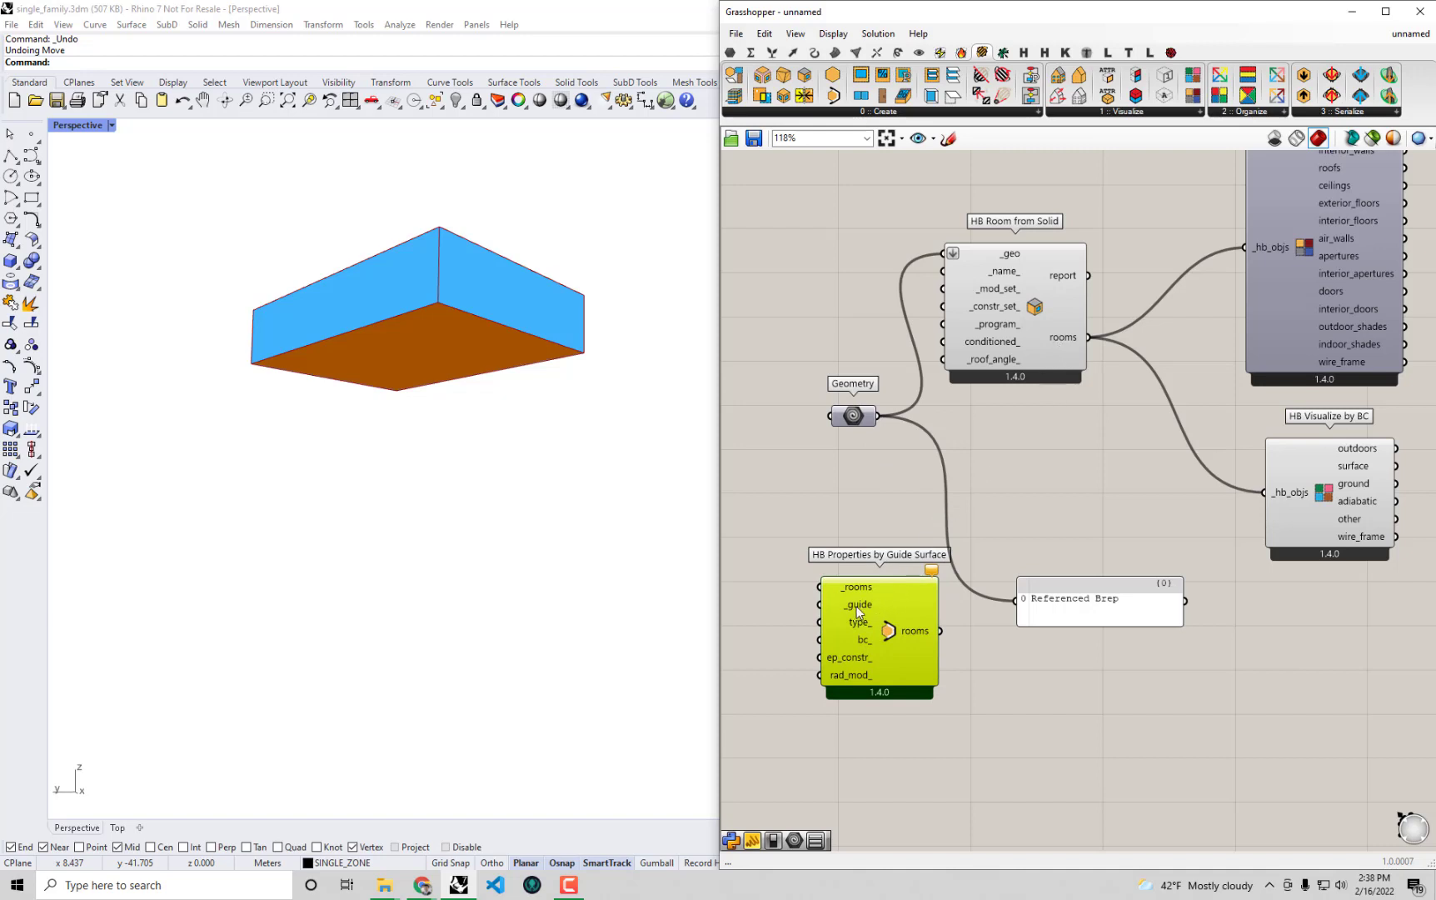
pyautogui.moveTo(858, 604)
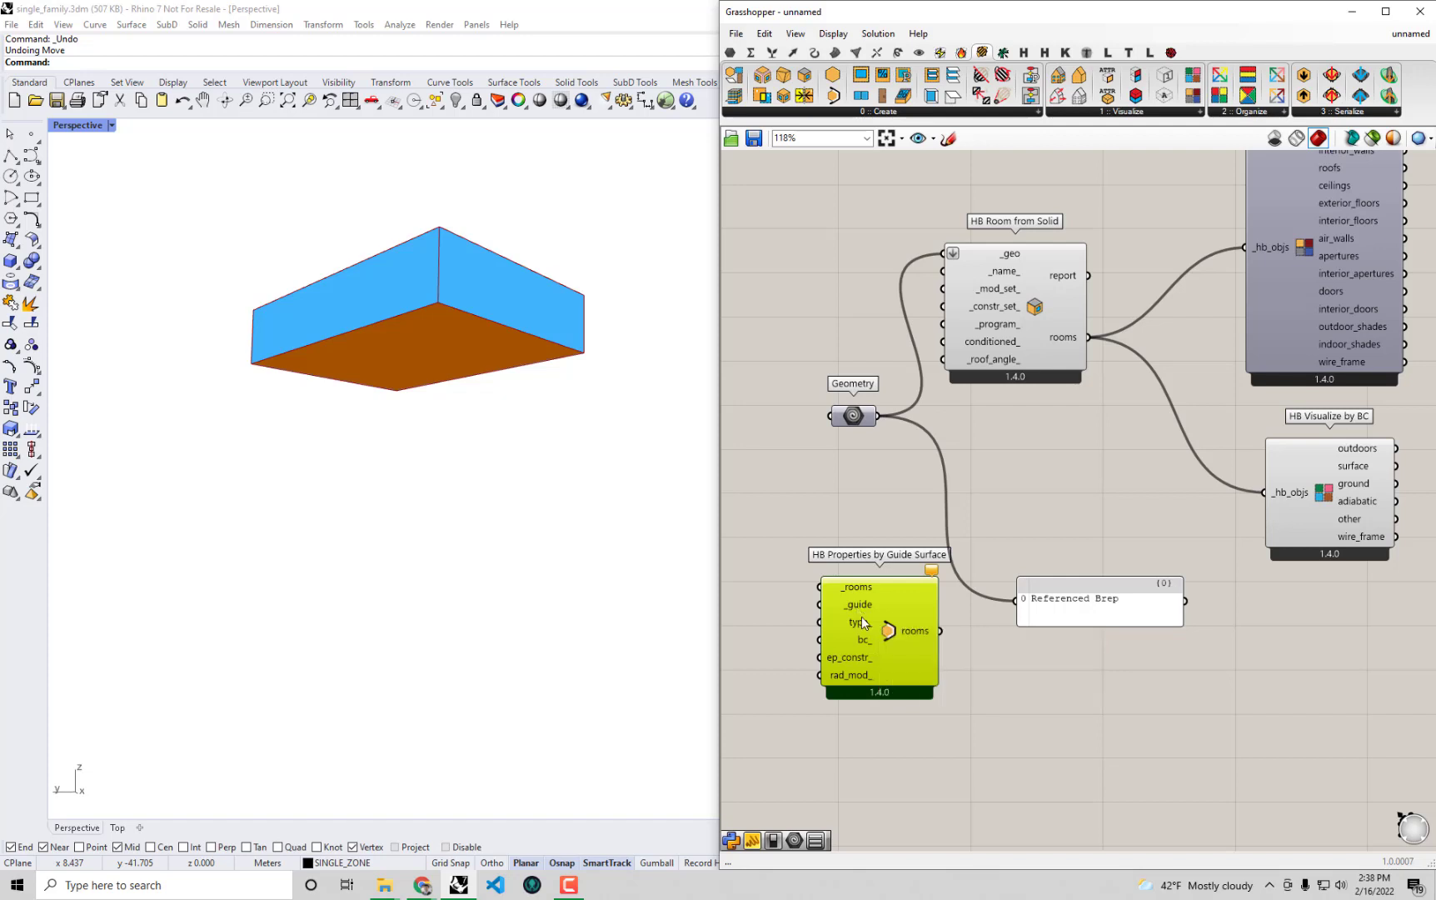
pyautogui.moveTo(859, 623)
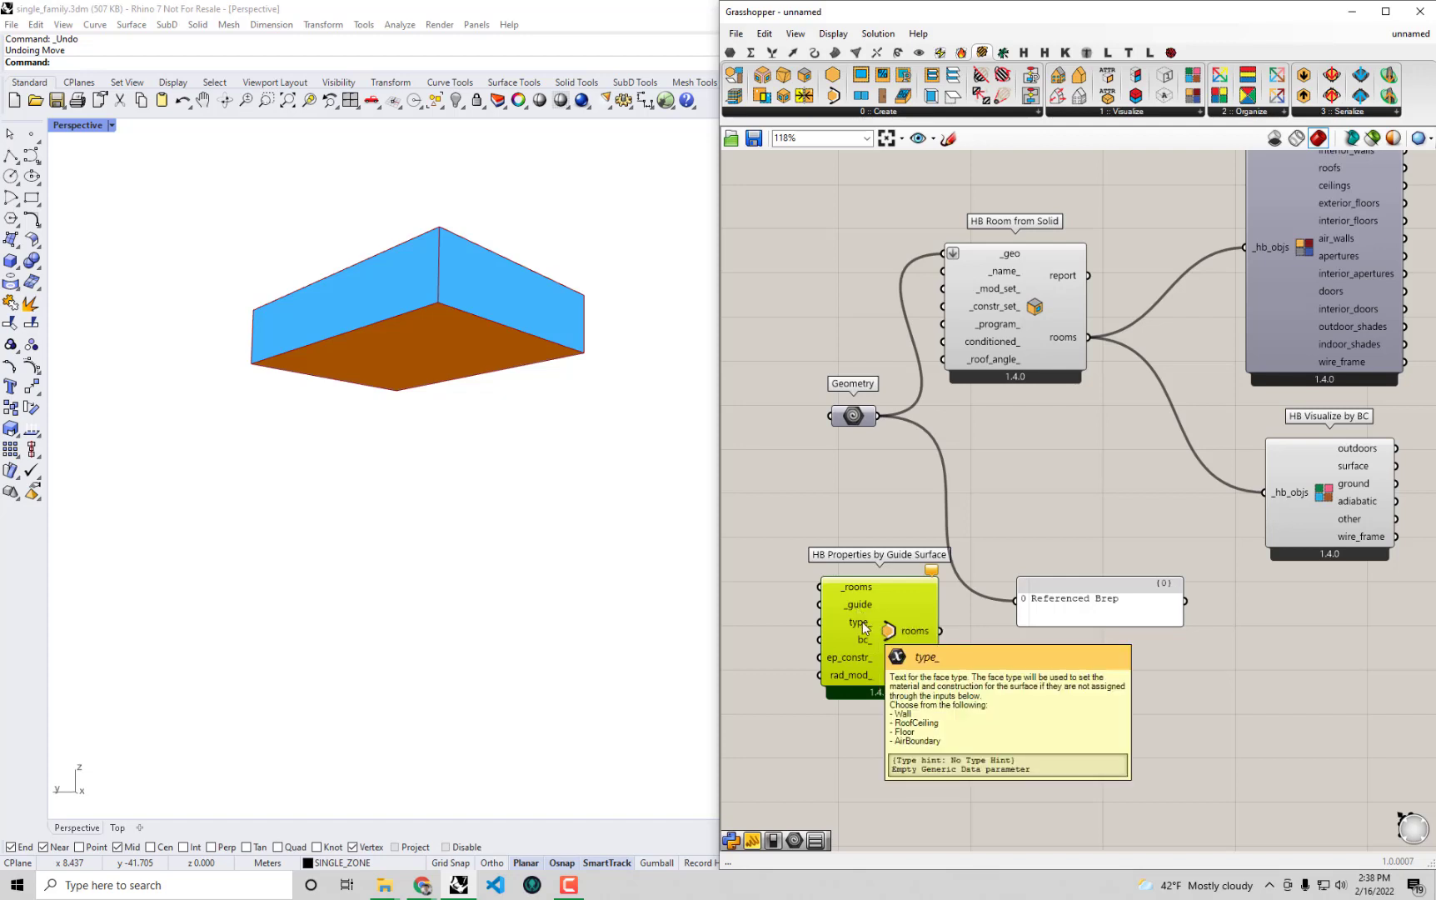
pyautogui.moveTo(863, 646)
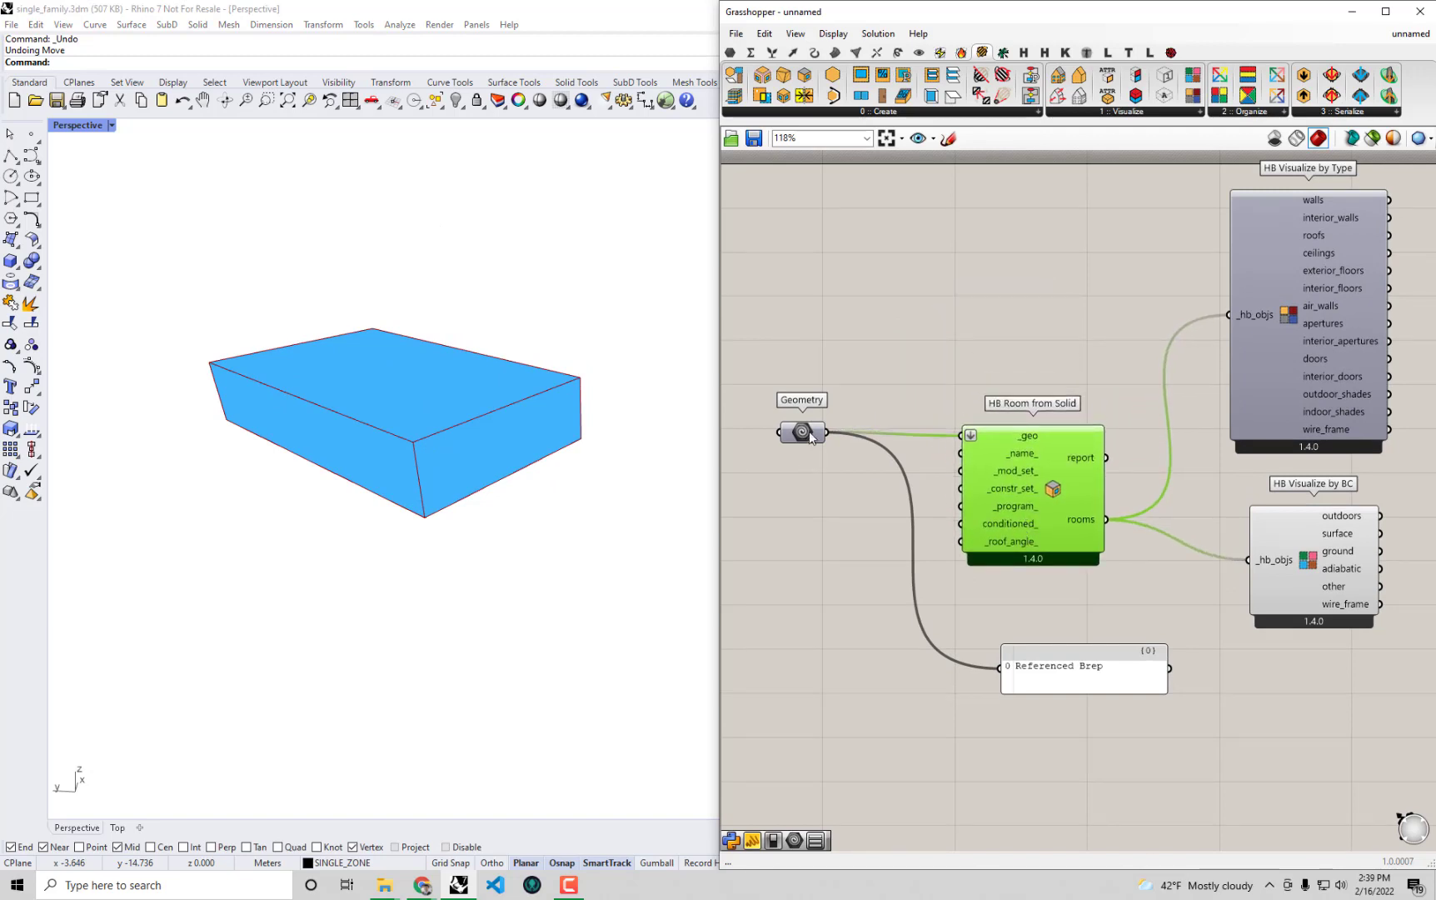
pyautogui.moveTo(802, 433)
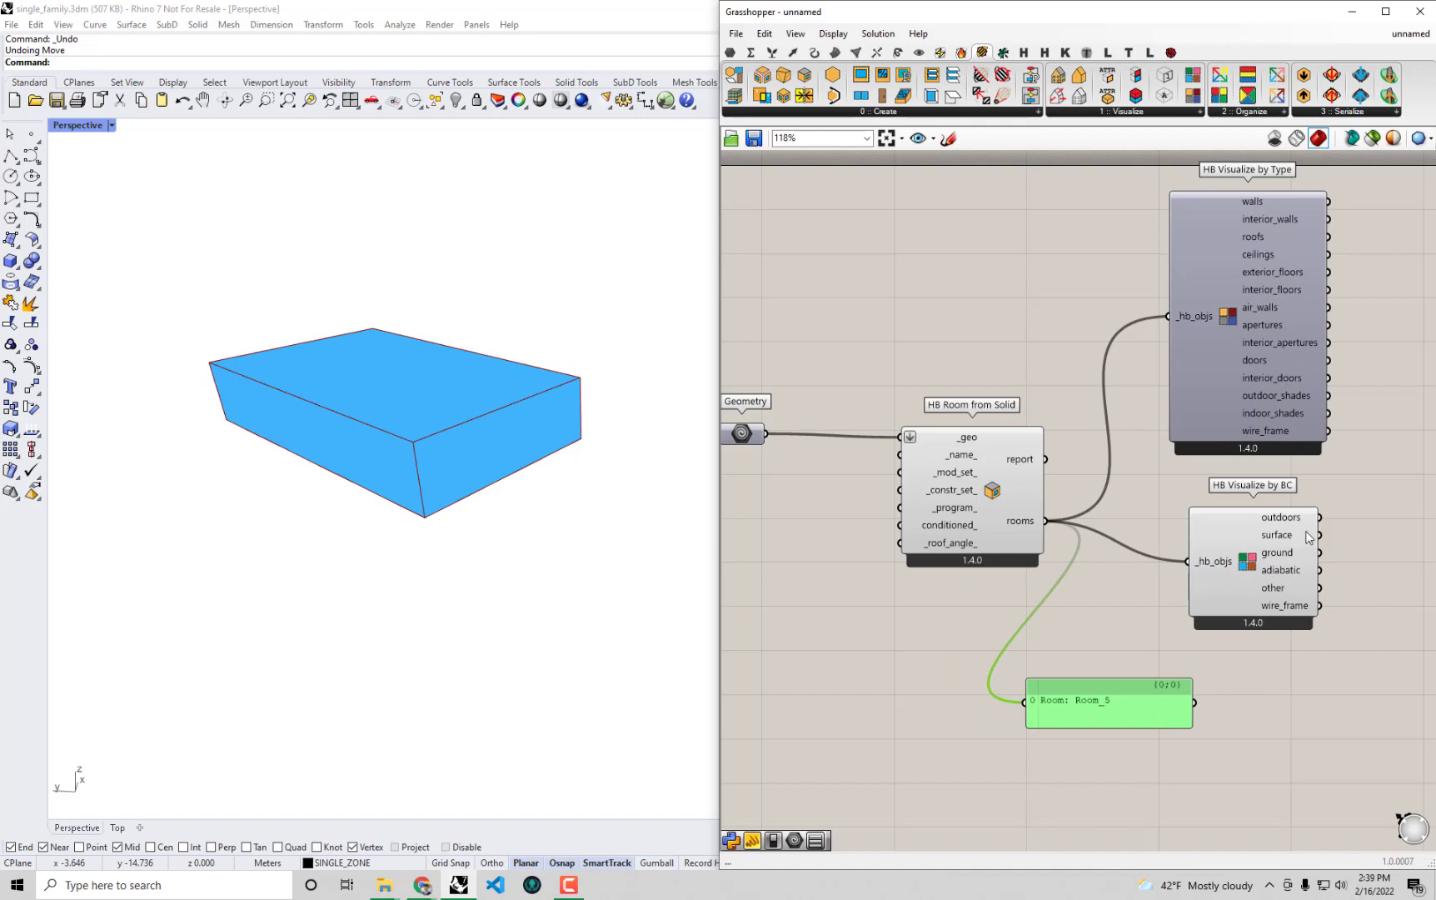
pyautogui.moveTo(1325, 541)
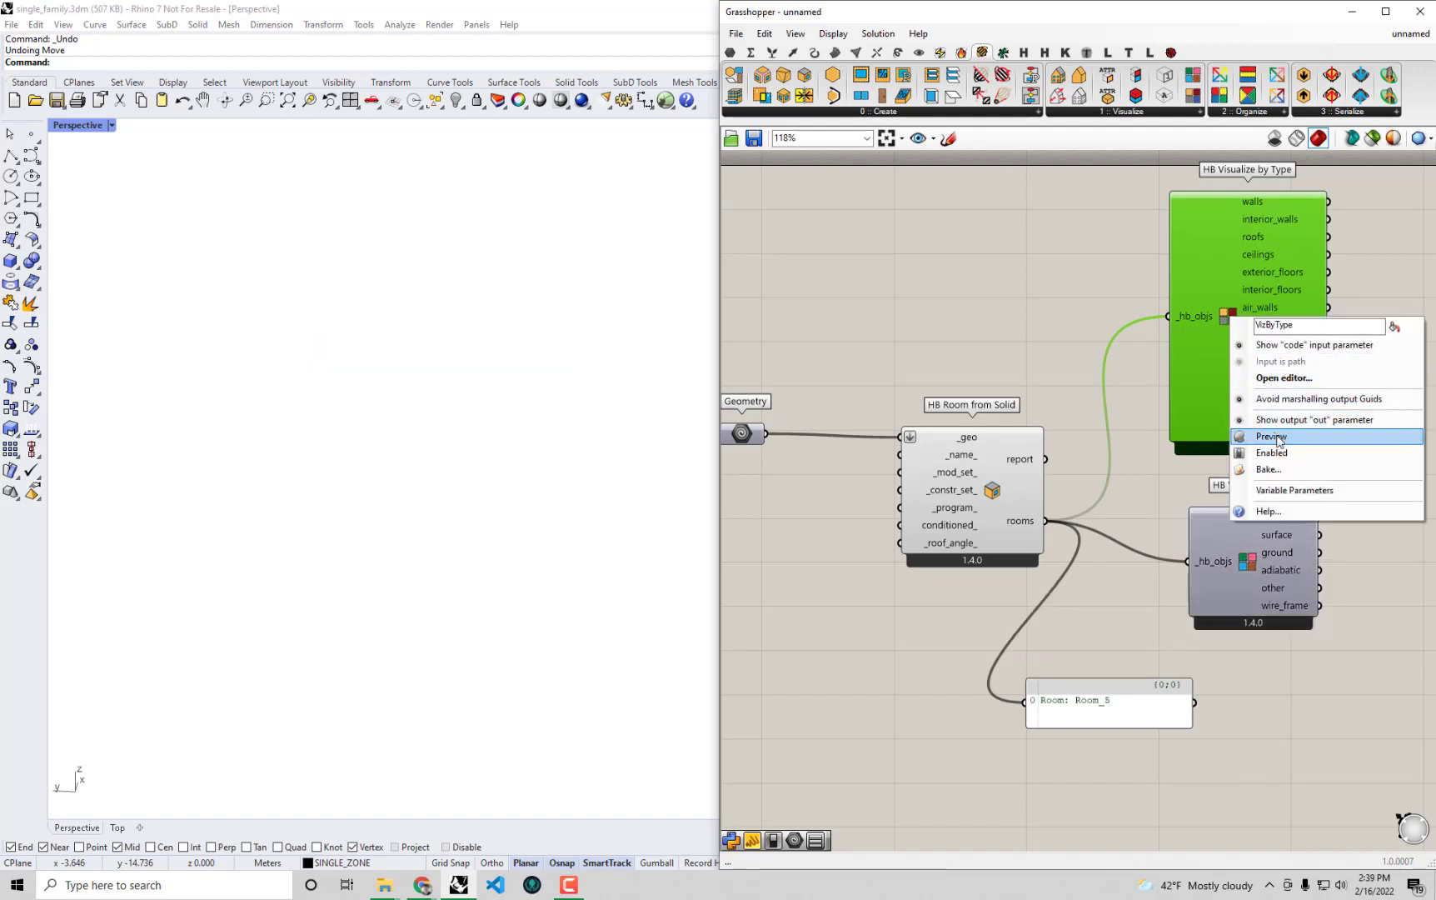
# Enable HB Visualize by Type preview so the room shows colours by face type.
pyautogui.click(1271, 435)
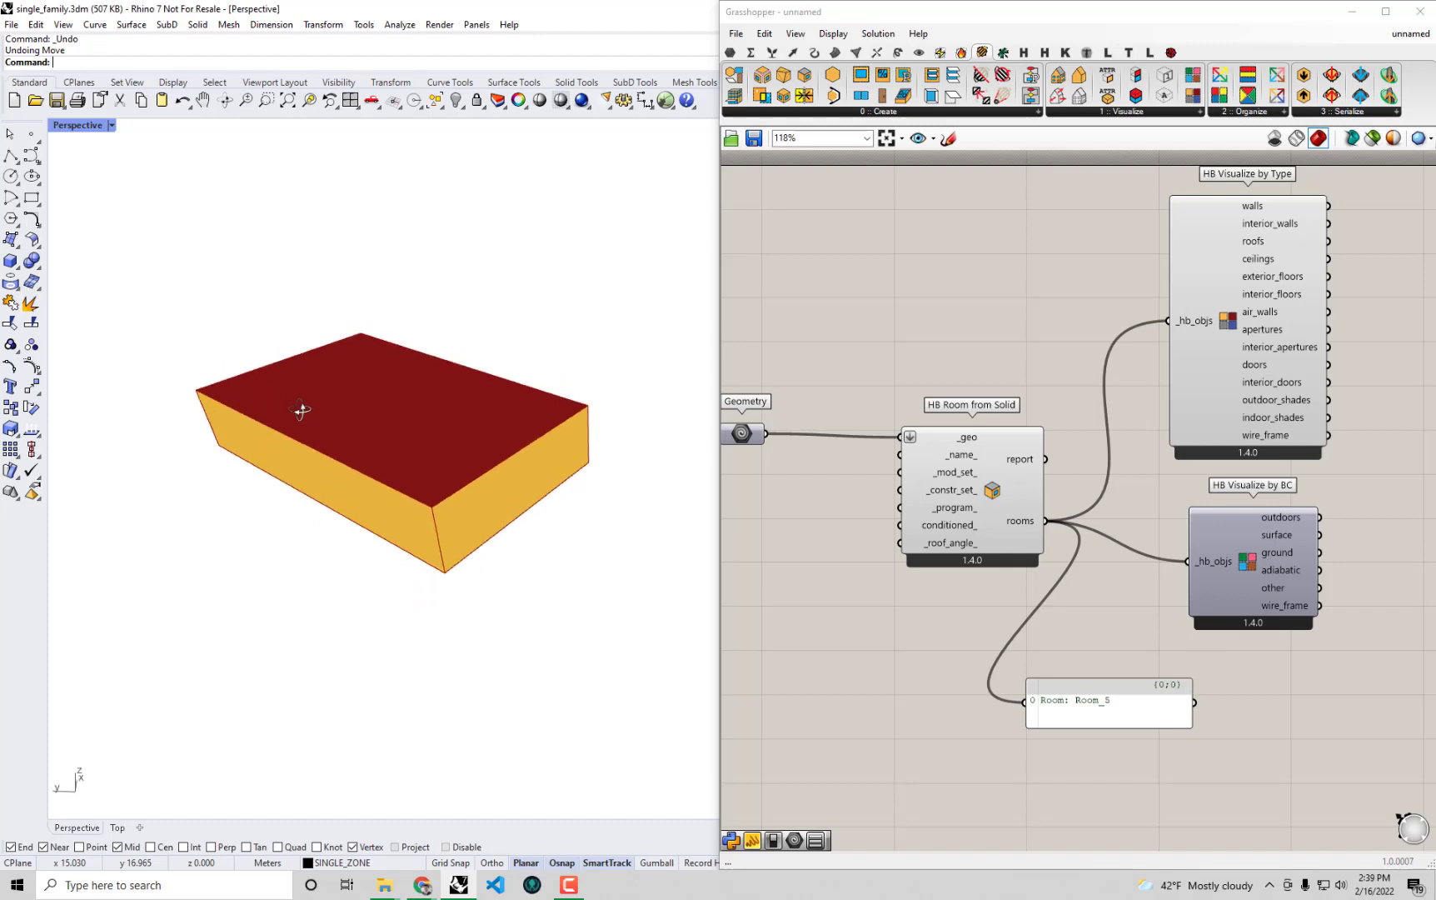
pyautogui.moveTo(298, 409)
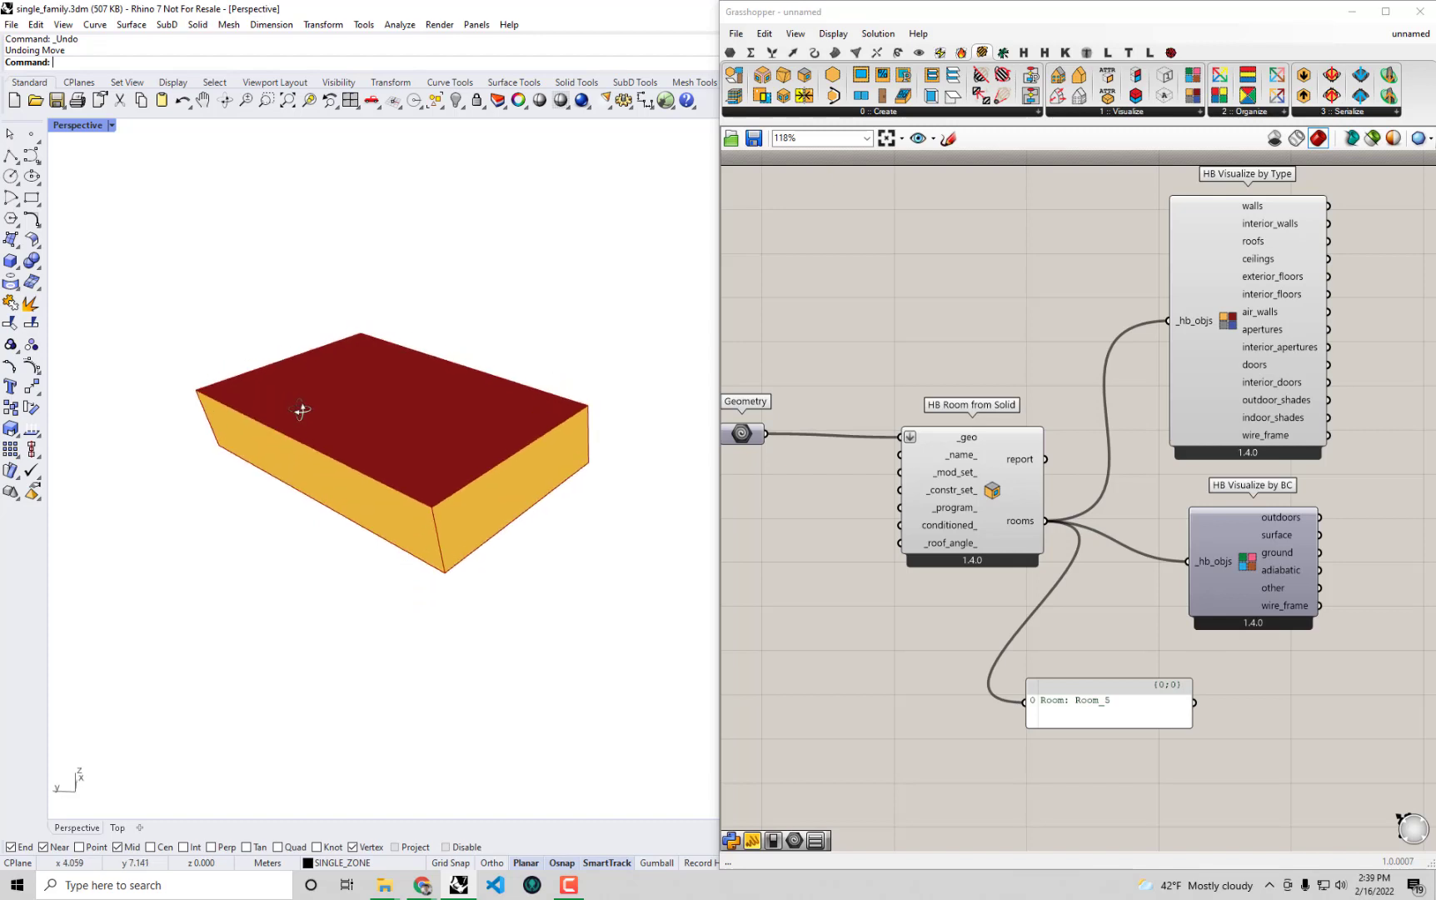